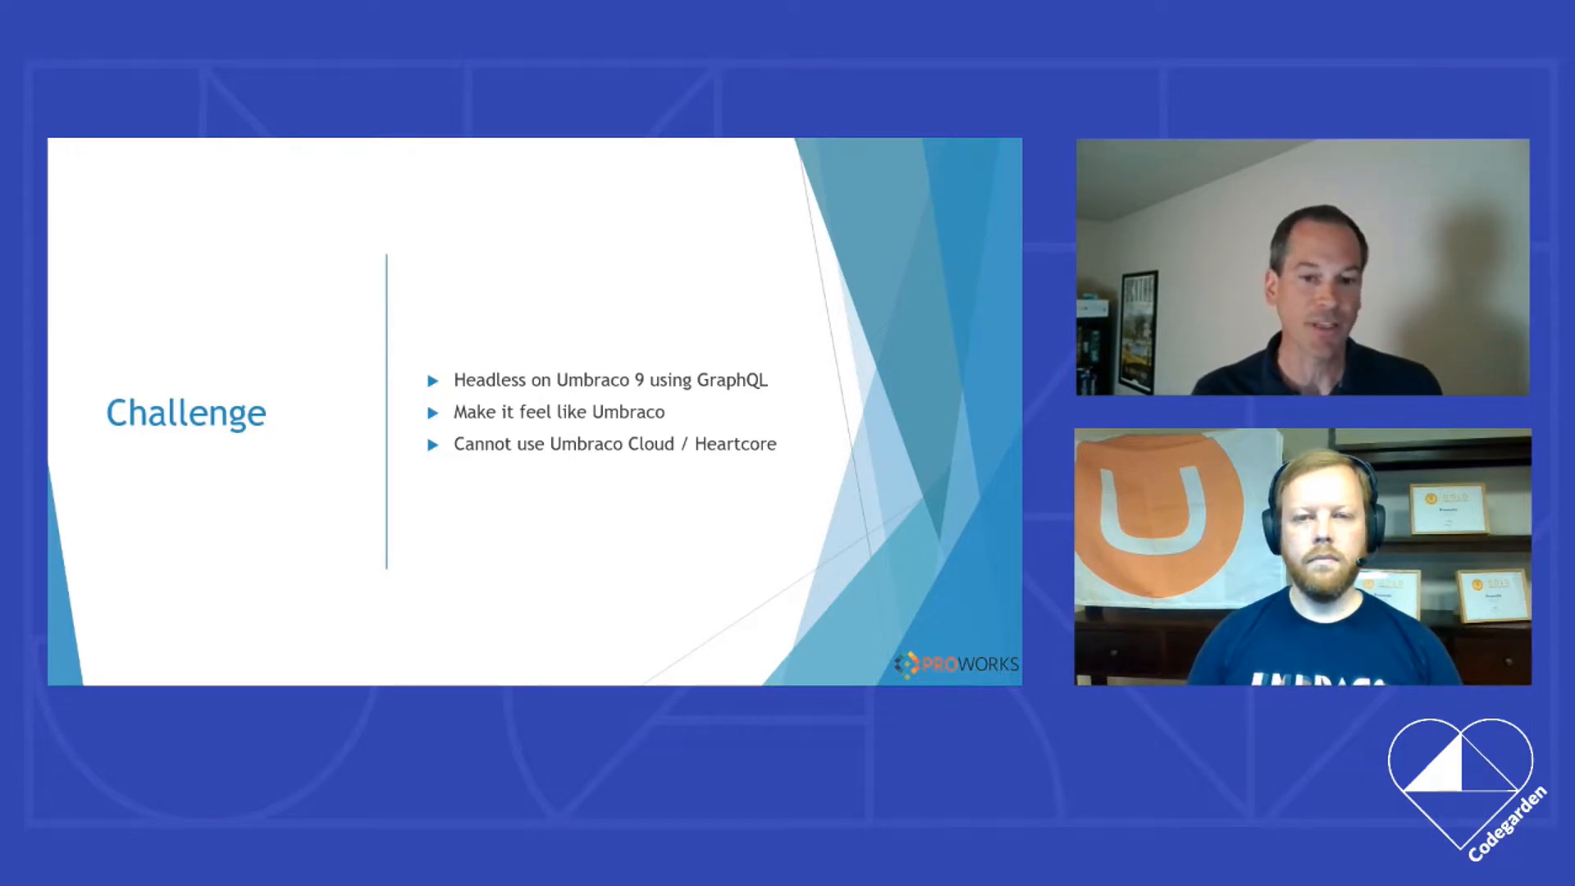
Step: Advance past the Challenge slide to the ProWorks demo site's Home page
key(Right)
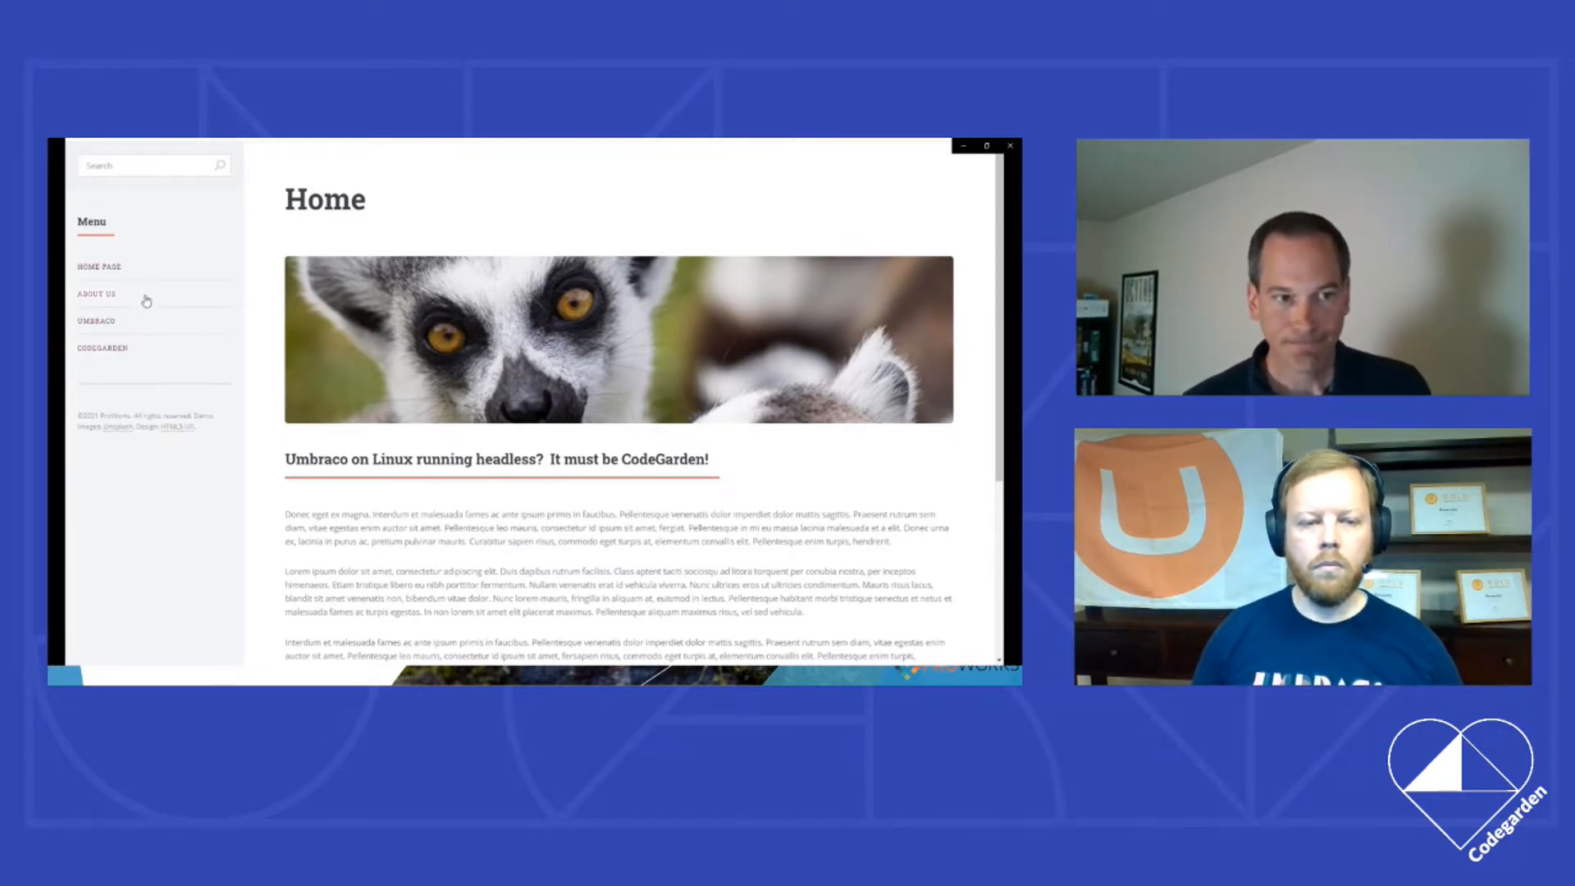
Step: Browse the About Us, CodeGarden and CodeGarden search result pages, then return to the back office
click(97, 294)
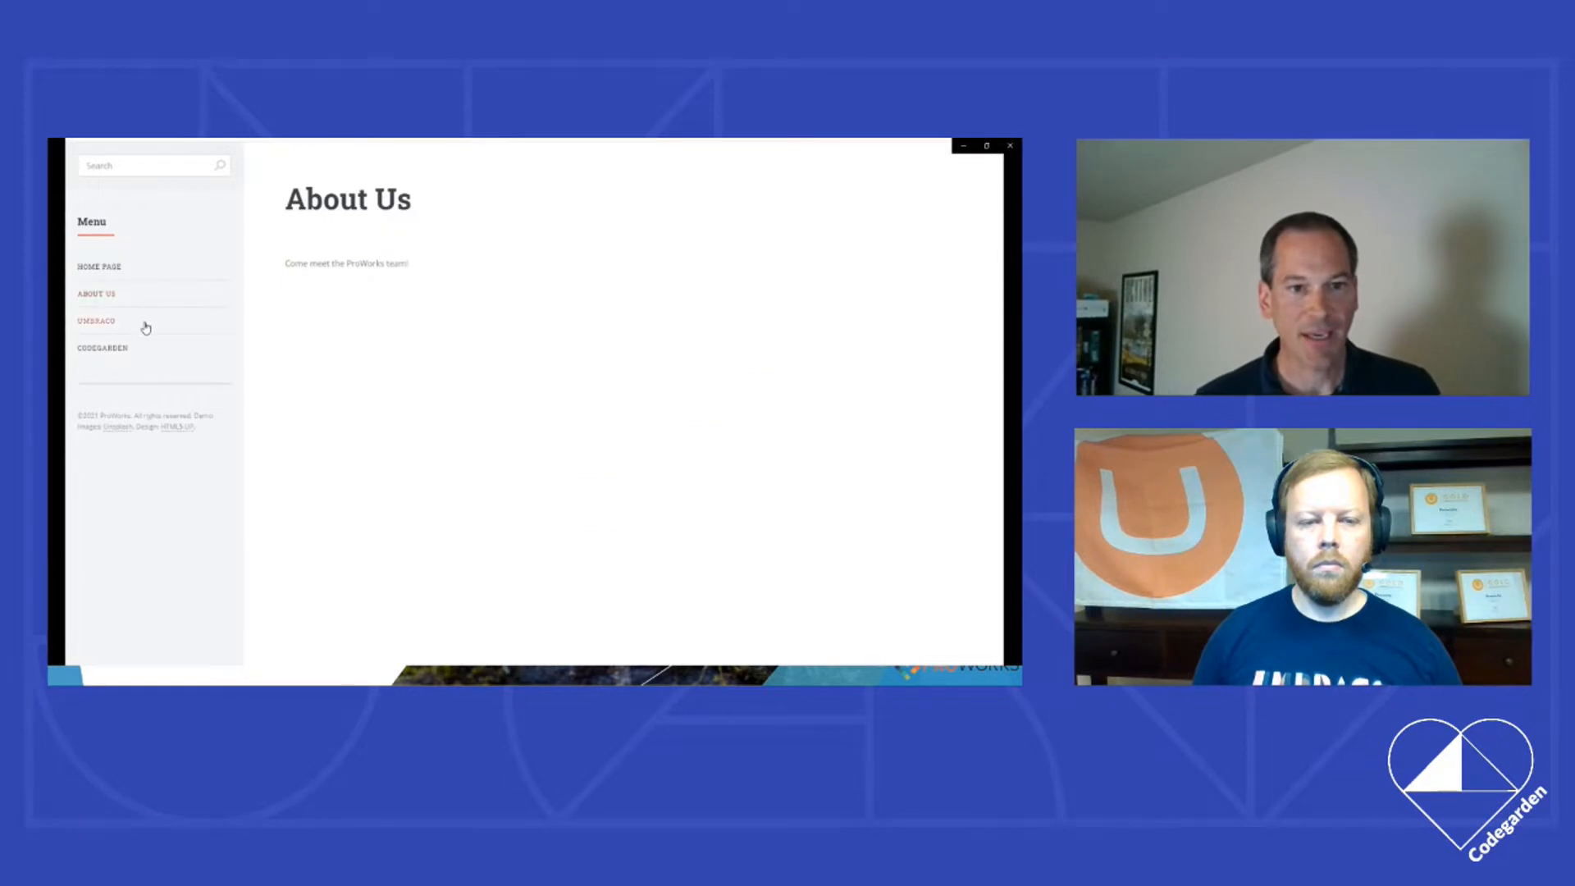
click(101, 348)
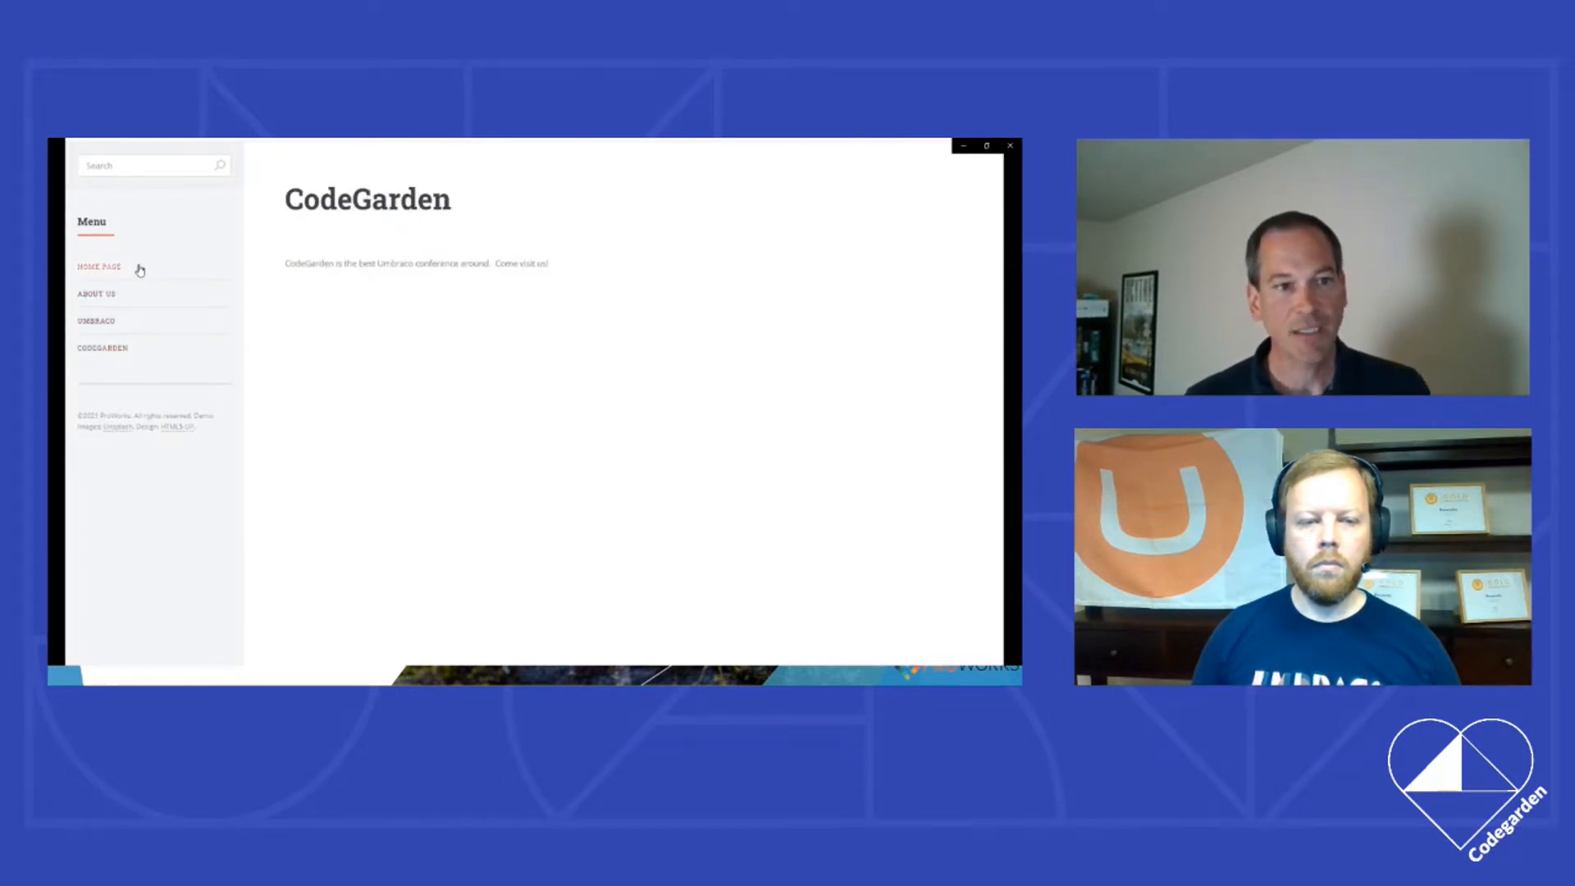
click(98, 267)
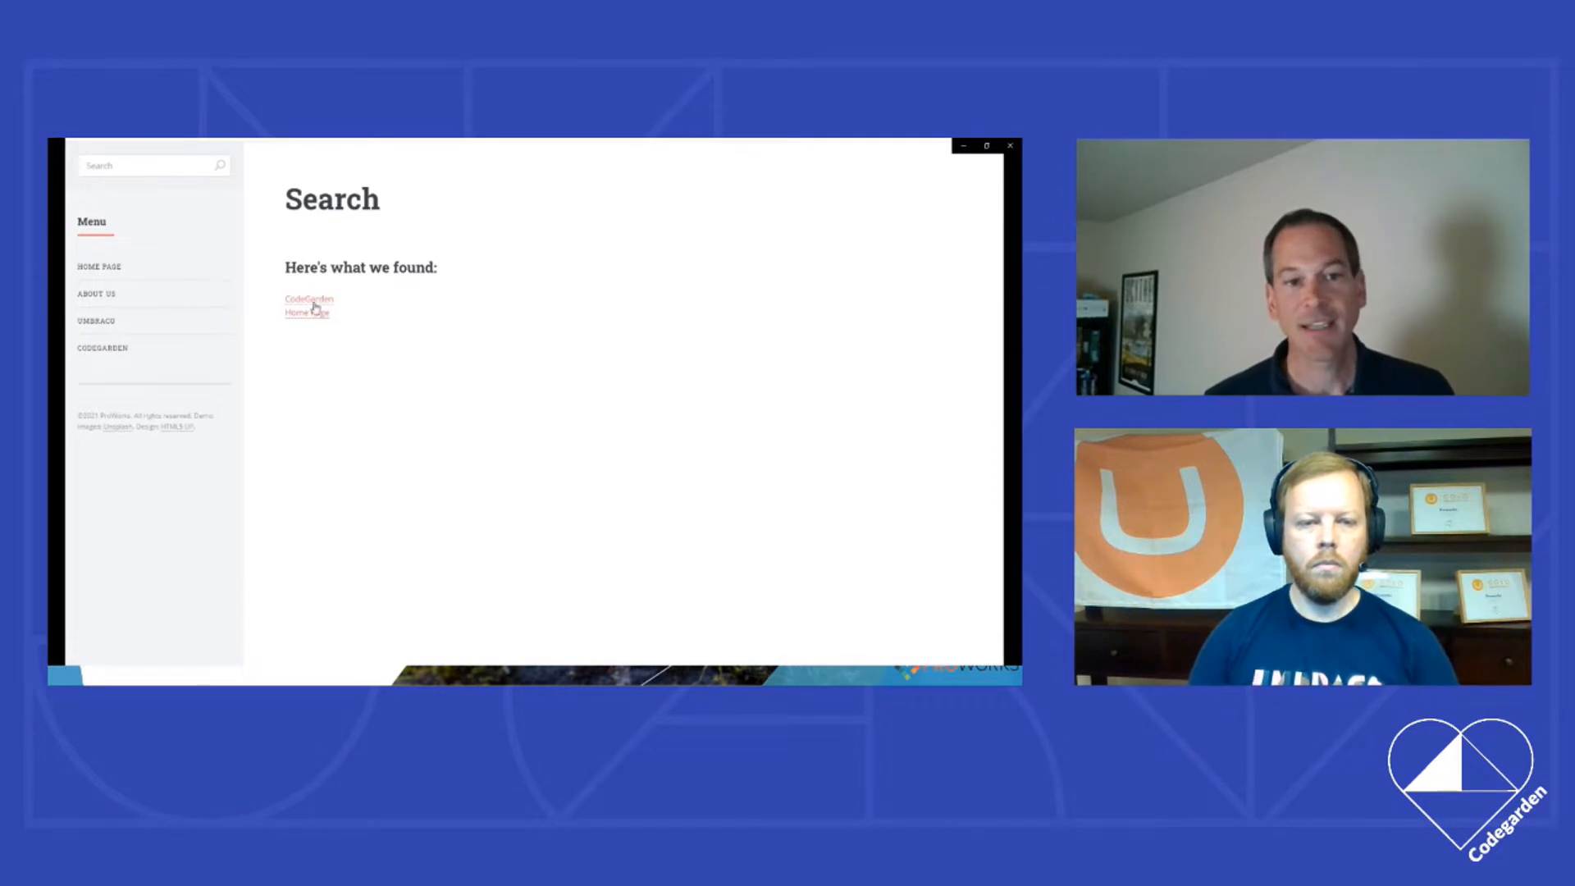
click(308, 299)
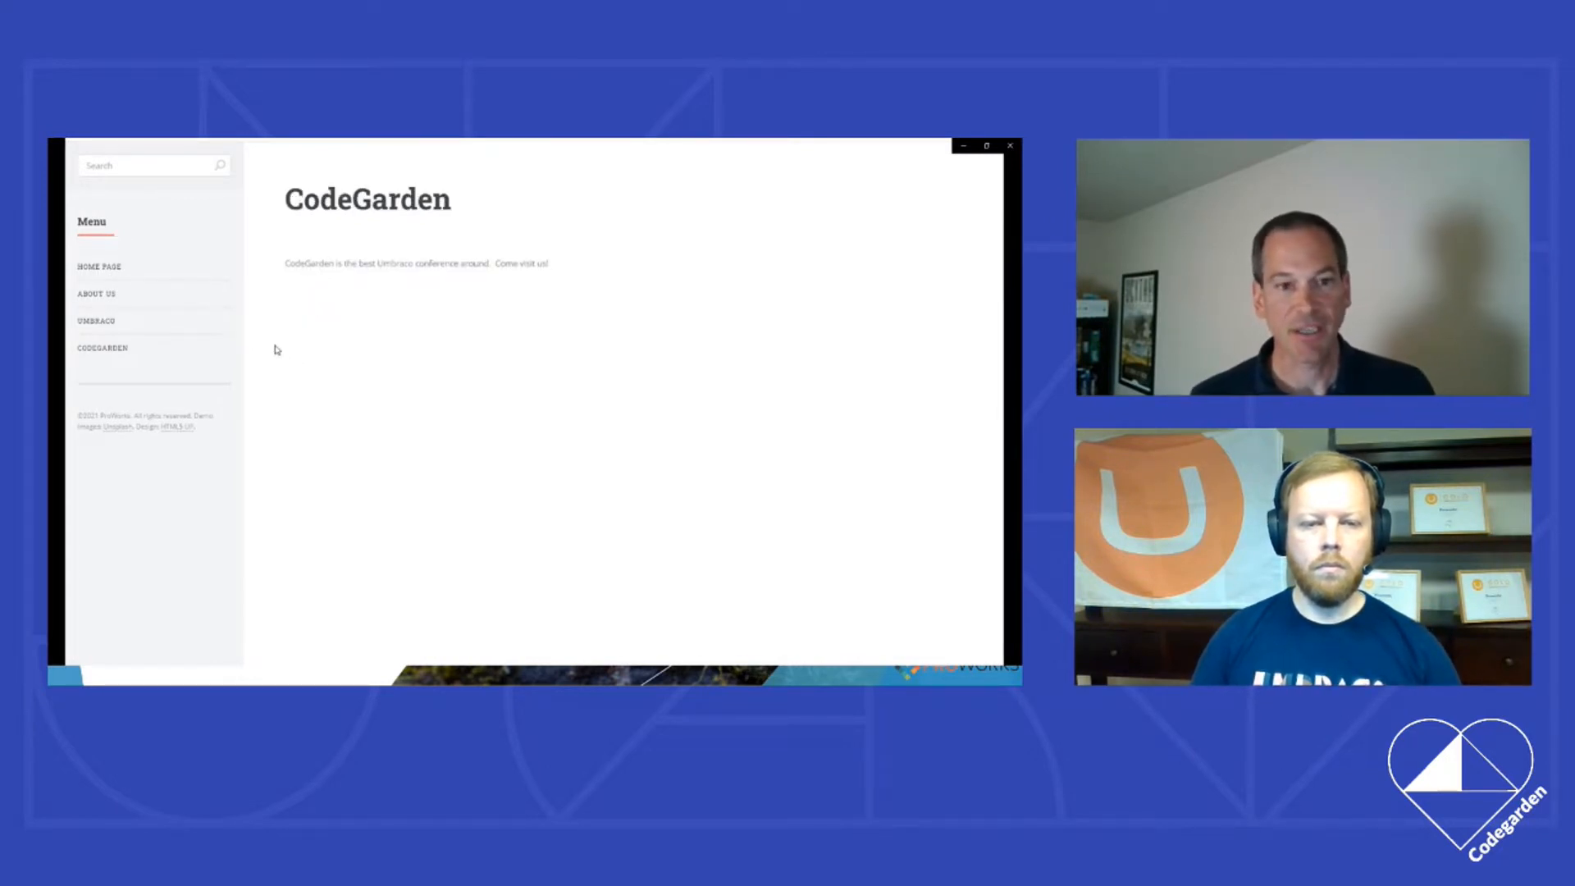
click(97, 266)
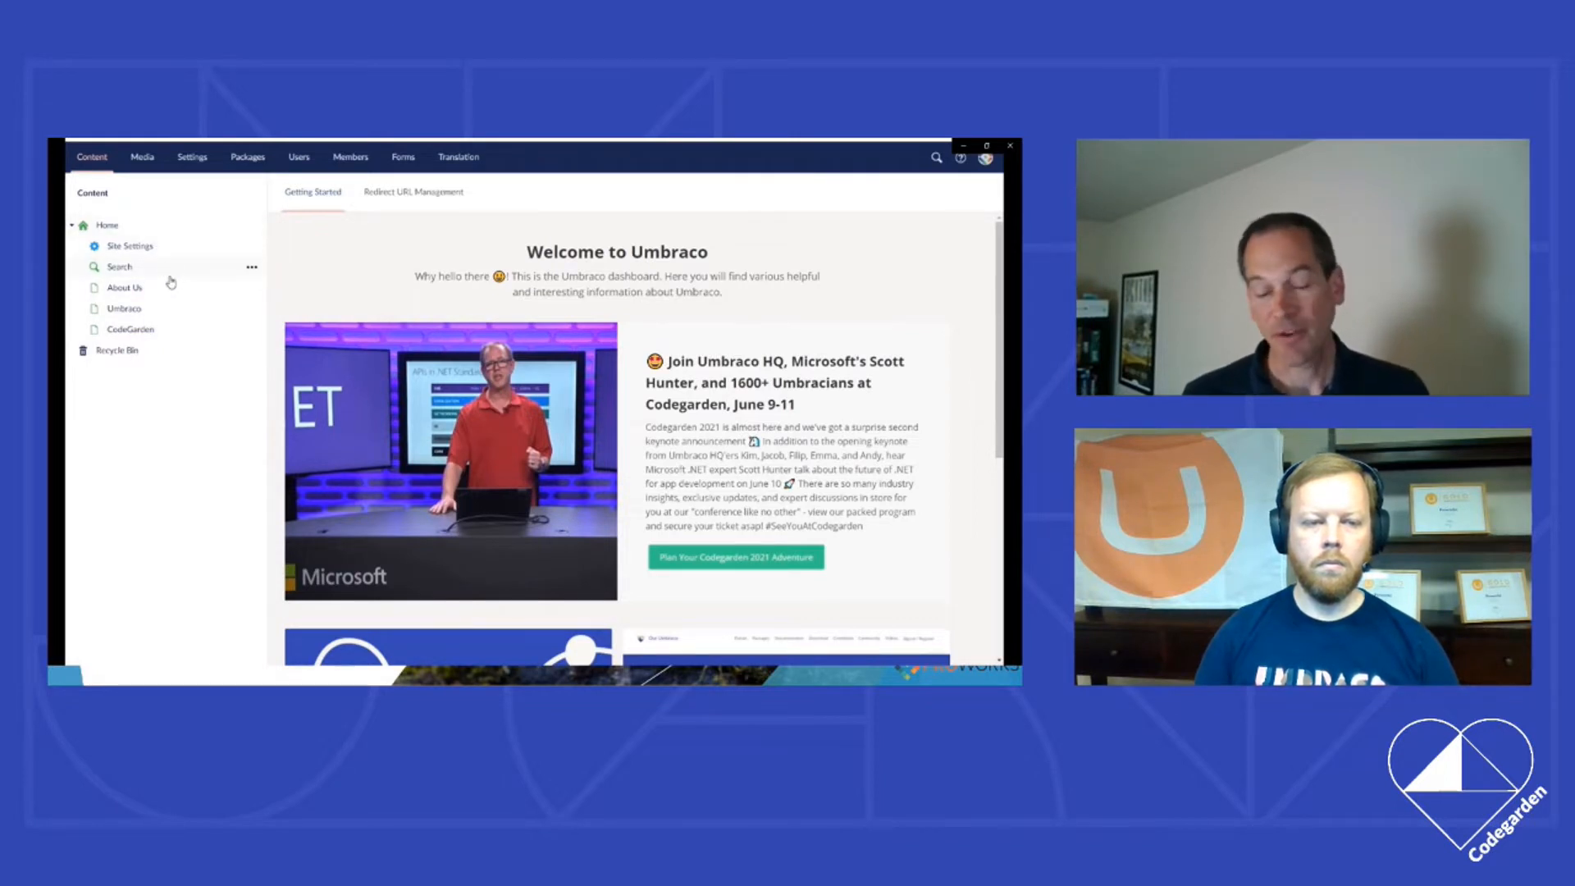
click(106, 224)
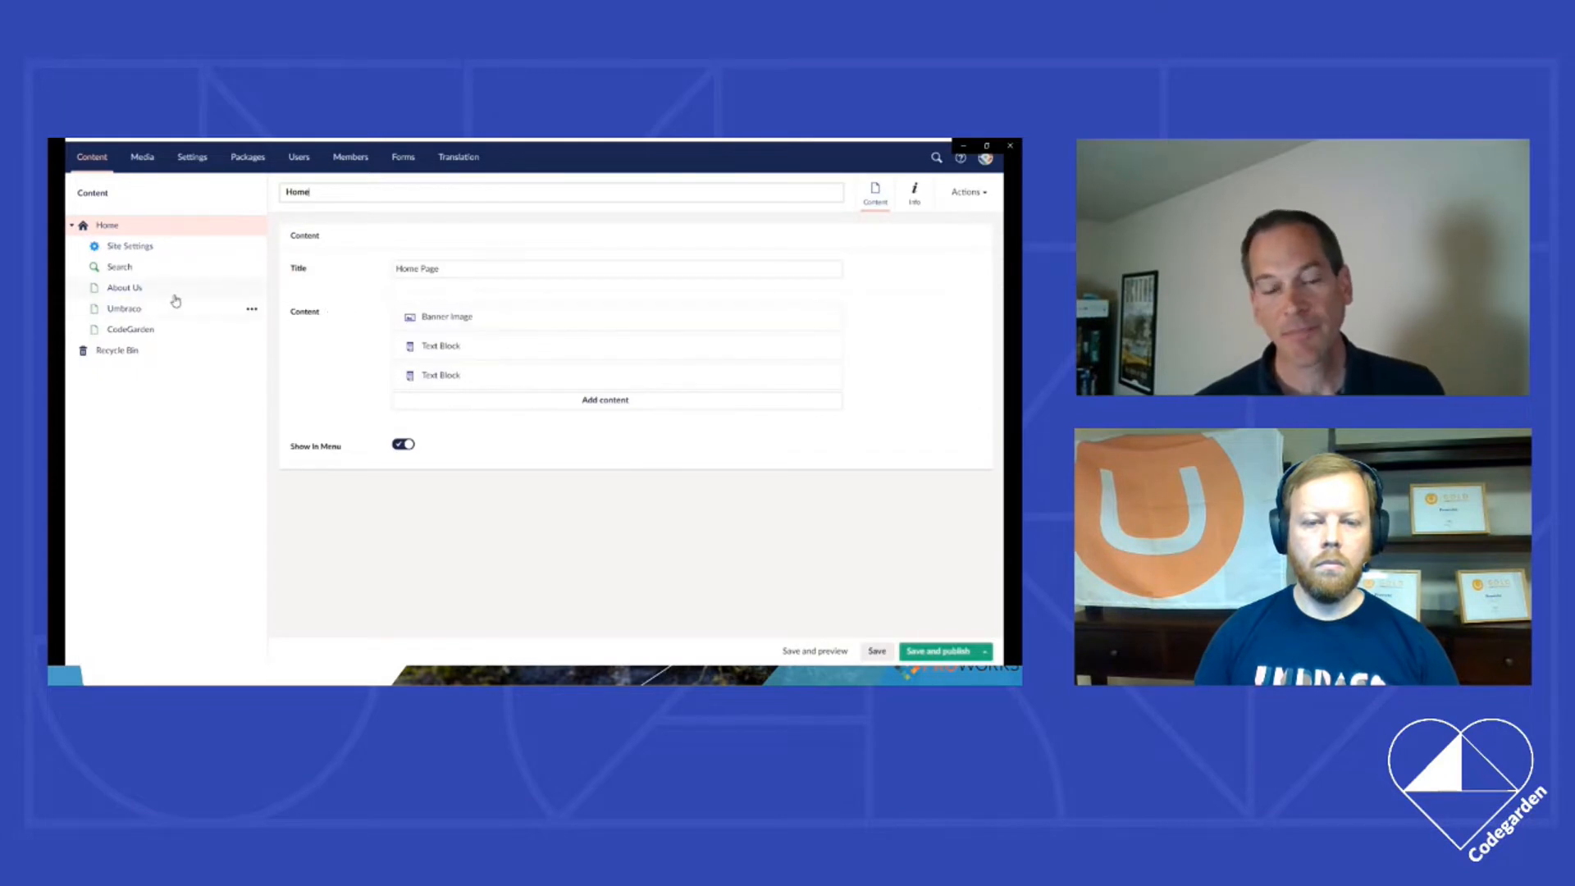
click(122, 287)
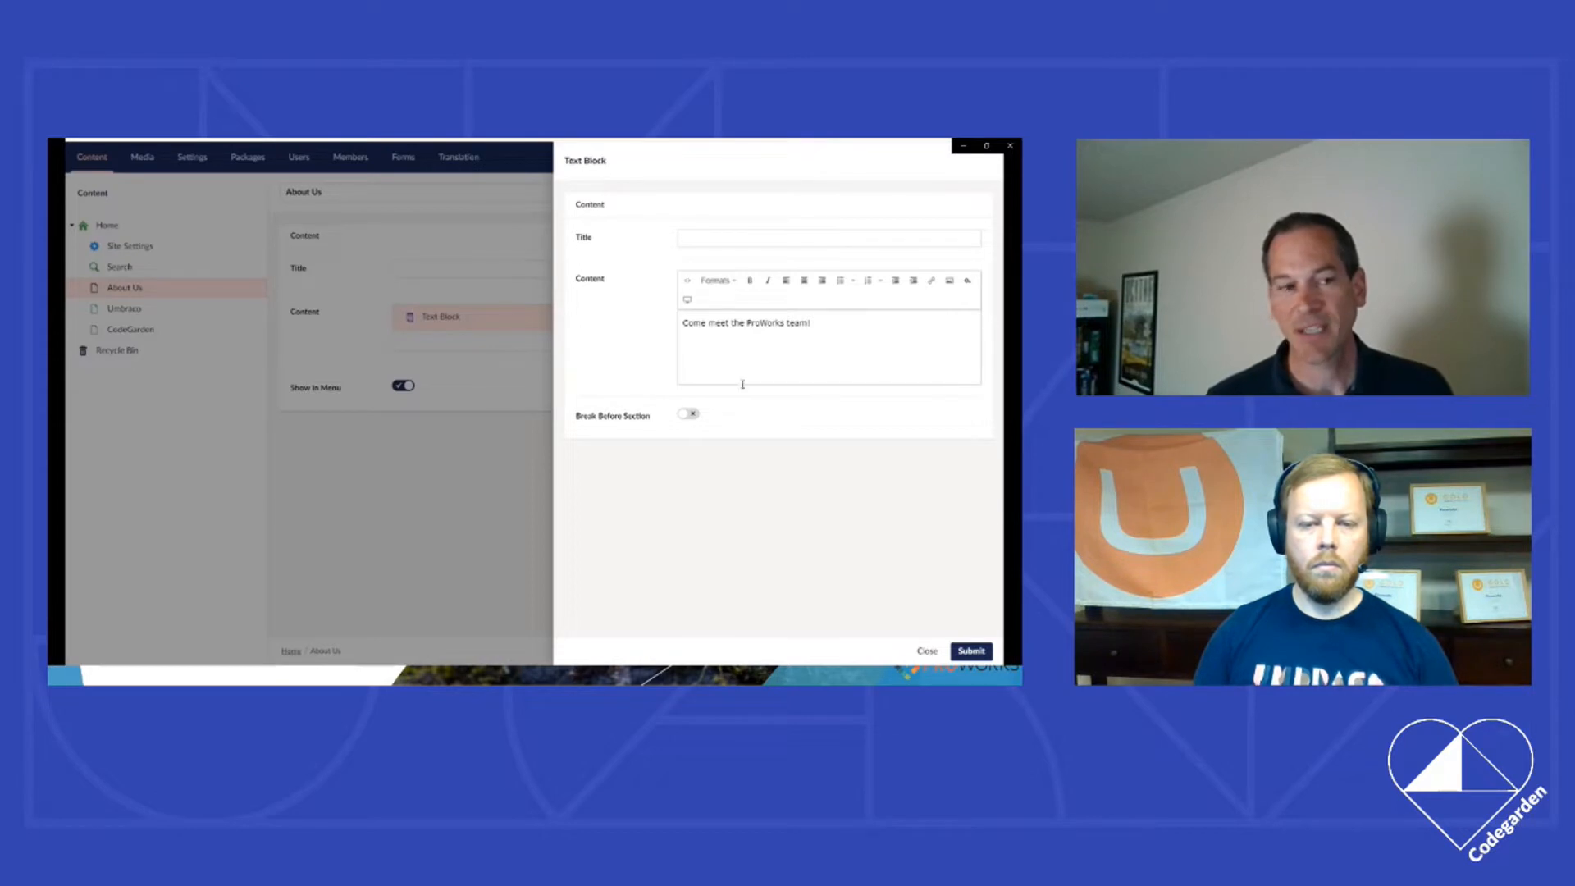
text(Connect with us on Twitter)
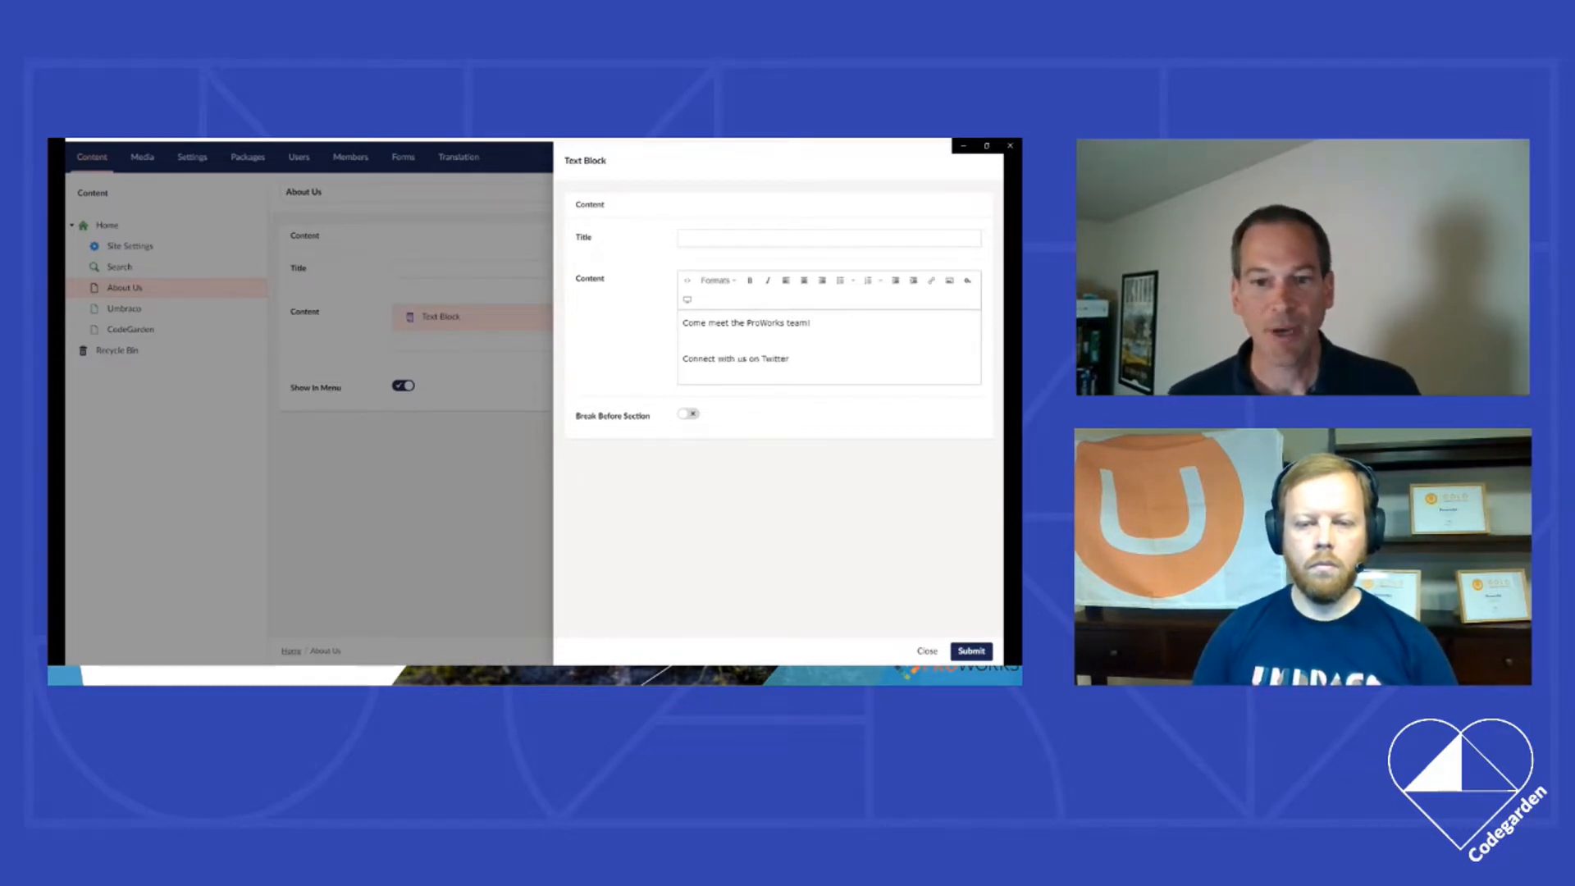
double_click(774, 358)
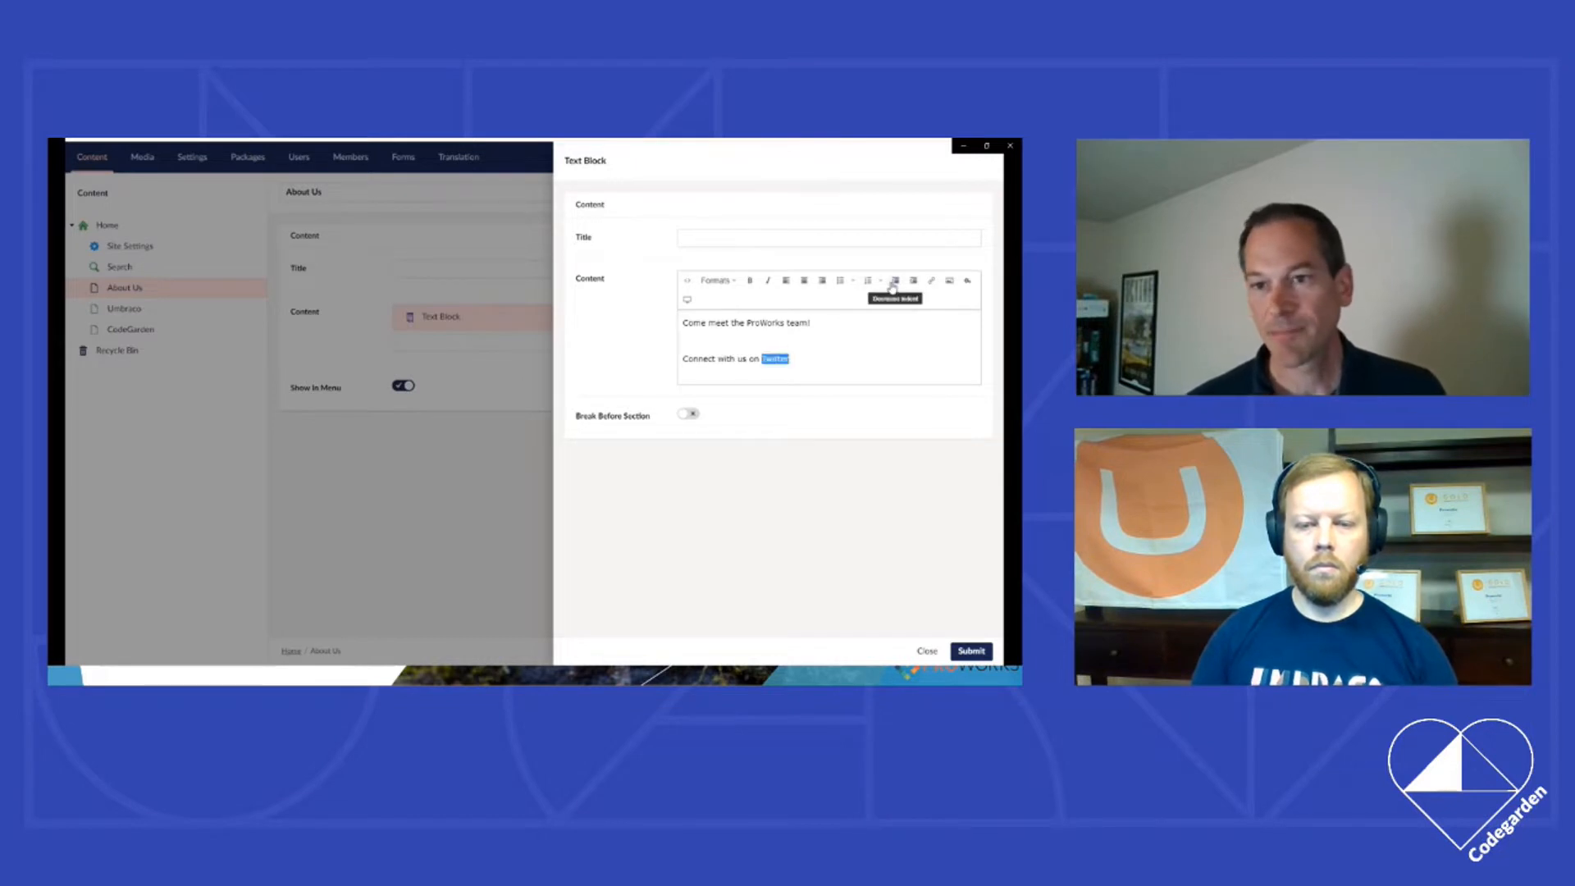
click(931, 281)
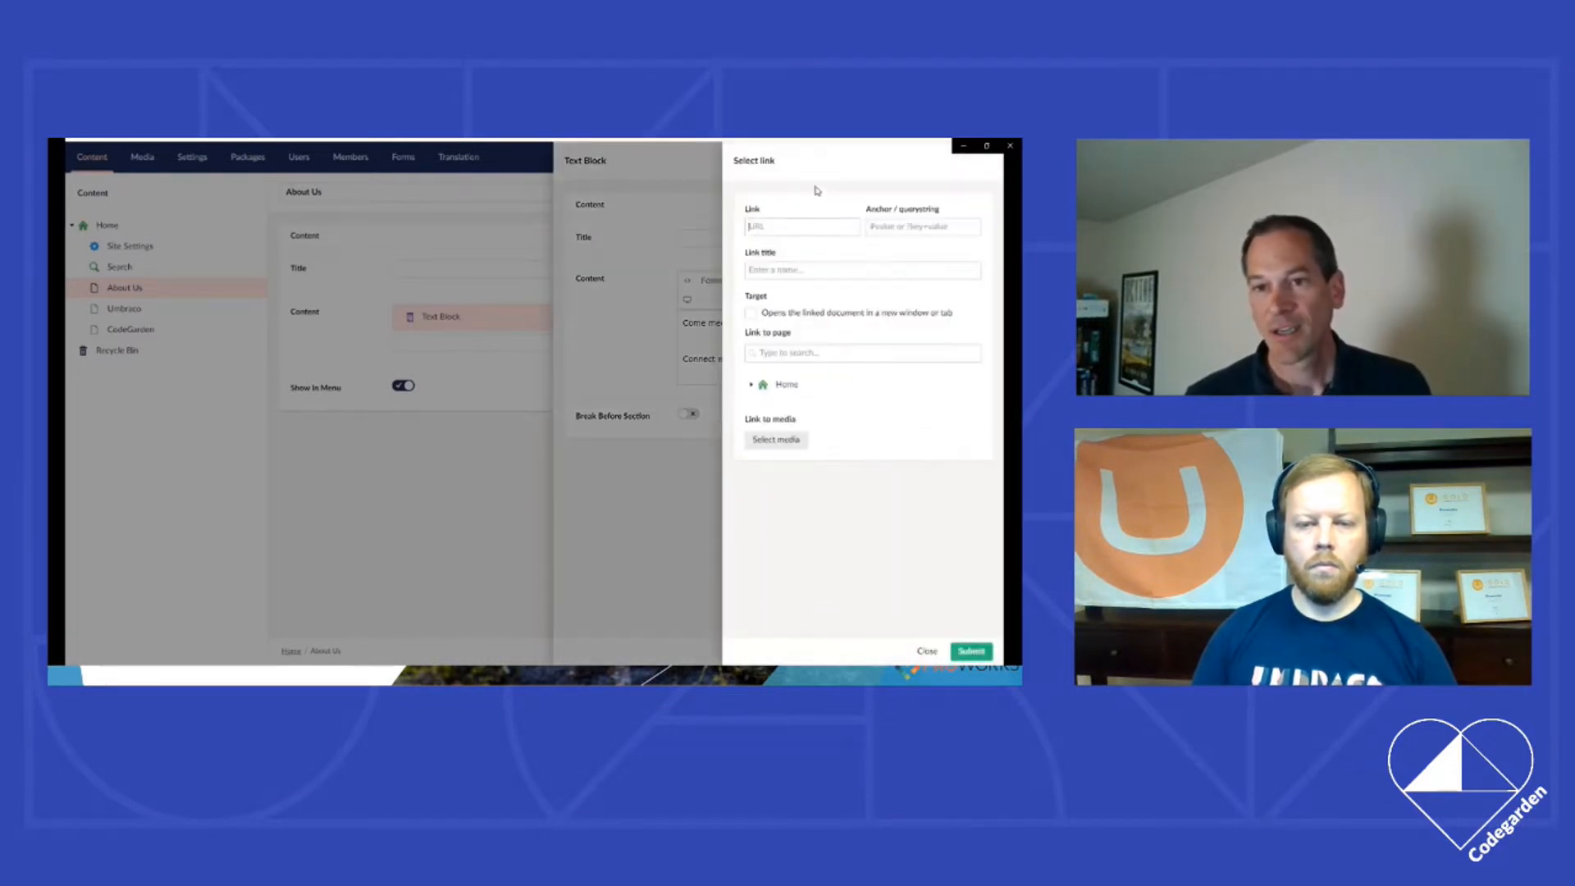
text(https://twitter.com/proworks)
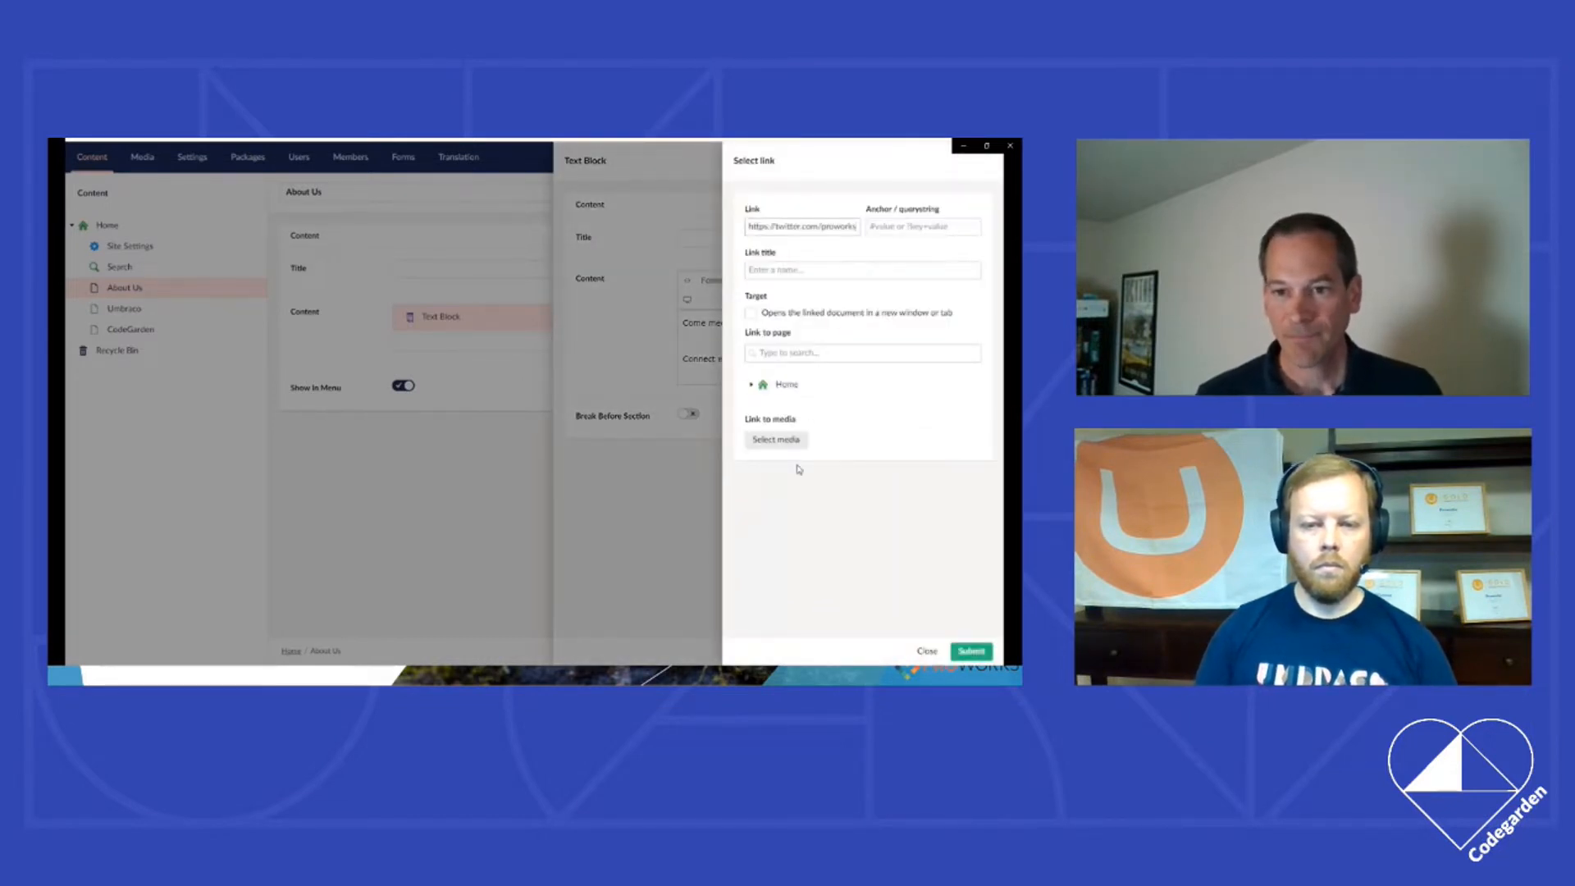
click(968, 651)
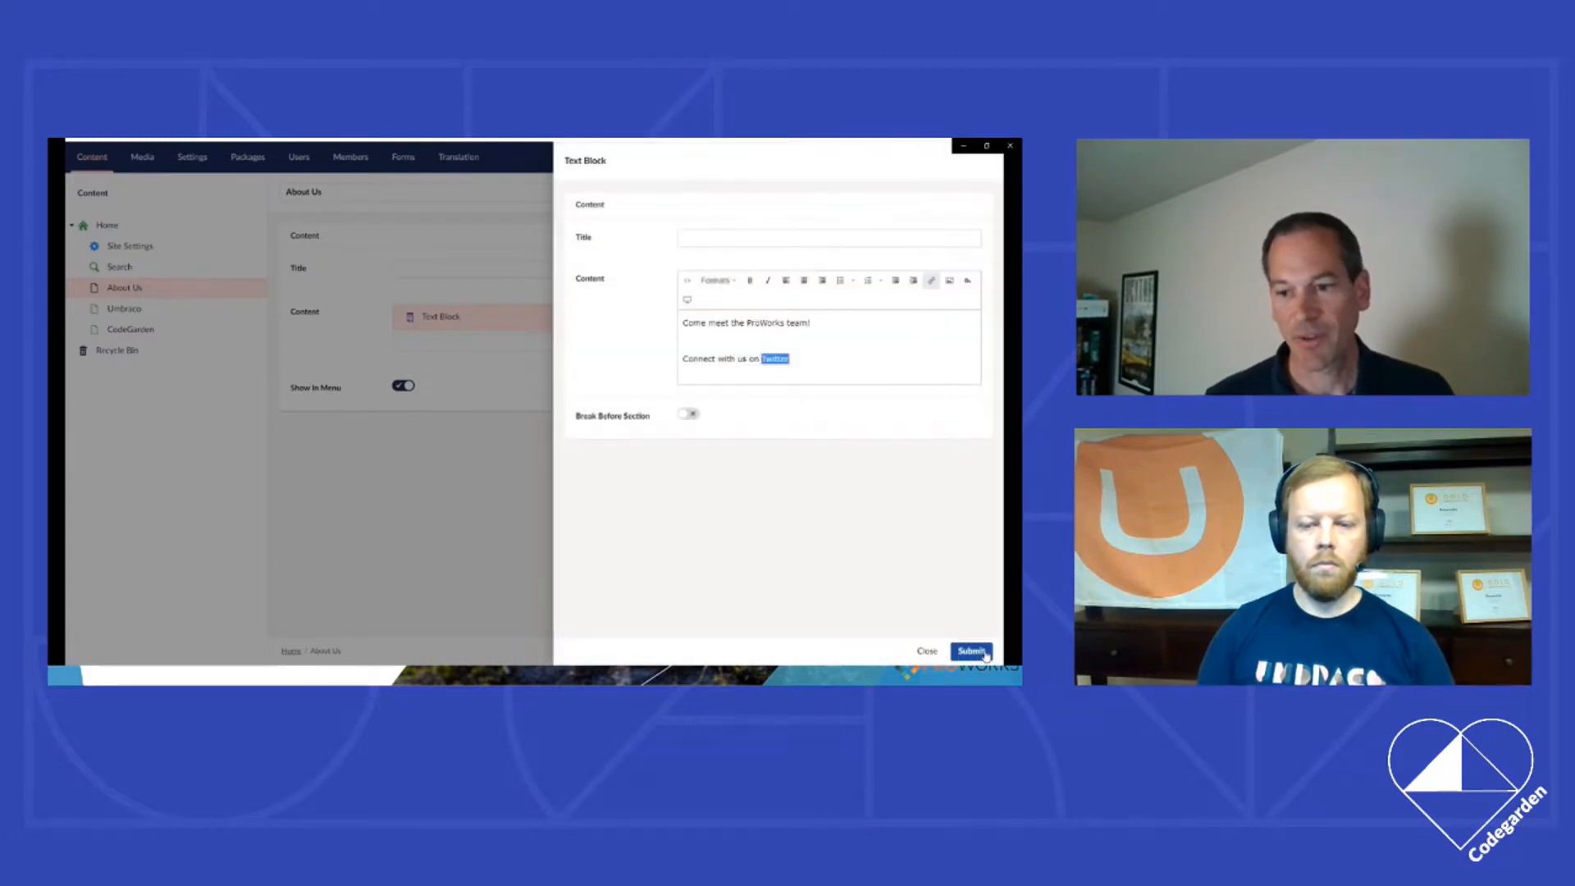
Step: Submit the Twitter text block edit and save and publish the About Us page
click(969, 650)
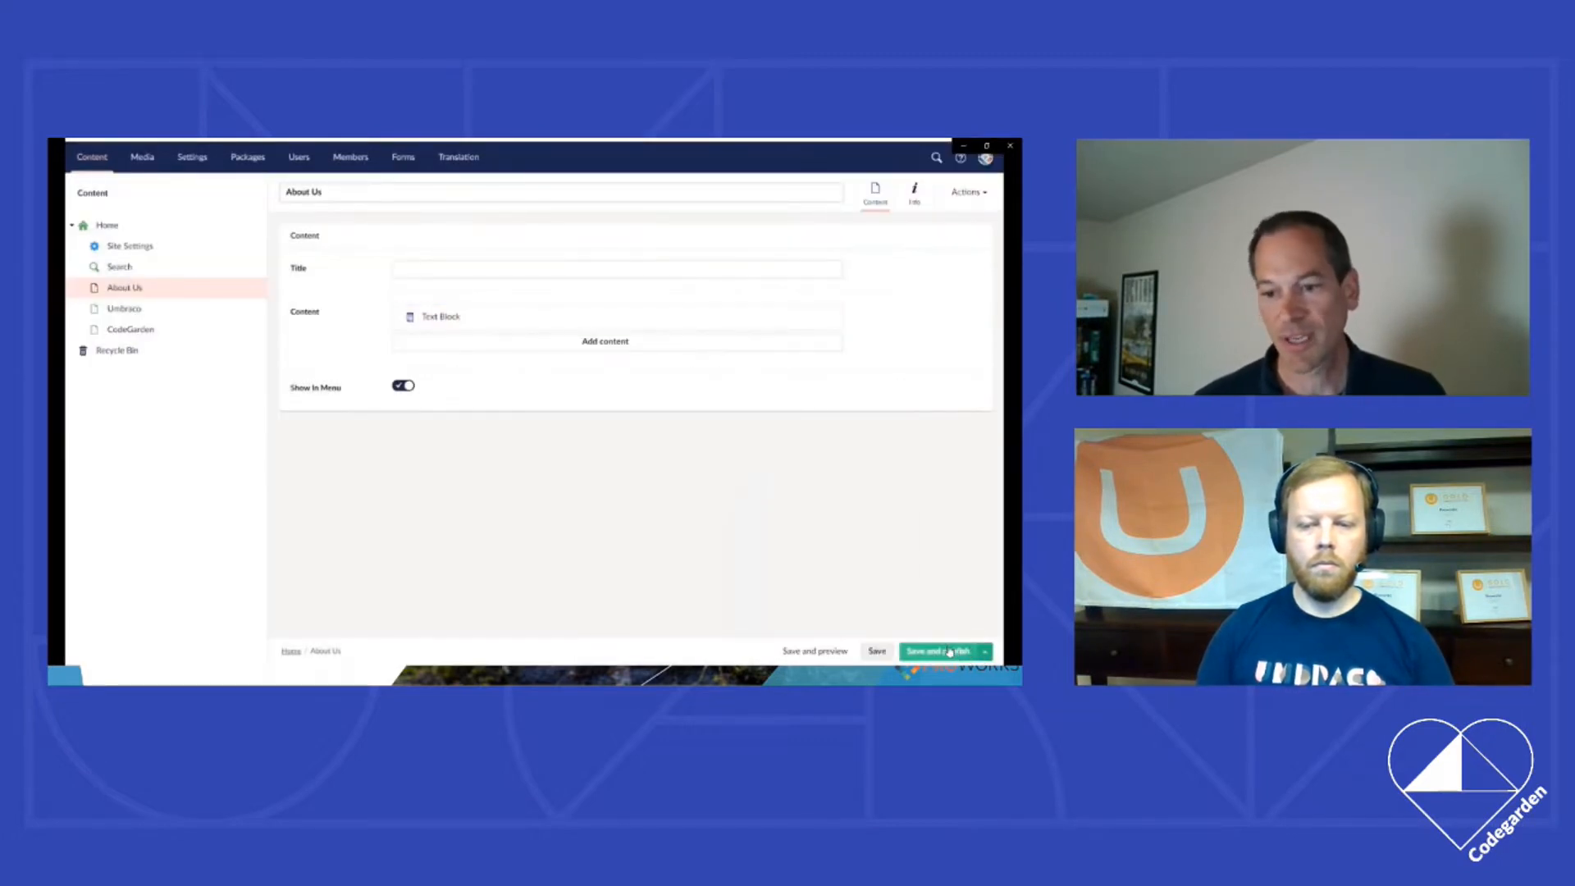
click(939, 650)
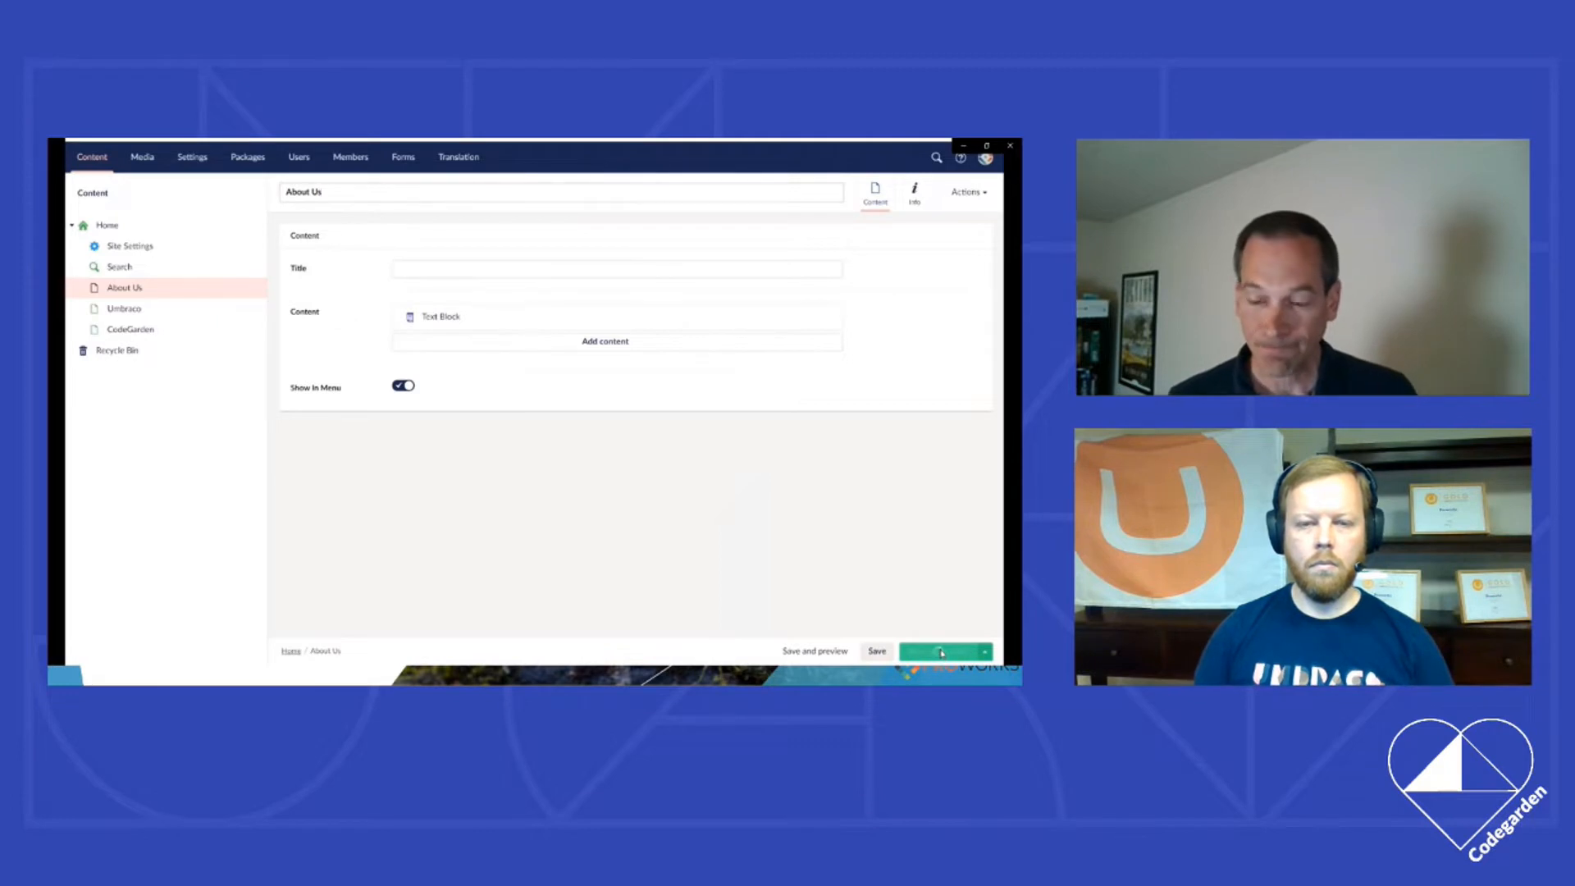
click(939, 650)
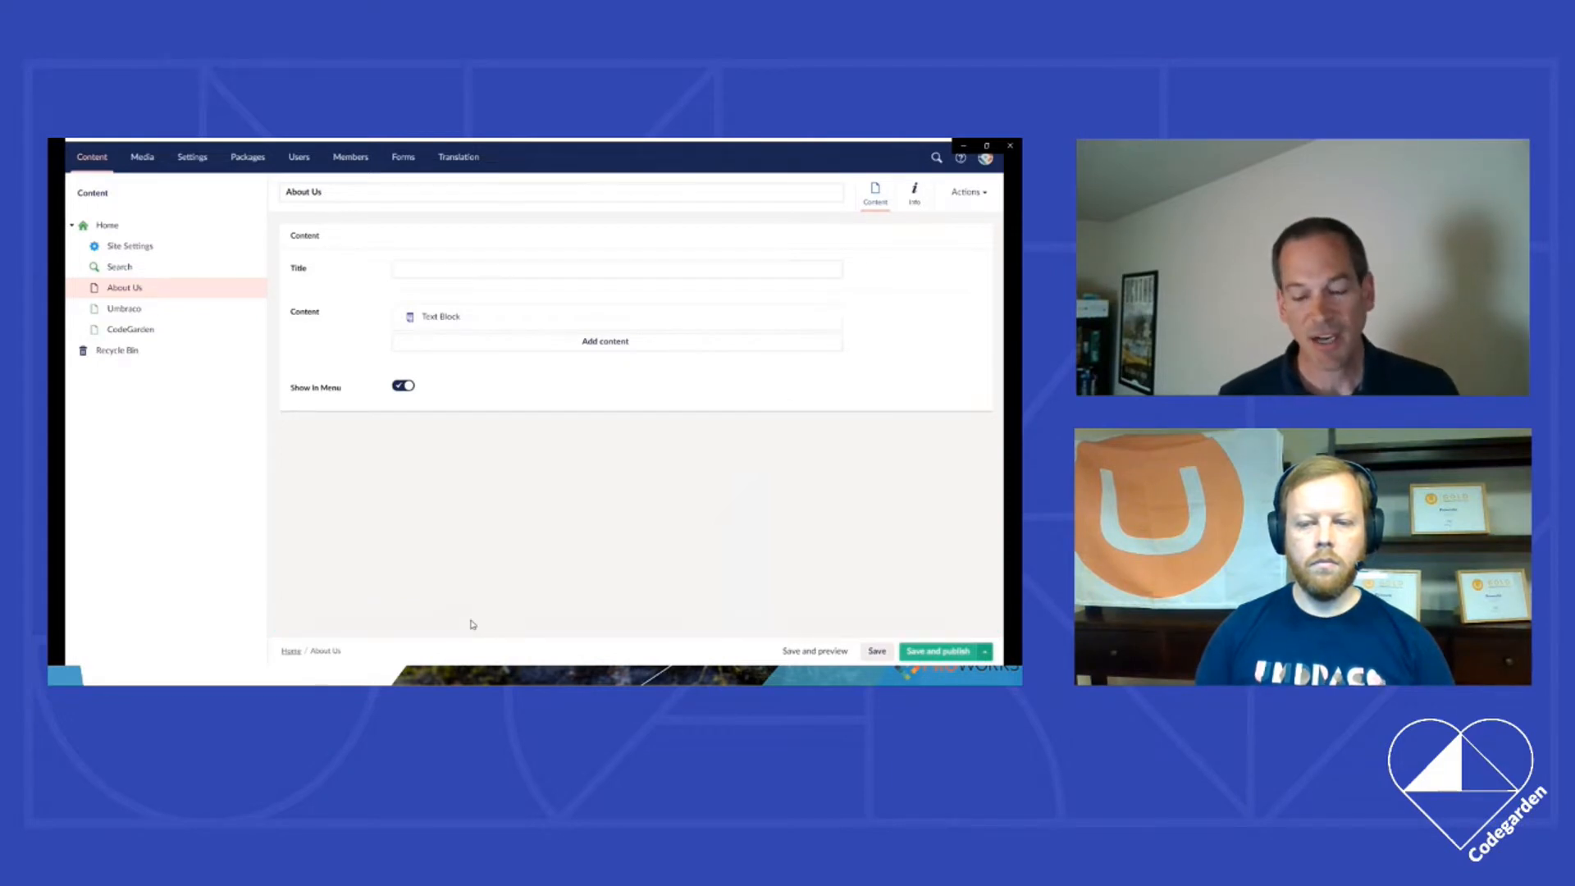
Step: Check the demo site's Home page, then return to the About Us editor
click(814, 650)
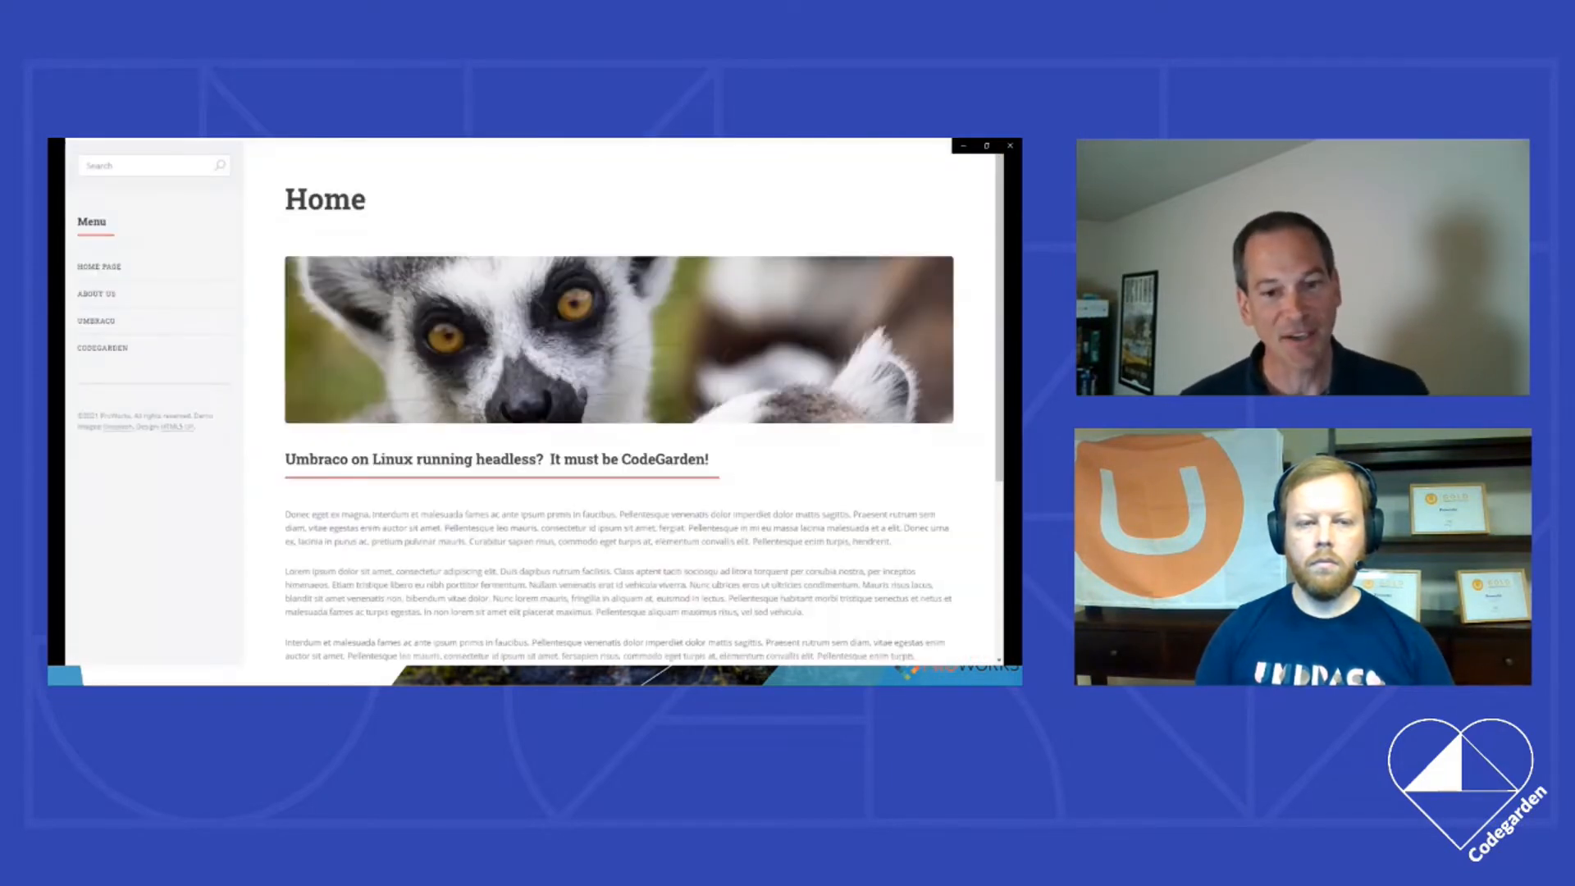
click(97, 294)
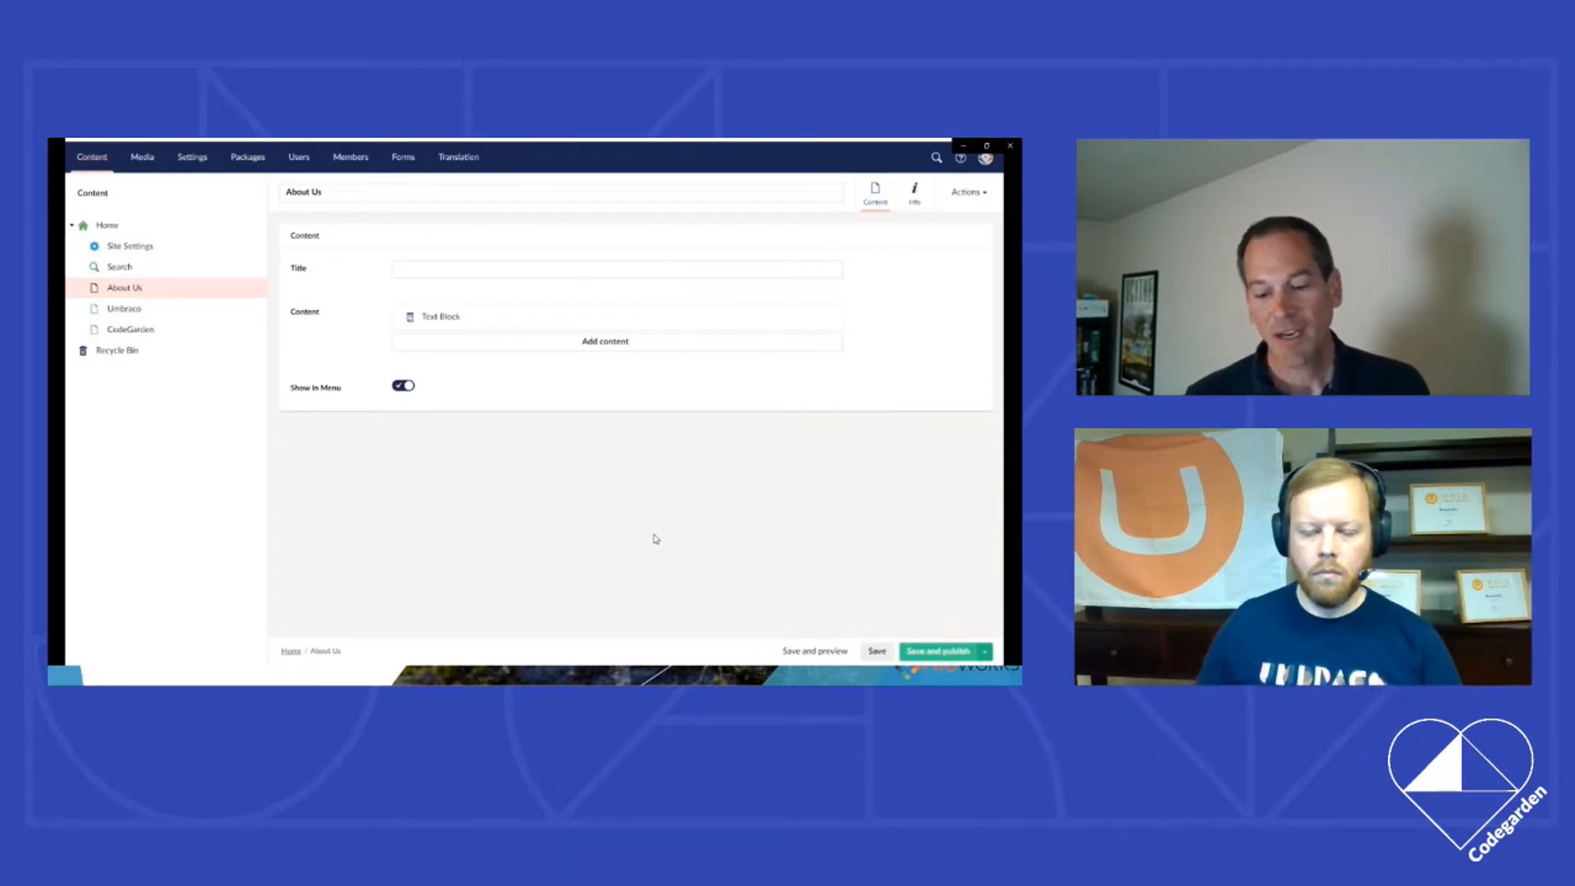
mouse_move(560, 501)
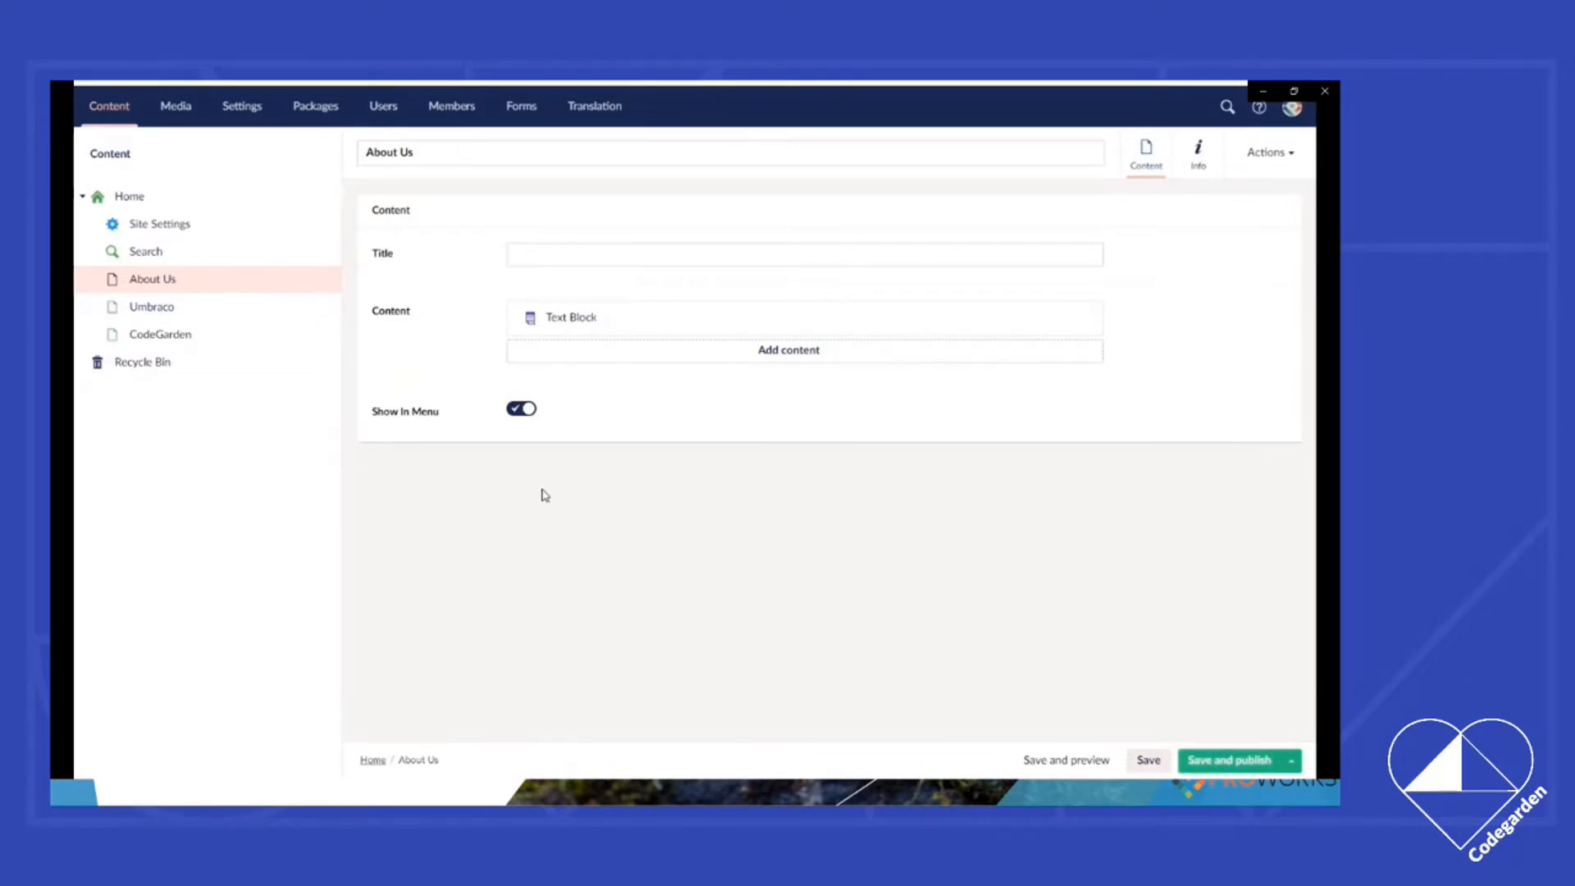
mouse_move(1177, 728)
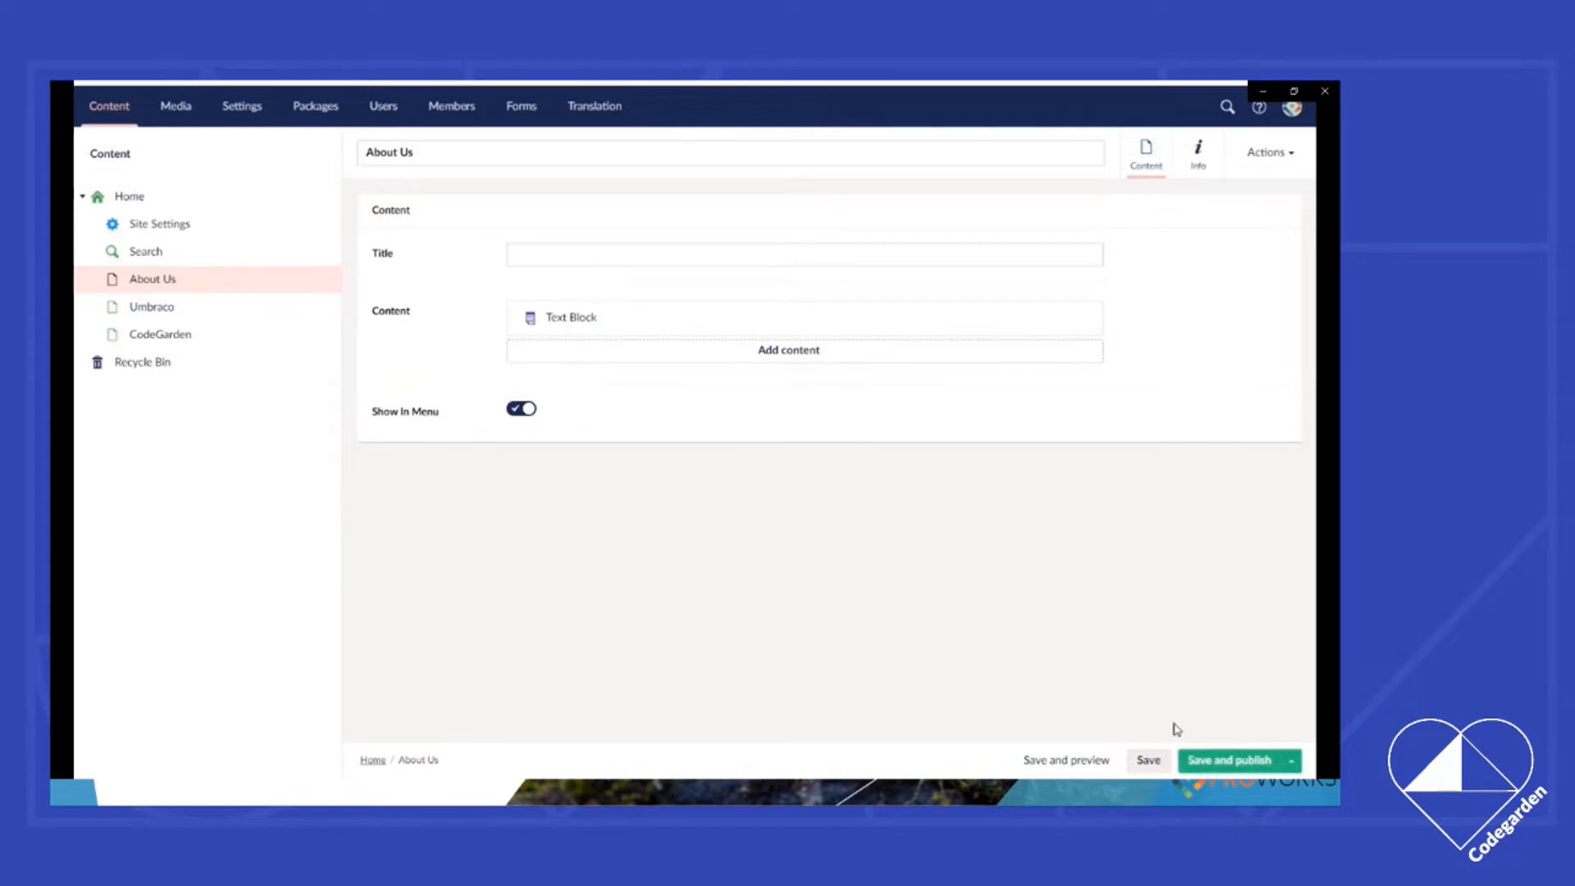
mouse_move(1090, 218)
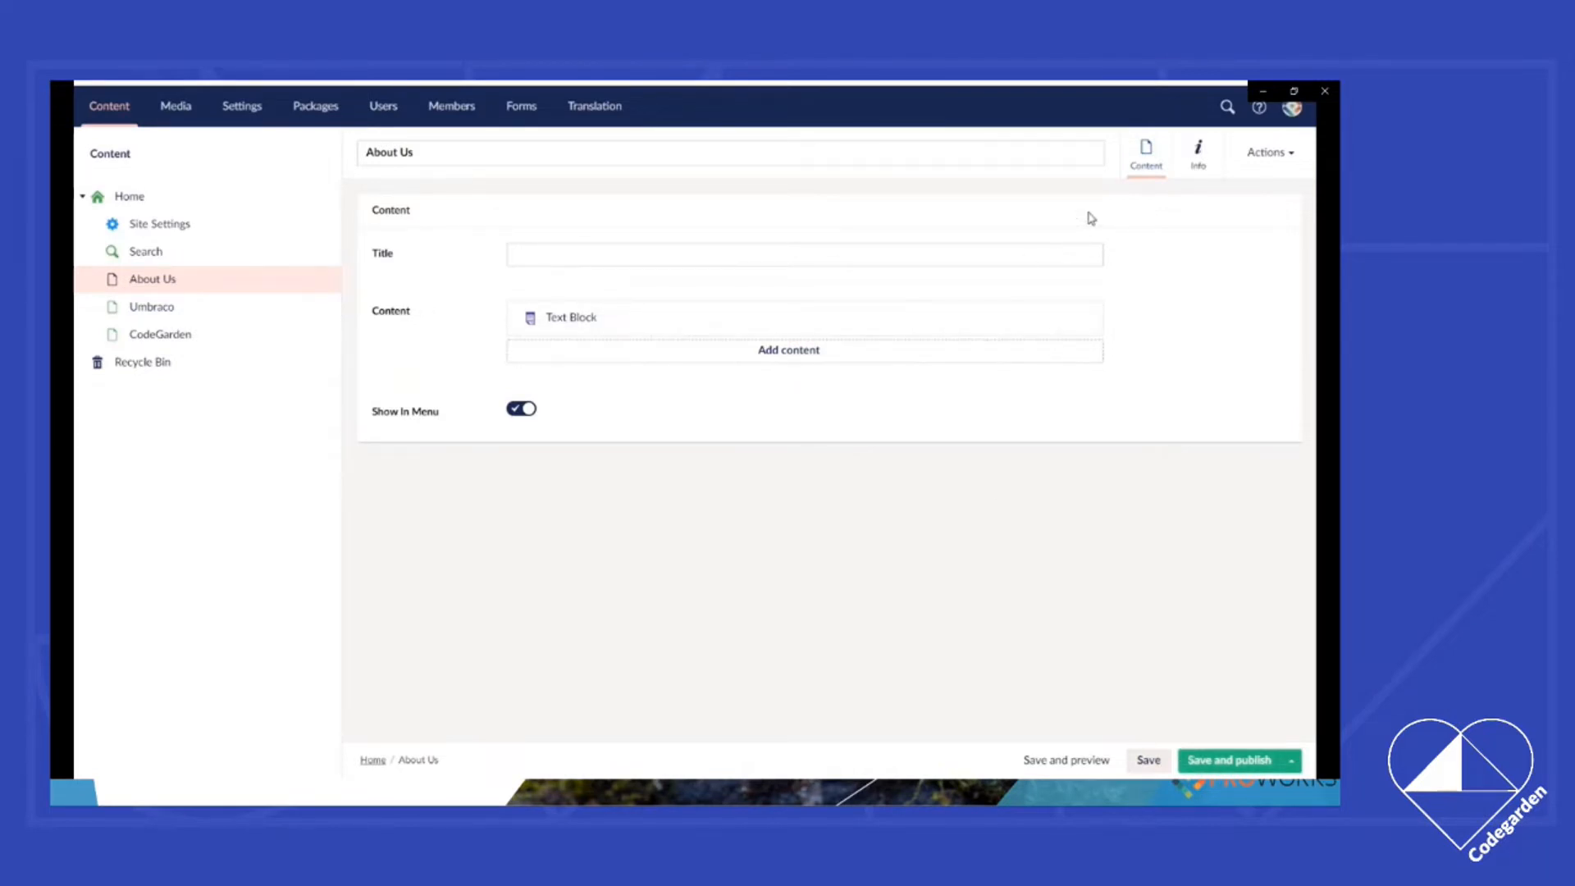
mouse_move(1078, 501)
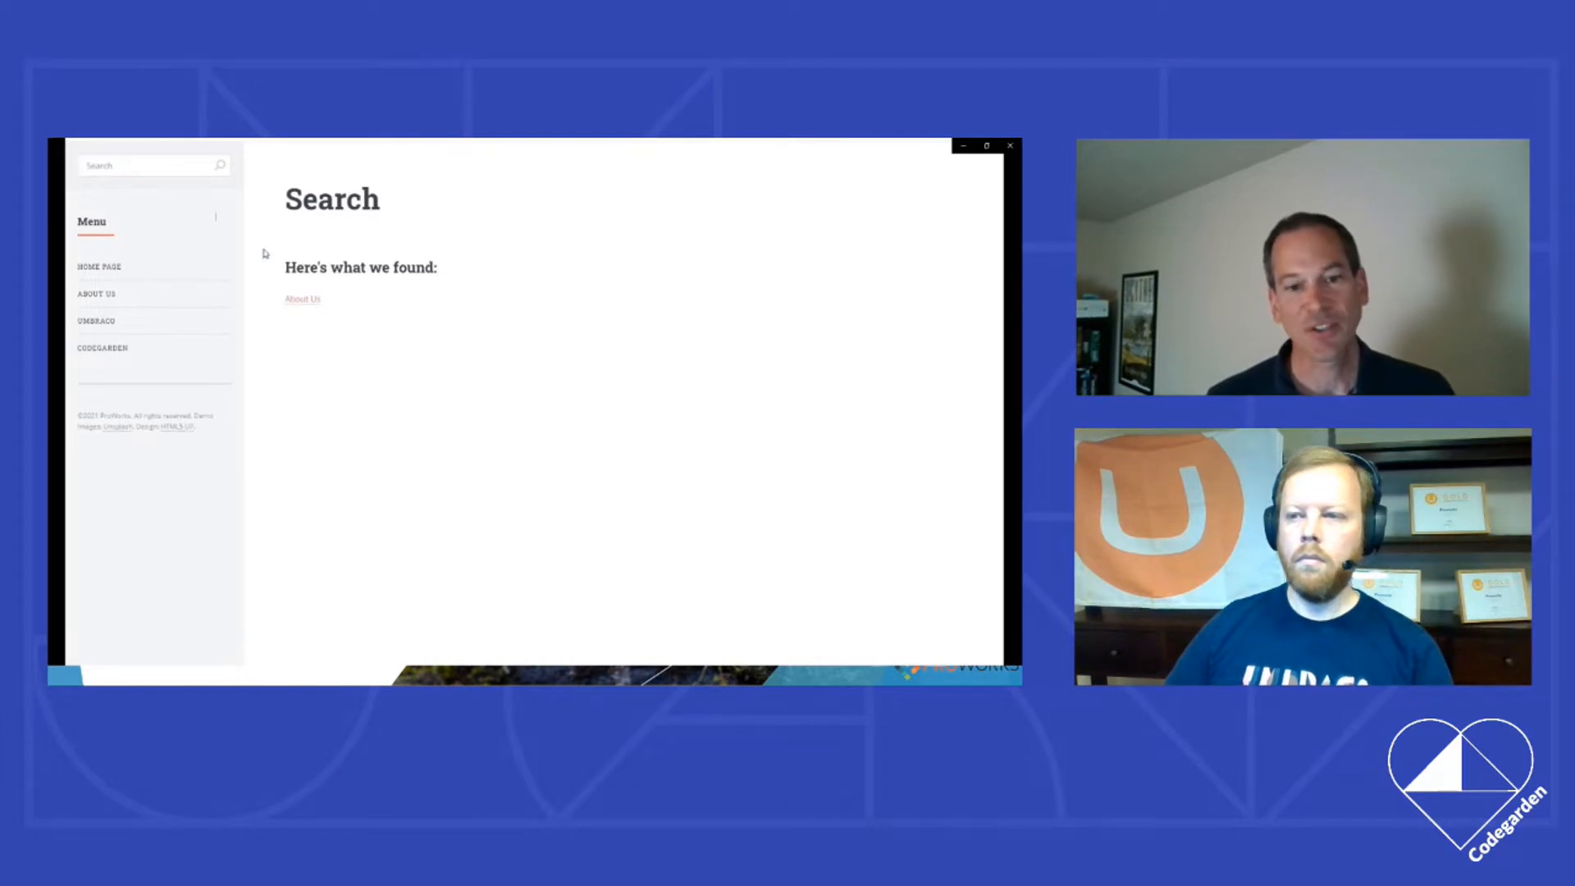
Step: Switch to Visual Studio Code showing the backend's appsettings.json GraphQL settings
click(301, 299)
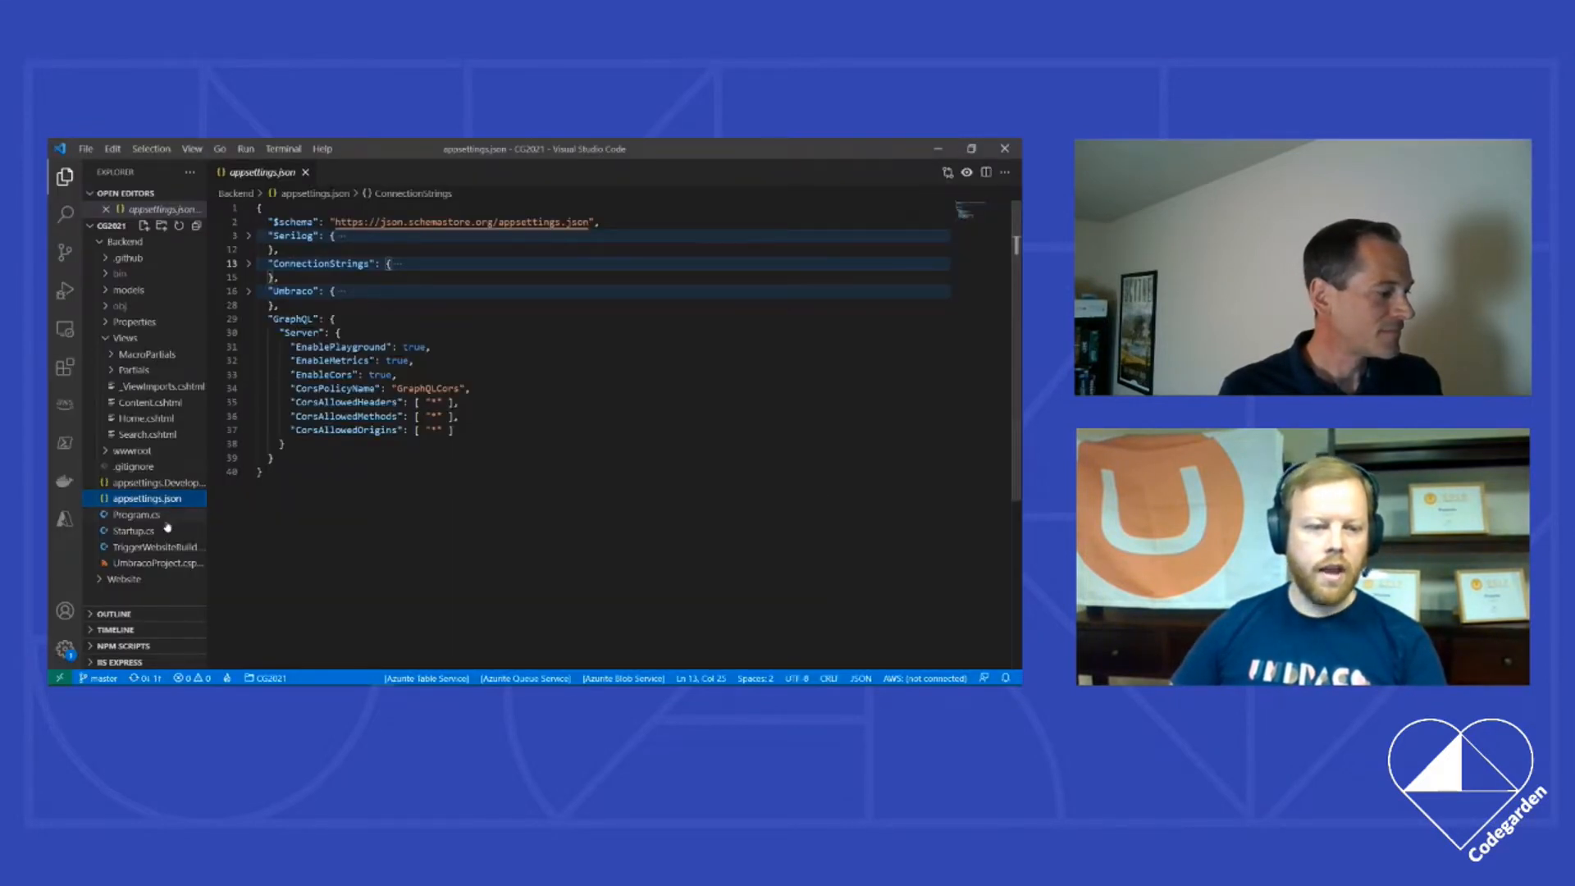
Step: View UmbracoProject.csproj's package references and collapse the Views folder
click(156, 562)
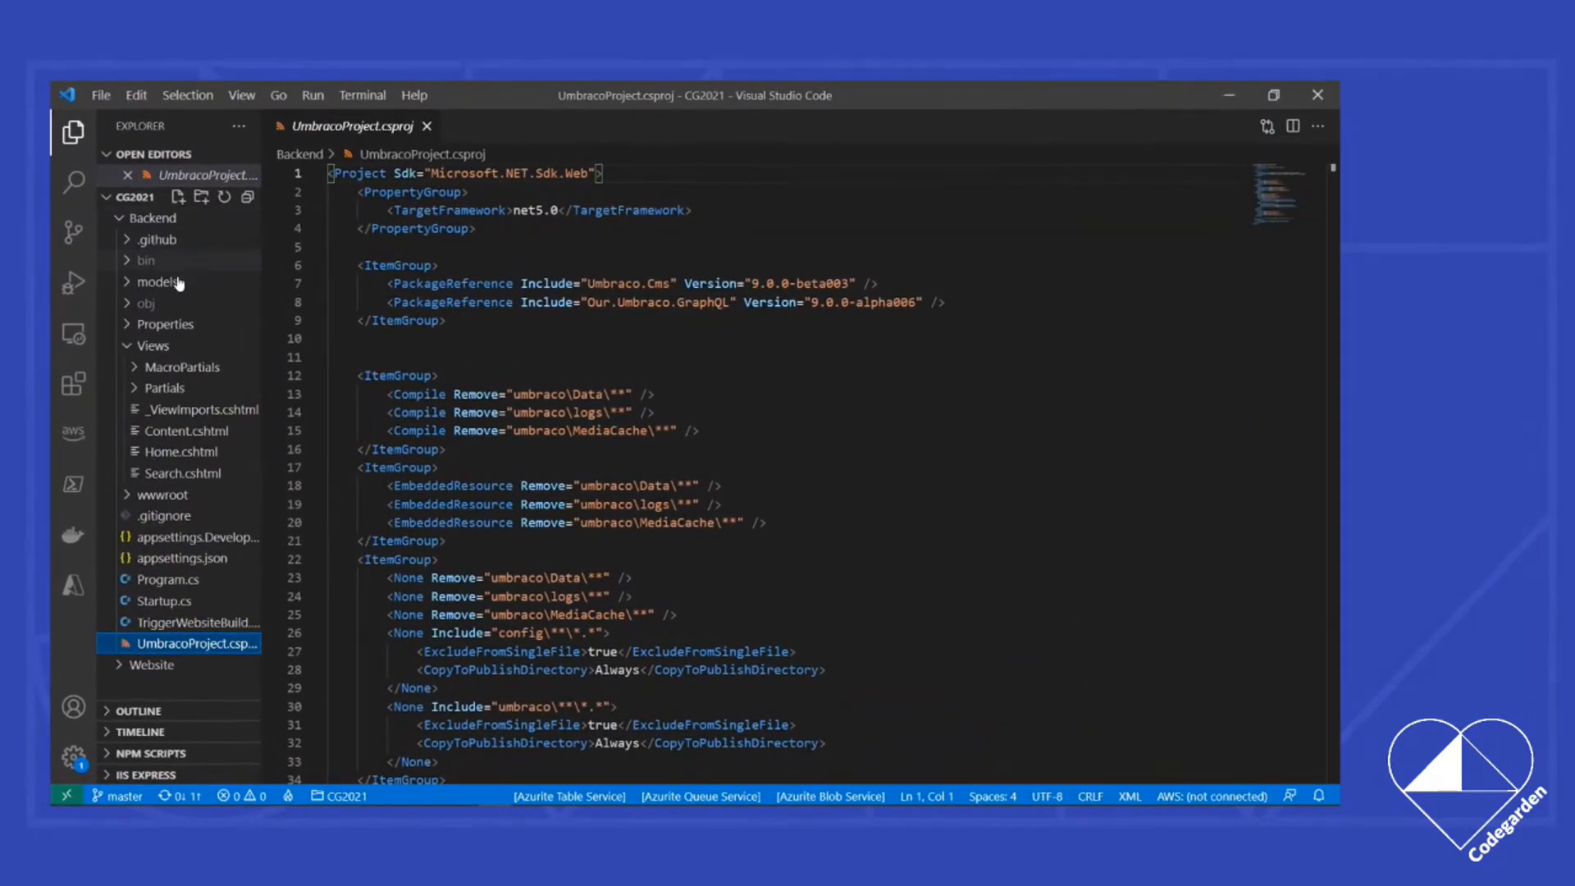
click(154, 345)
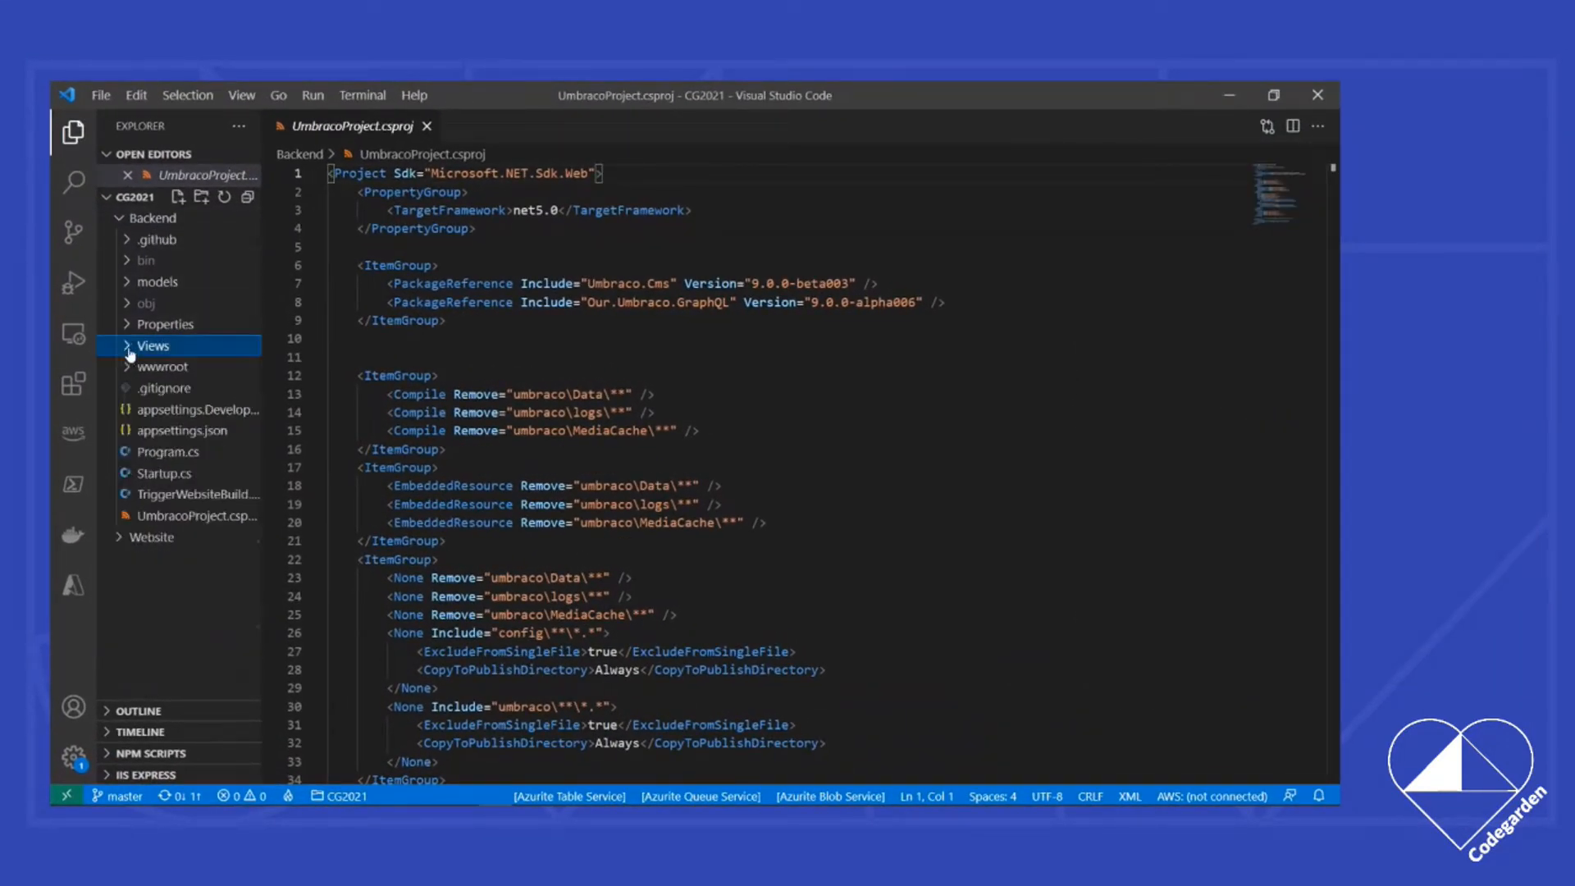
mouse_move(191, 390)
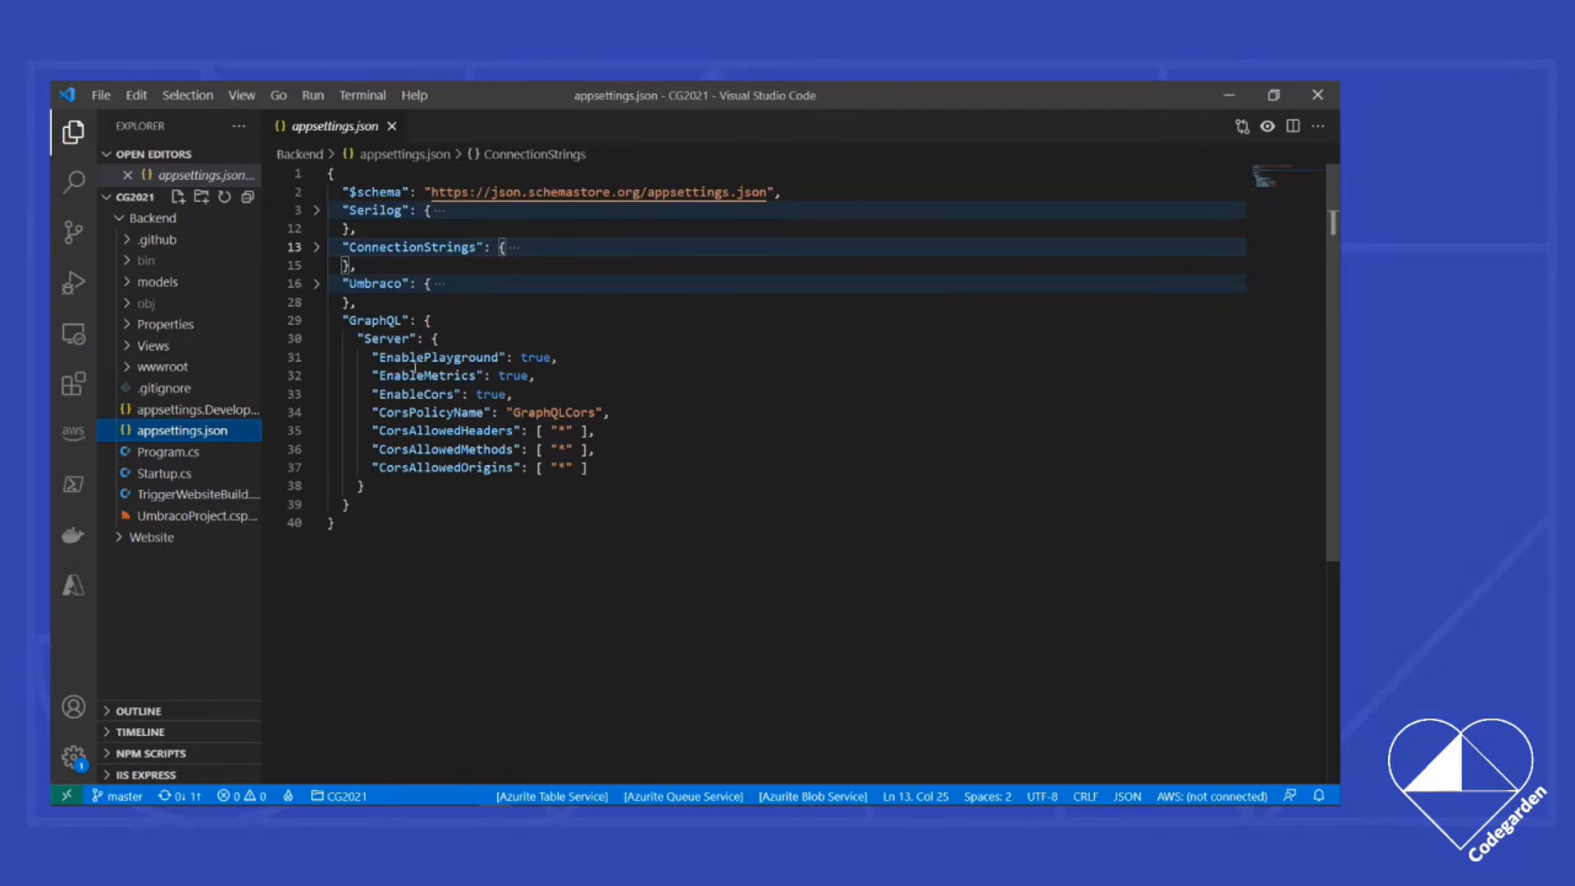
Step: Highlight the EnableCors setting, then return to the demo site's Home page in the browser
double_click(439, 356)
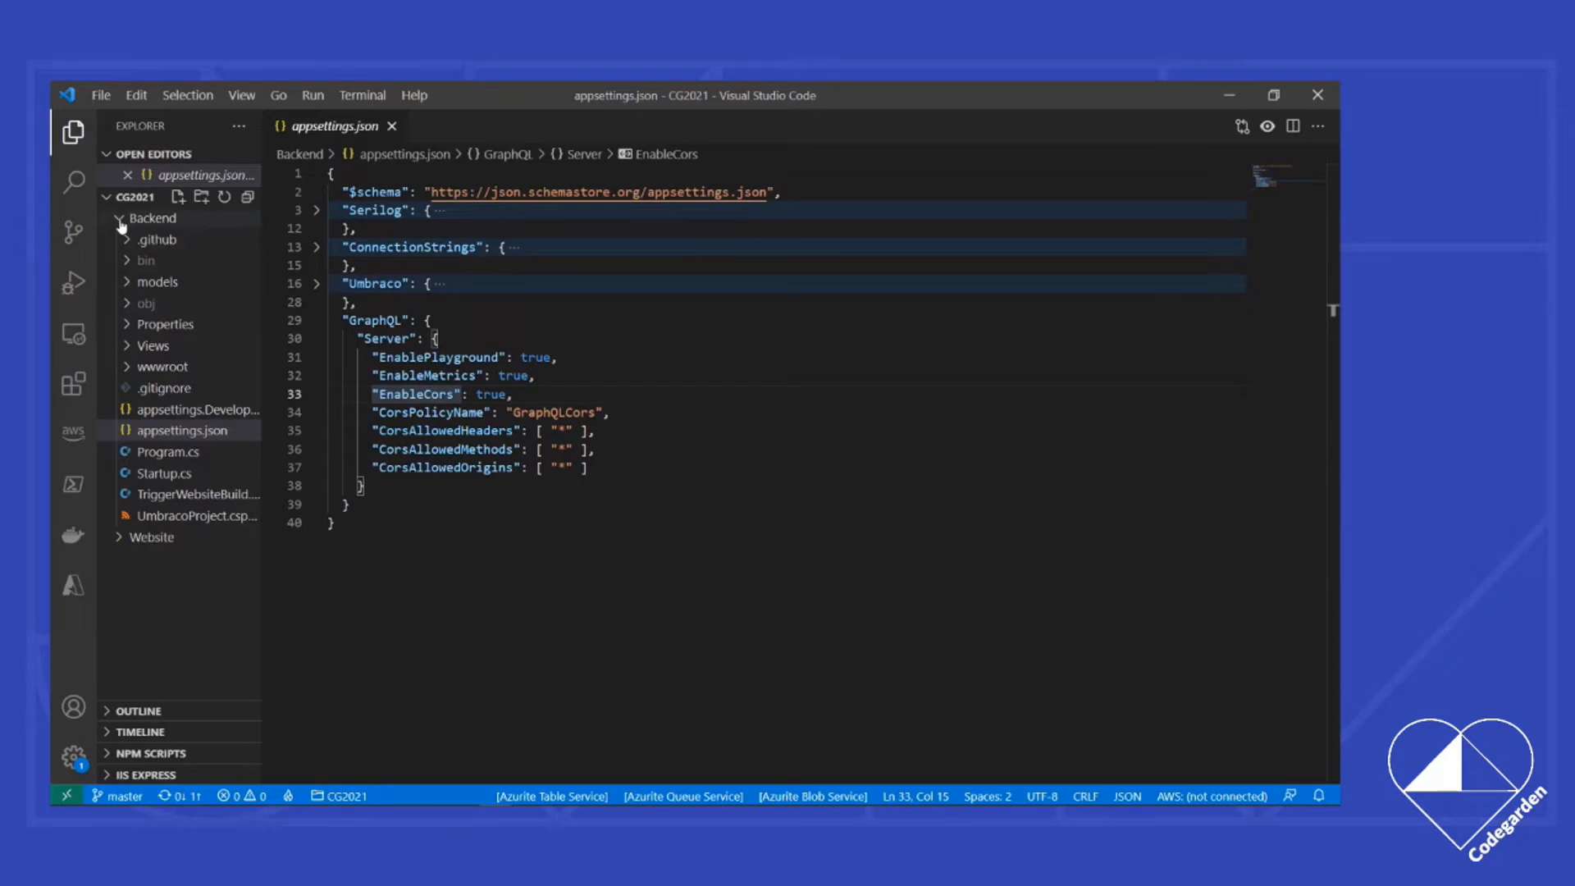
click(152, 219)
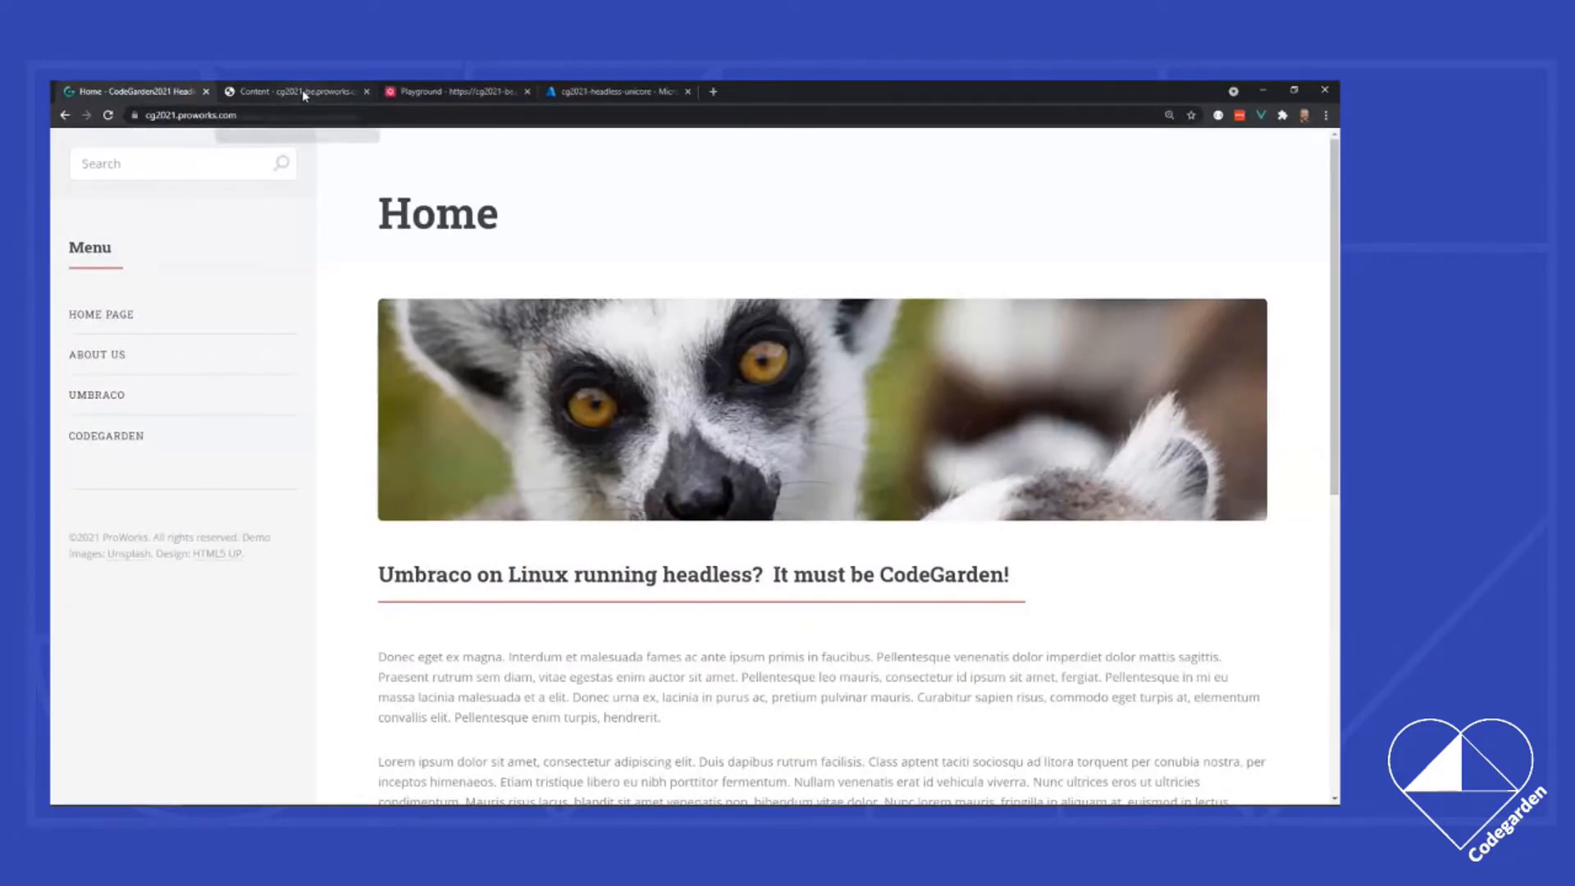
Step: Open the Home page in the back office and inspect one of its Text Blocks
click(292, 91)
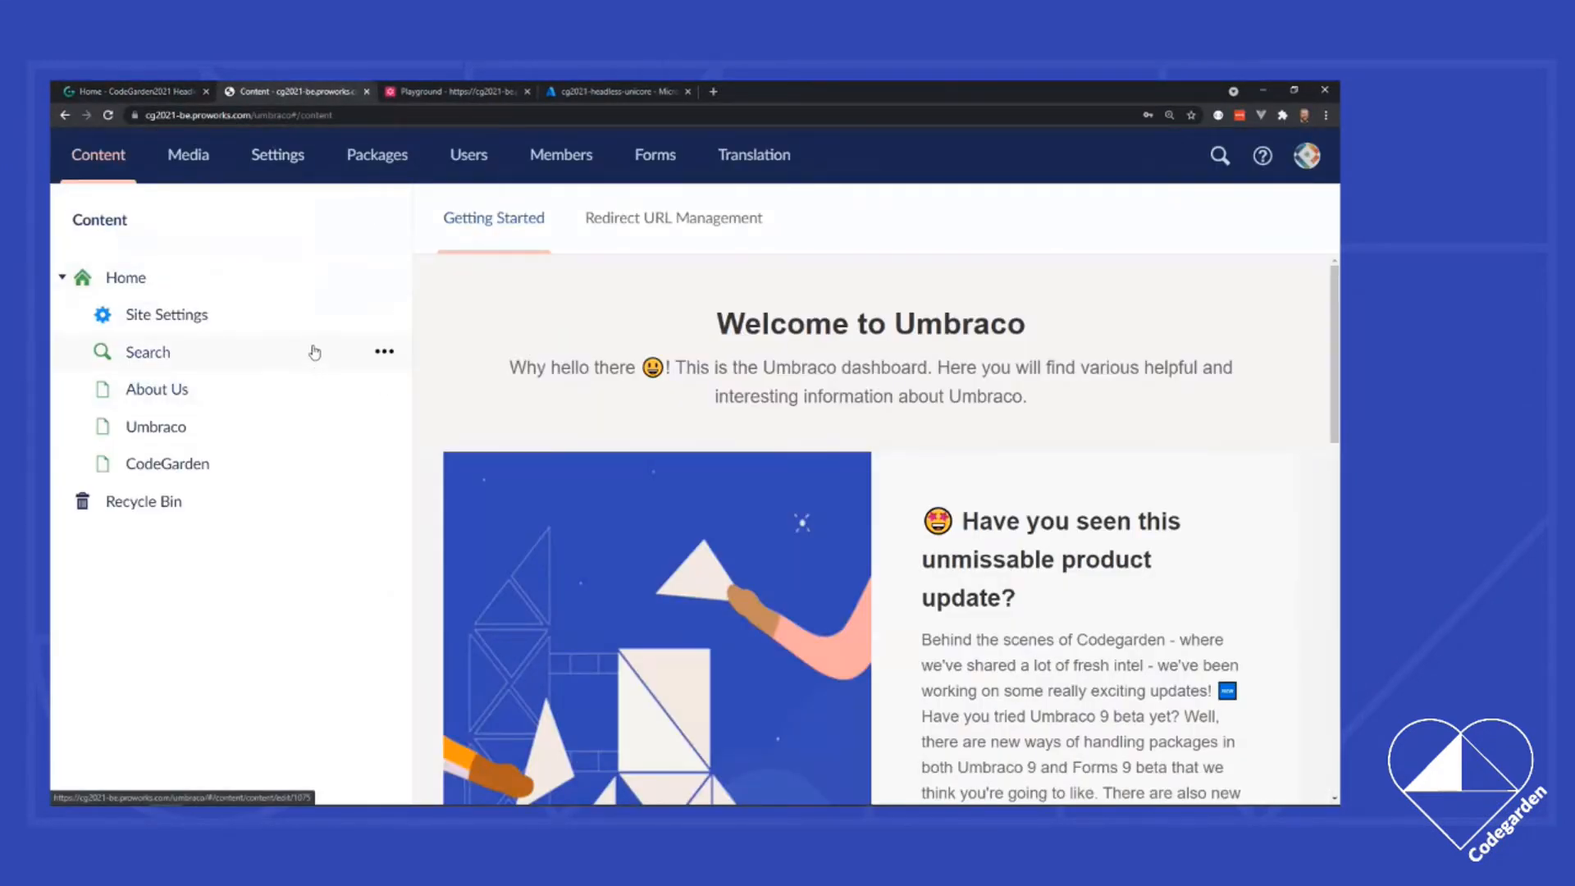
click(124, 277)
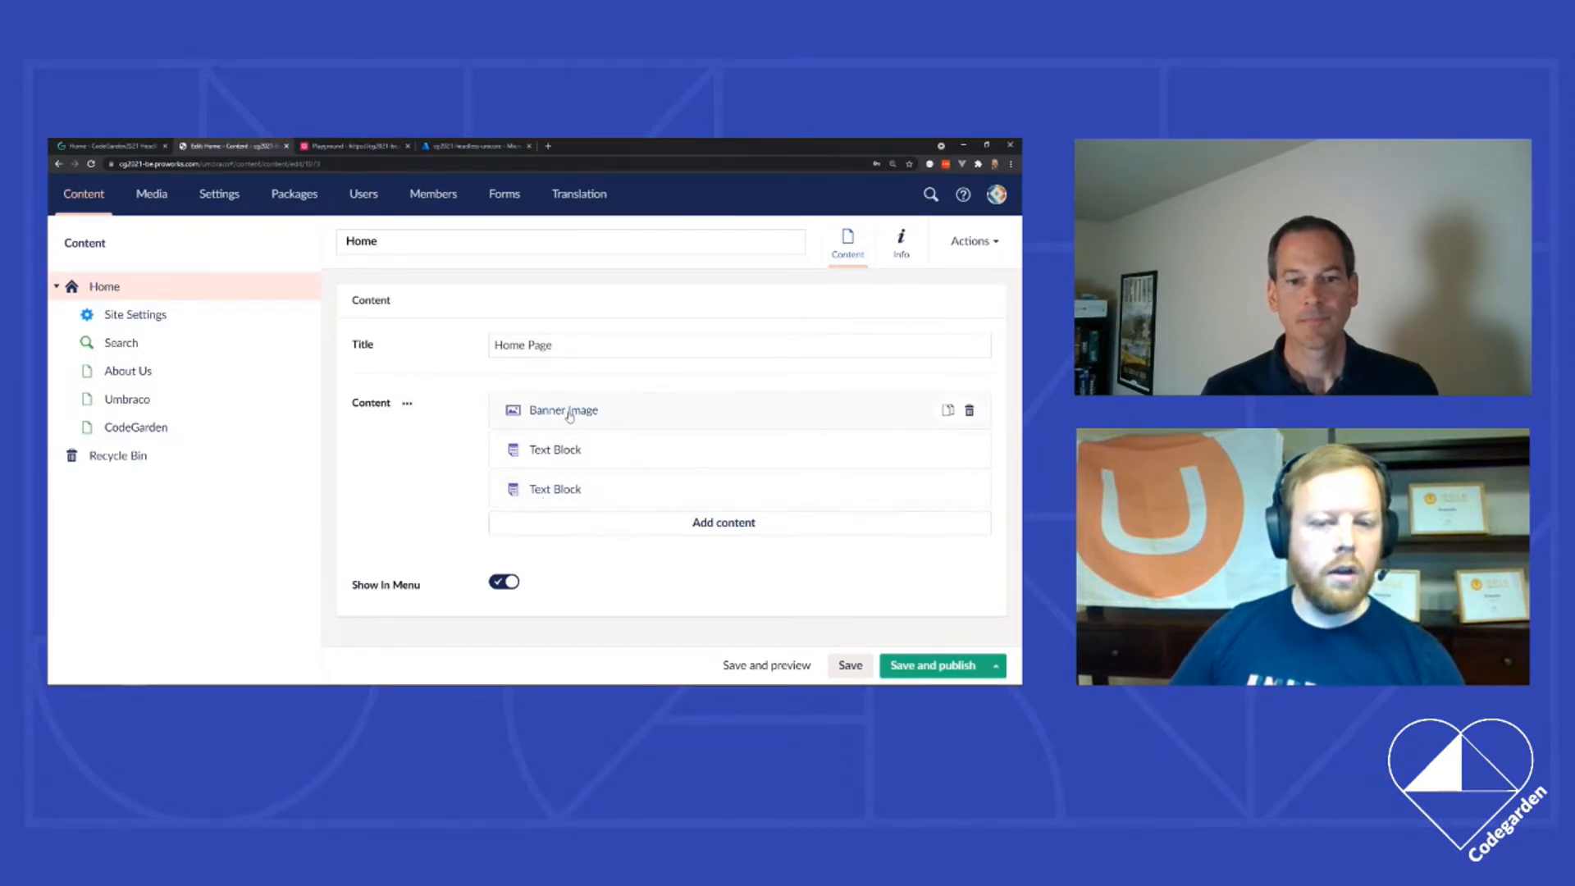
click(554, 449)
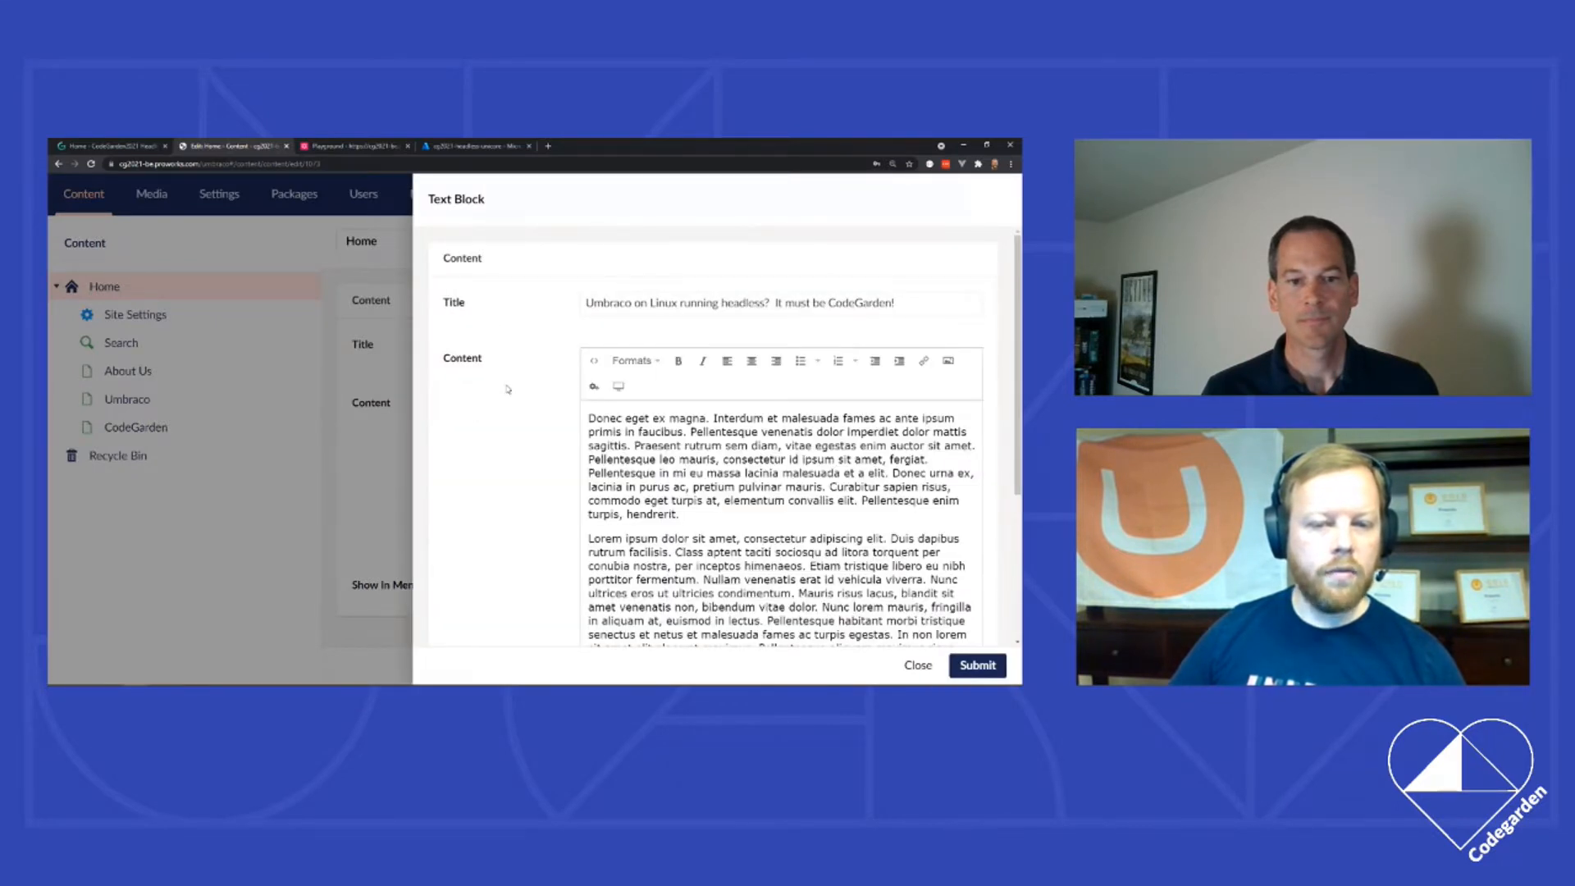
scroll(down, 3)
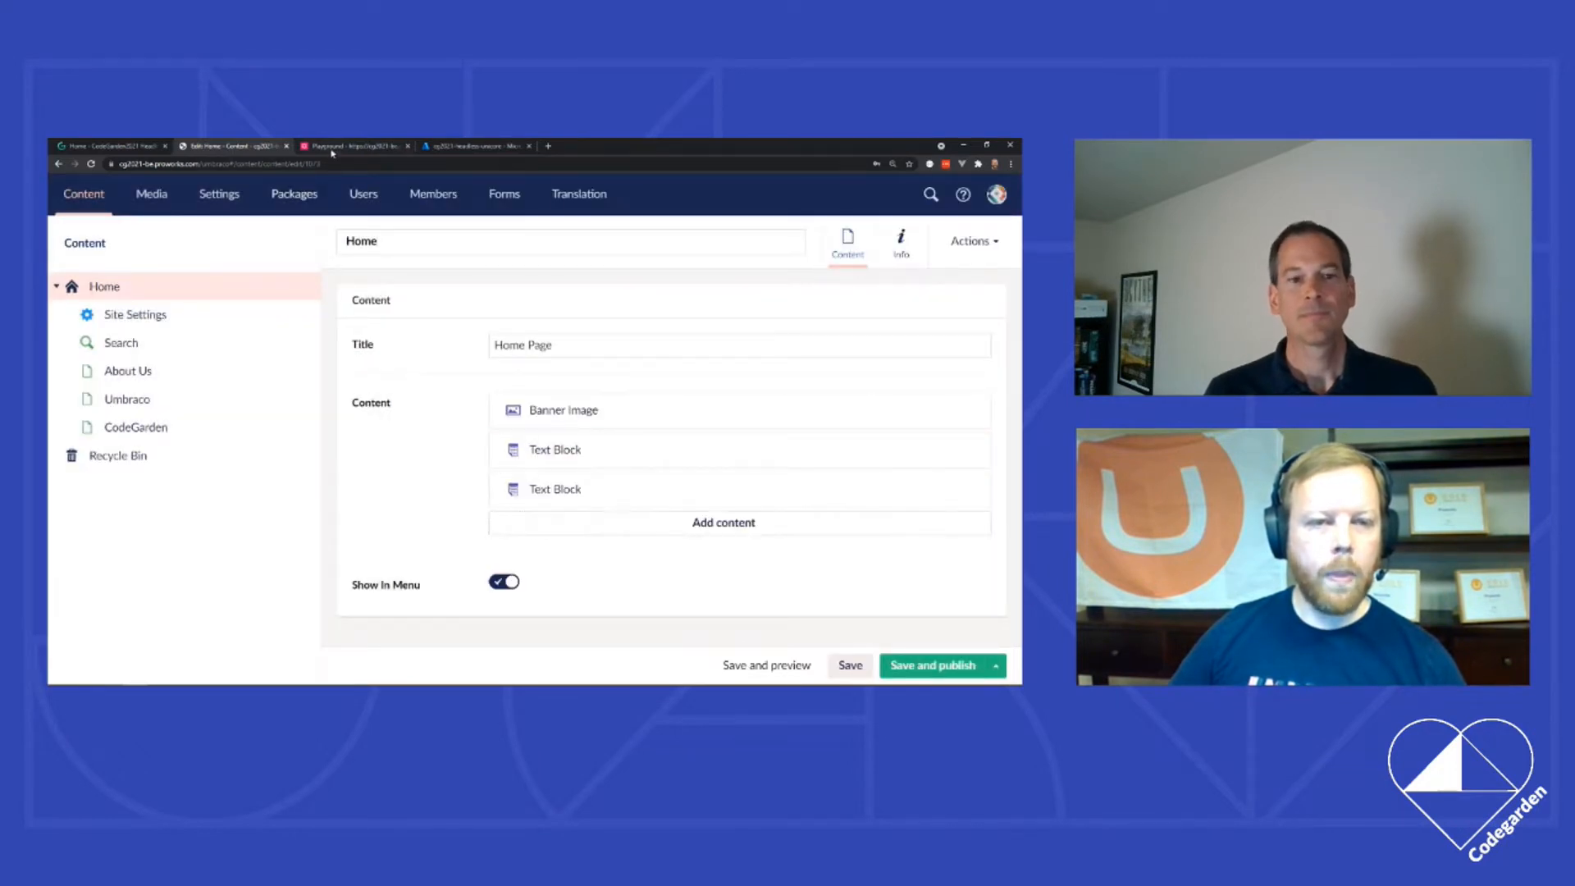
Step: Run the content-by-type query in GraphQL Playground, returning the Home Page item's fields
click(354, 146)
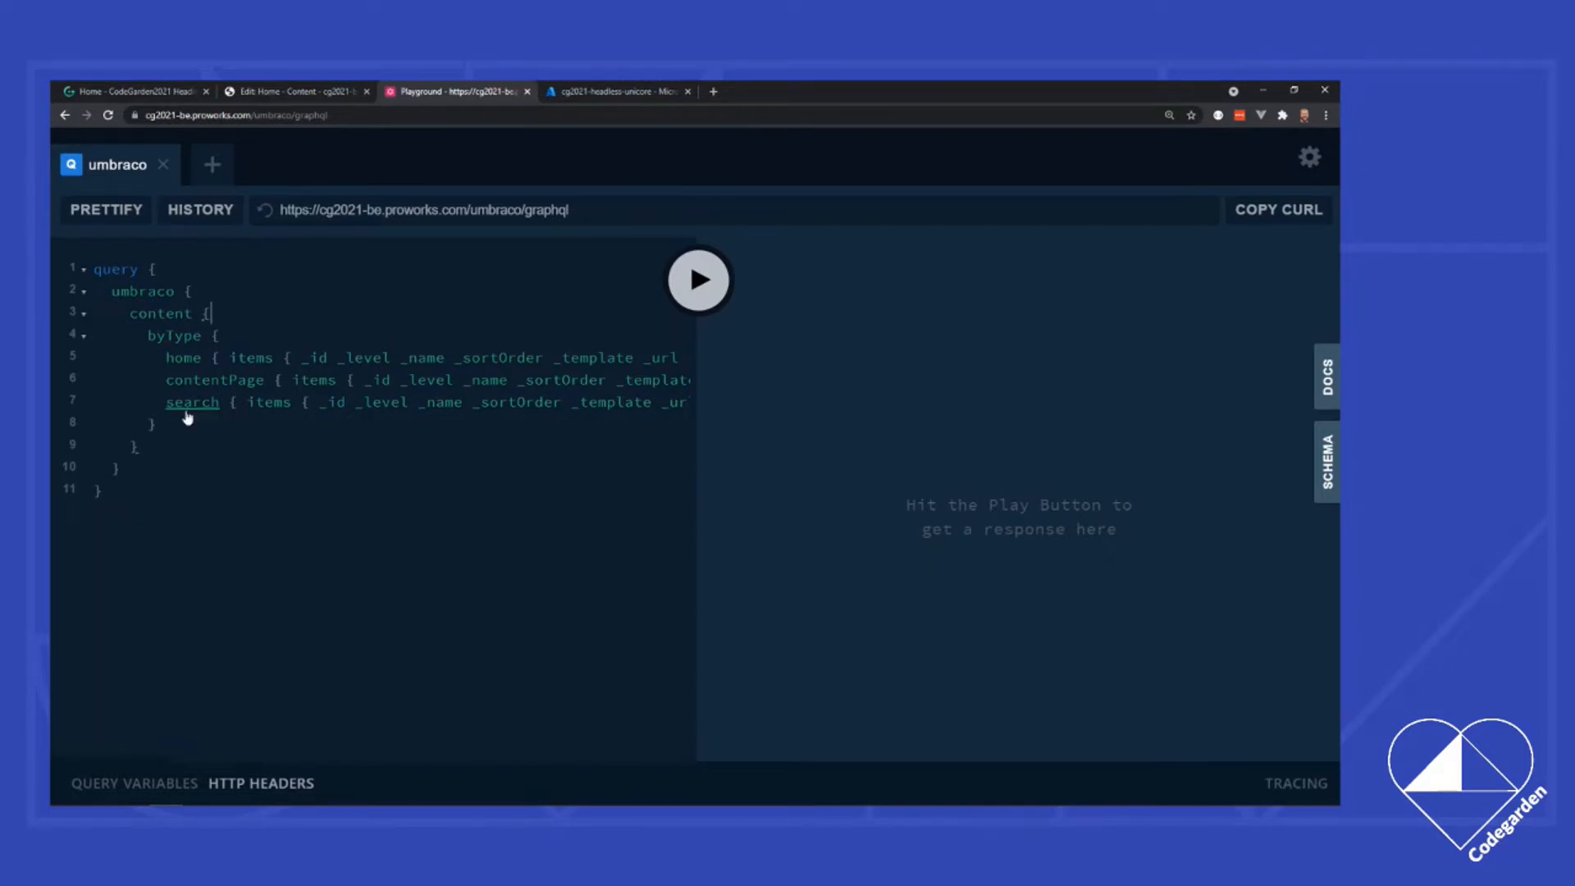
mouse_move(699, 279)
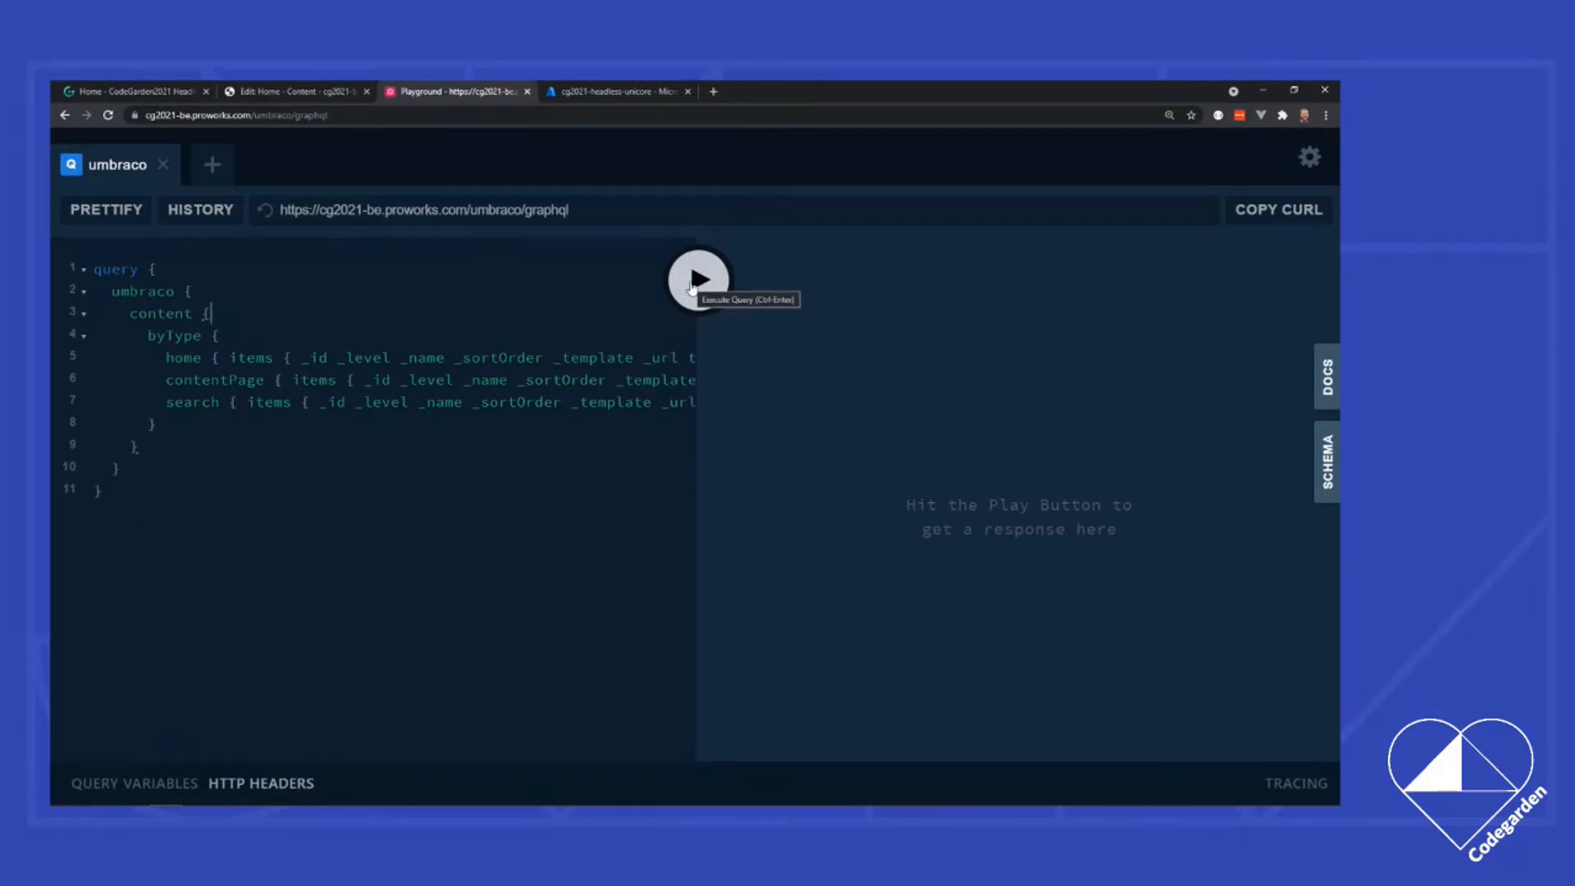
click(698, 279)
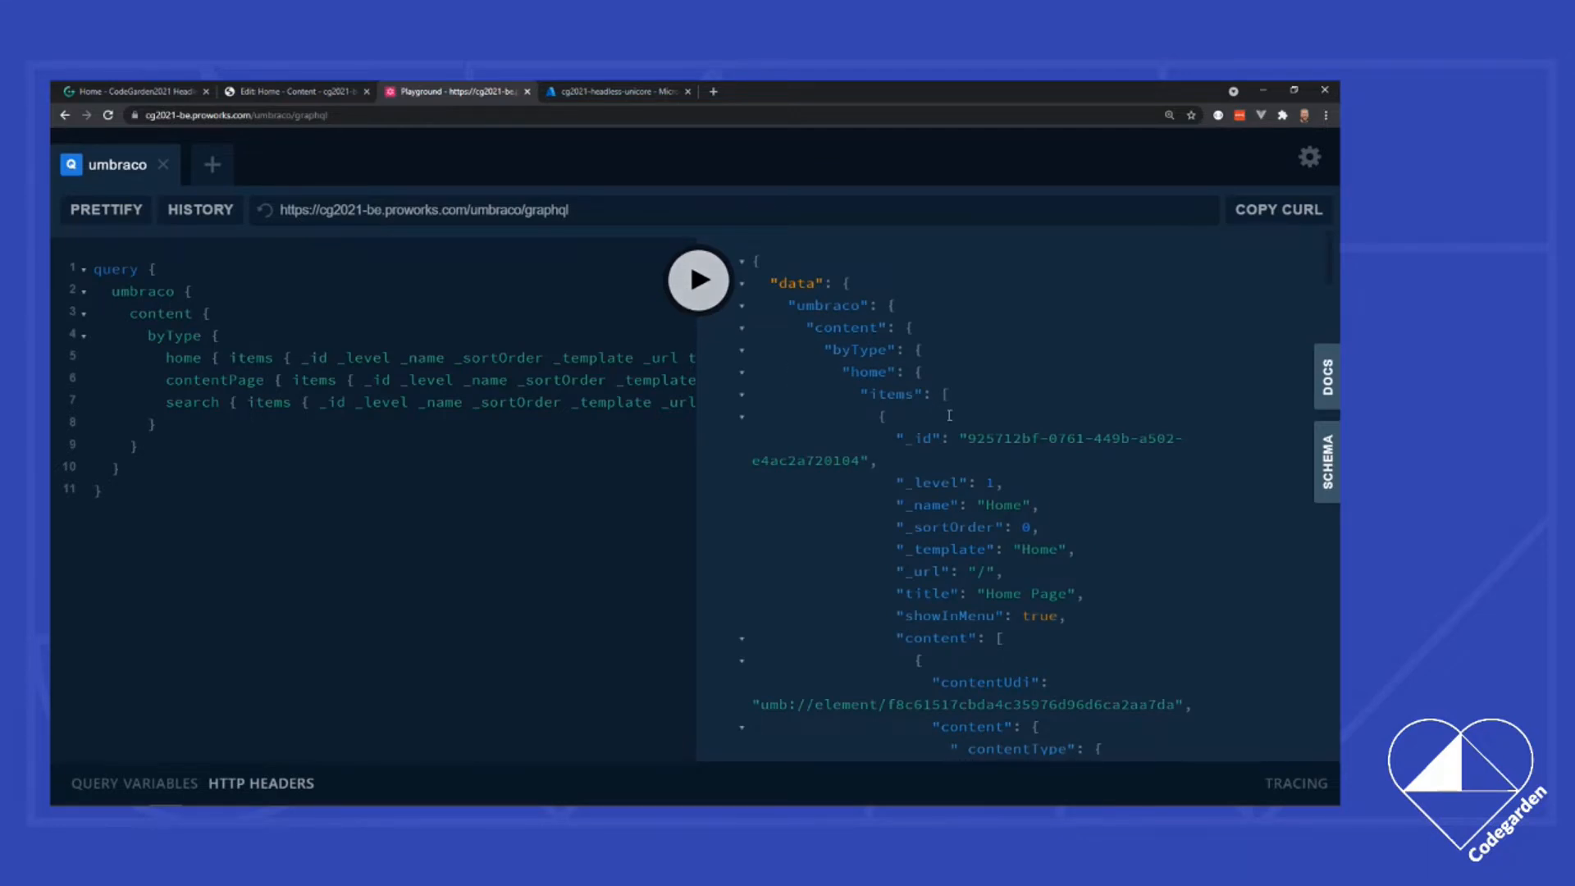
mouse_move(1011, 560)
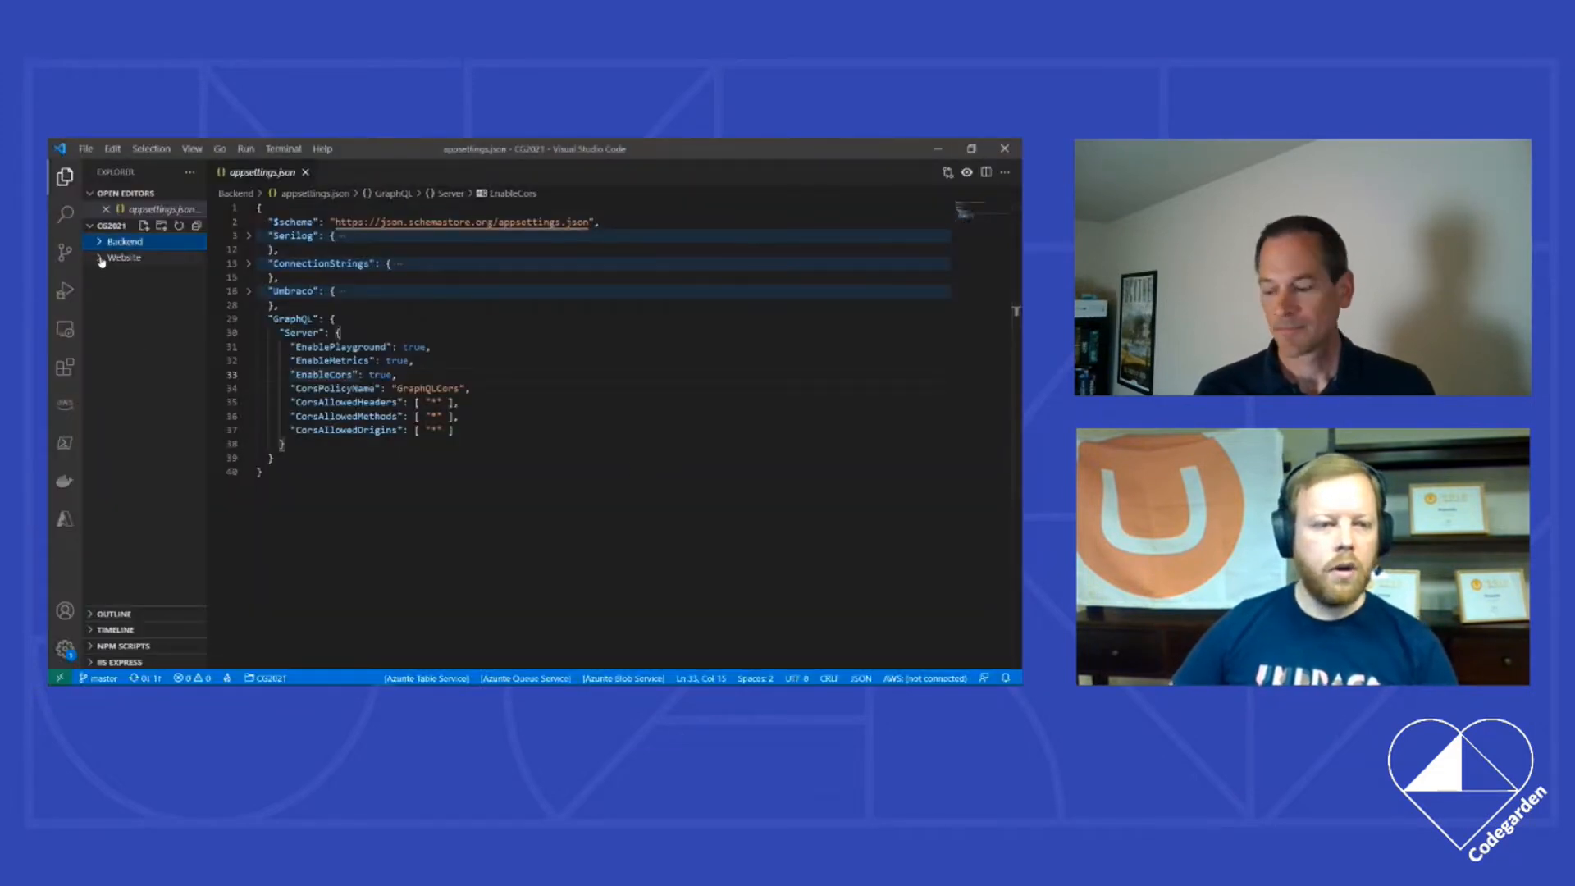
Step: Open gridsome.config.js from the Website project folder to view the source-graphql plugin
click(124, 257)
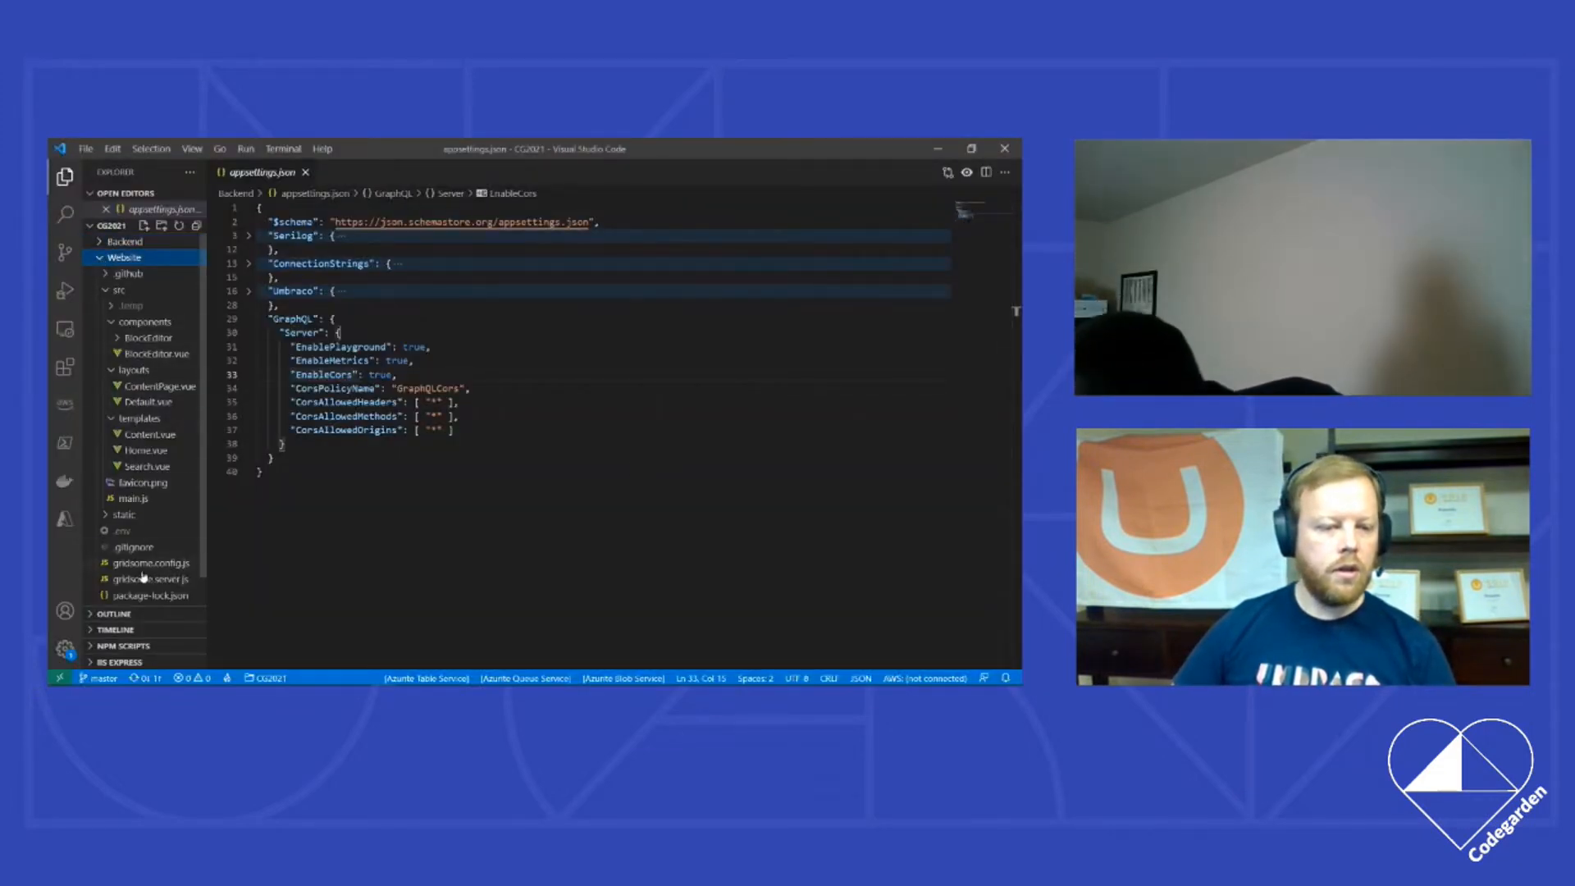
click(149, 563)
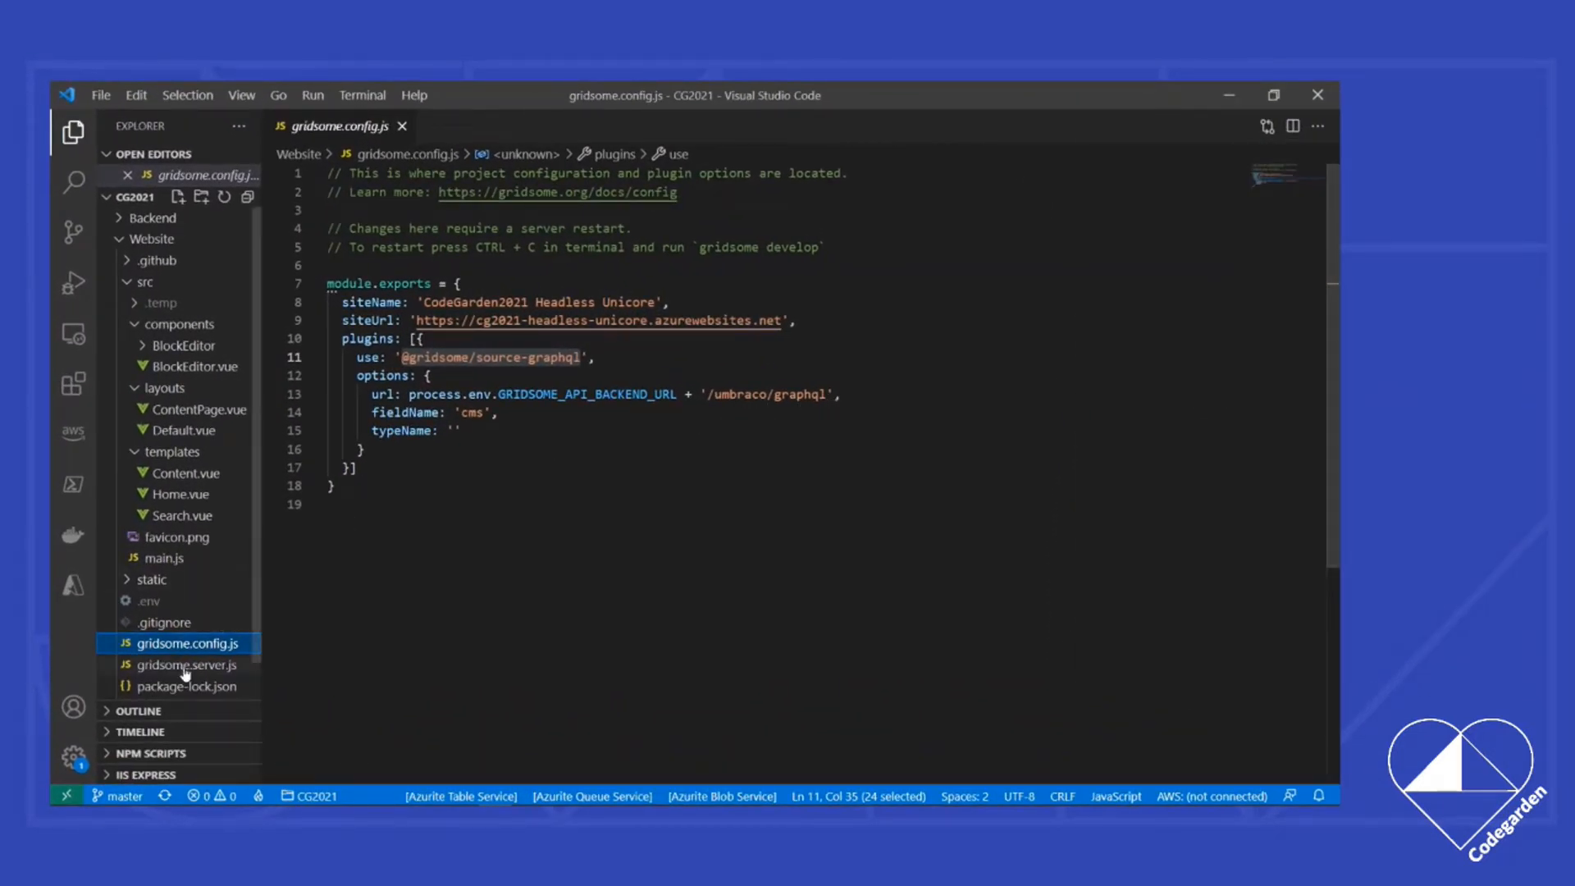
Step: Open gridsome.server.js and highlight the createPages graphql query fetching home, contentPage and search
click(185, 664)
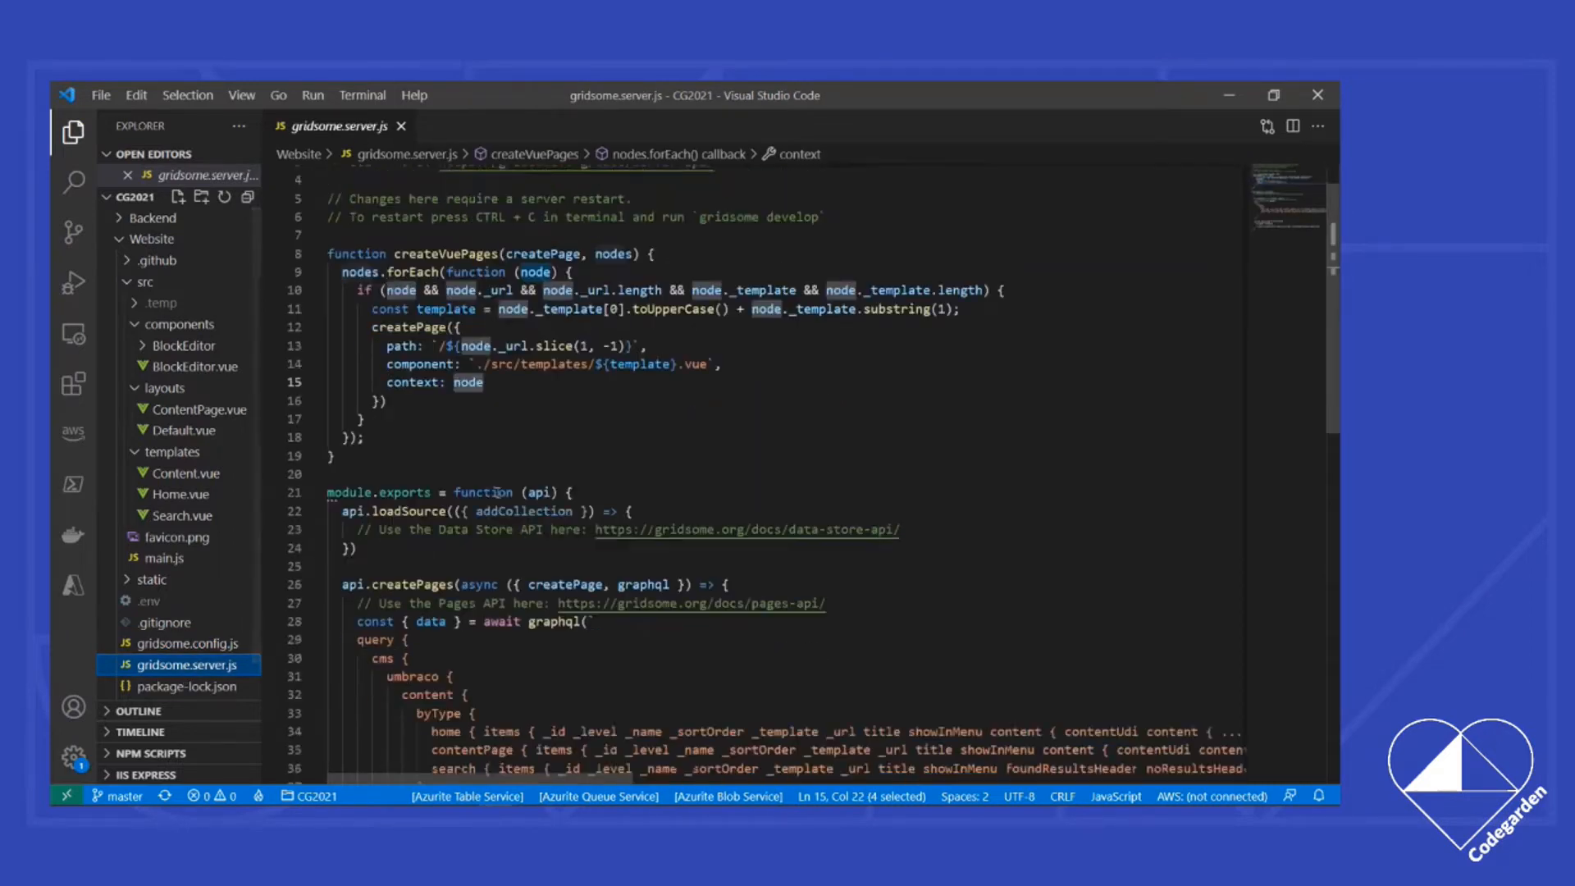
scroll(down, 3)
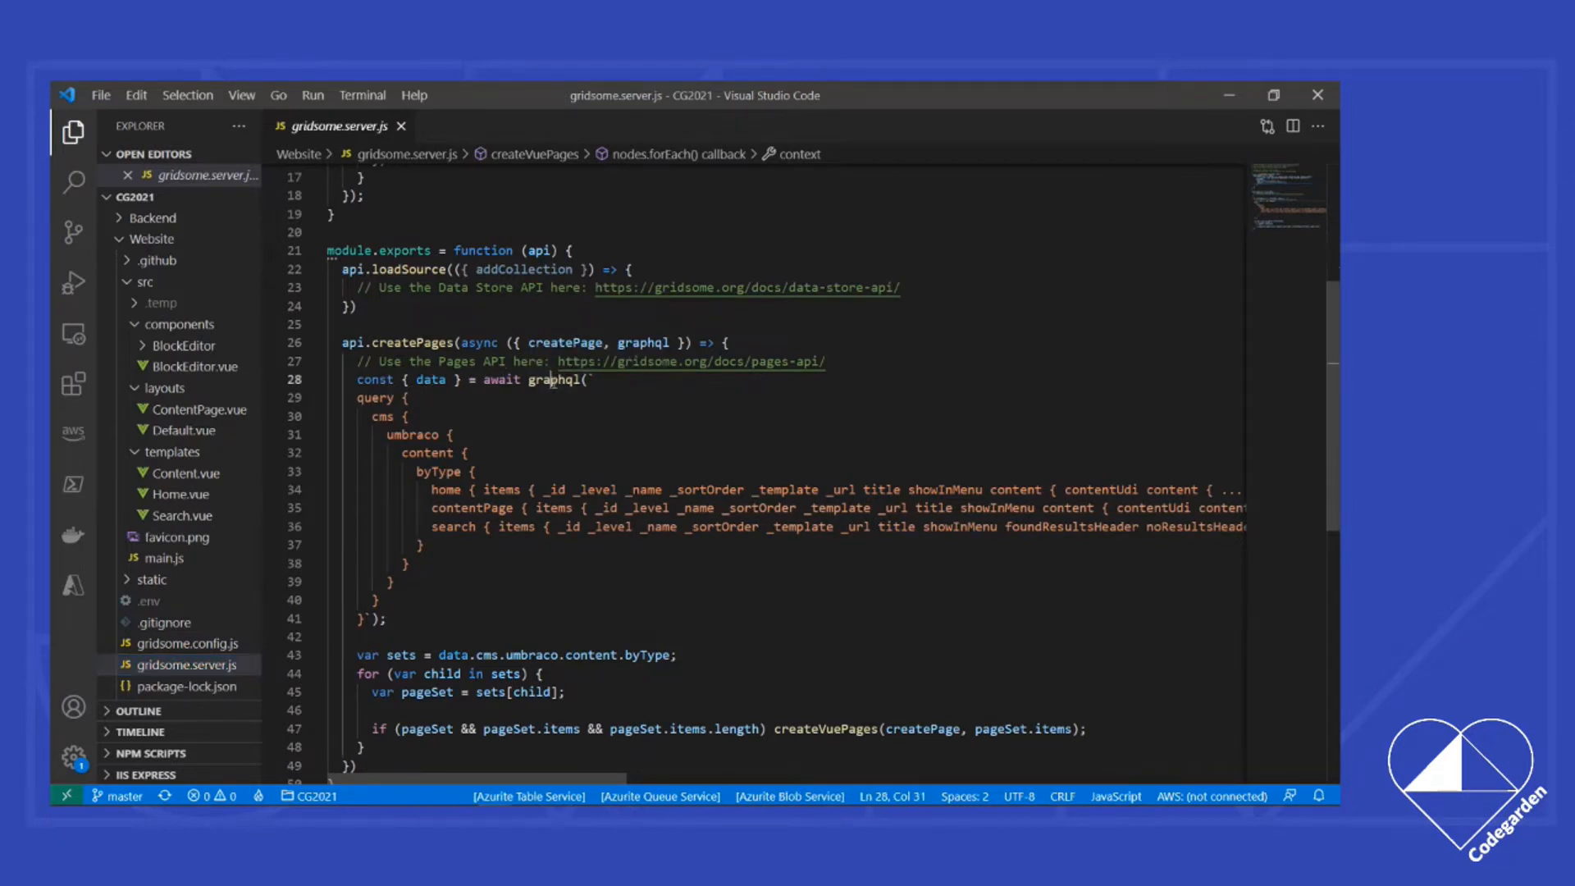
double_click(551, 380)
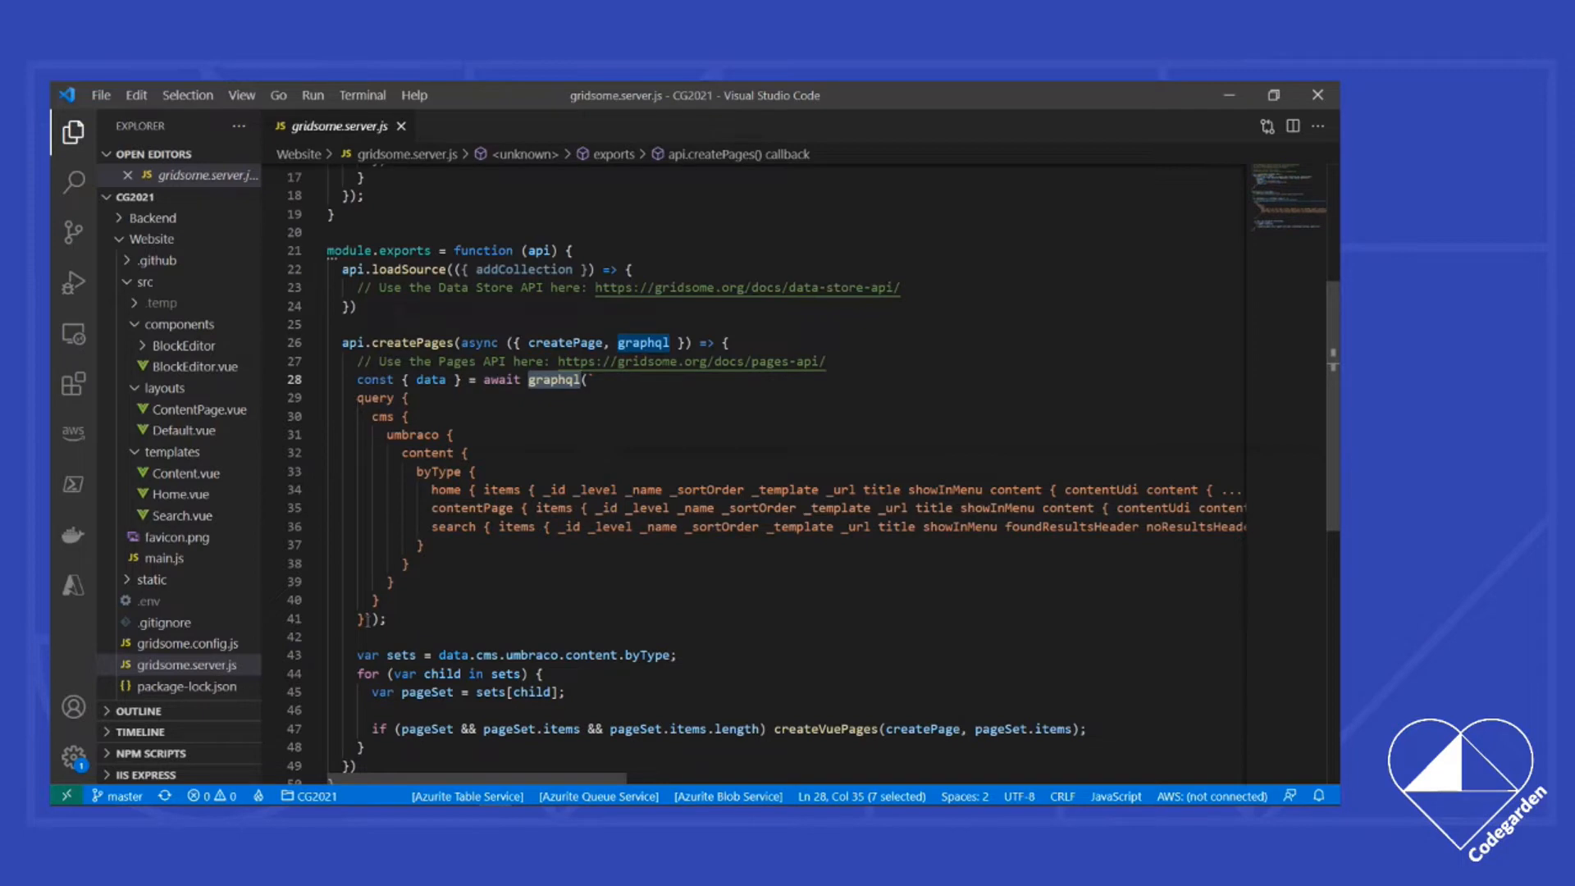
double_click(826, 729)
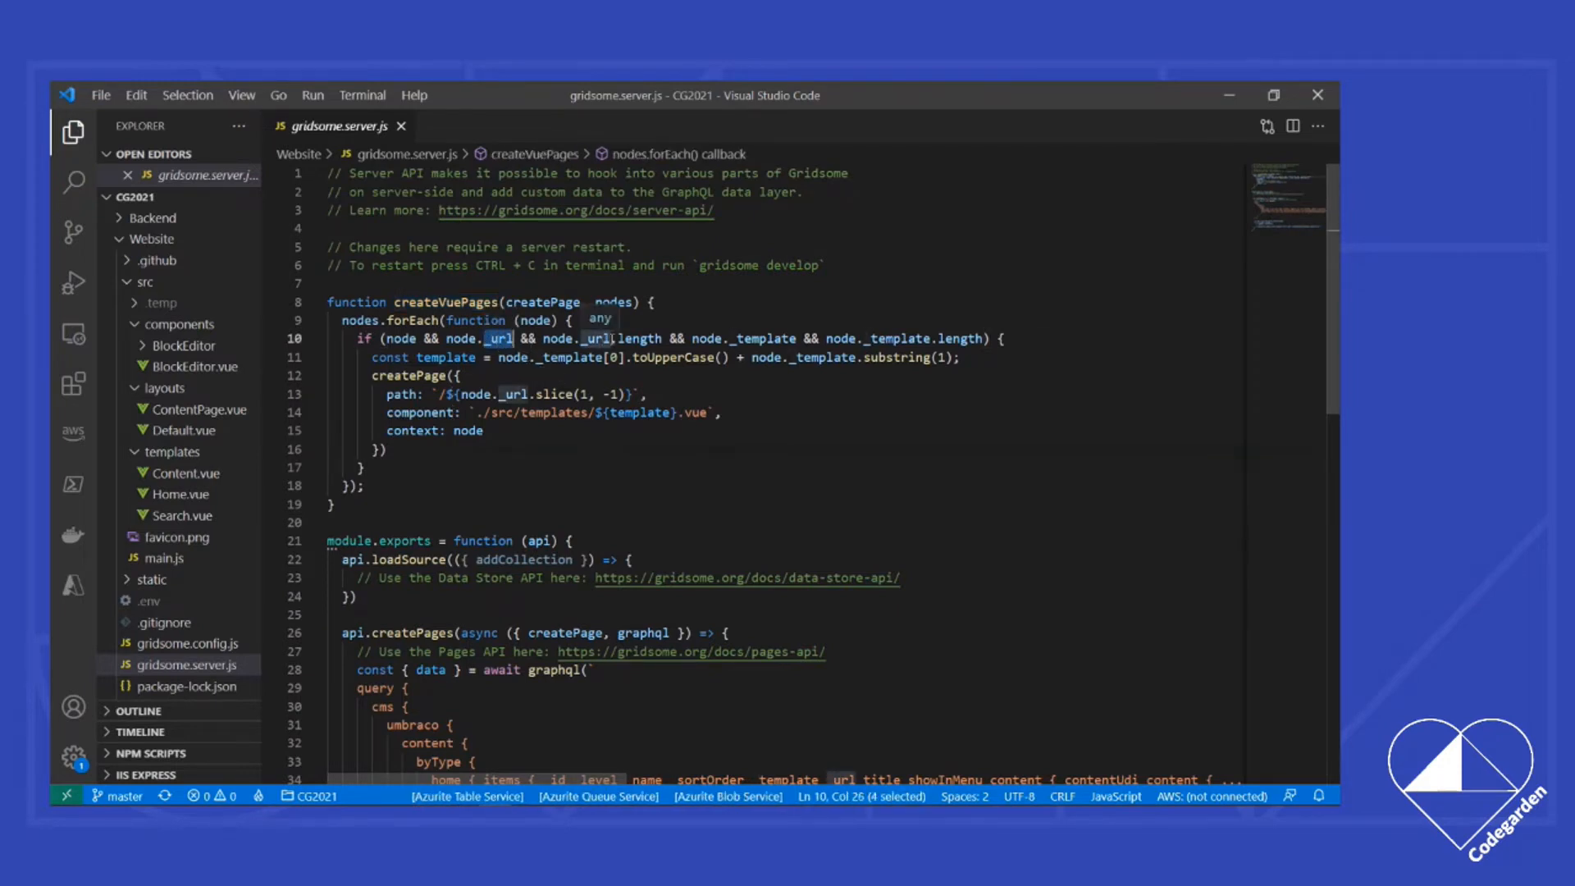
mouse_move(609, 454)
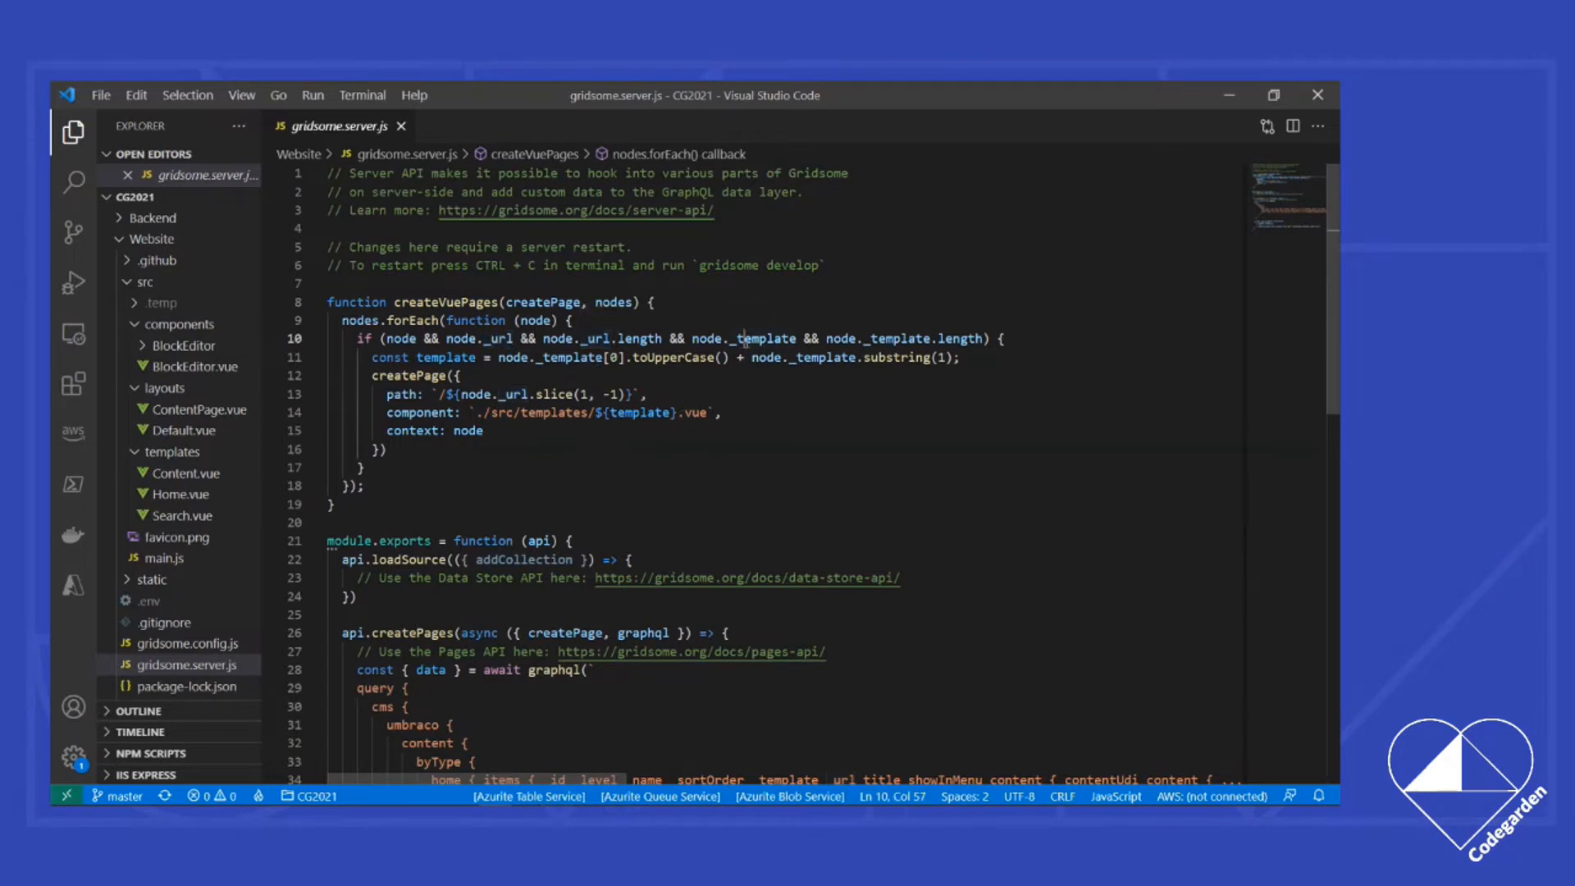
double_click(766, 339)
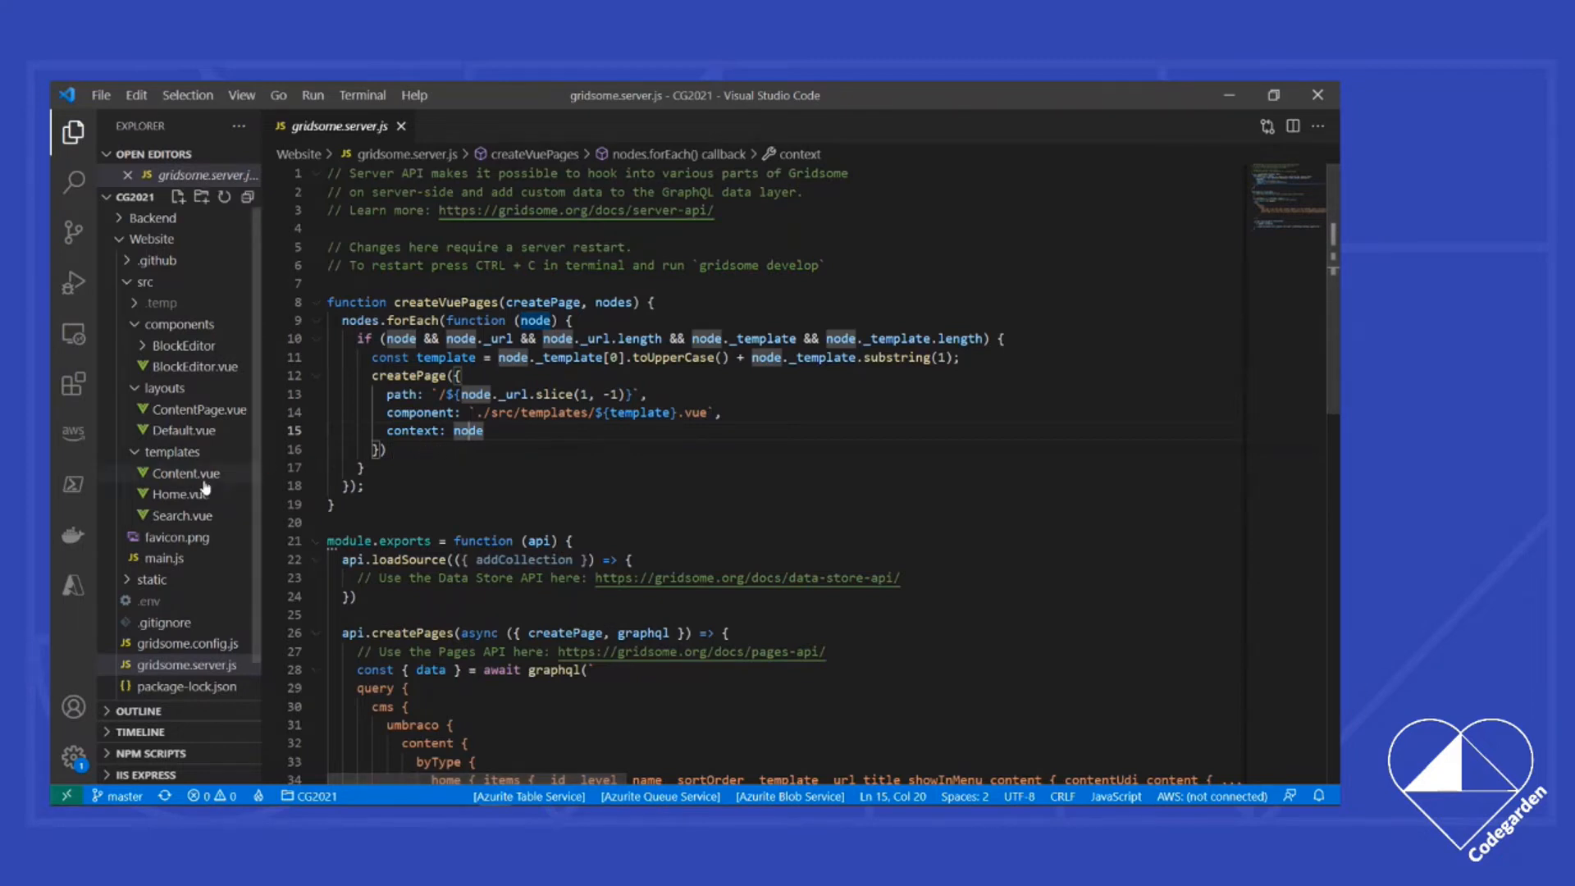
mouse_move(180, 493)
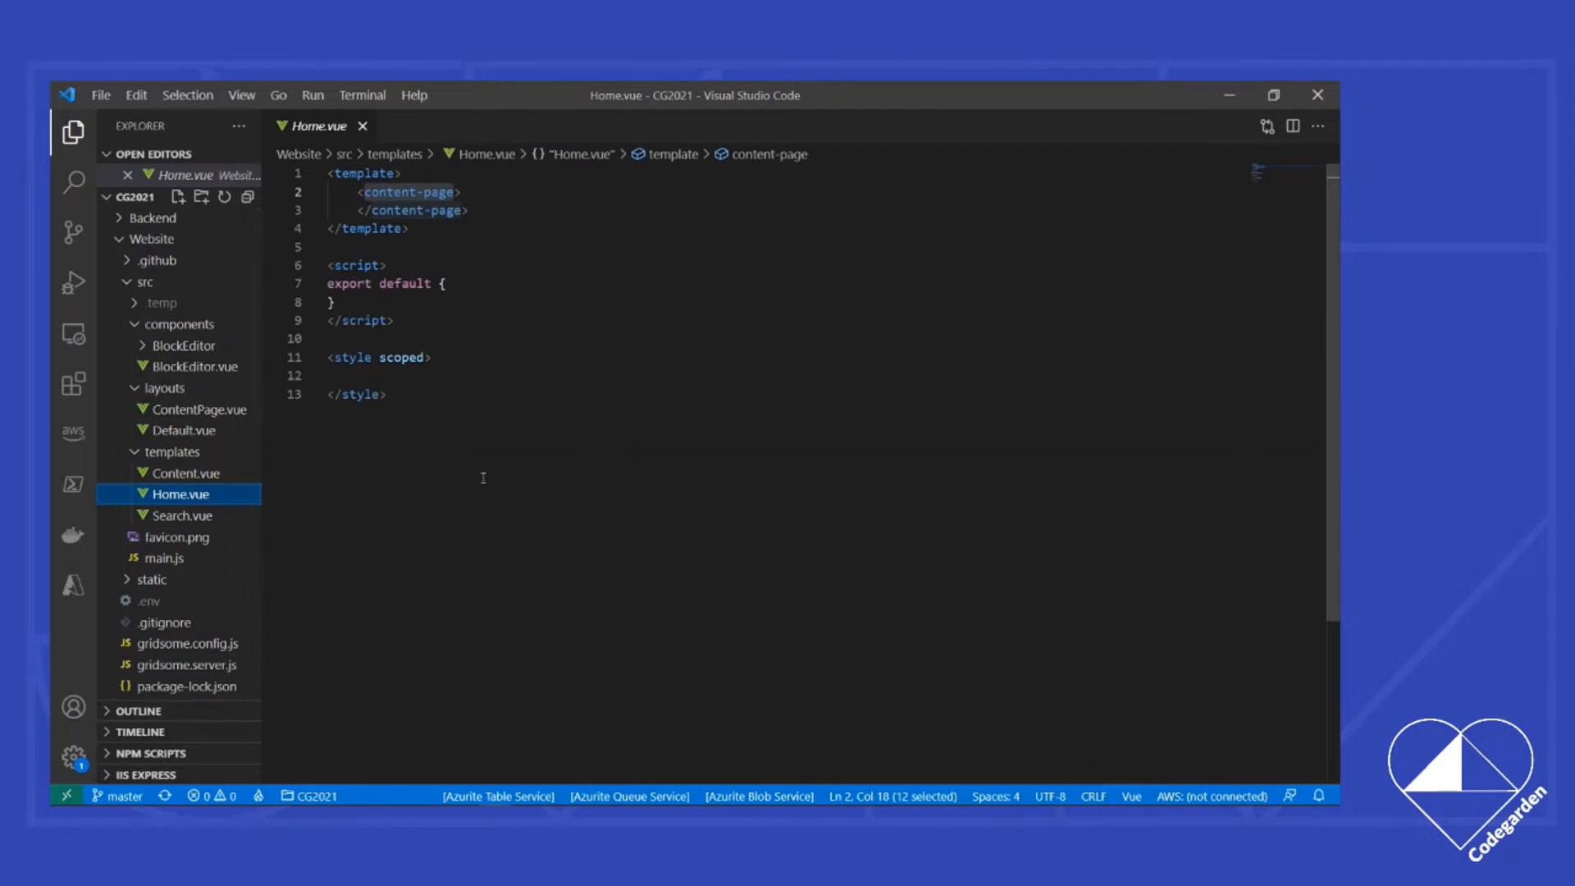
mouse_move(404, 308)
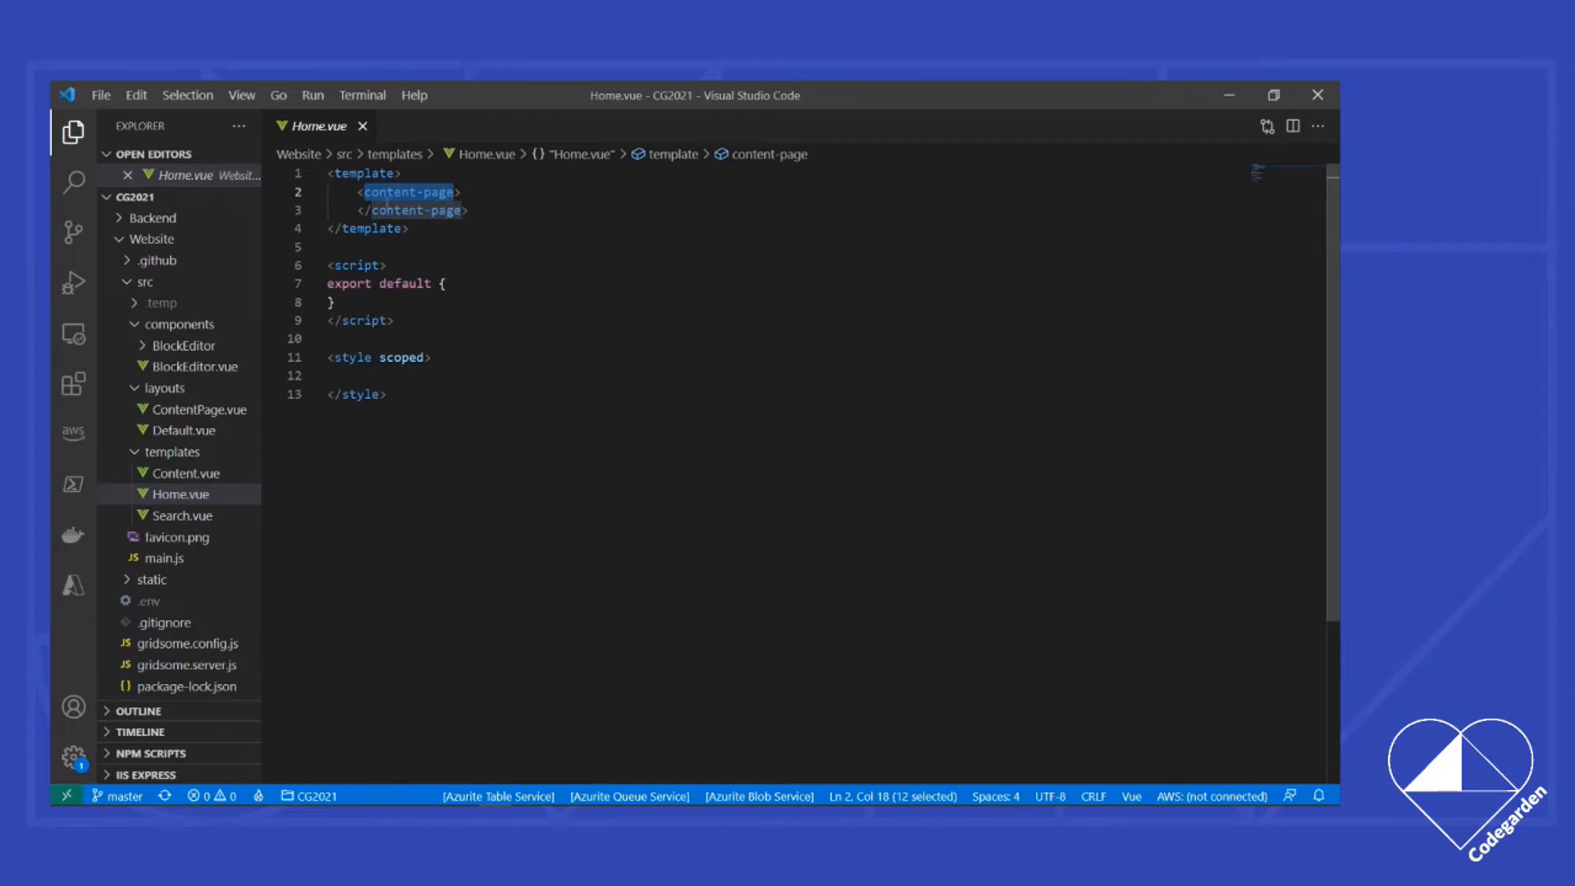
mouse_move(206, 415)
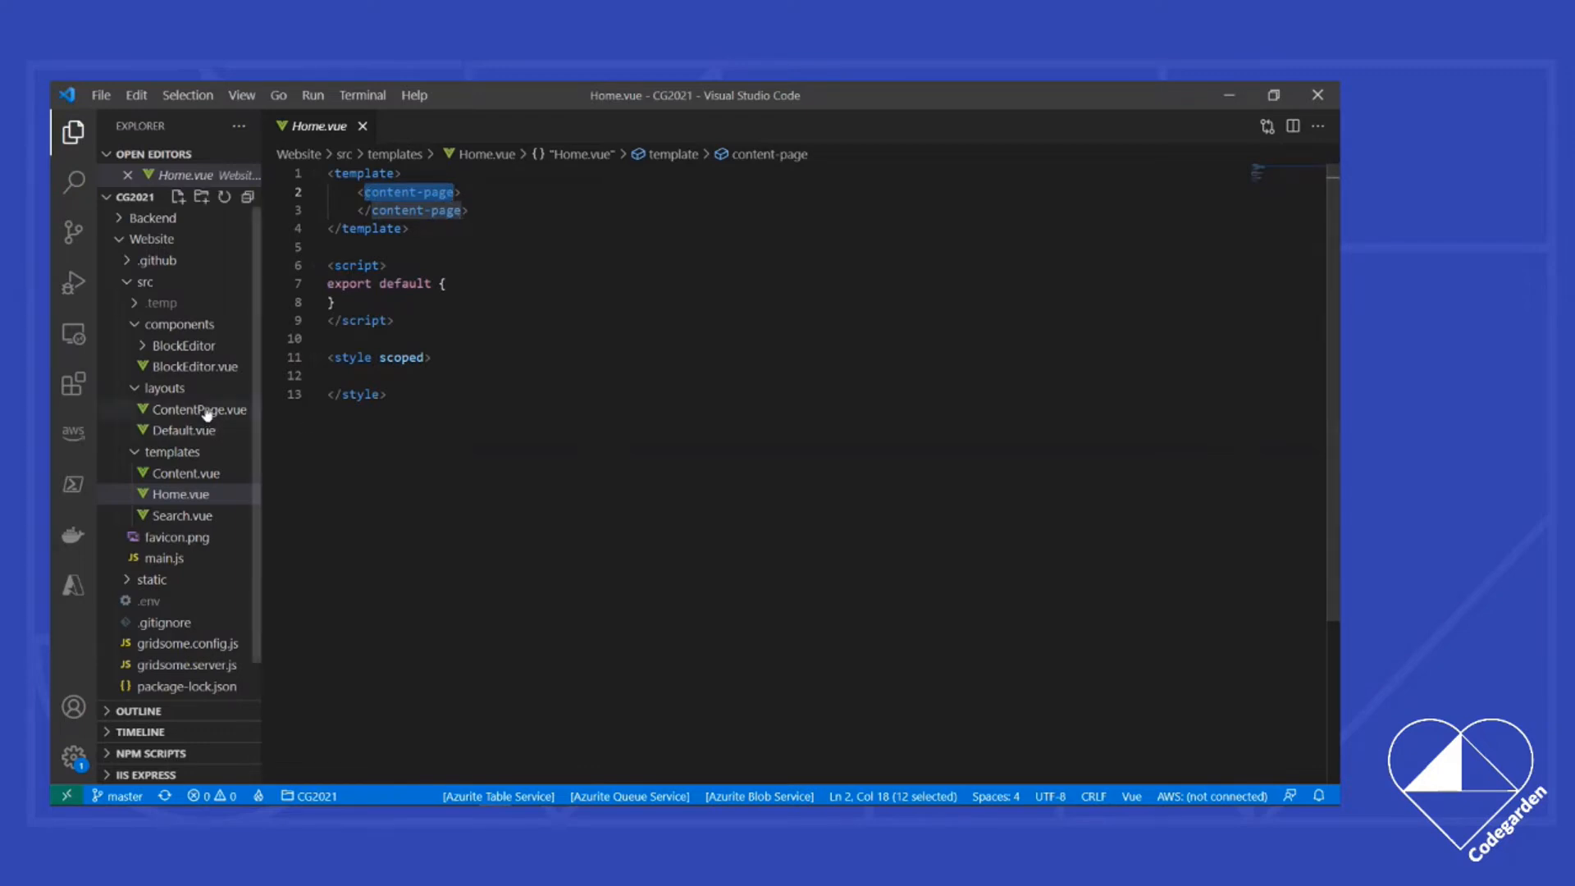
Step: Open the ContentPage.vue layout from the layouts folder
click(198, 409)
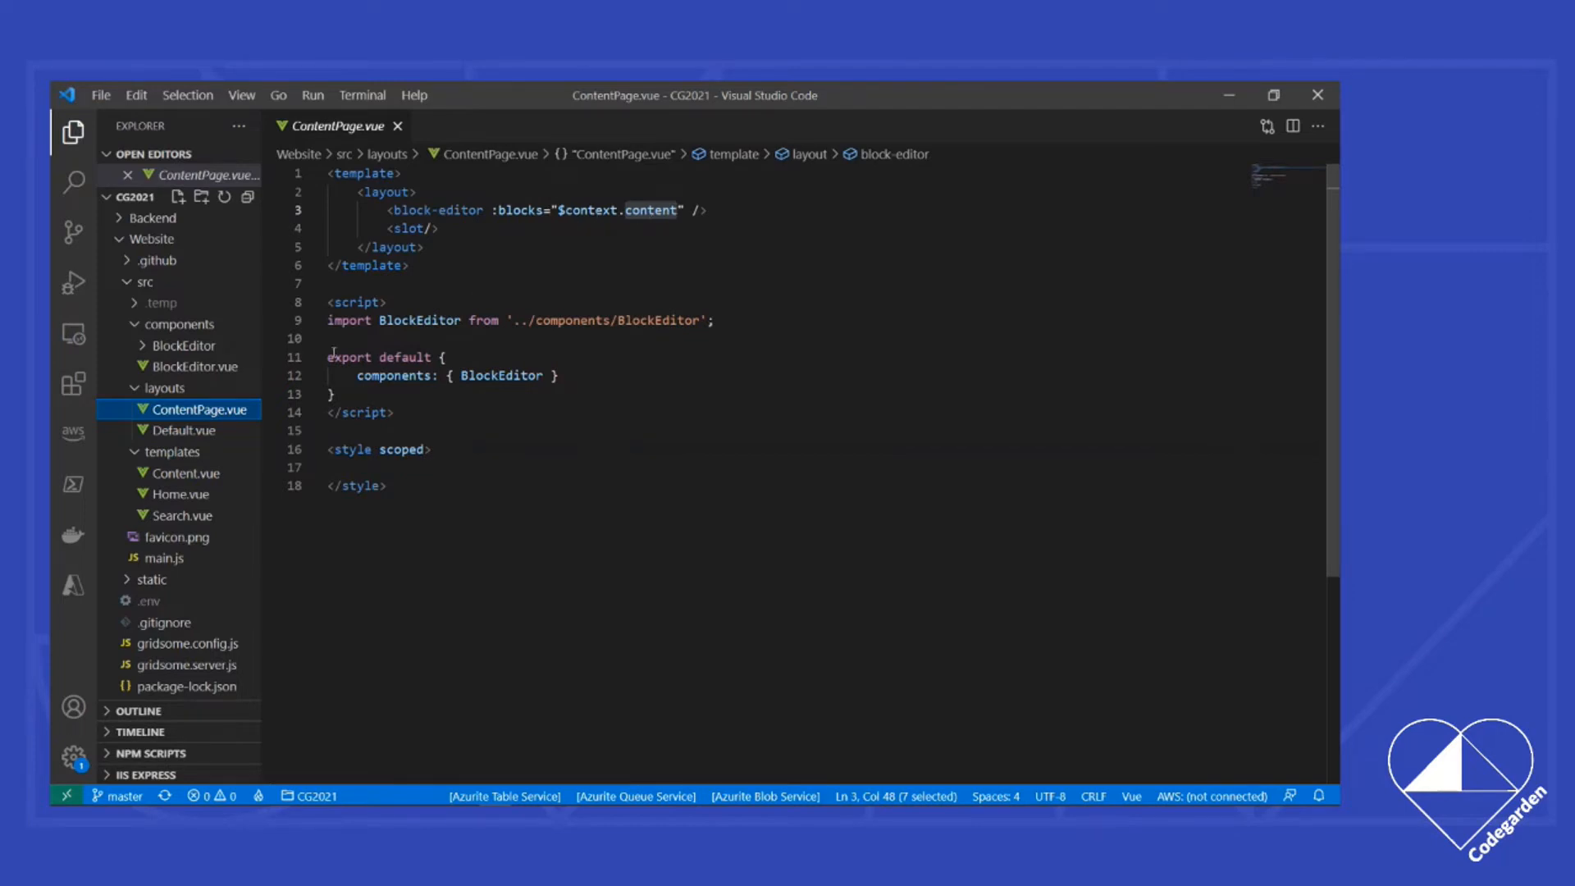
mouse_move(193, 367)
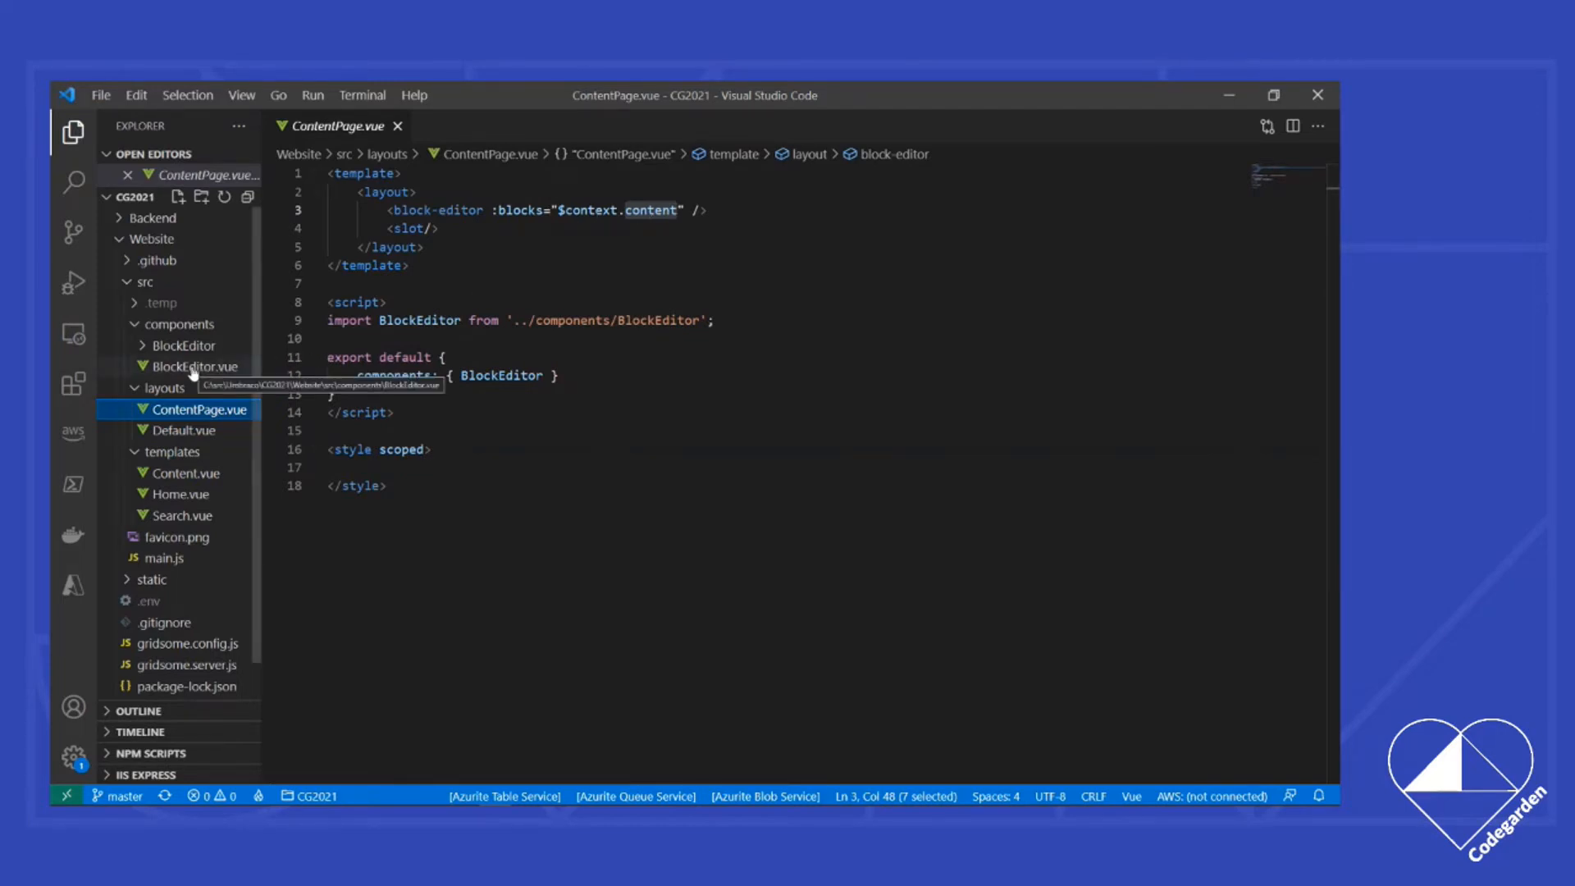
Step: Review BlockEditor.vue and its BannerImage, Block and TextBlock component files
click(195, 366)
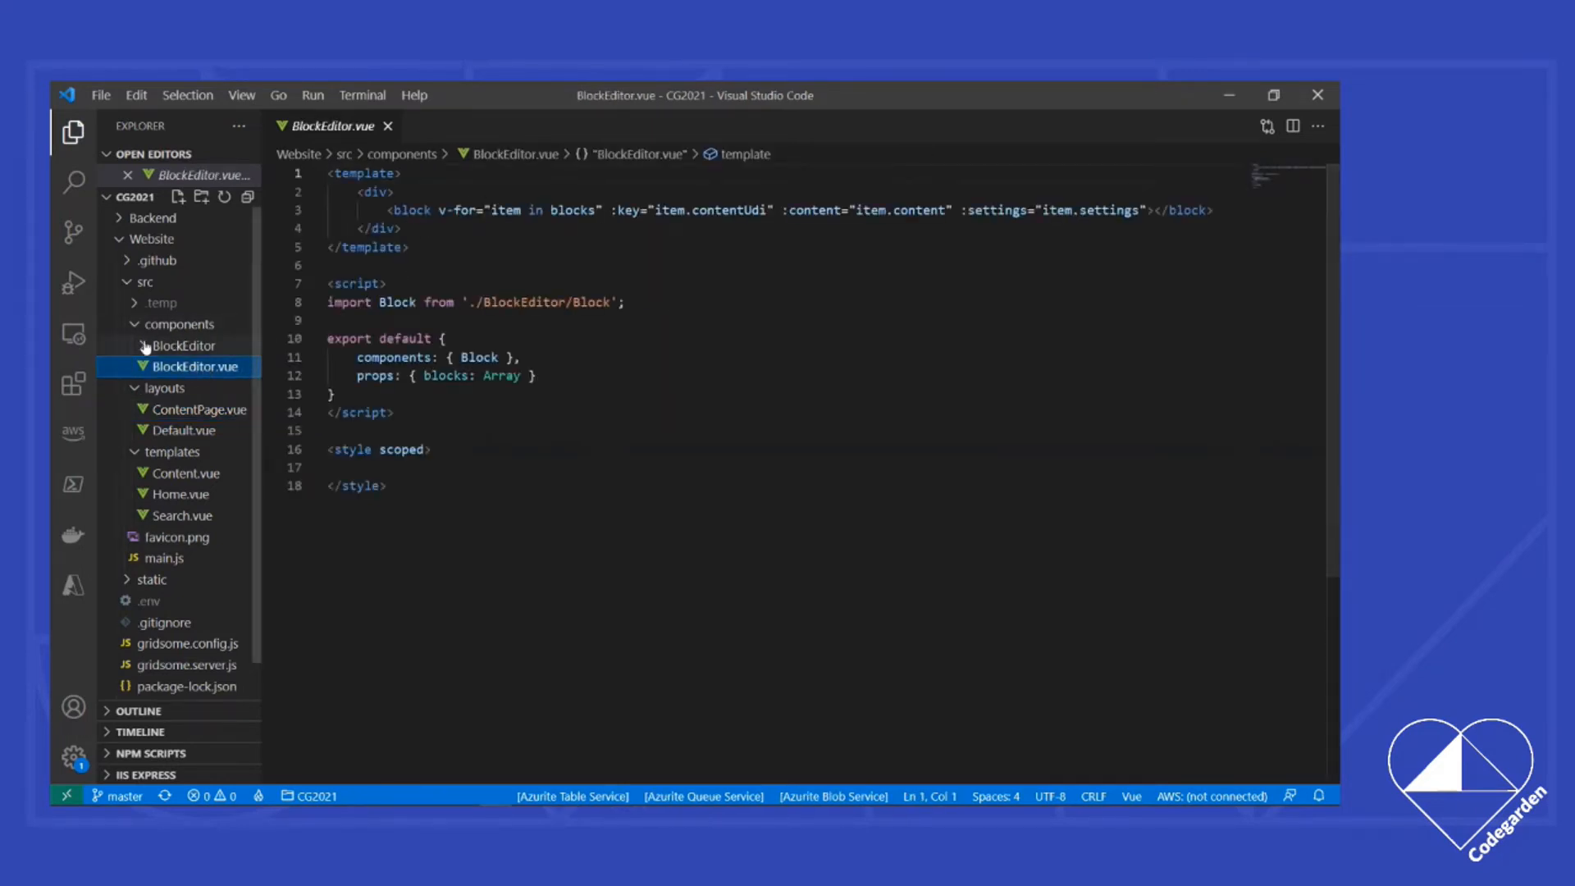
click(184, 346)
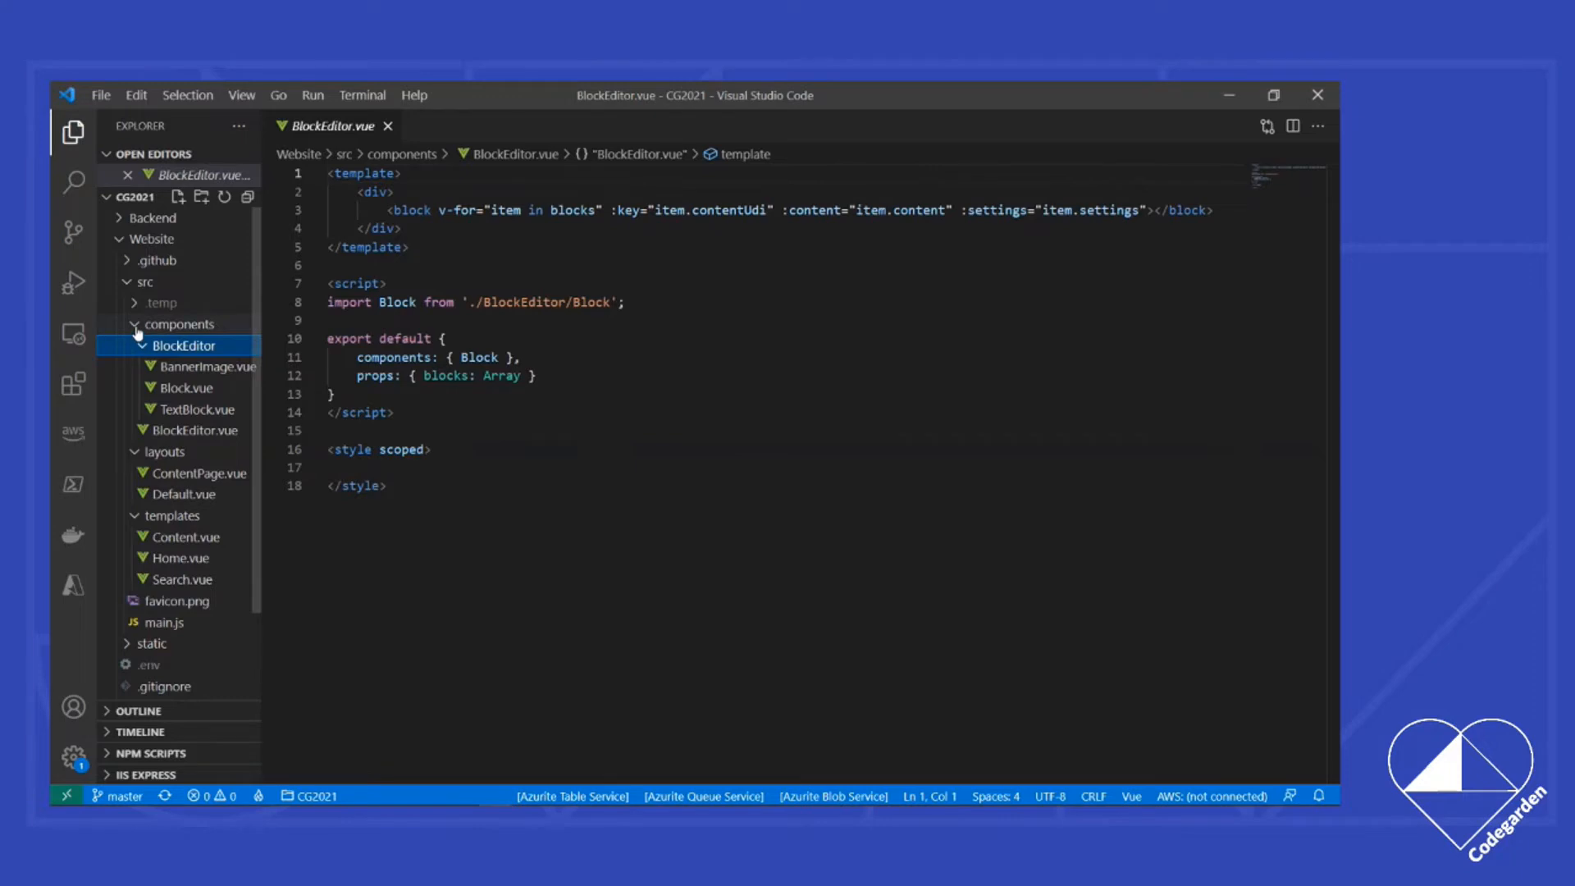
click(180, 324)
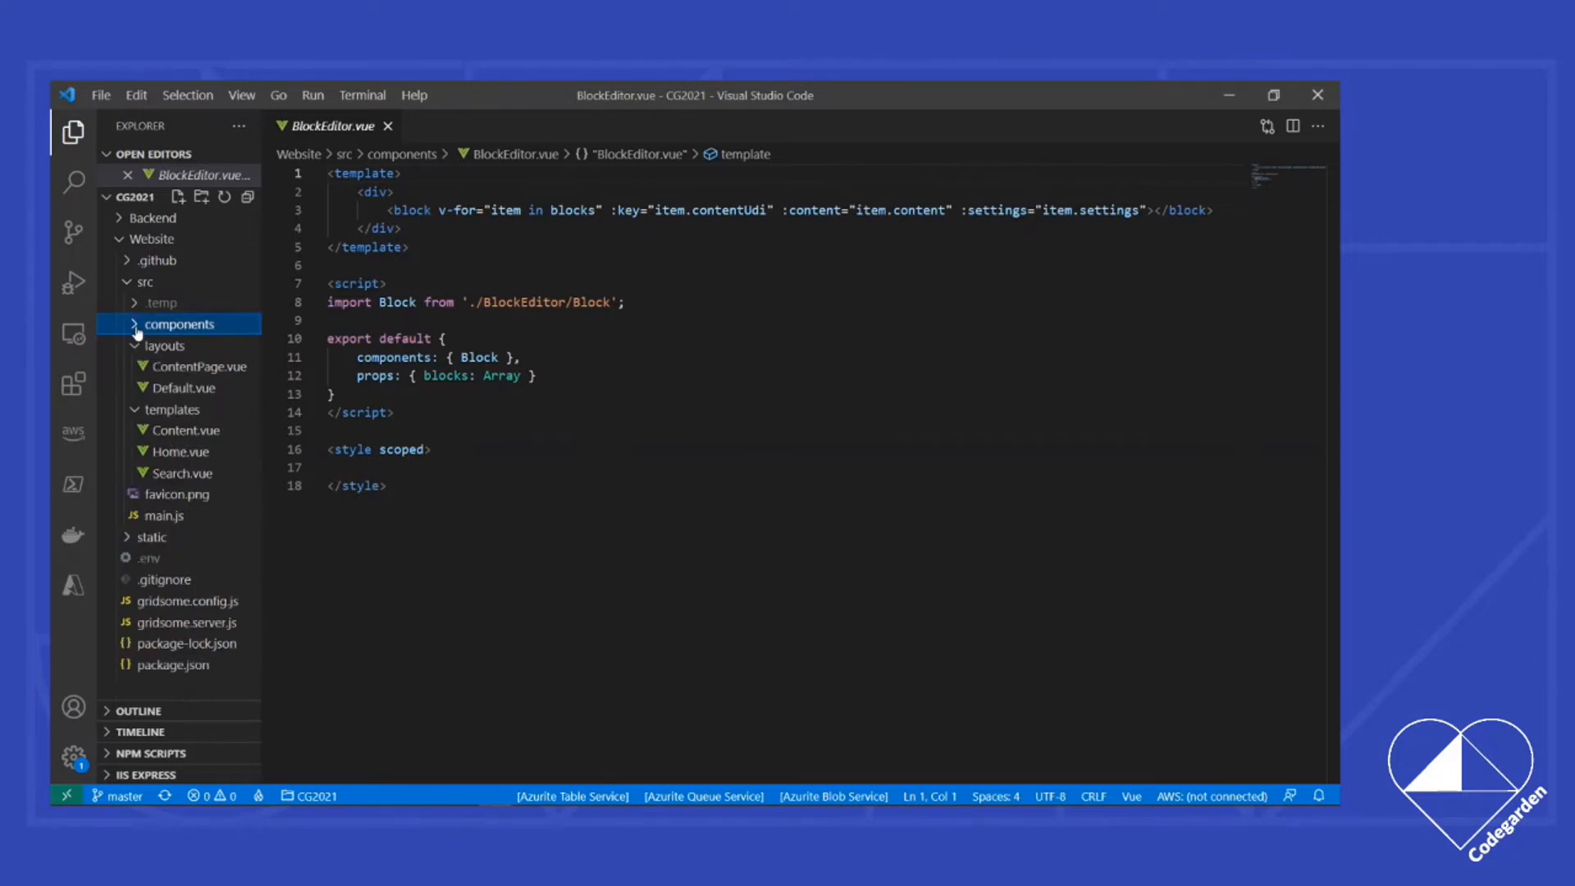
Step: Revisit ContentPage.vue's layout wrapper, then open the Default.vue layout
click(197, 366)
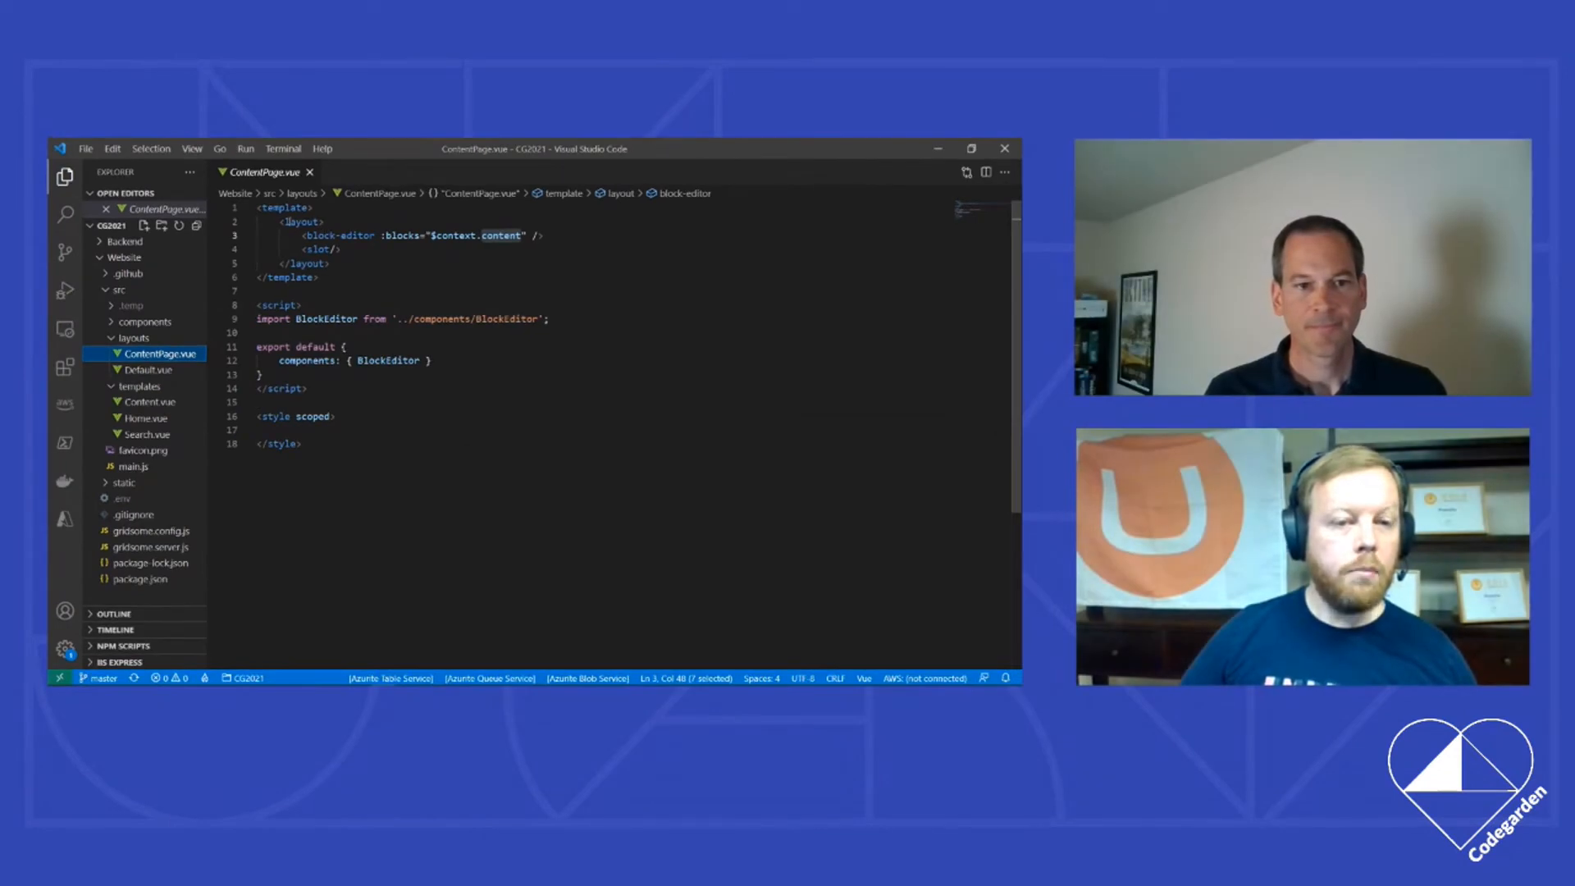
double_click(301, 223)
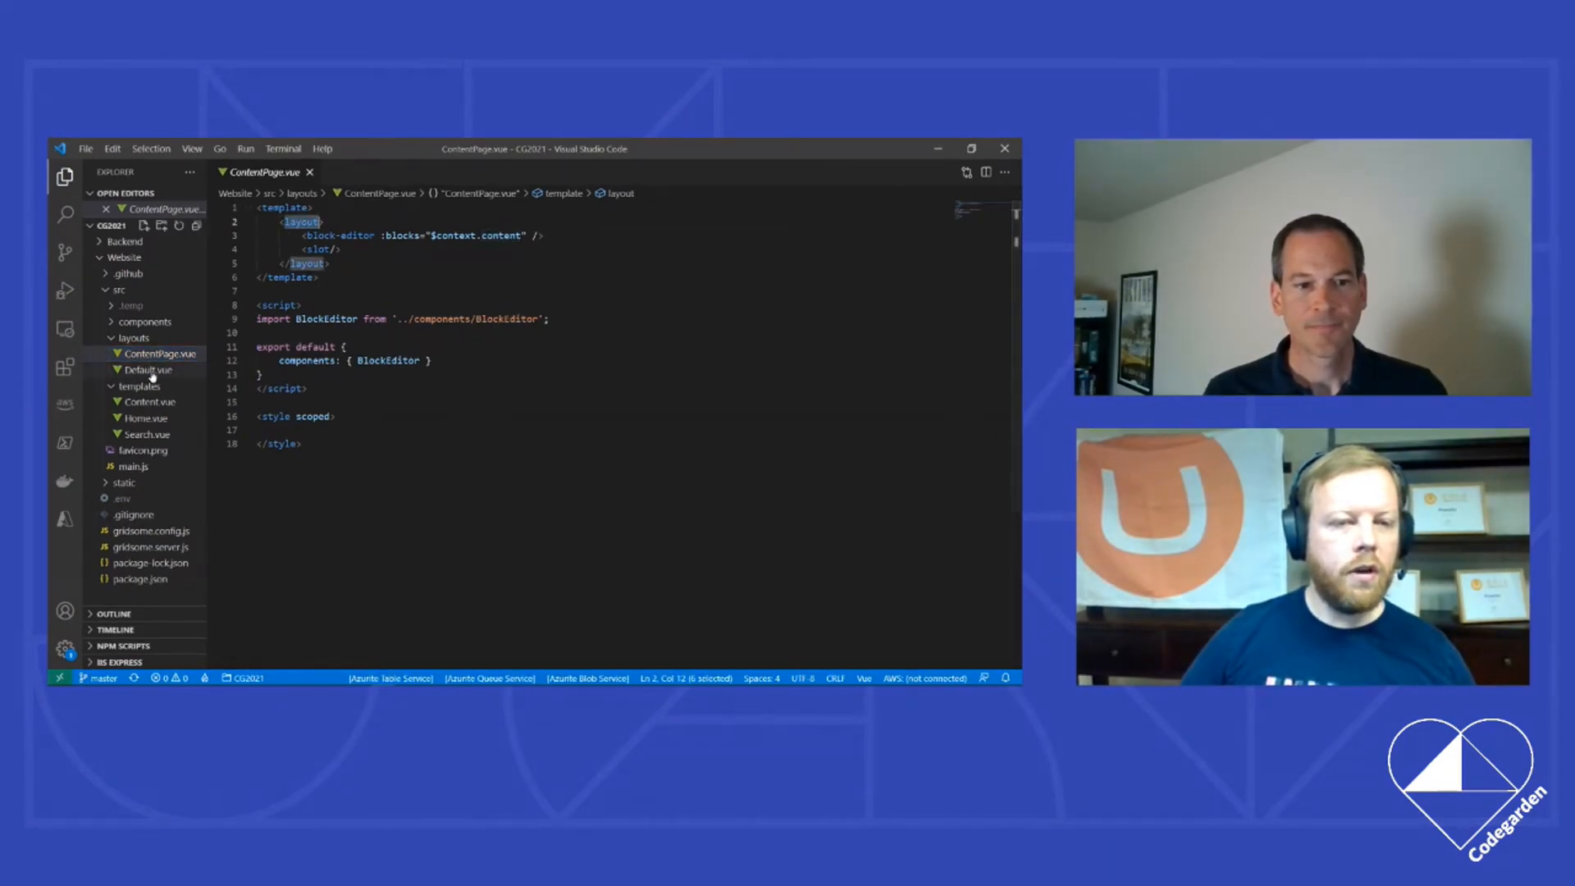
click(151, 370)
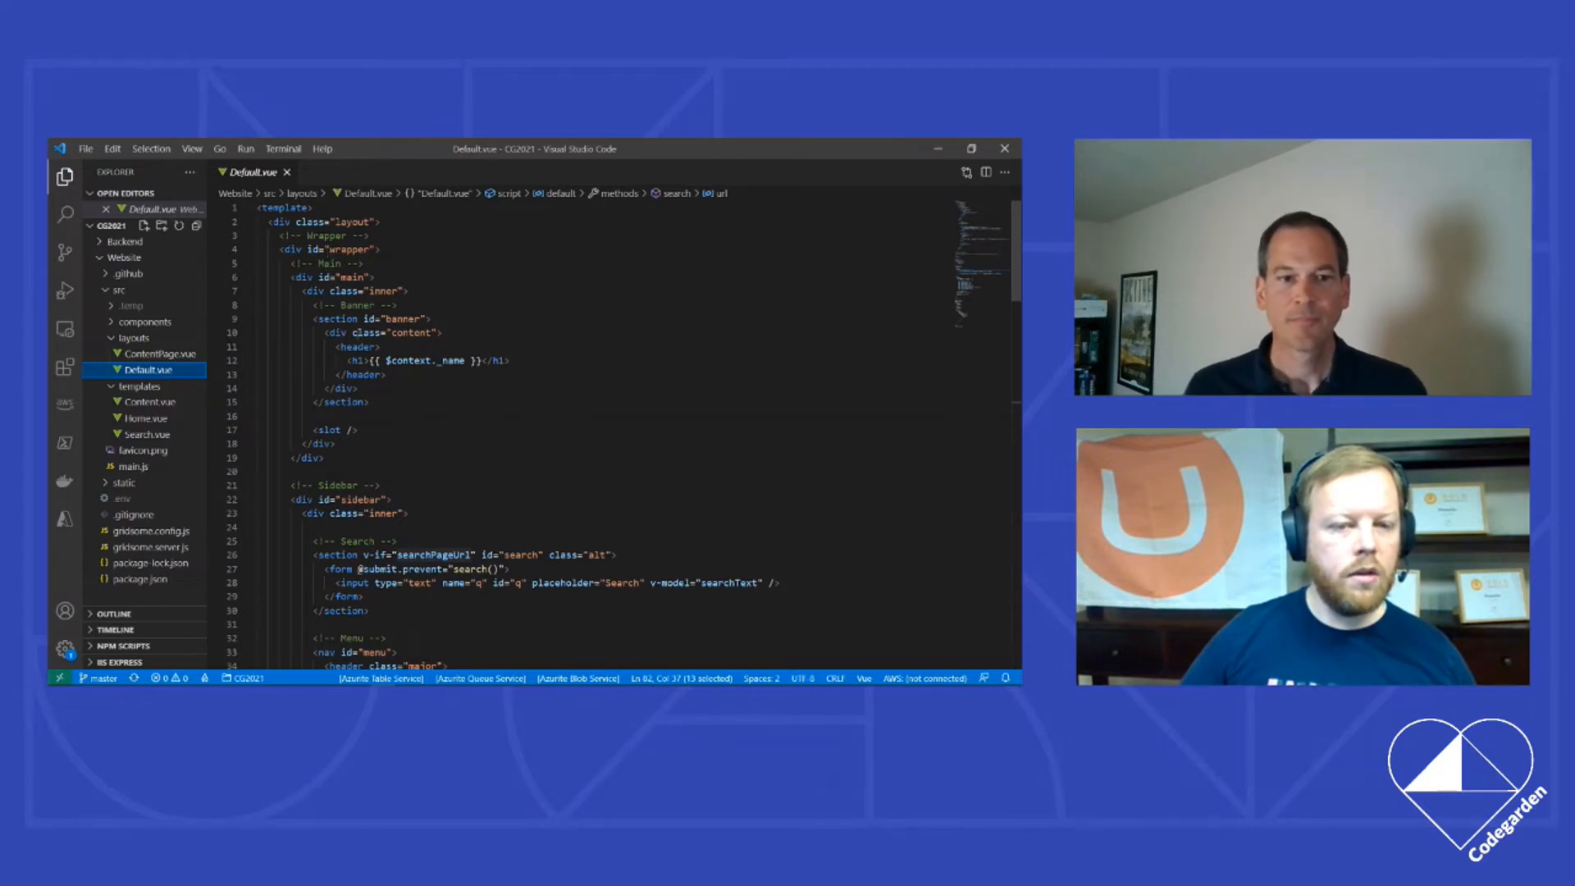
Step: Expand Default.vue's copyright footer and read down to the search method and searchPageUrl
double_click(451, 361)
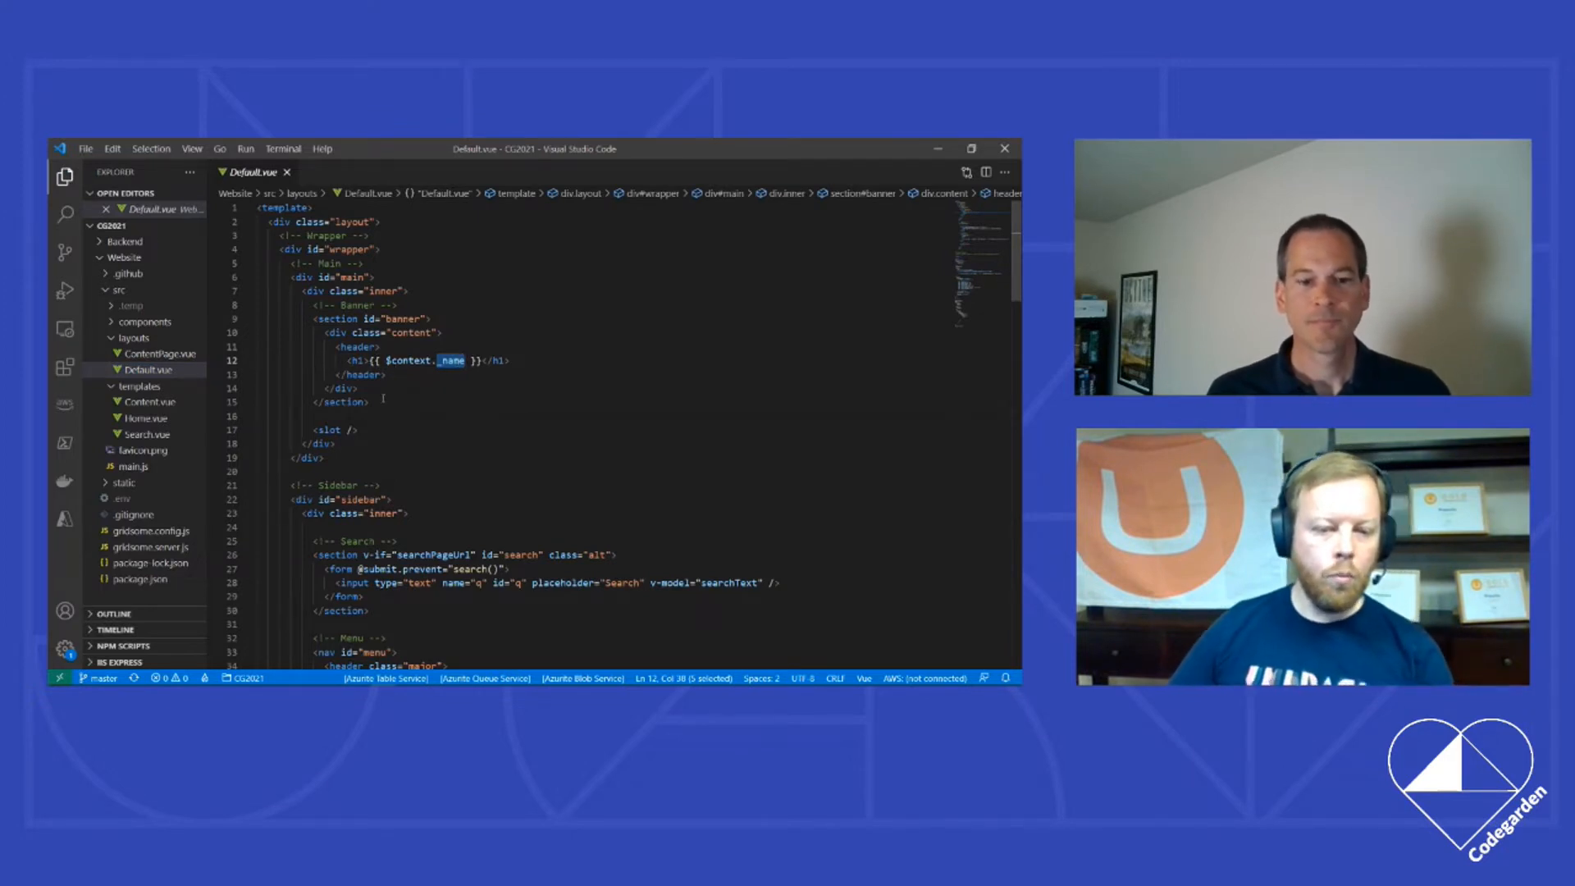
scroll(down, 3)
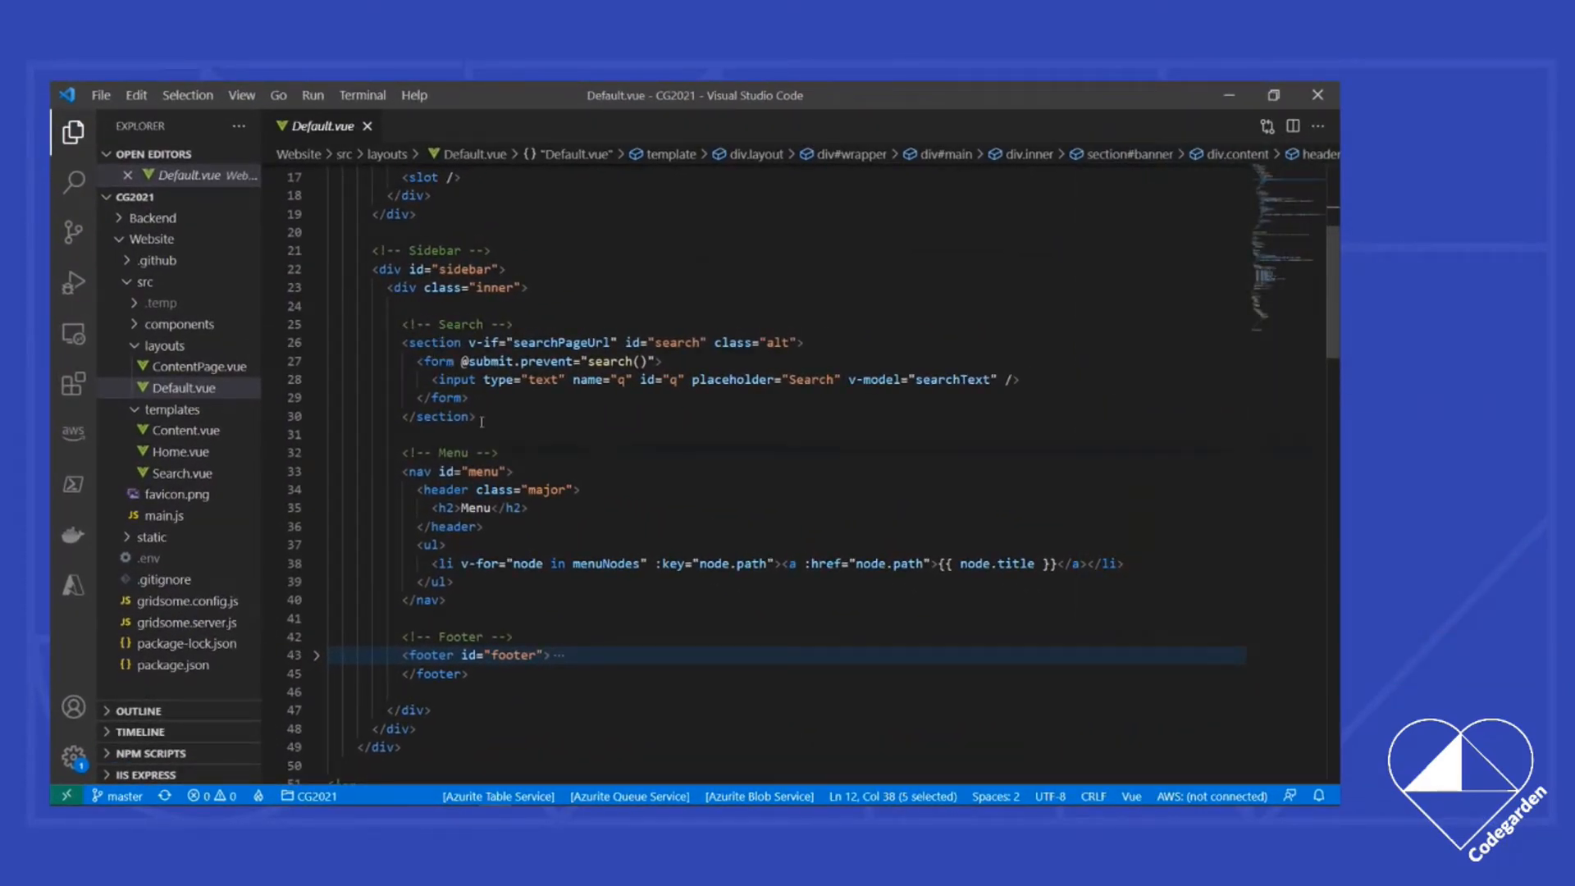
scroll(down, 3)
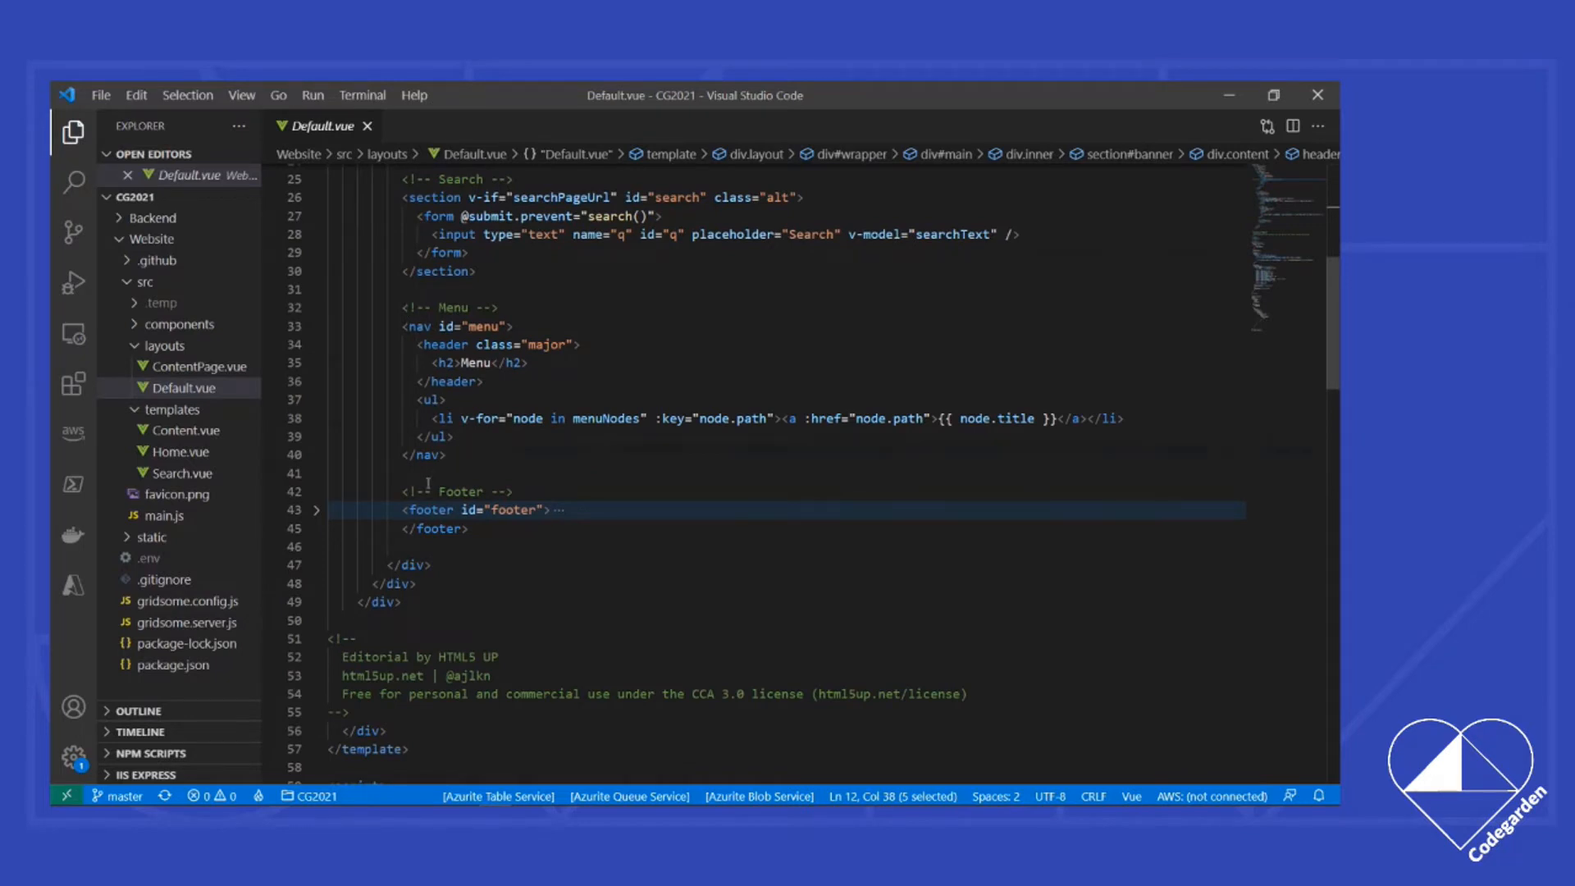
click(317, 509)
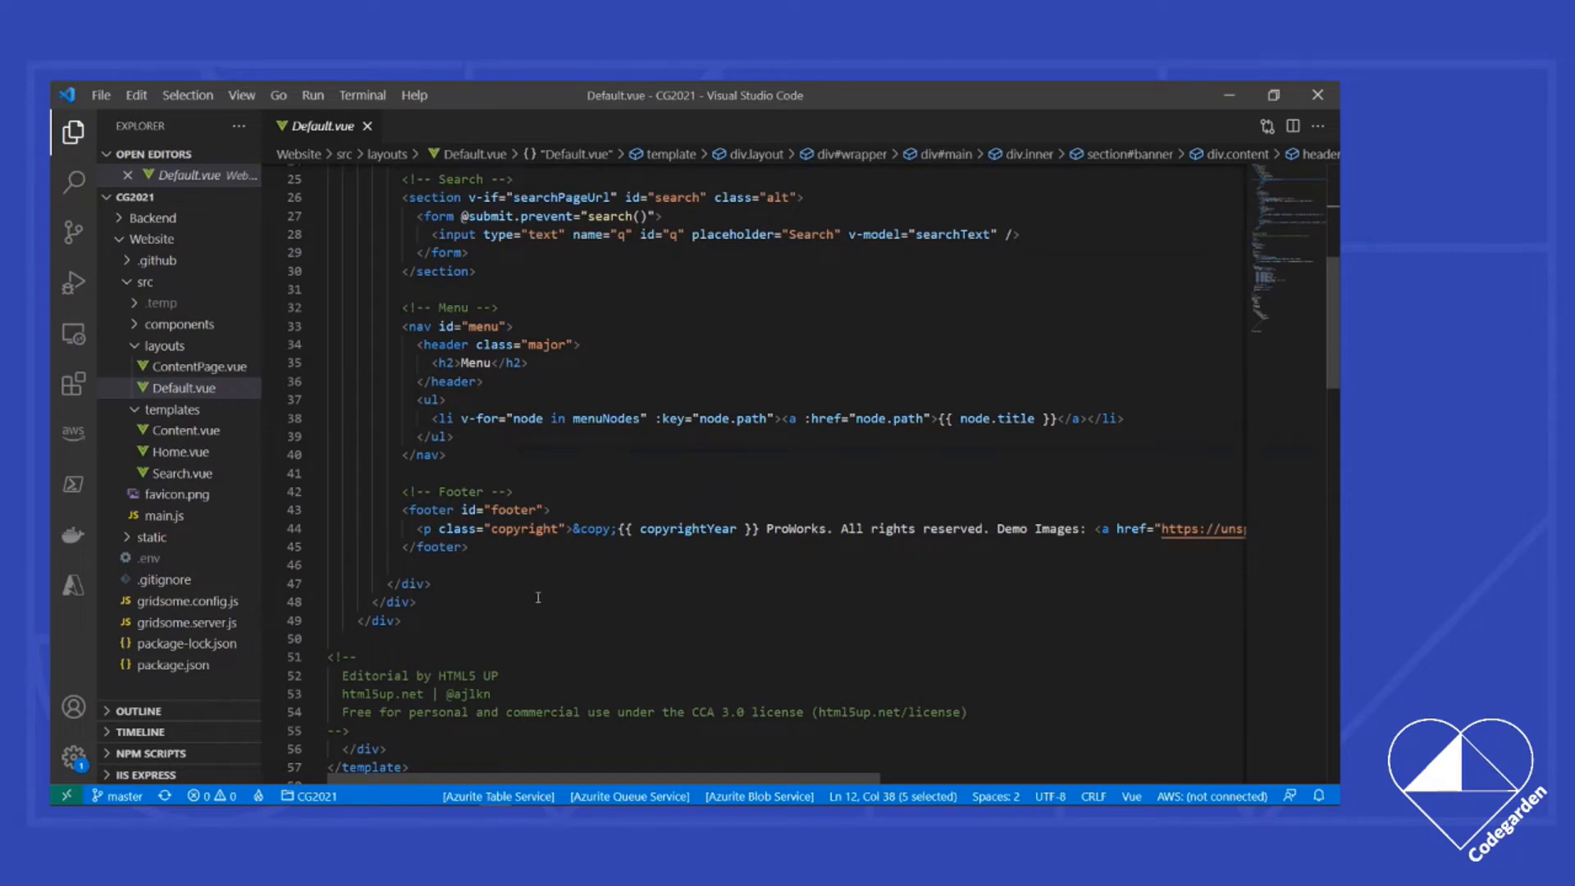
scroll(down, 3)
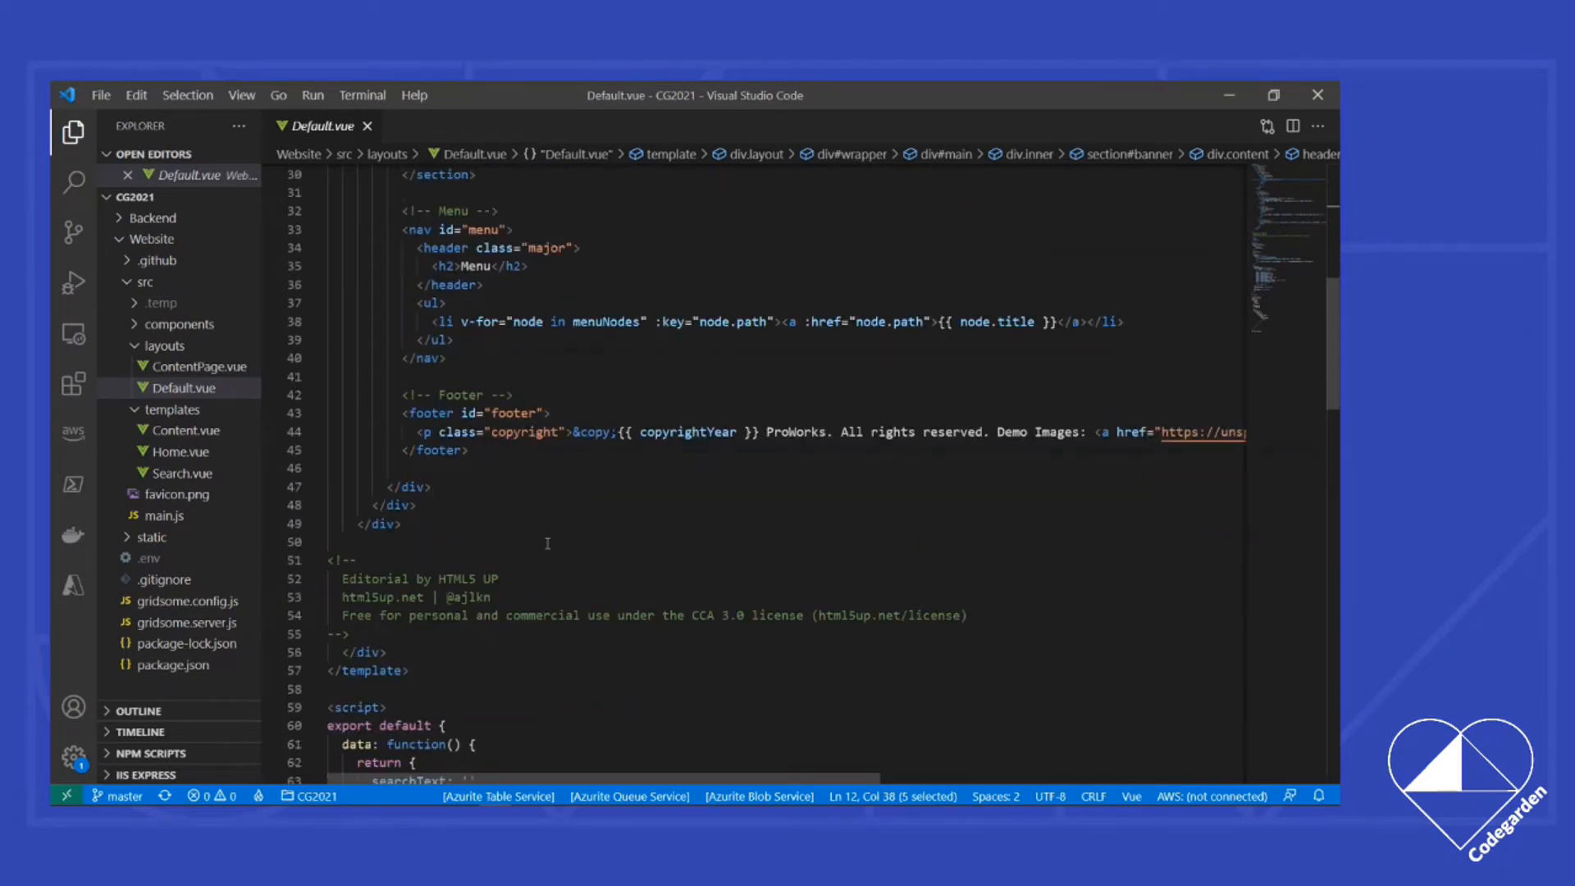
scroll(down, 3)
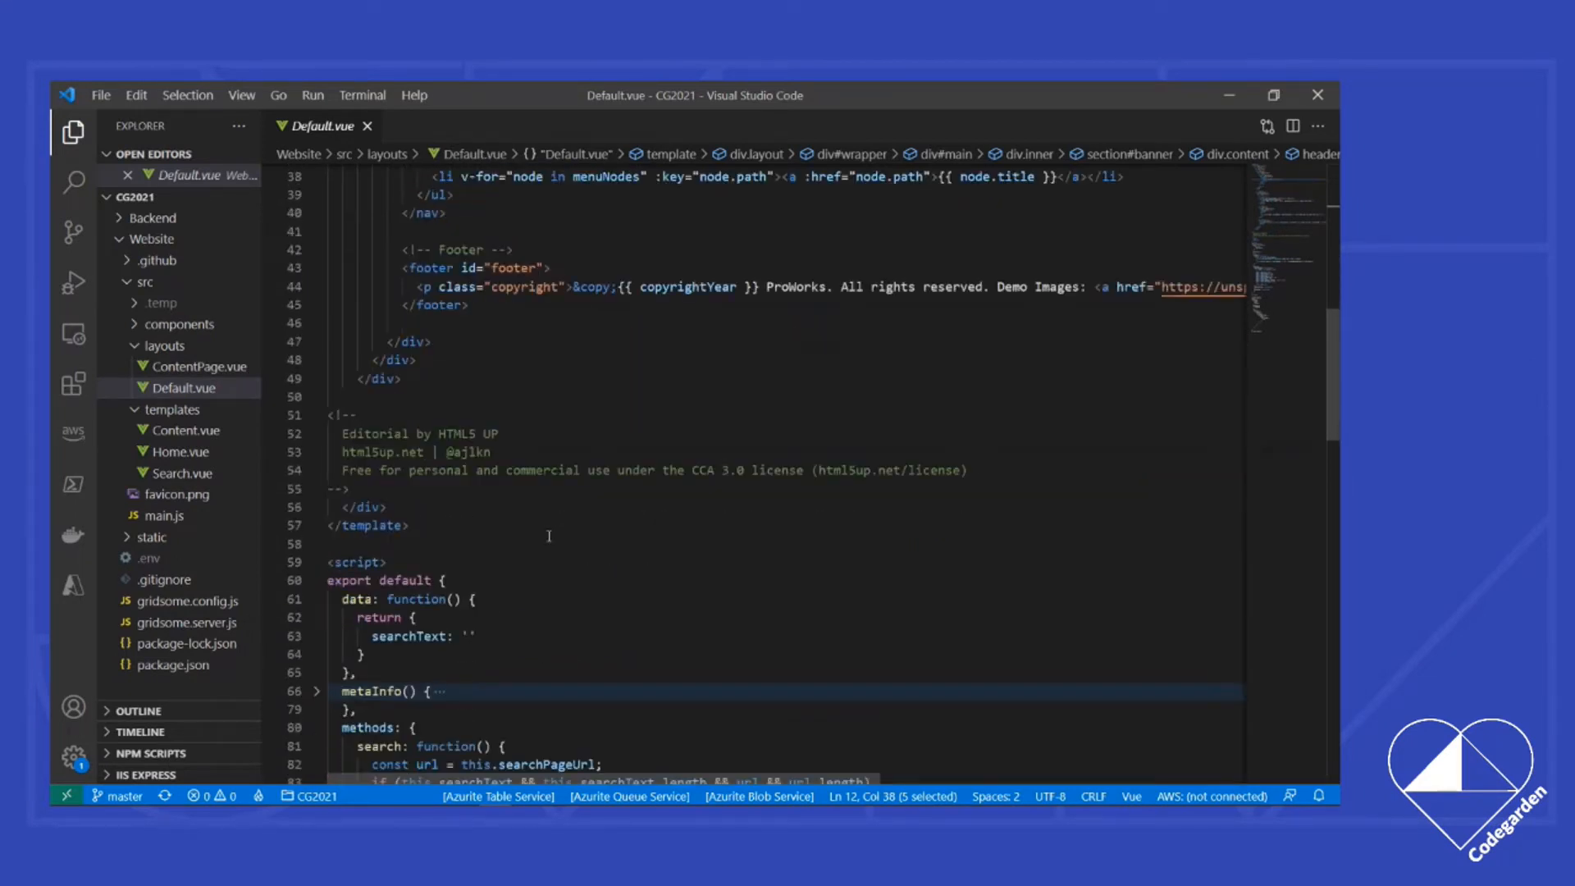
scroll(down, 3)
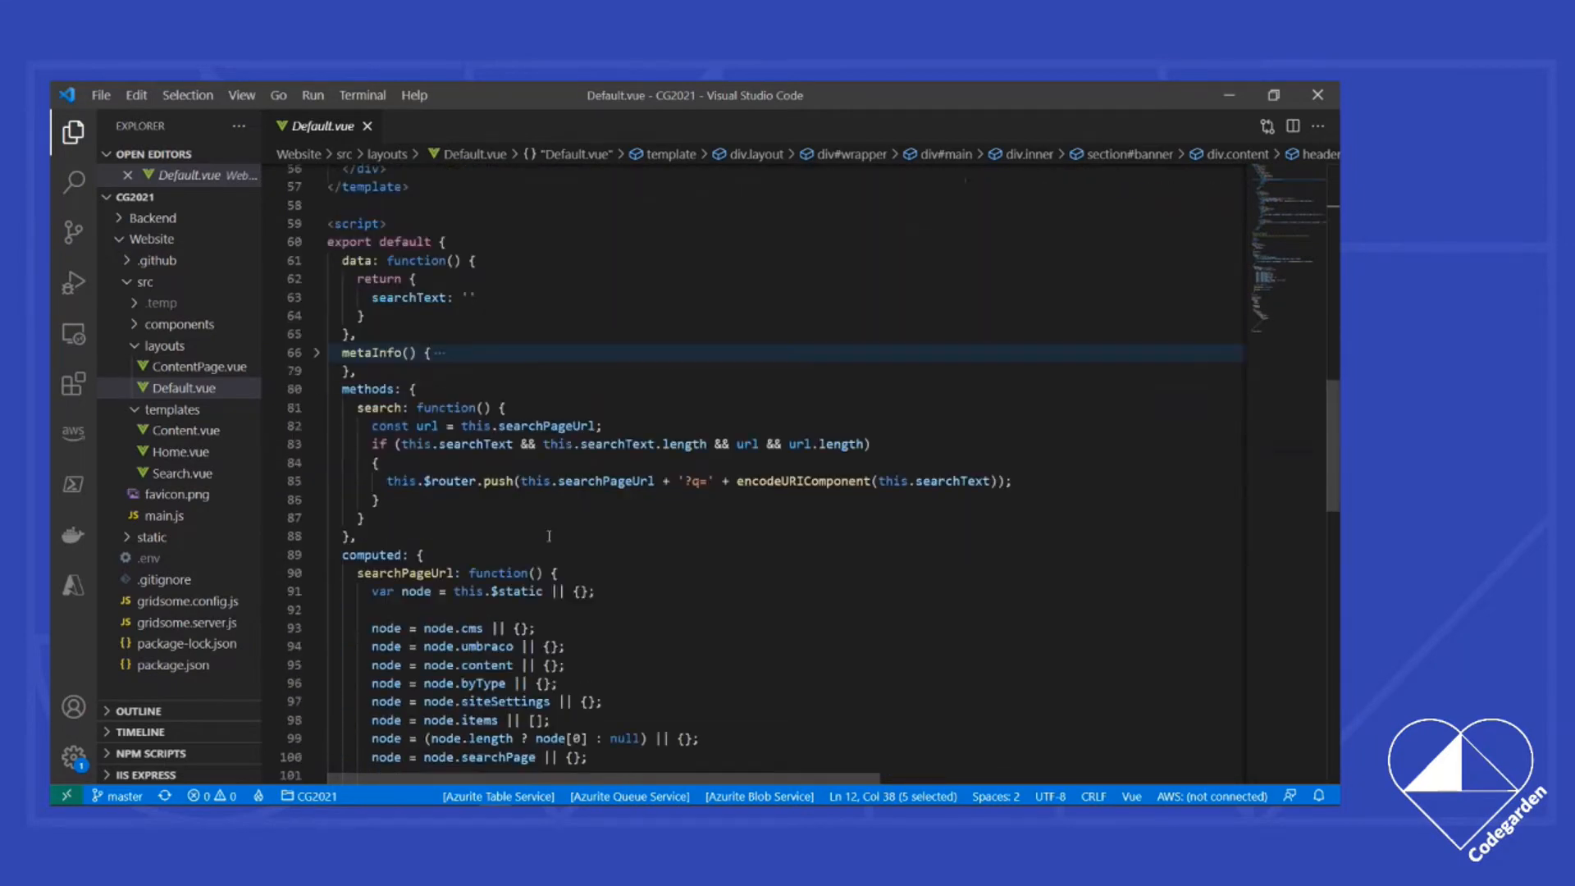
scroll(down, 3)
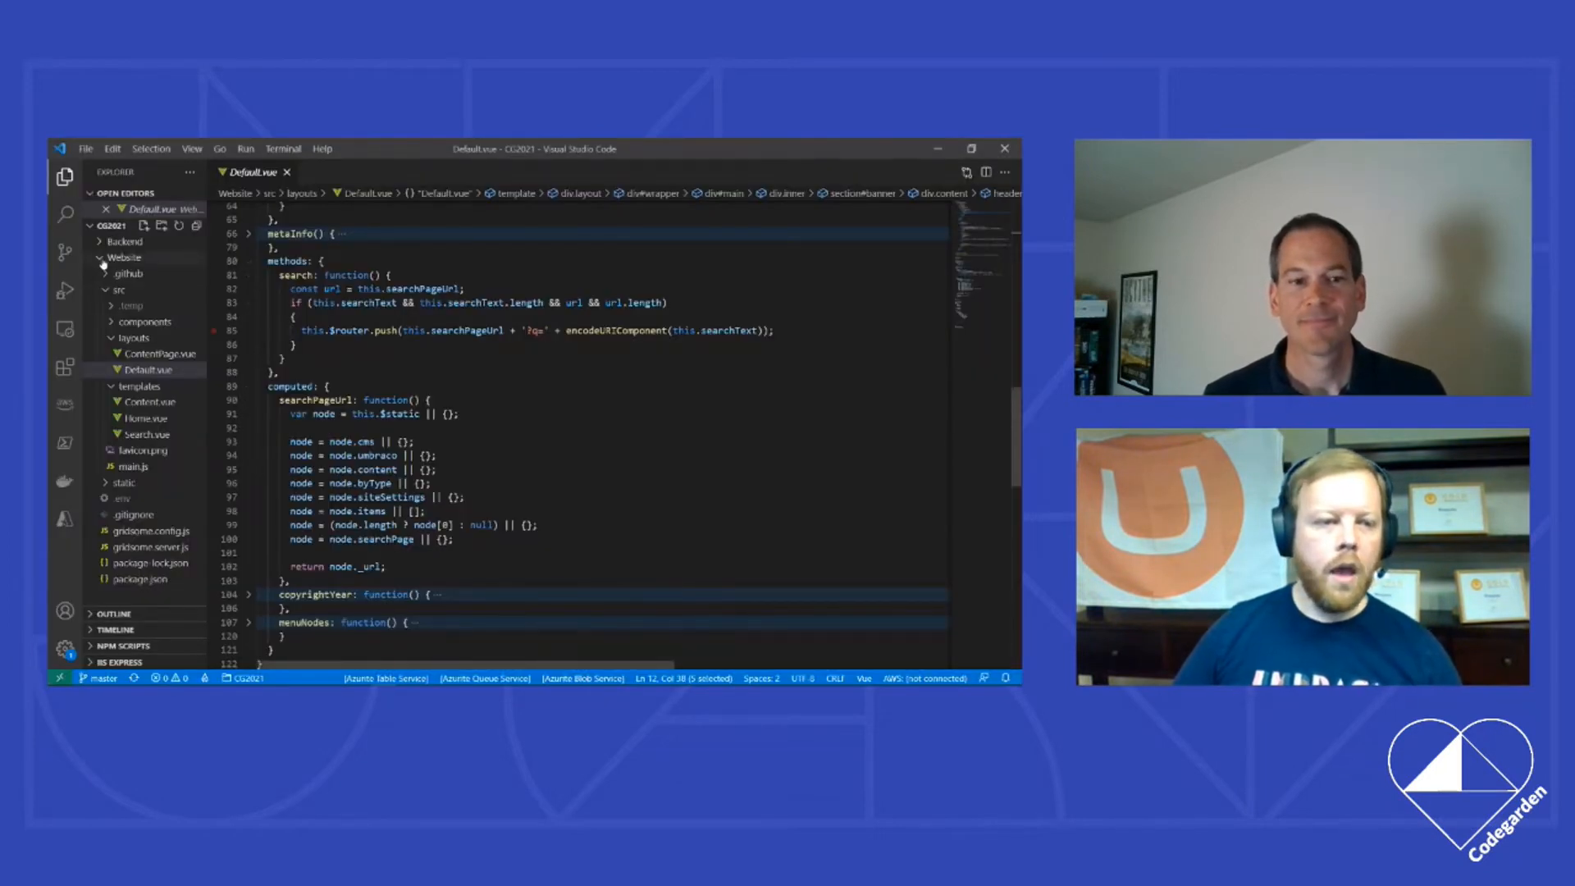
Step: Open Backend's TriggerWebsiteBuild.cs and view the Cg2021Options and WebsiteBuildOptions classes
click(124, 241)
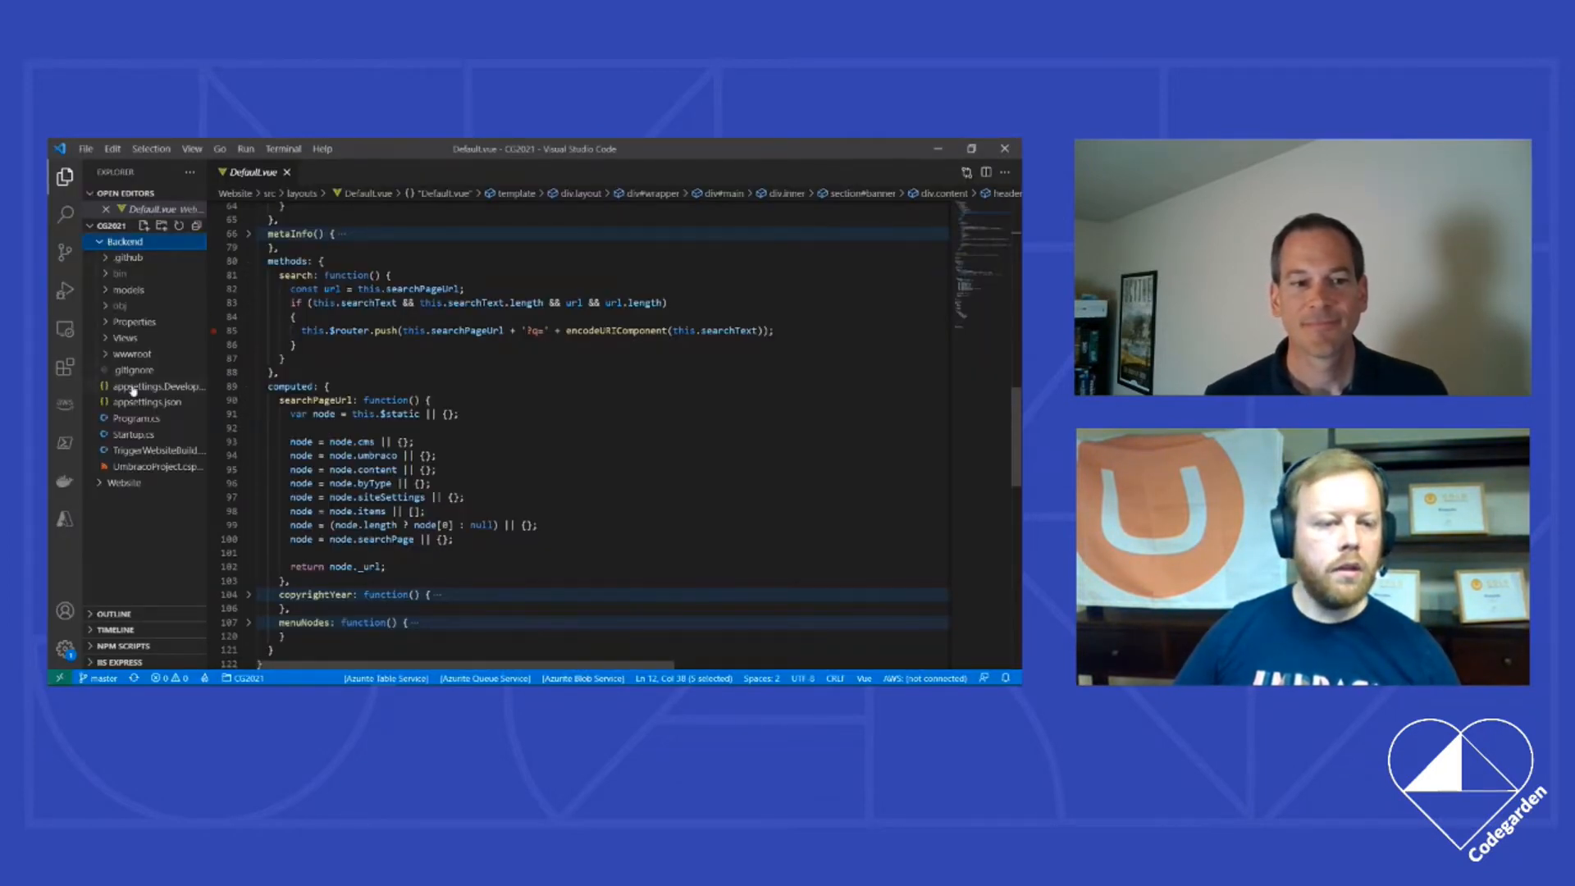
click(153, 449)
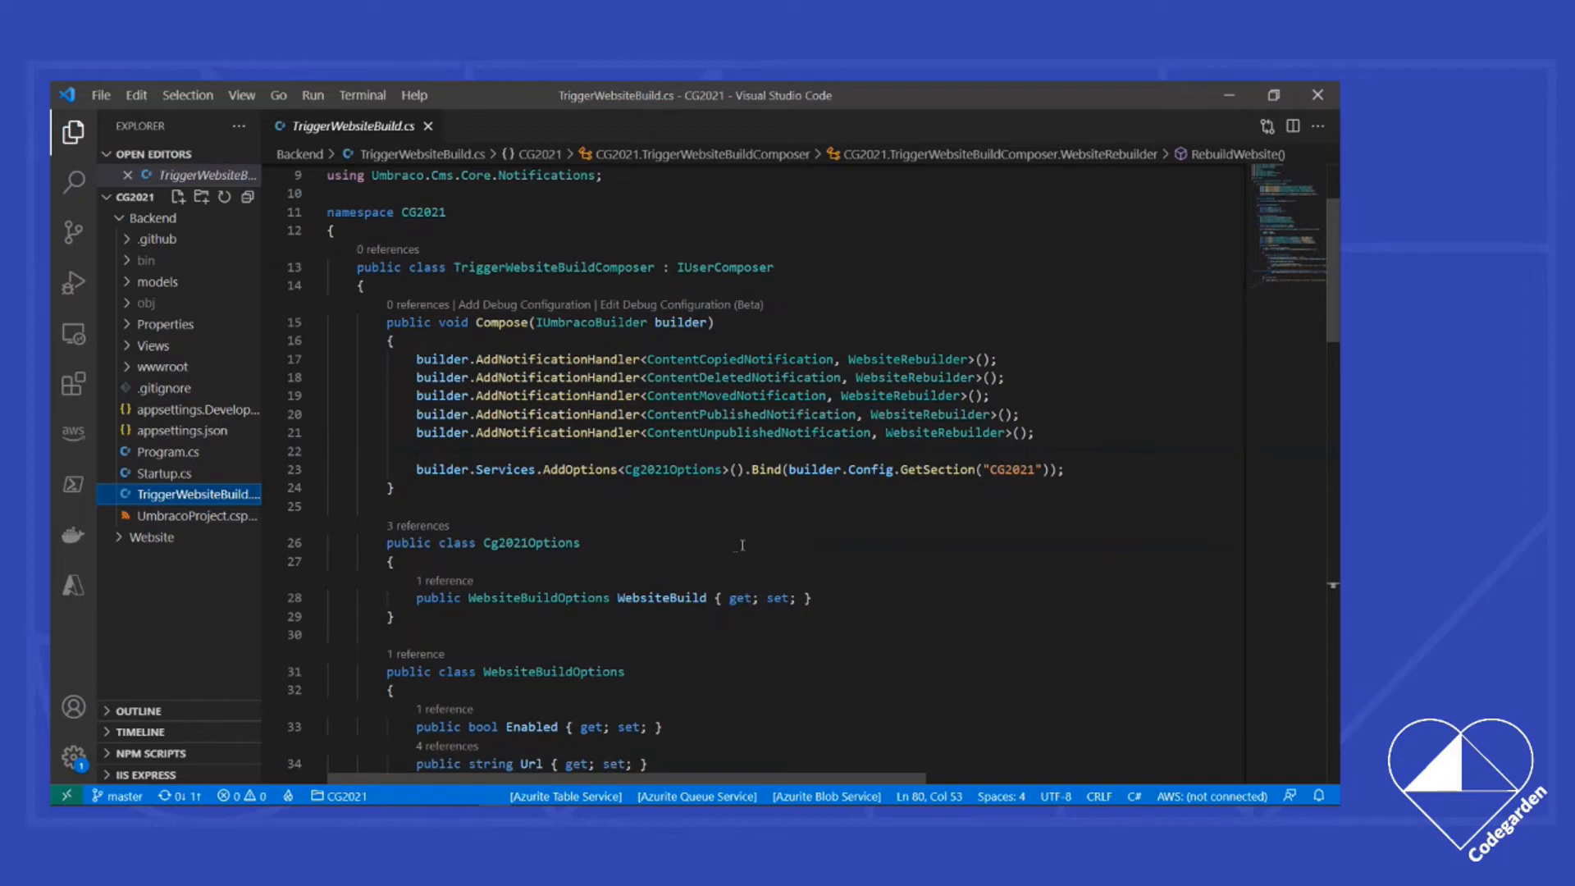
mouse_move(942, 327)
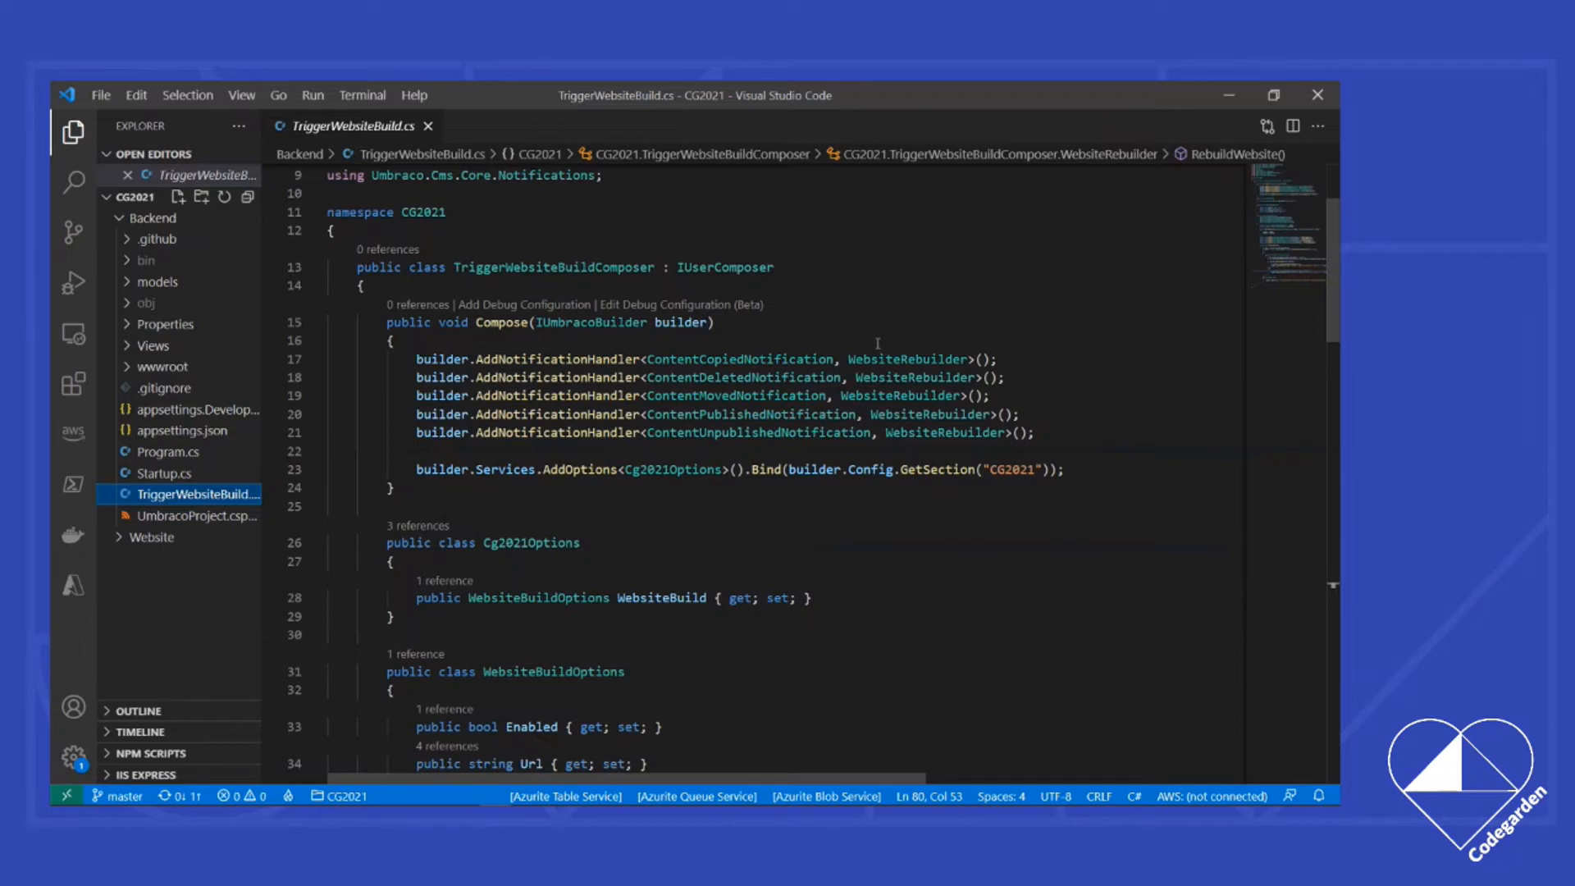
mouse_move(739, 359)
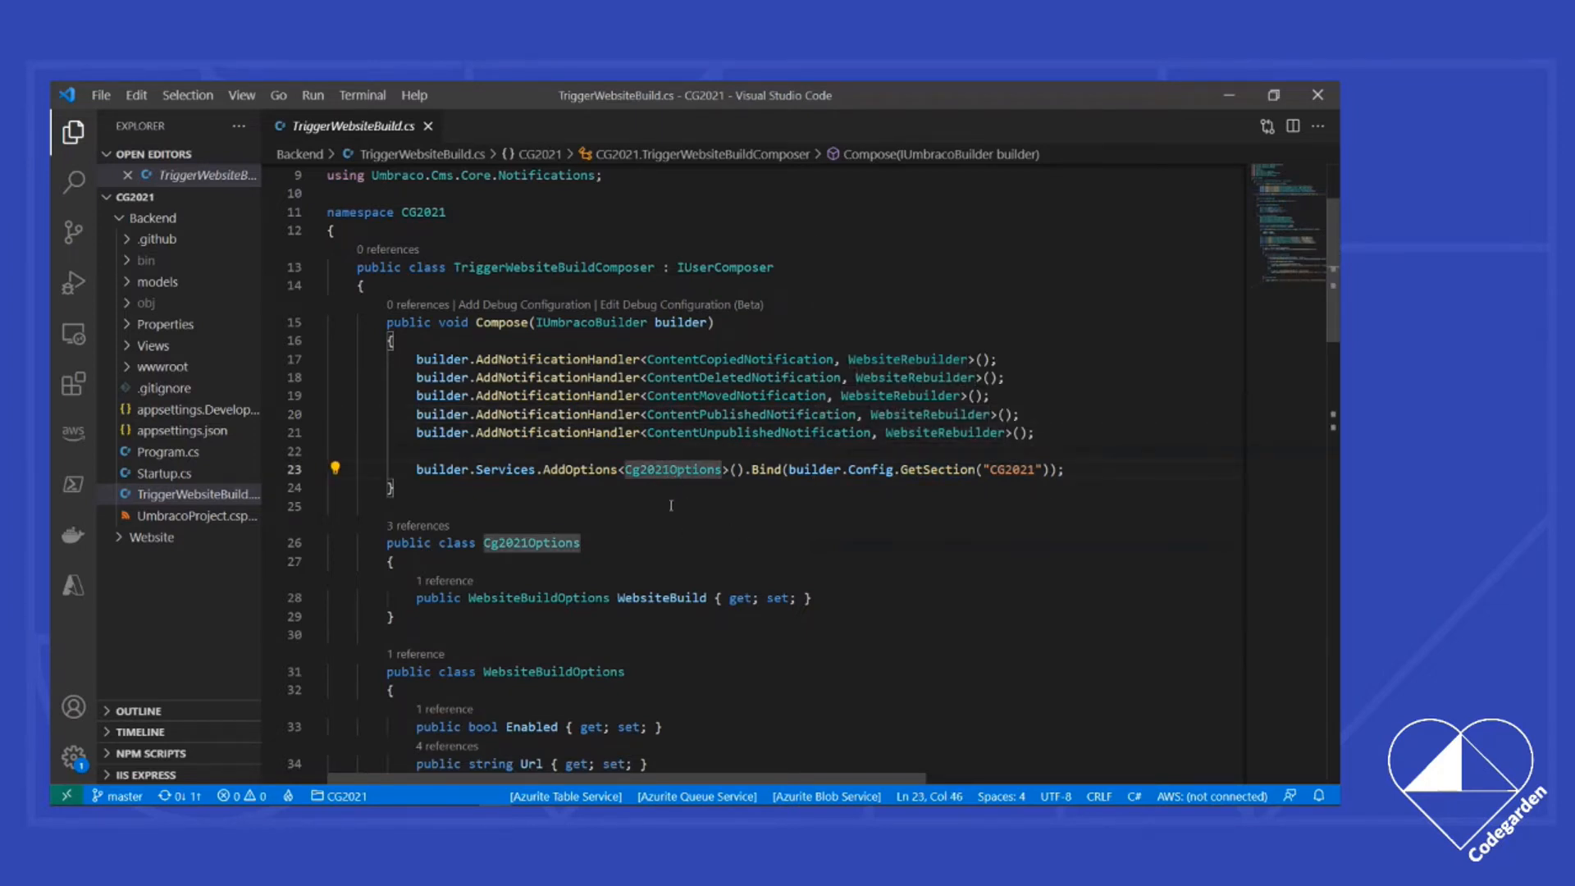
scroll(down, 3)
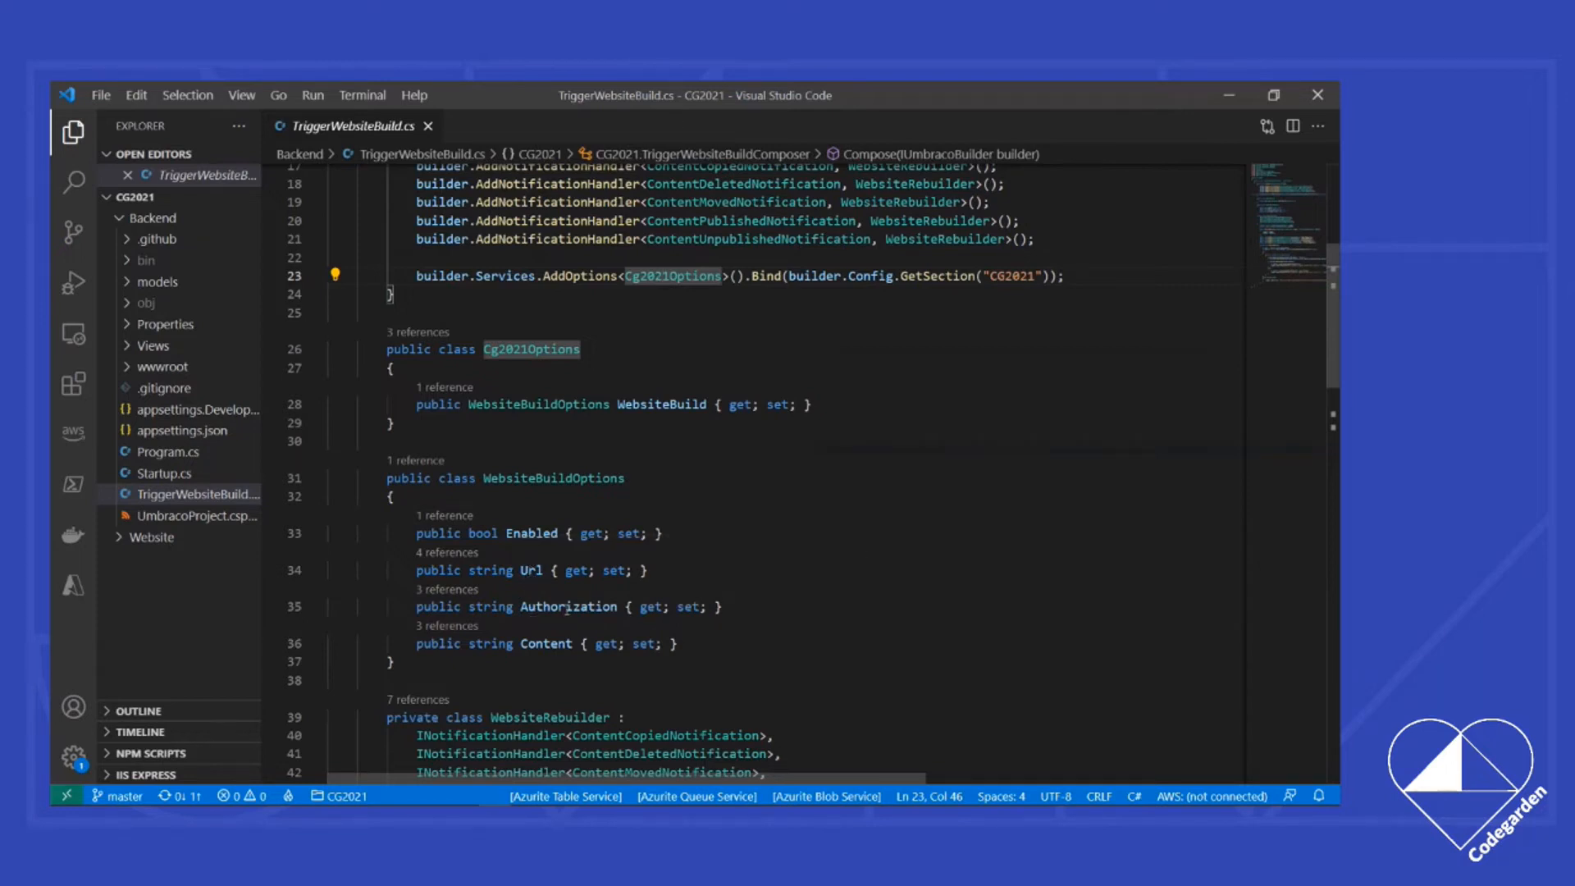
mouse_move(547, 644)
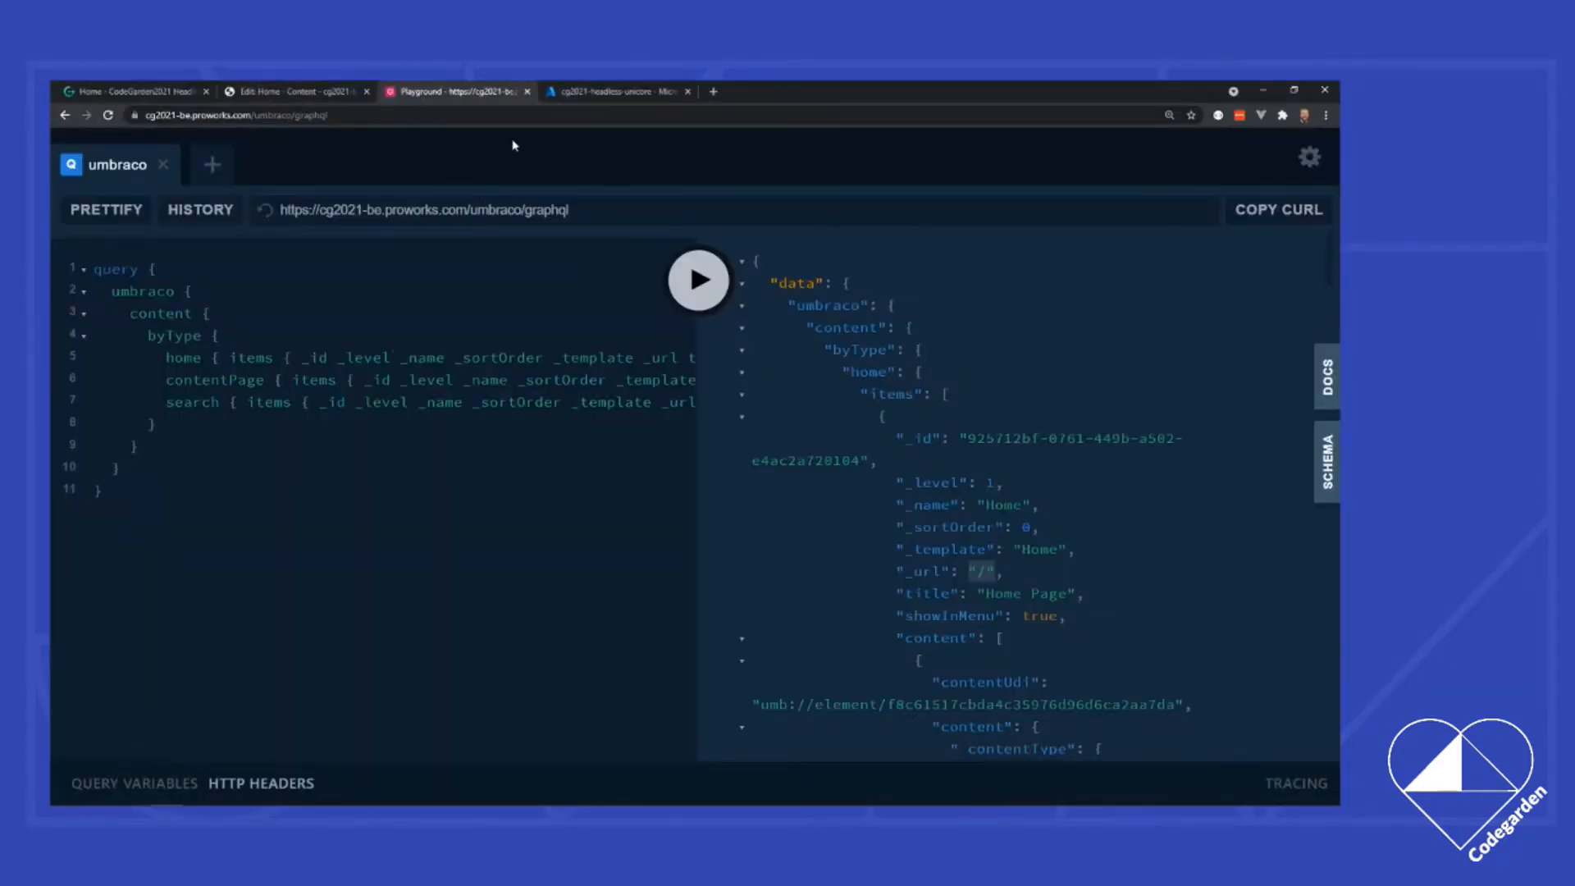
Step: Switch to the GraphQL Playground showing the byType query results
click(616, 91)
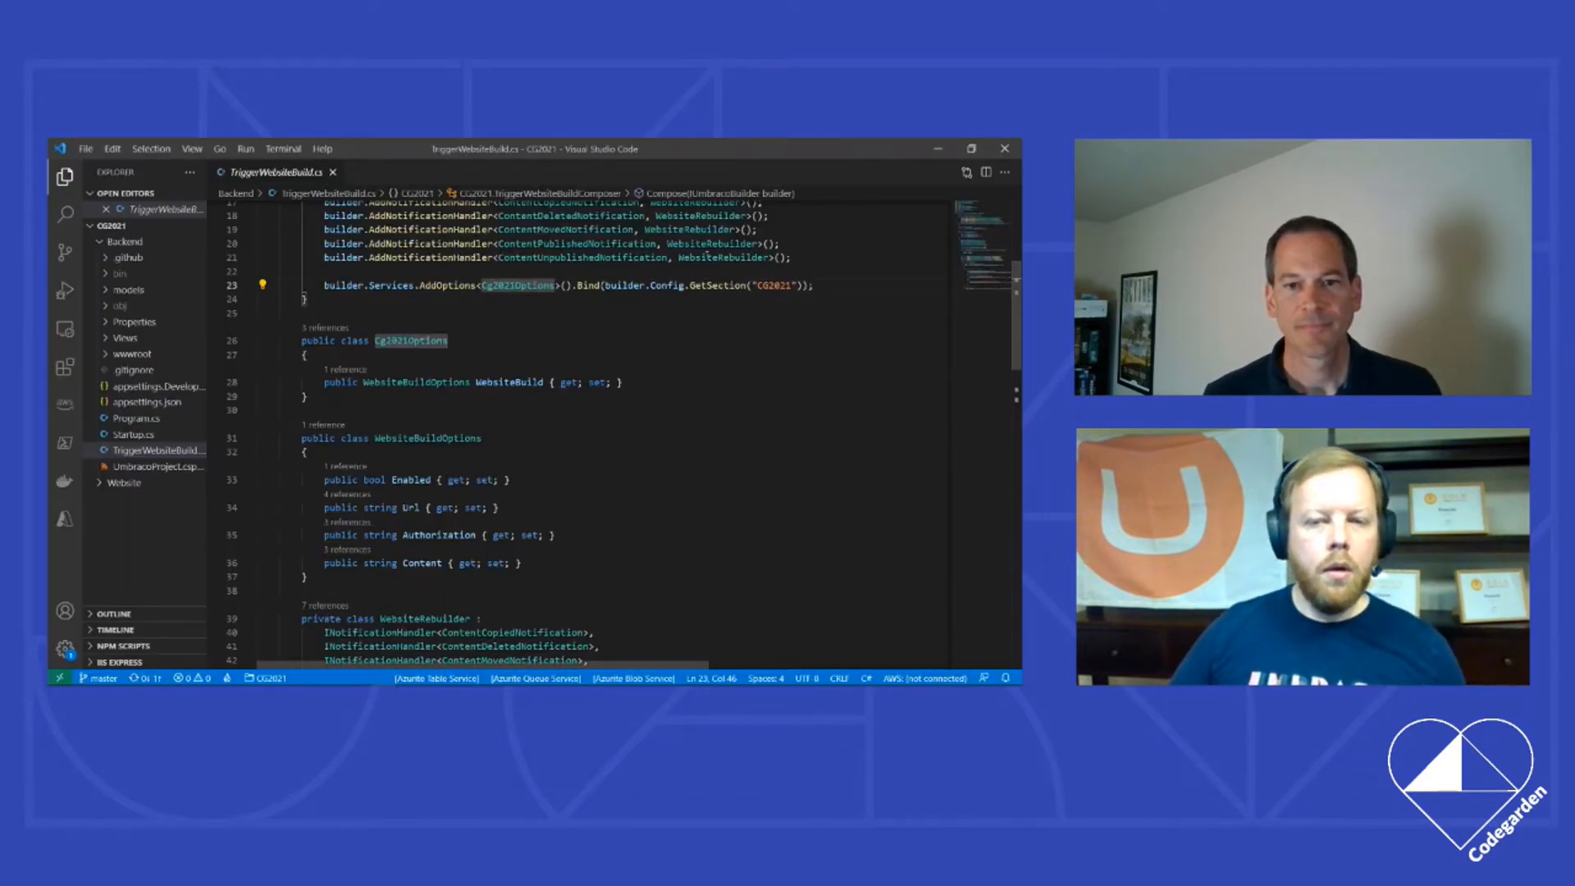
Step: Read through the WebsiteRebuilder class down to the RebuildWebsite method
scroll(down, 3)
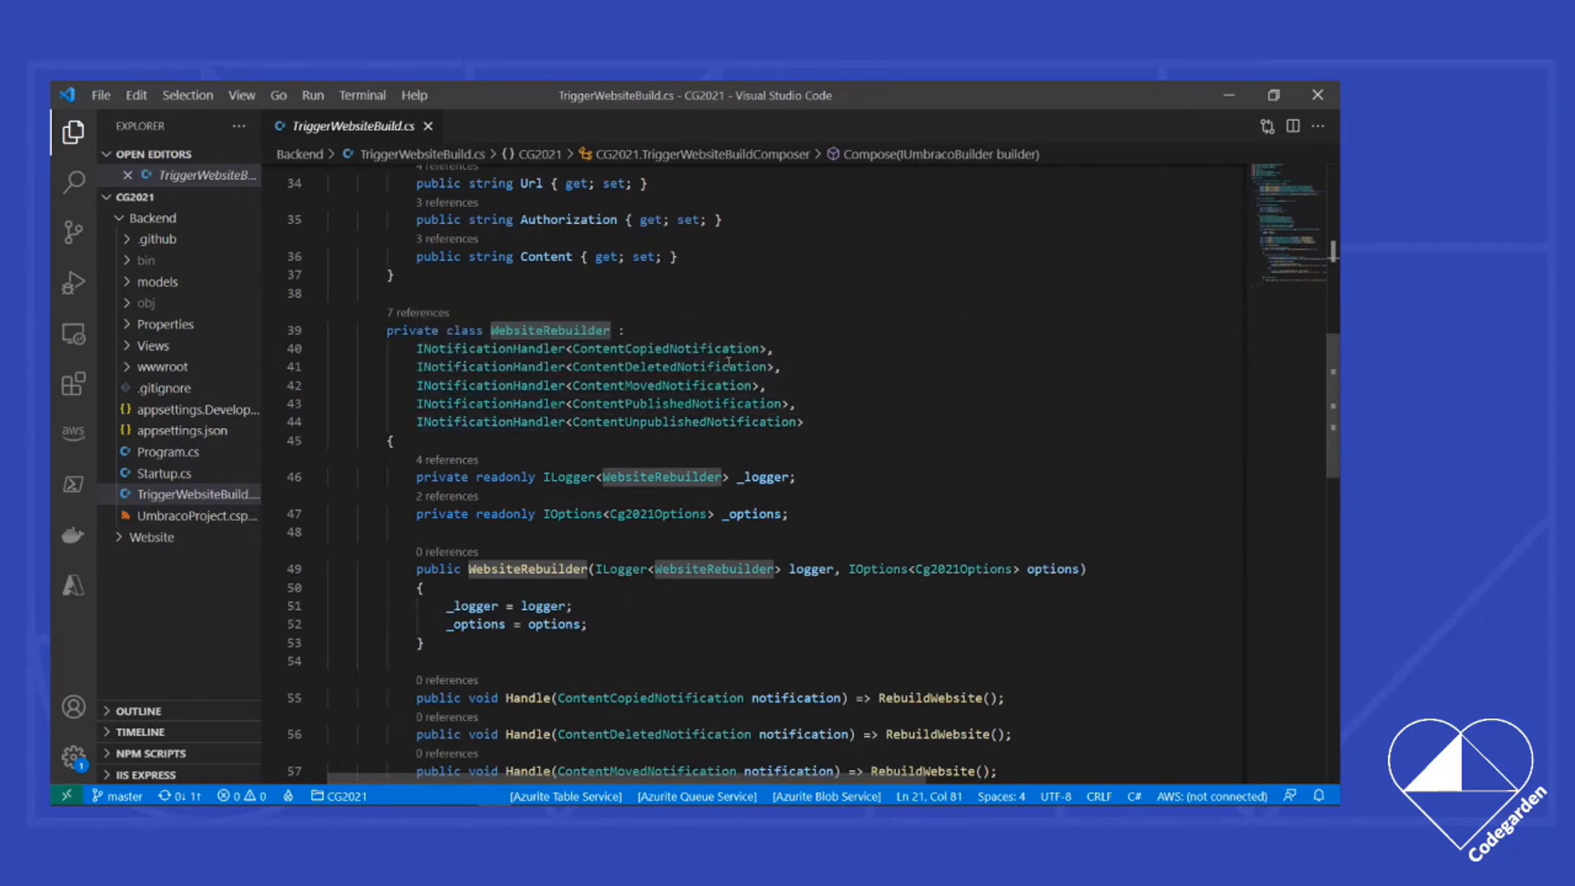
scroll(down, 3)
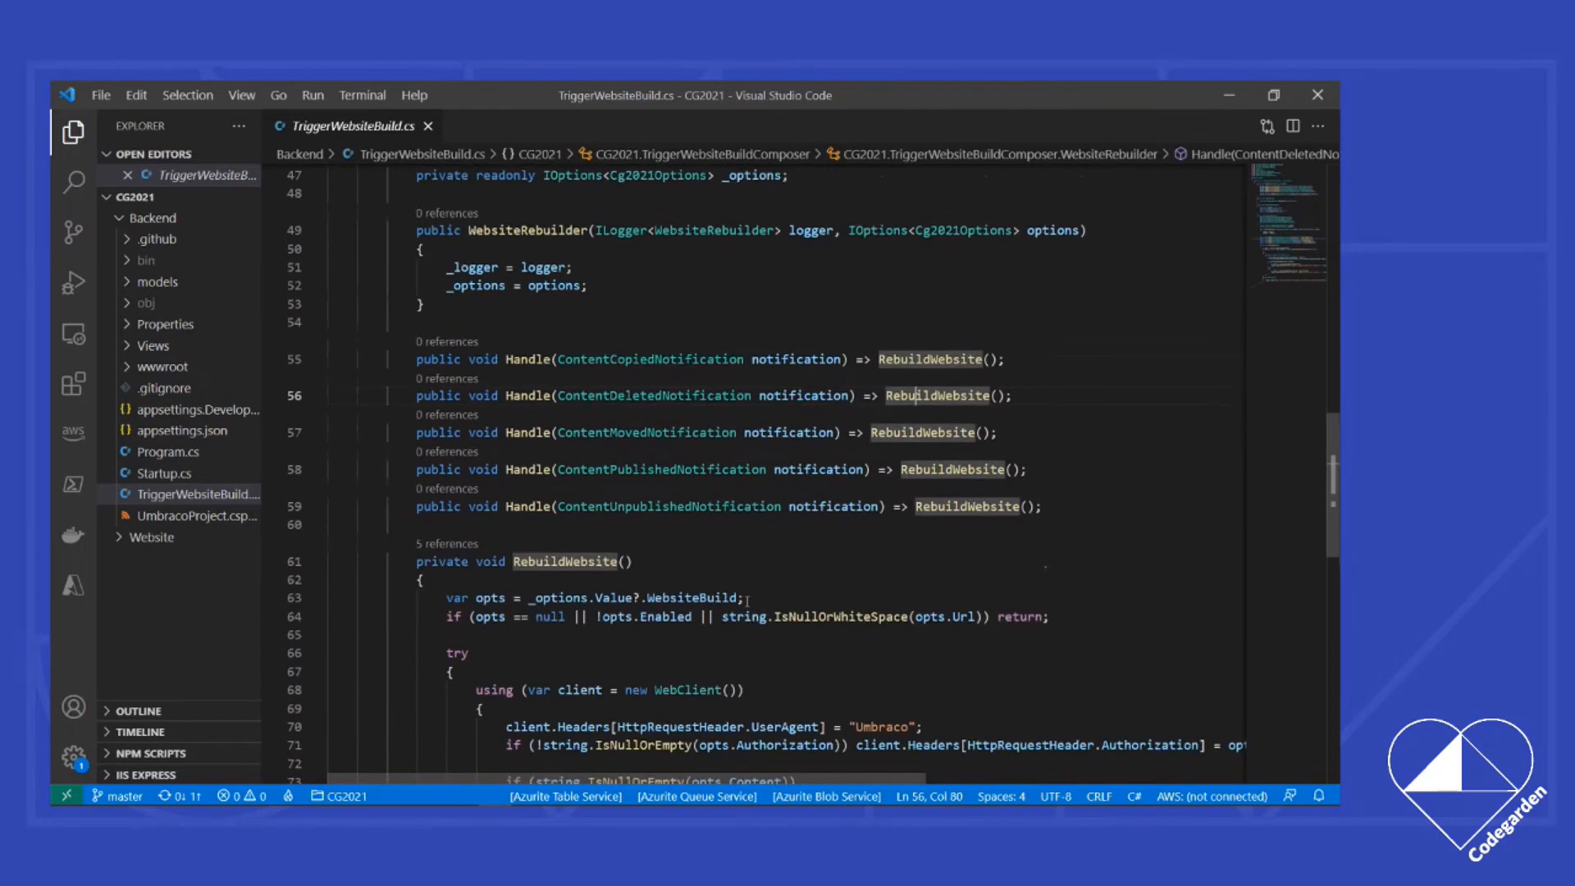
scroll(down, 3)
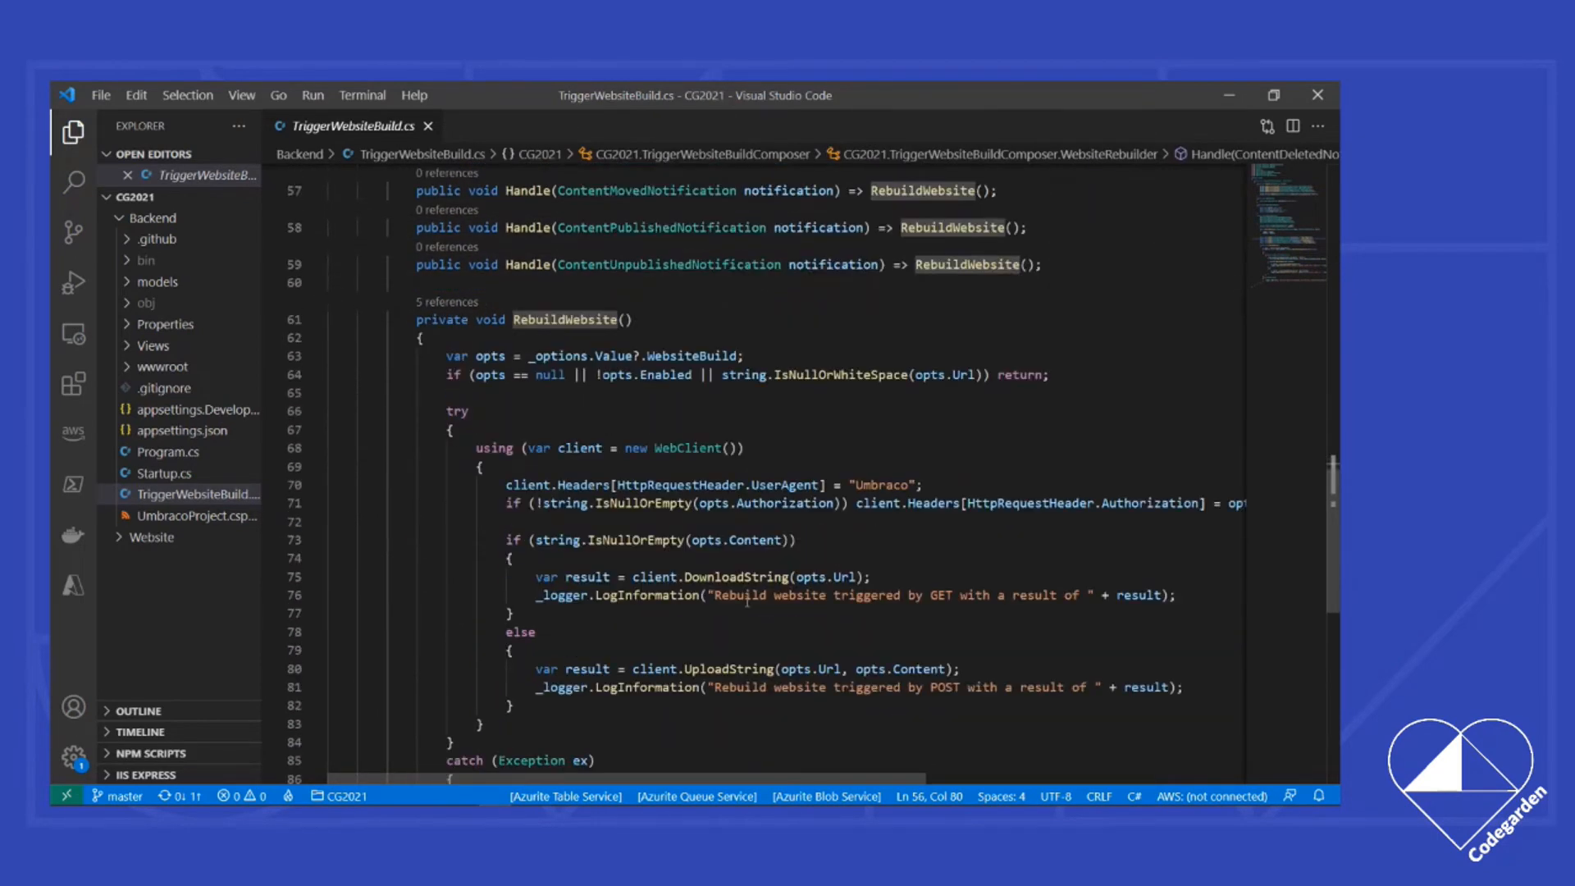
scroll(down, 3)
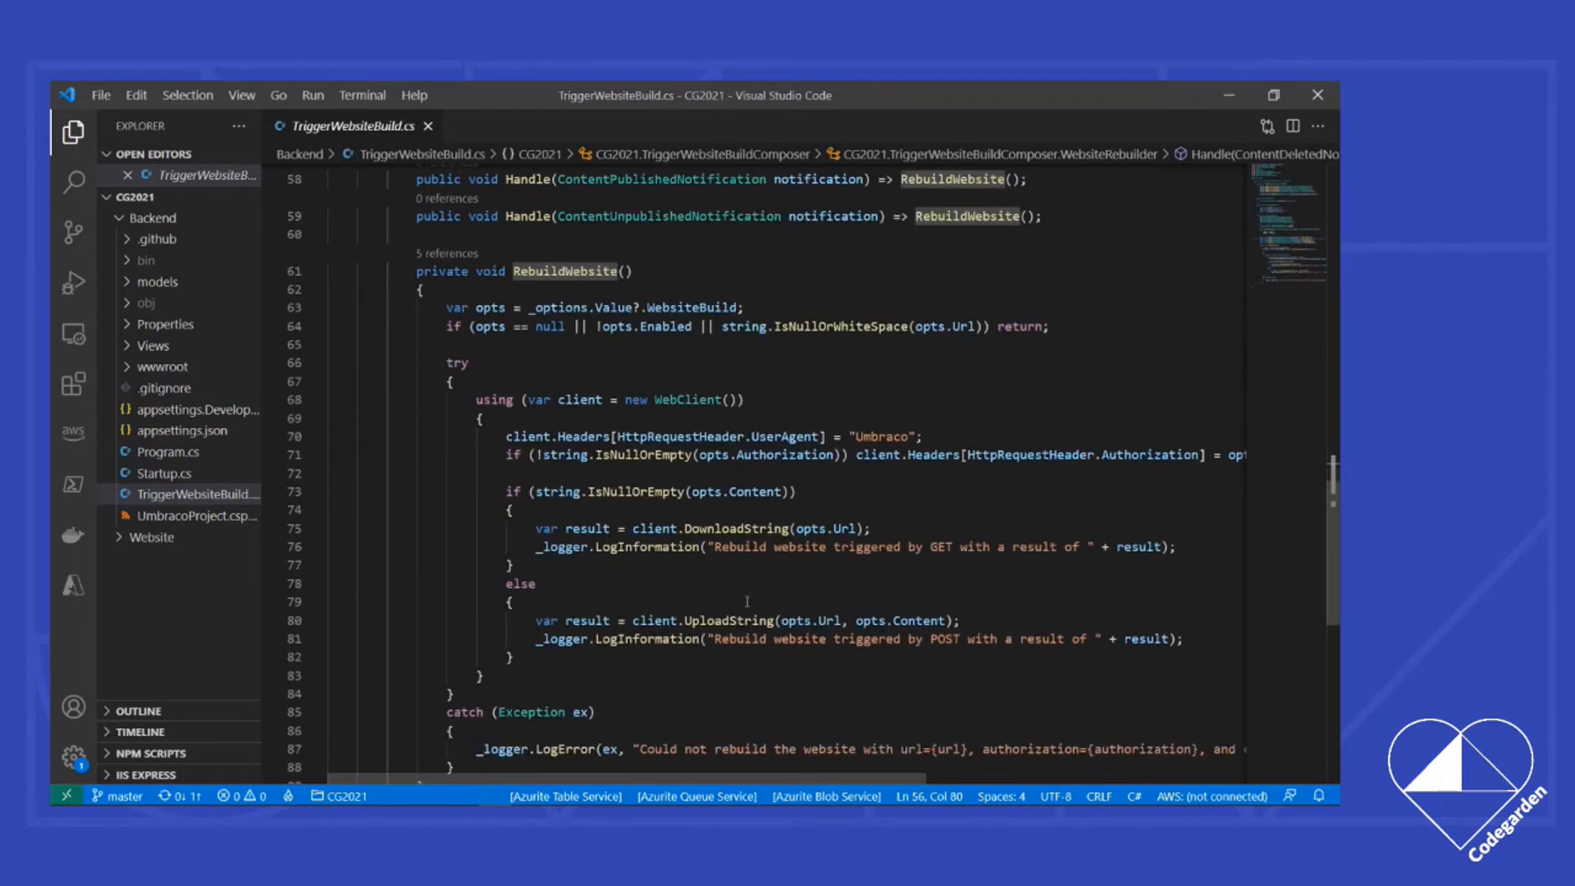
scroll(down, 3)
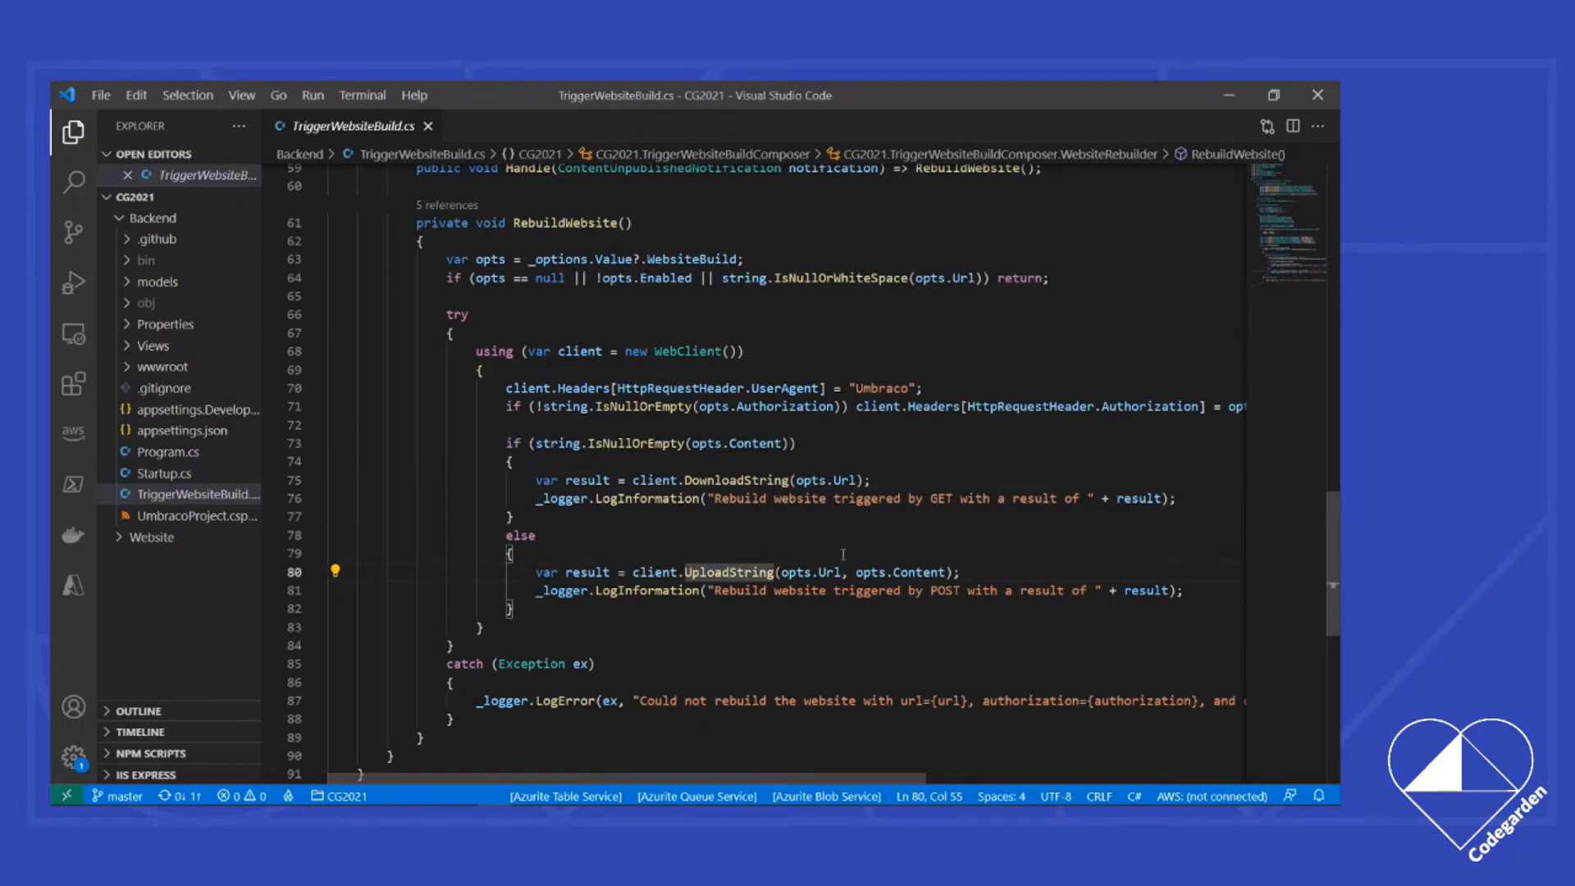
mouse_move(881, 502)
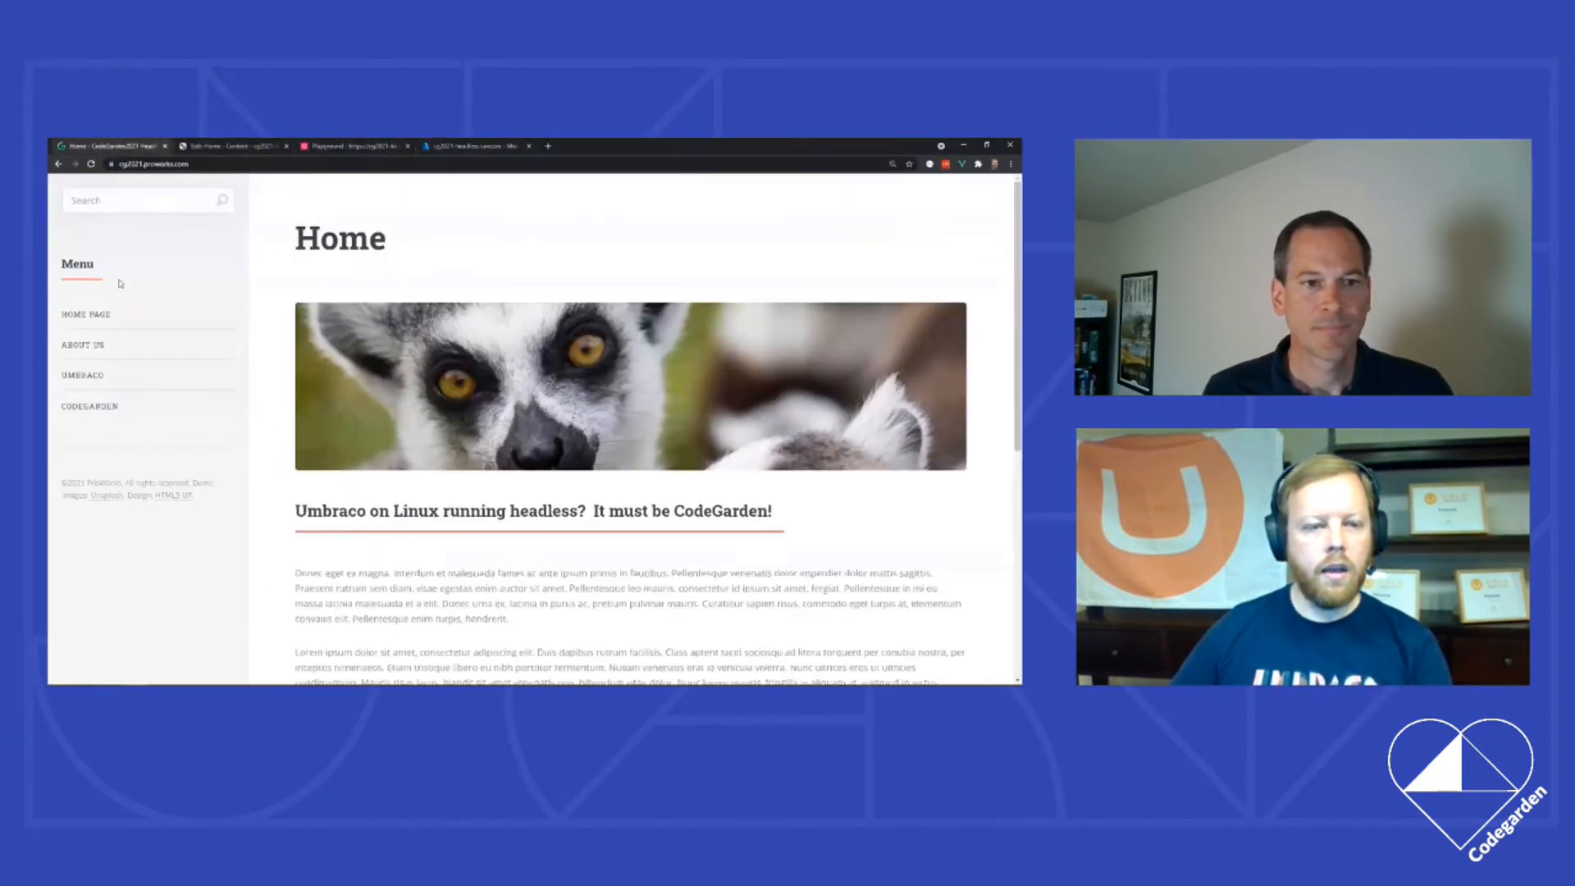
Step: Search the site's sidebar for 'codegarden' to get CodeGarden and Home Page results
click(140, 200)
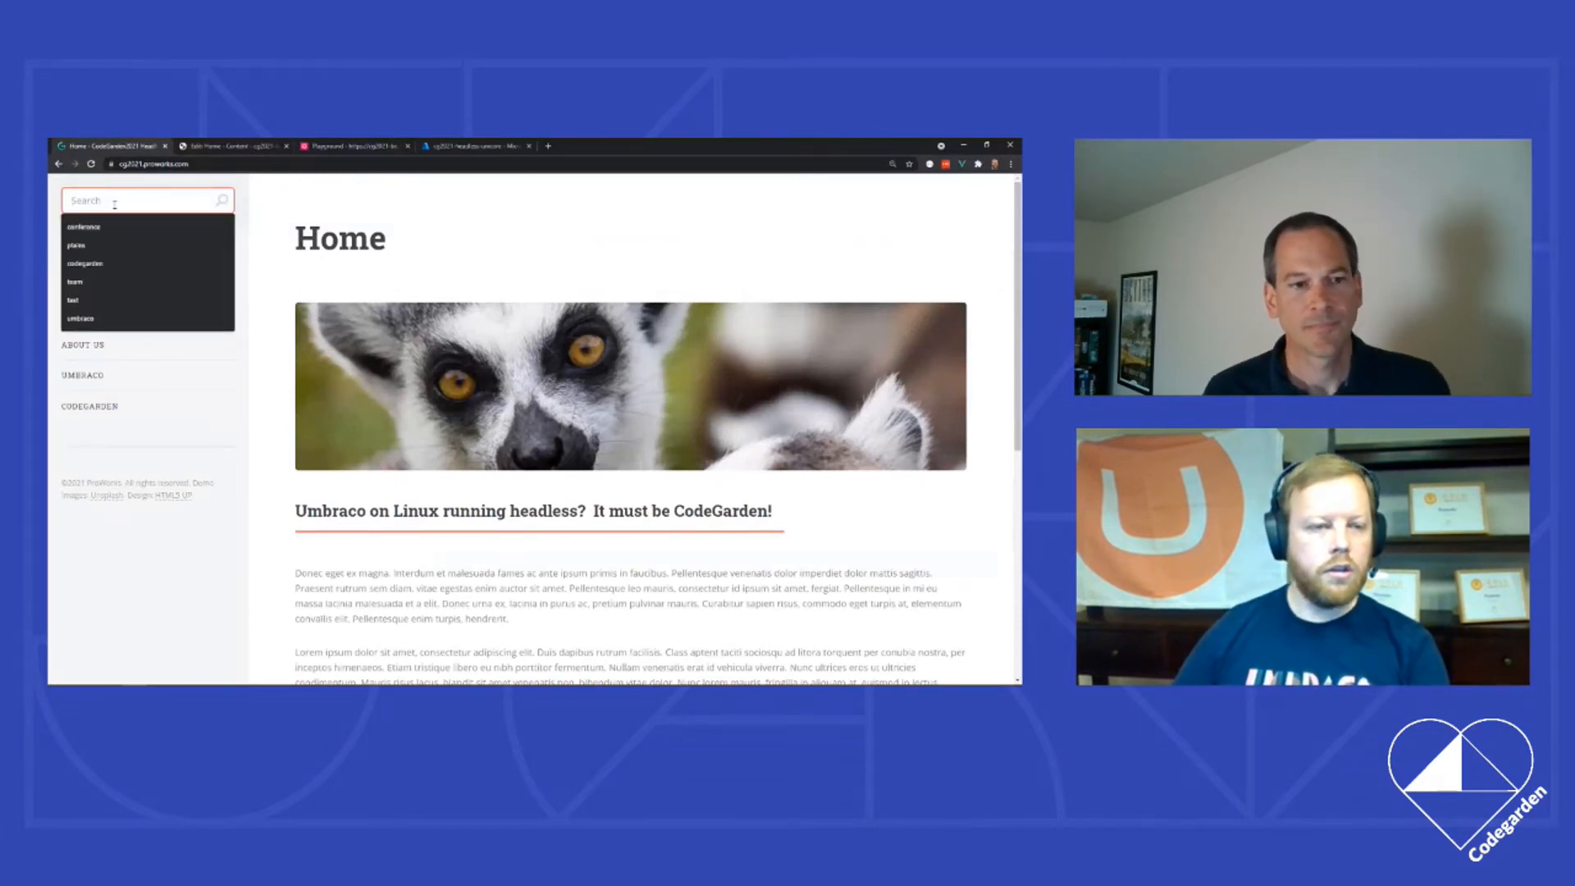
text(codeg)
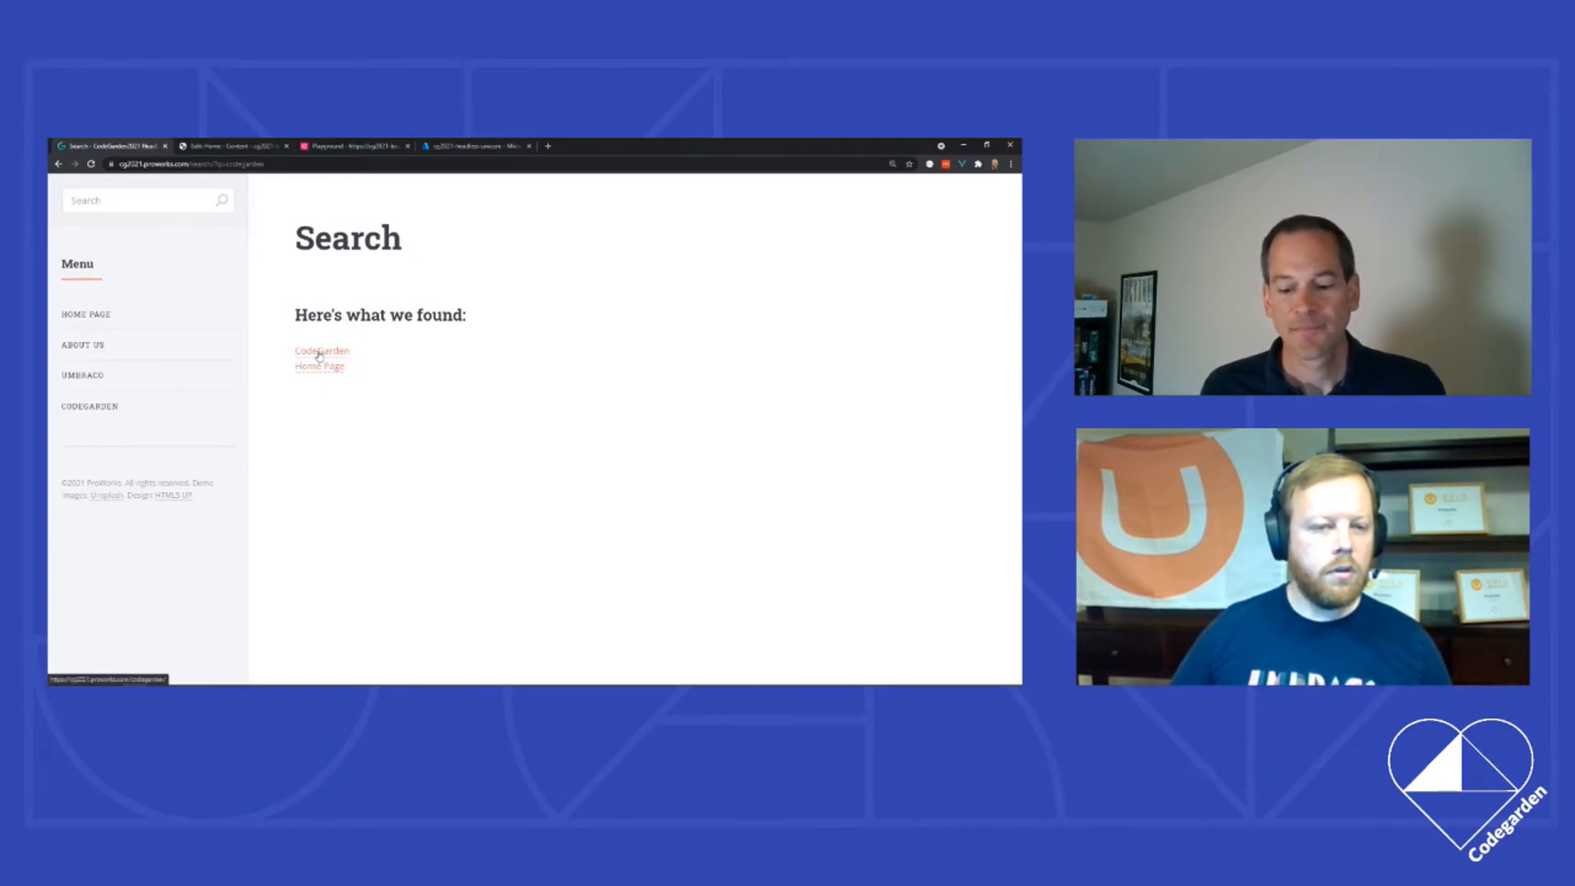
mouse_move(303, 429)
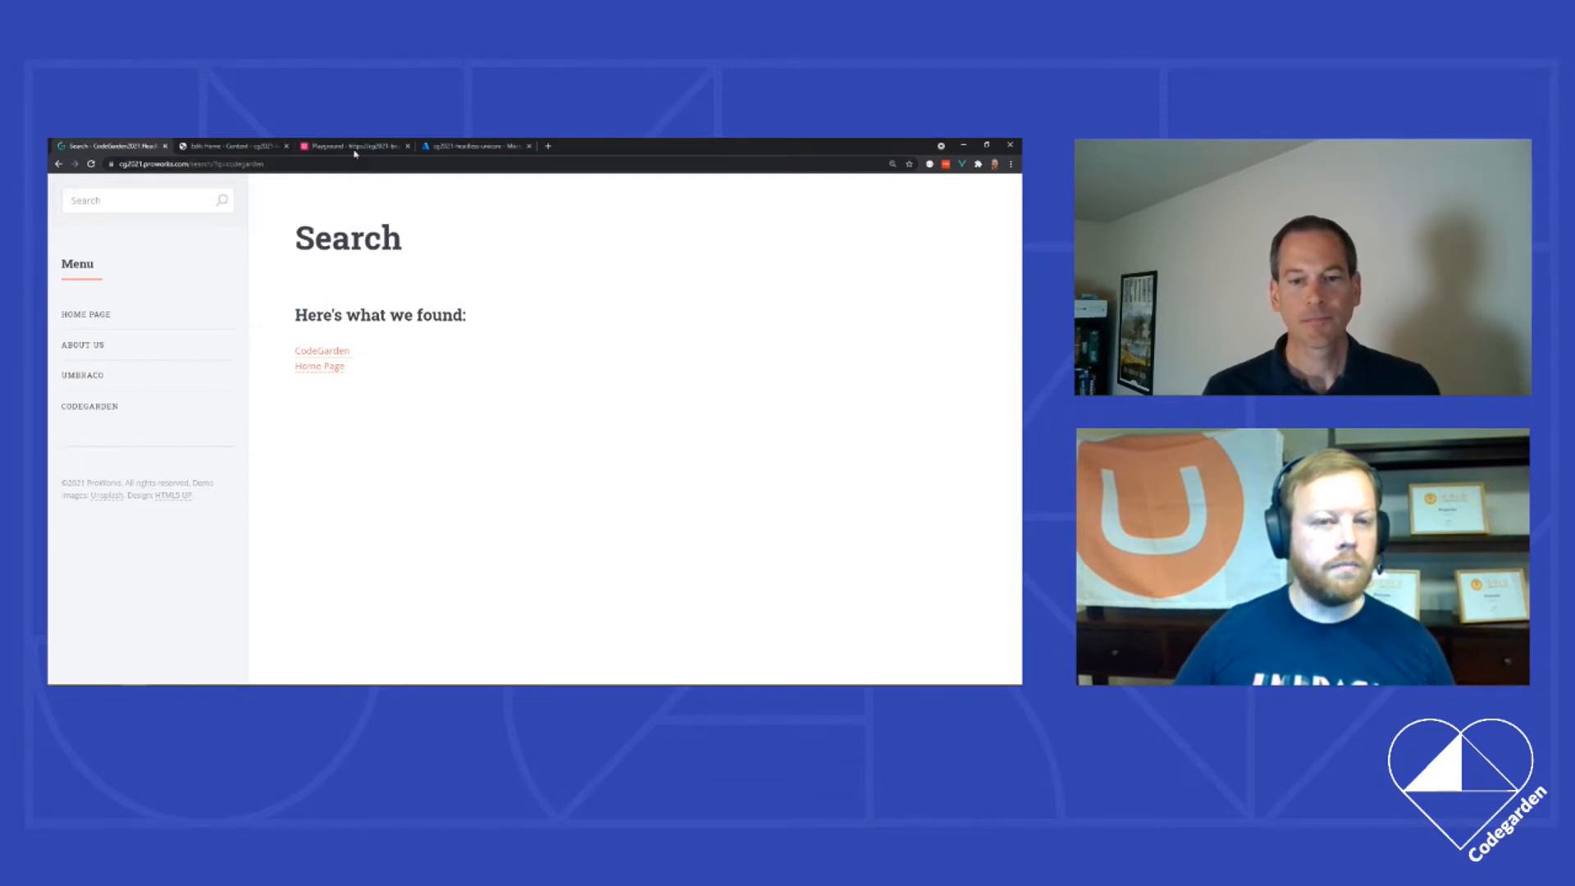
Step: In a new Playground tab, build the umbraco examine external search query with autocomplete
click(352, 146)
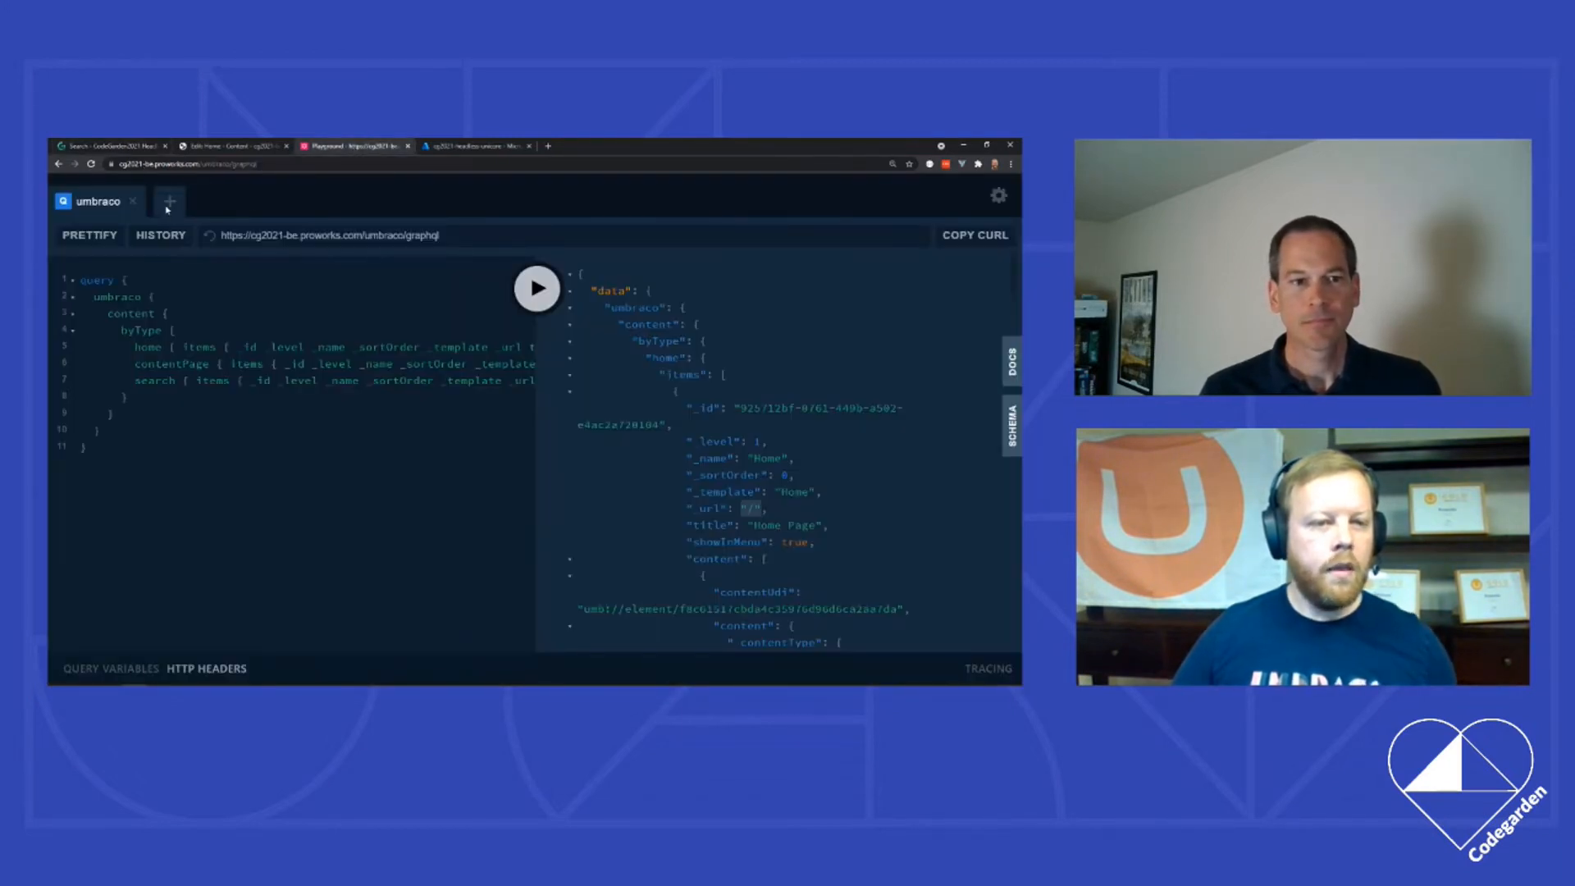
click(169, 201)
text(examine)
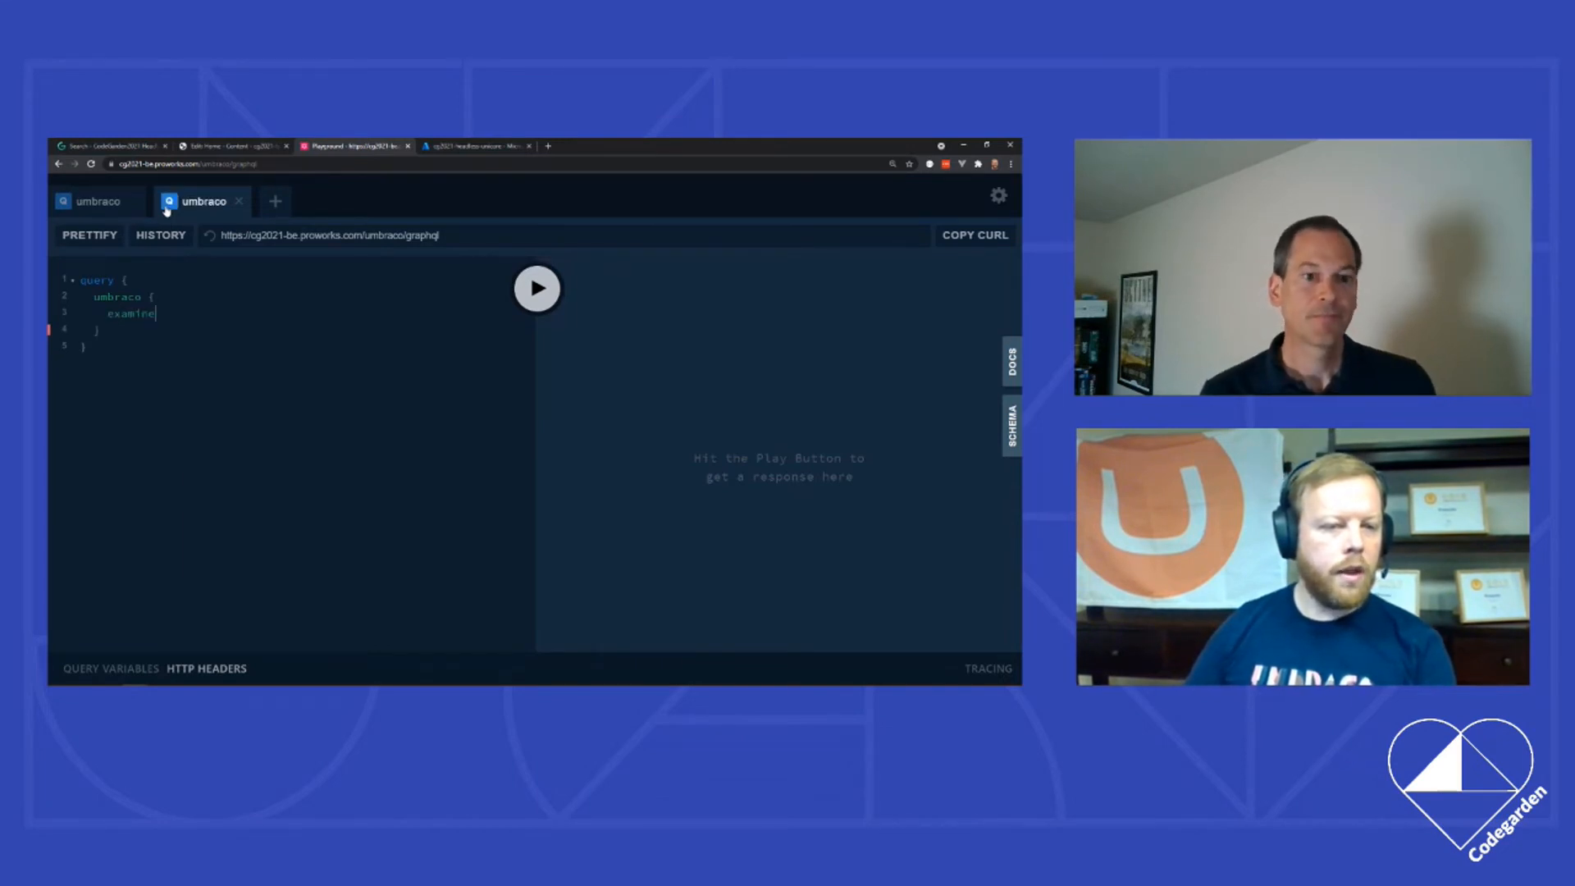
text({)
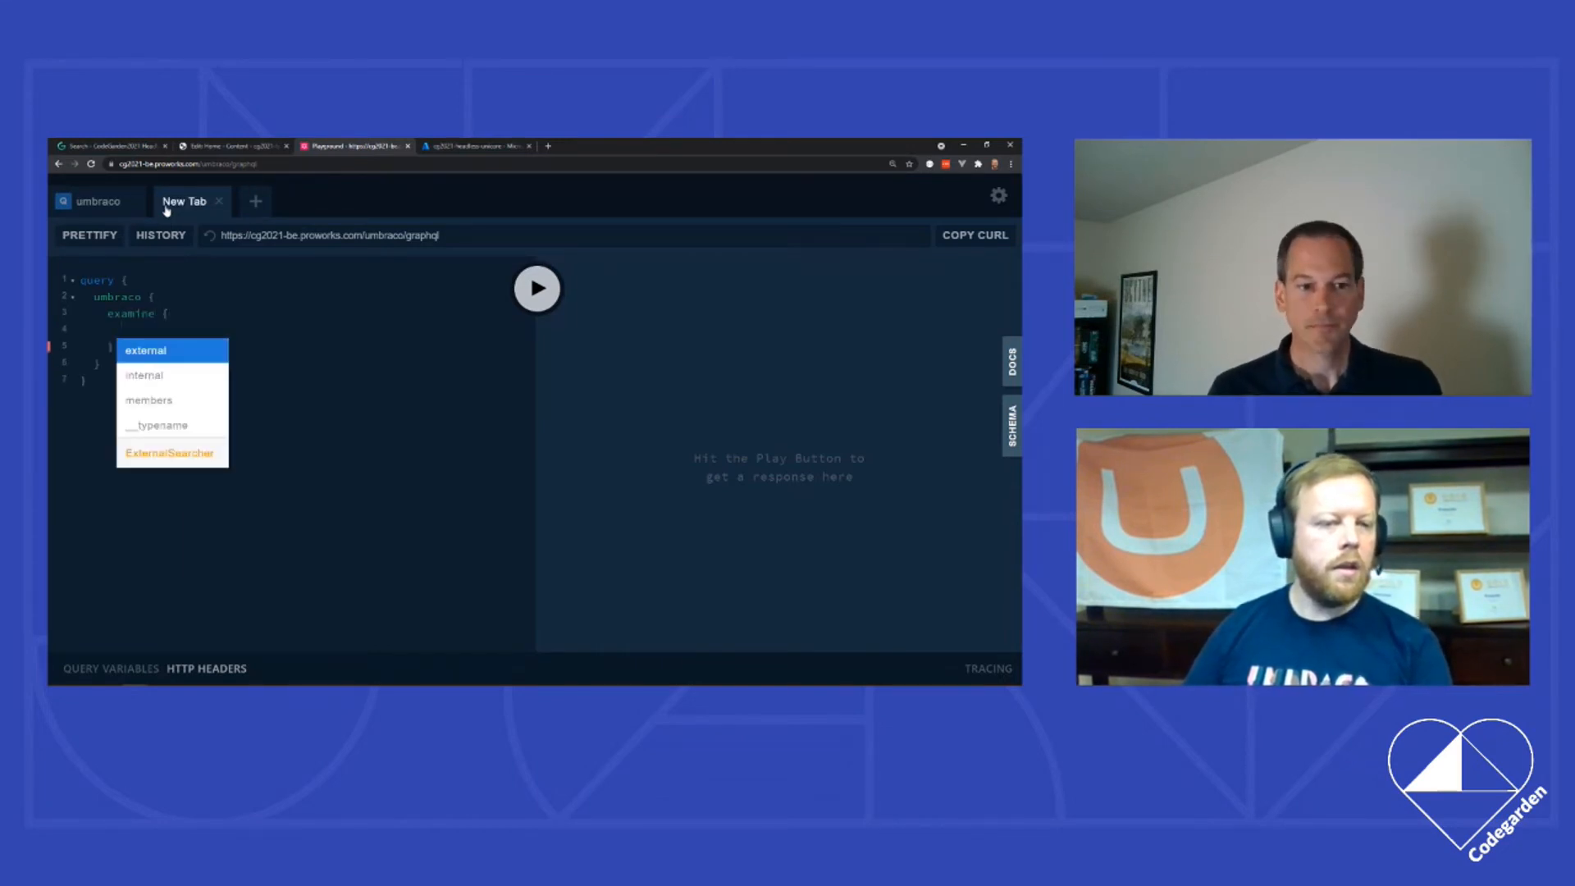
click(146, 349)
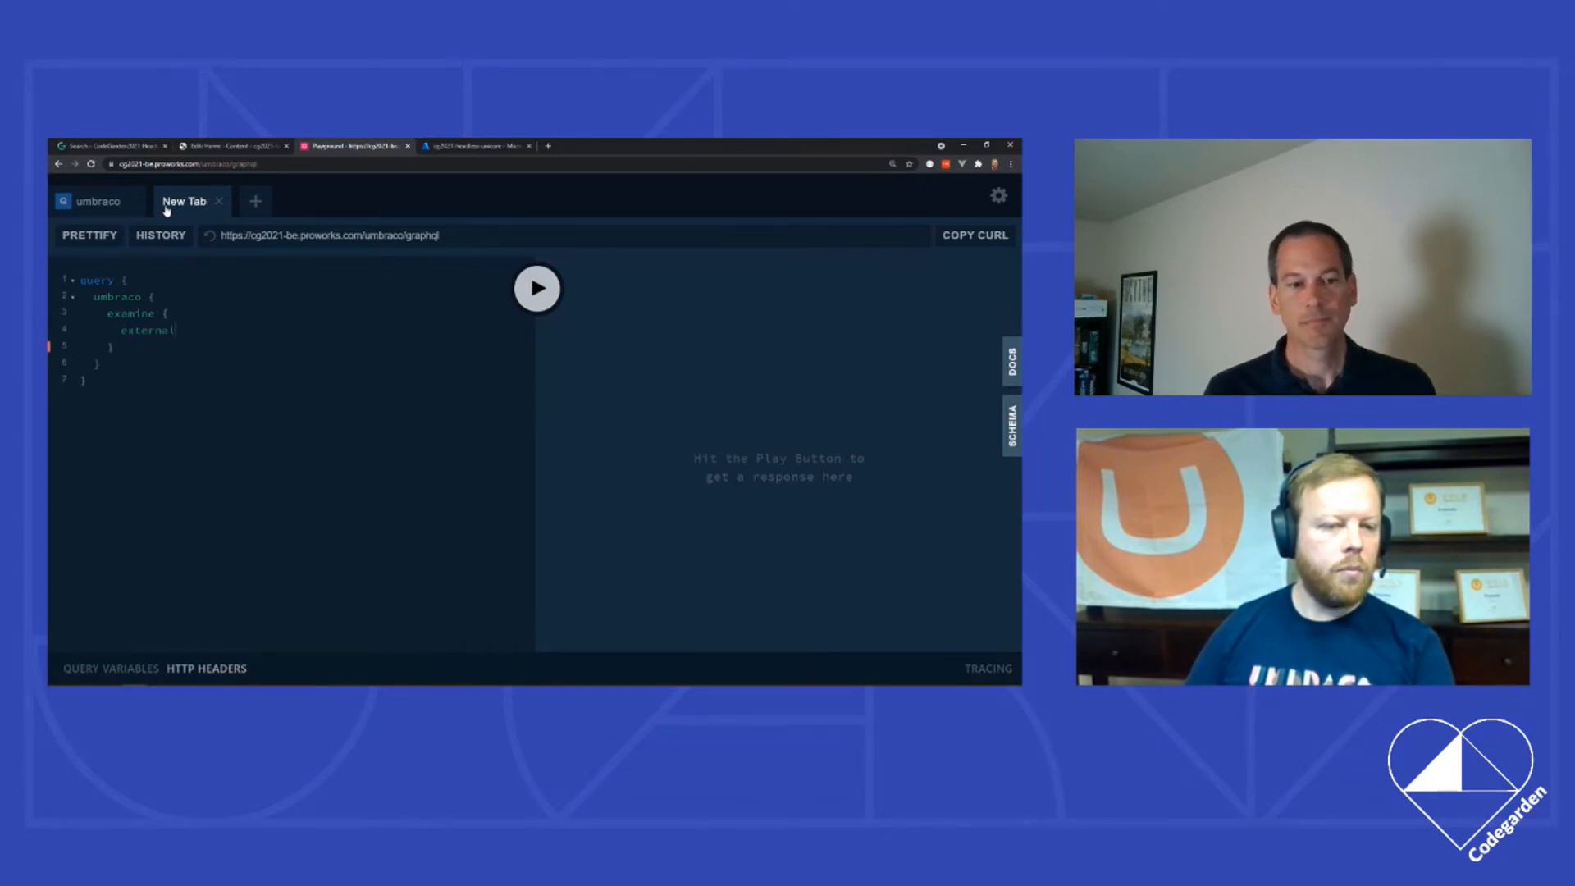
text({)
text(search)
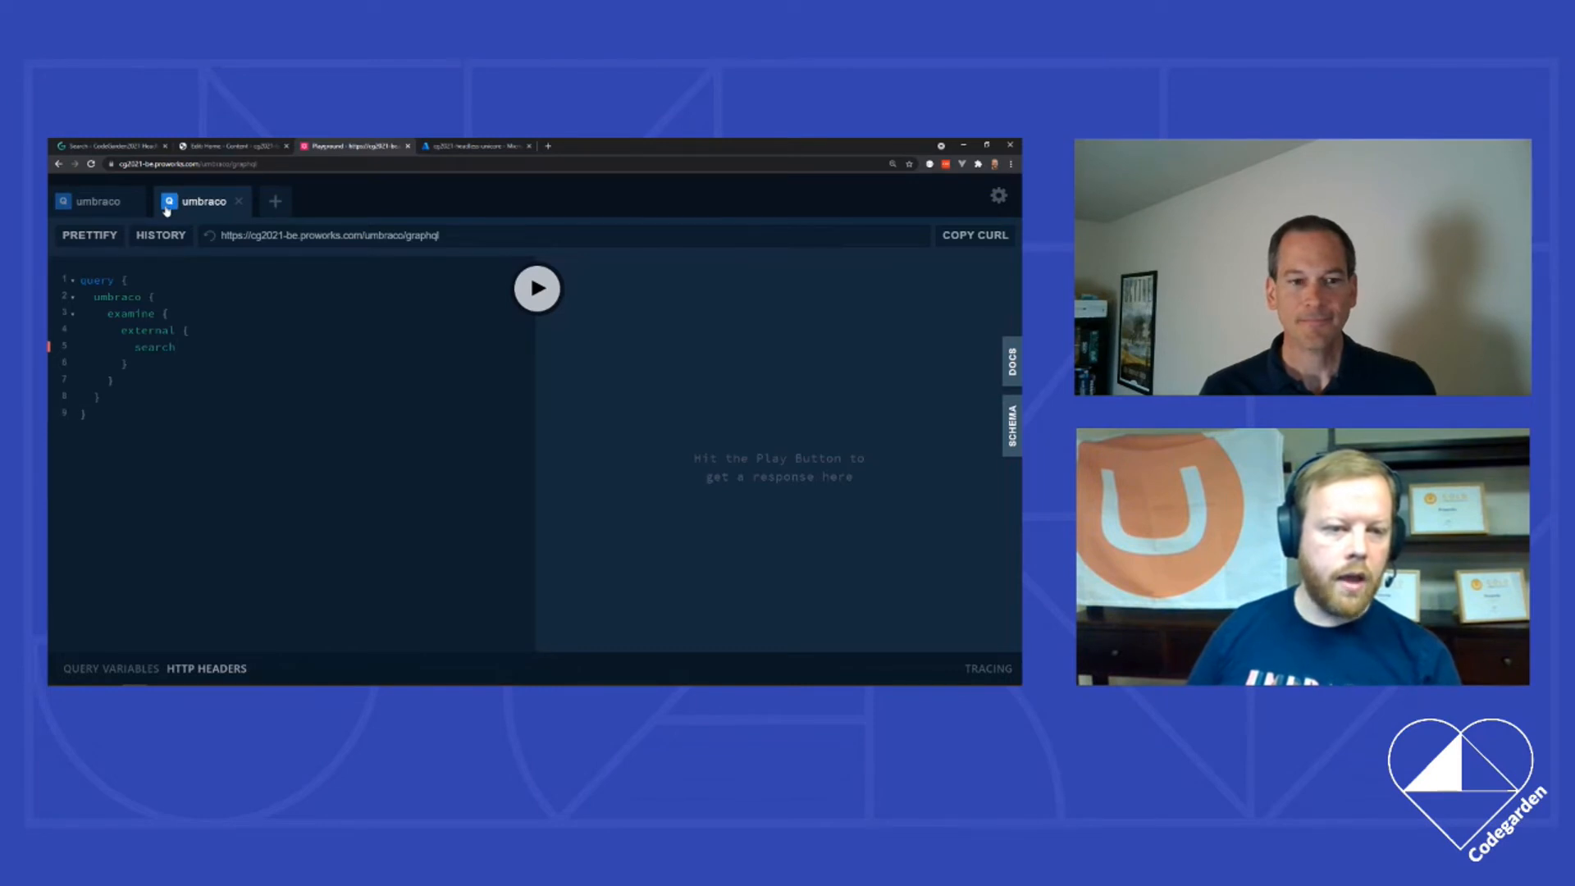
text({)
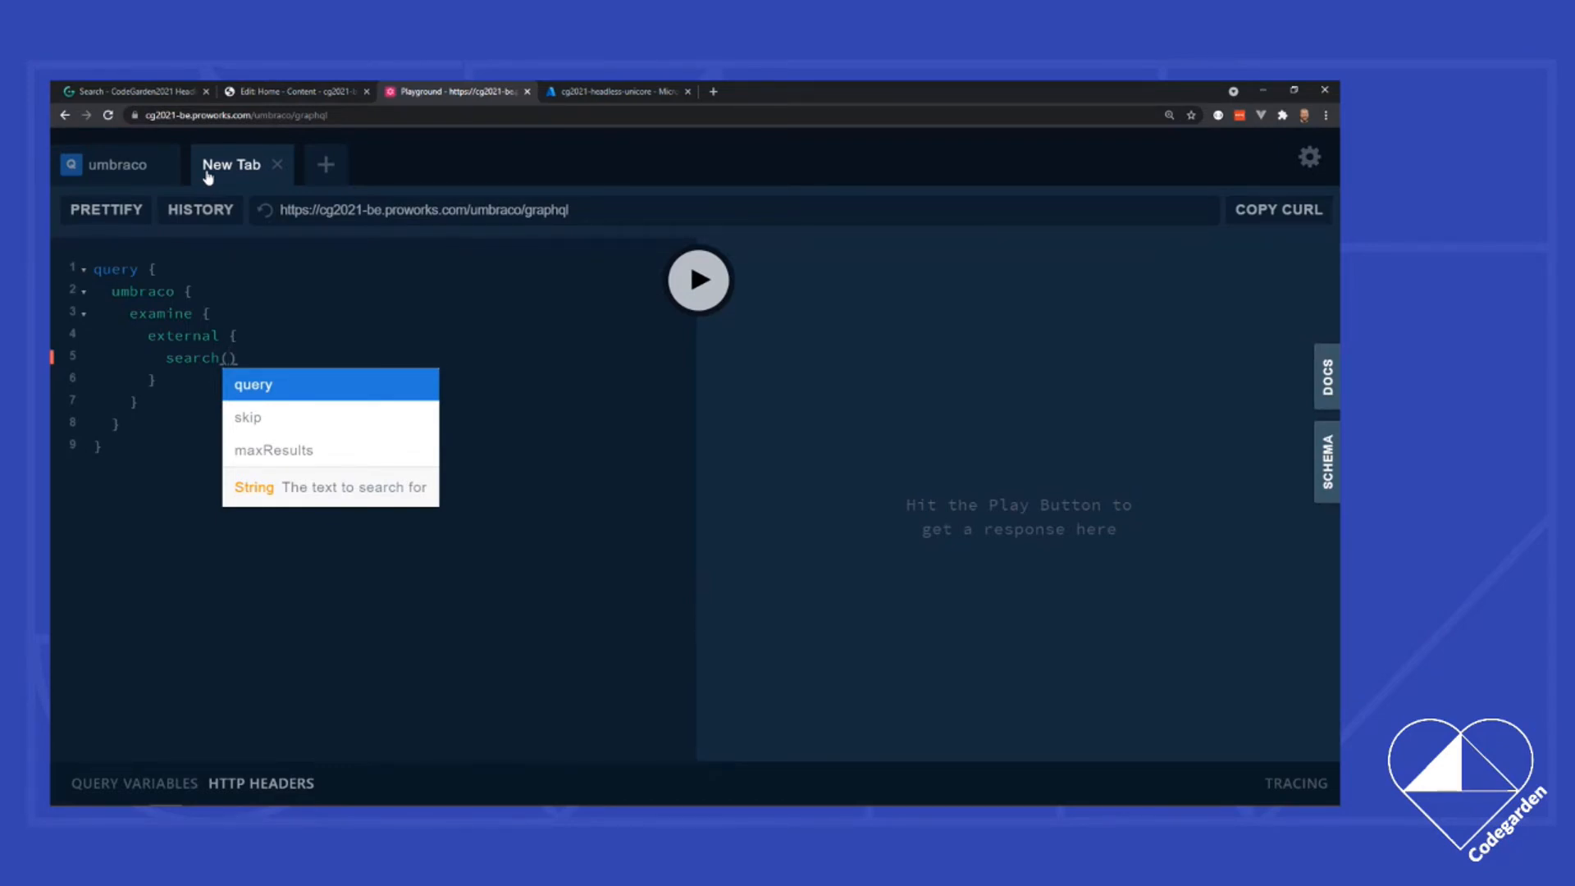
Step: Pass query "CodeGarden" as the search argument in the Playground query
click(254, 384)
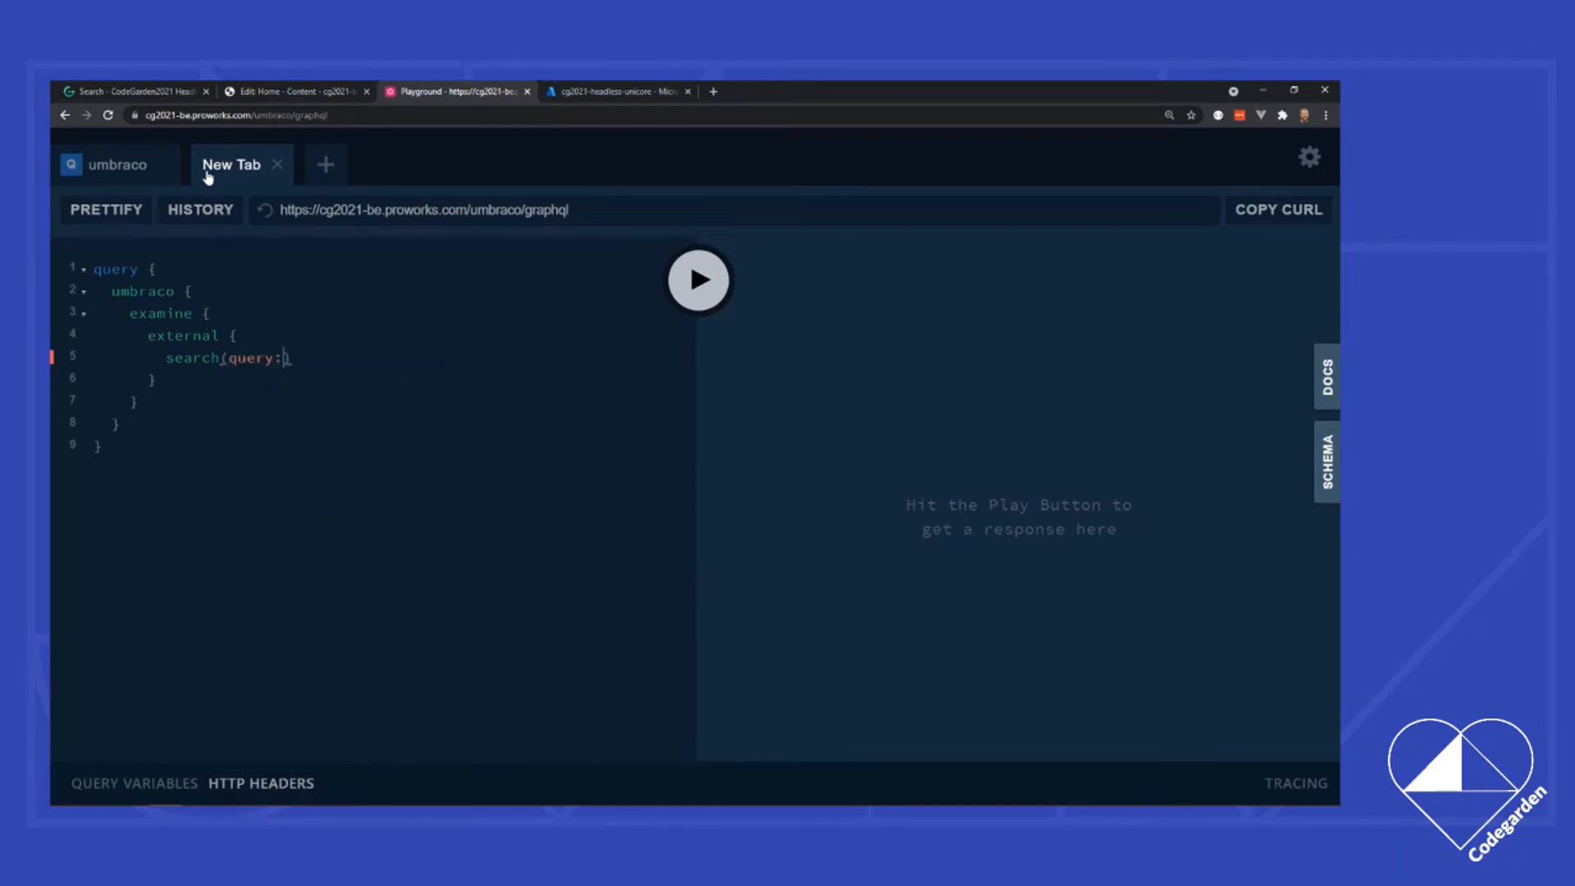
text(CodeGa")
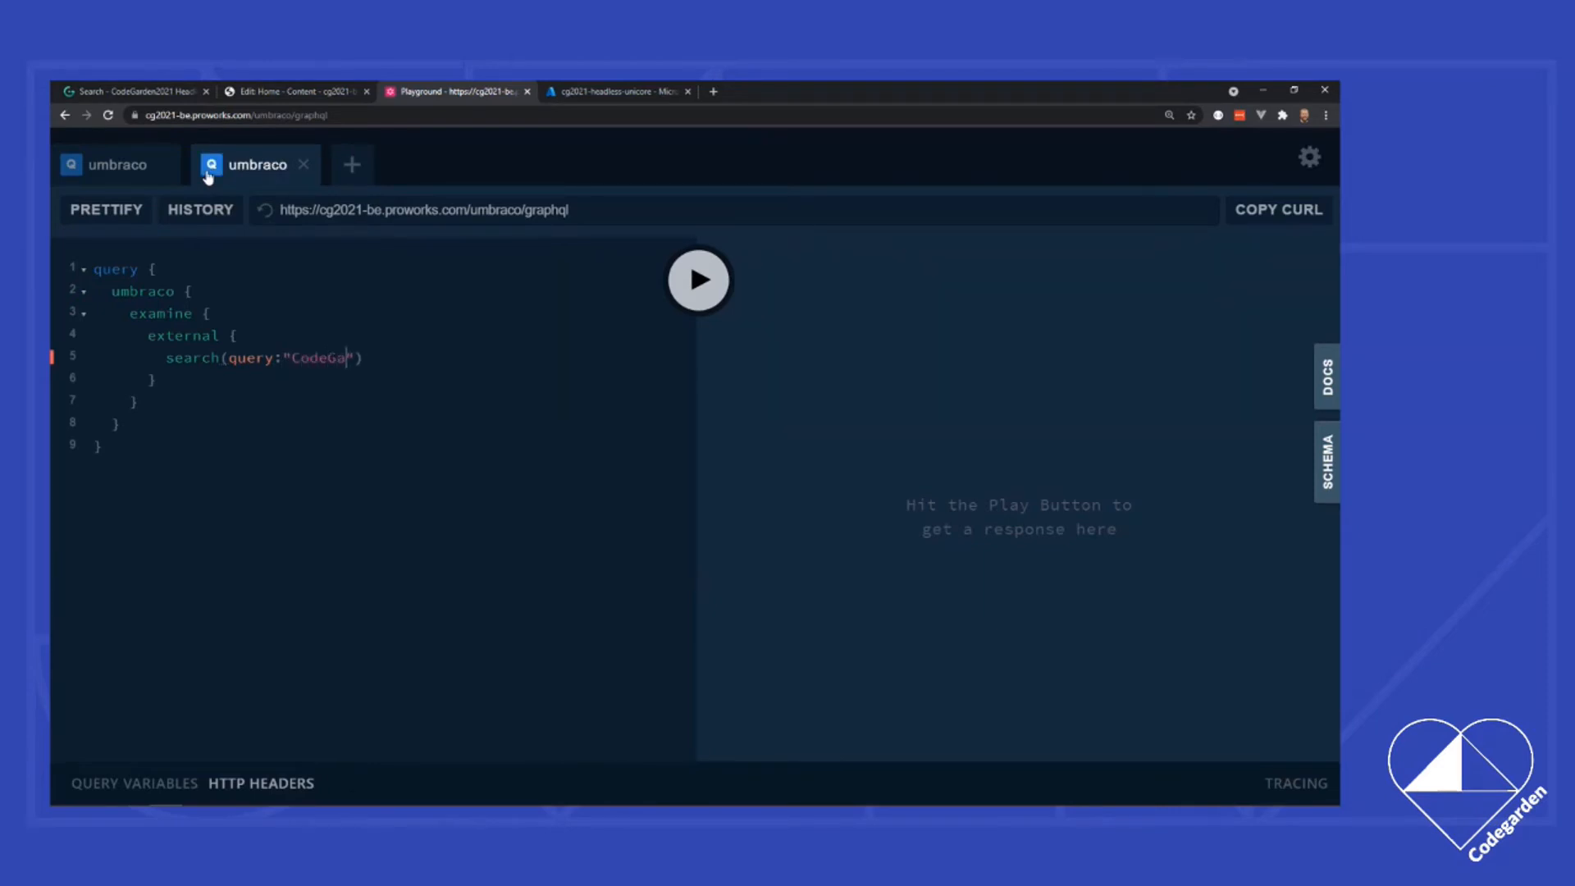
text(rden)
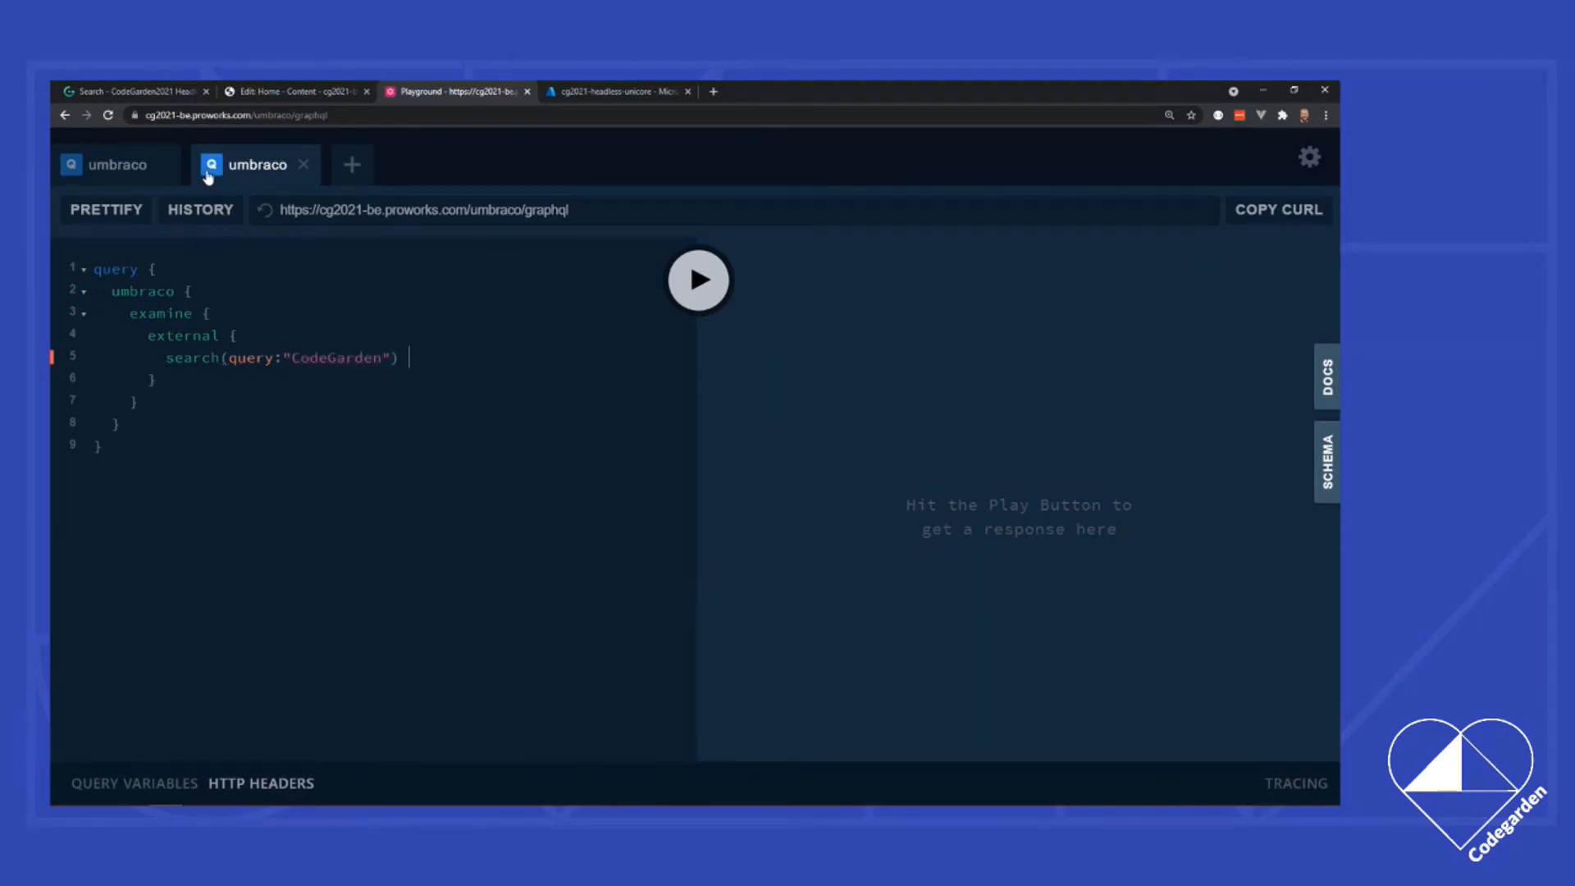
text({)
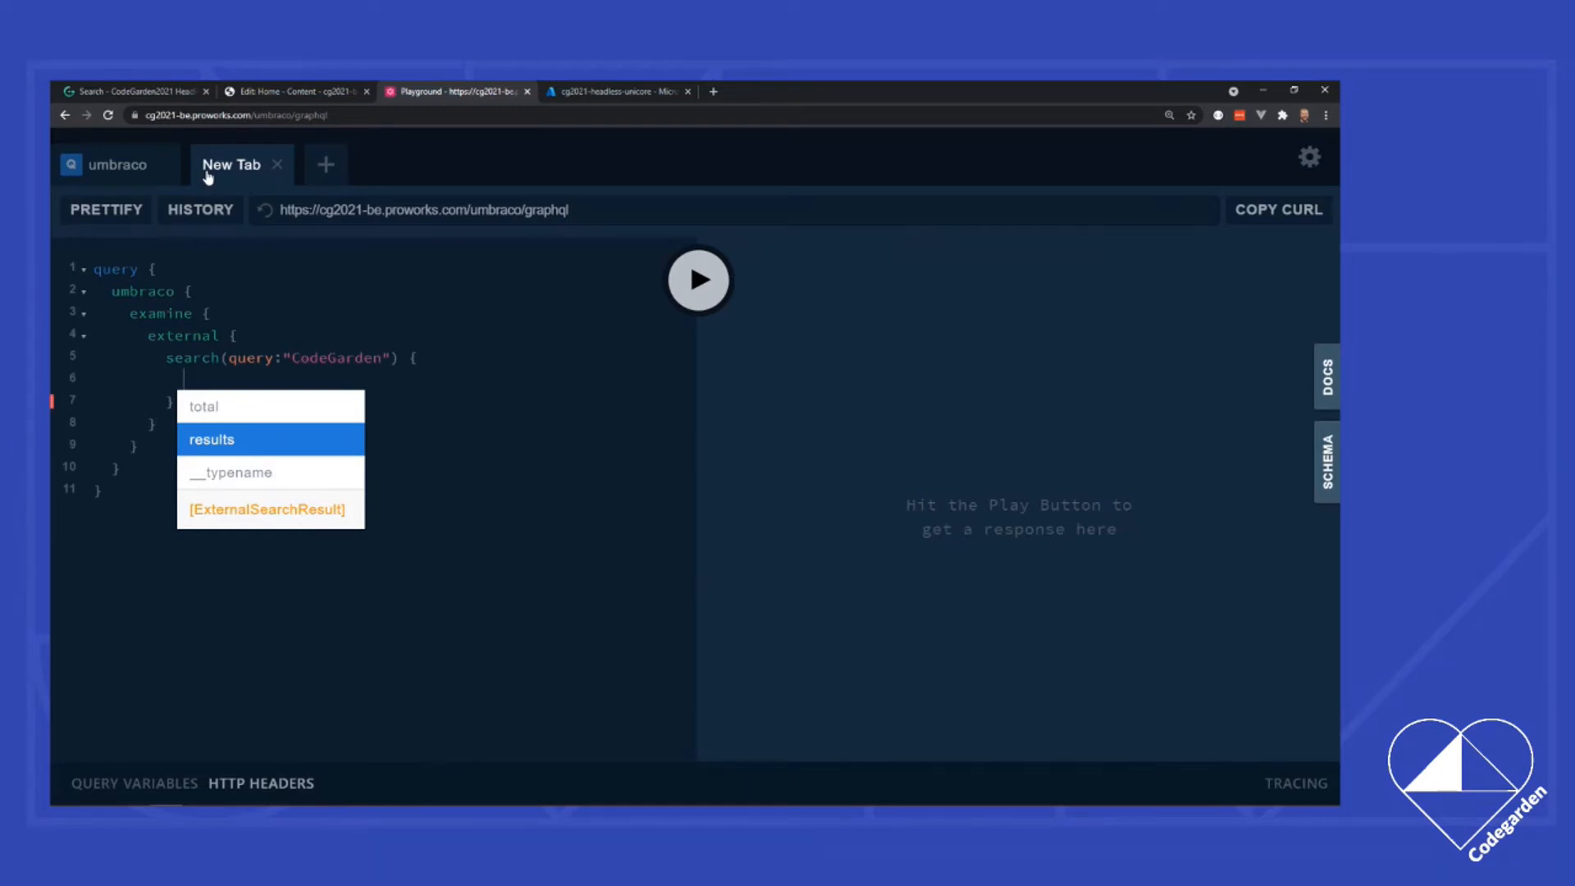
Step: Add a results block to the search requesting each result's _umbraco_key
click(211, 439)
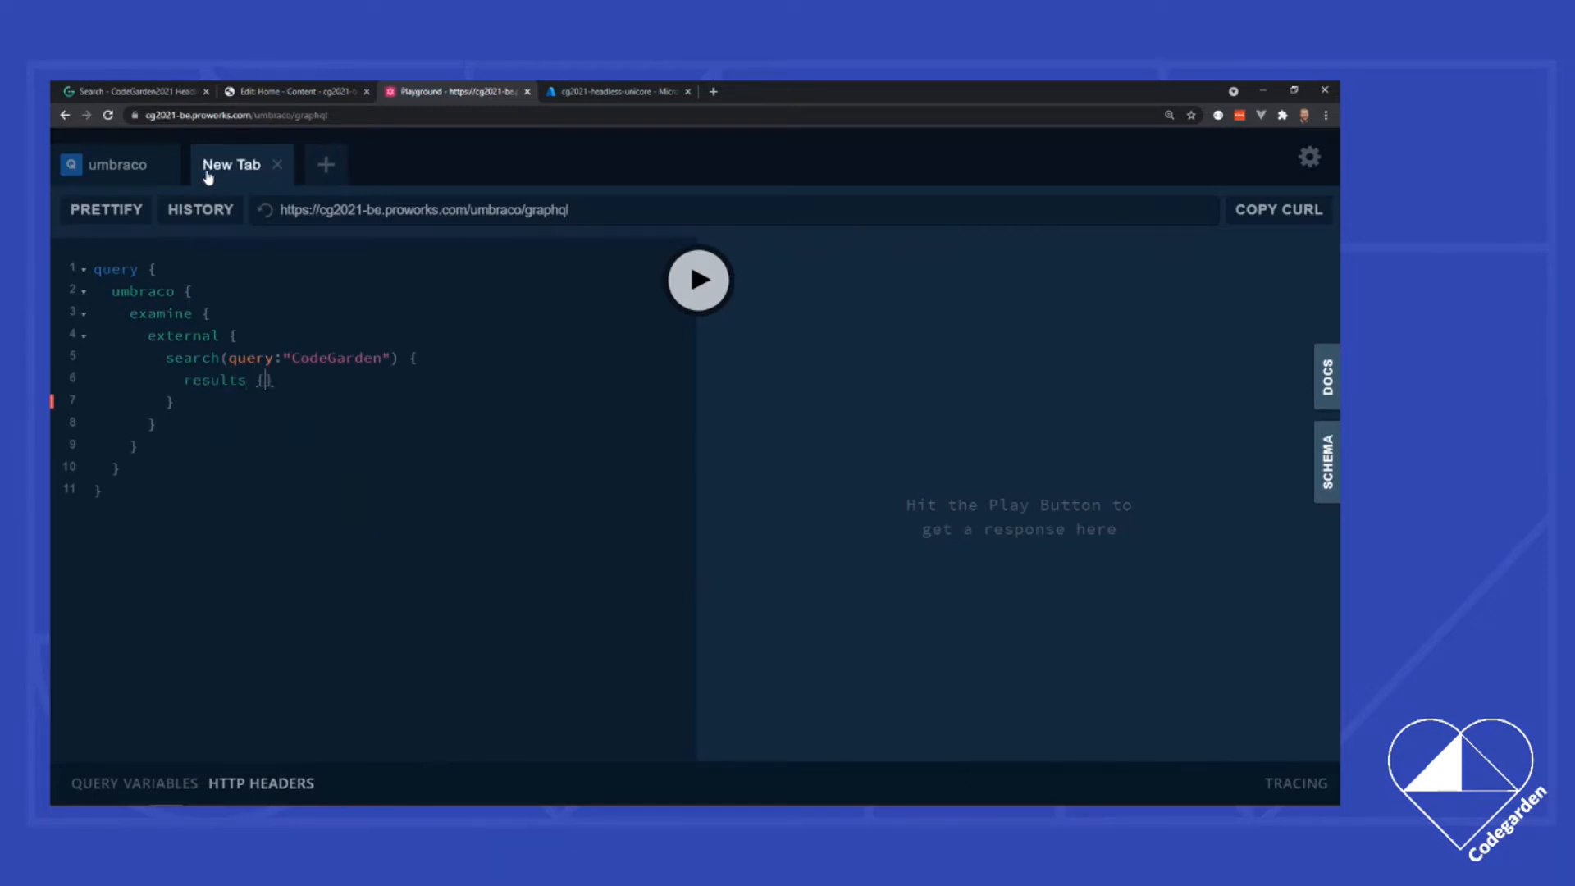
text({)
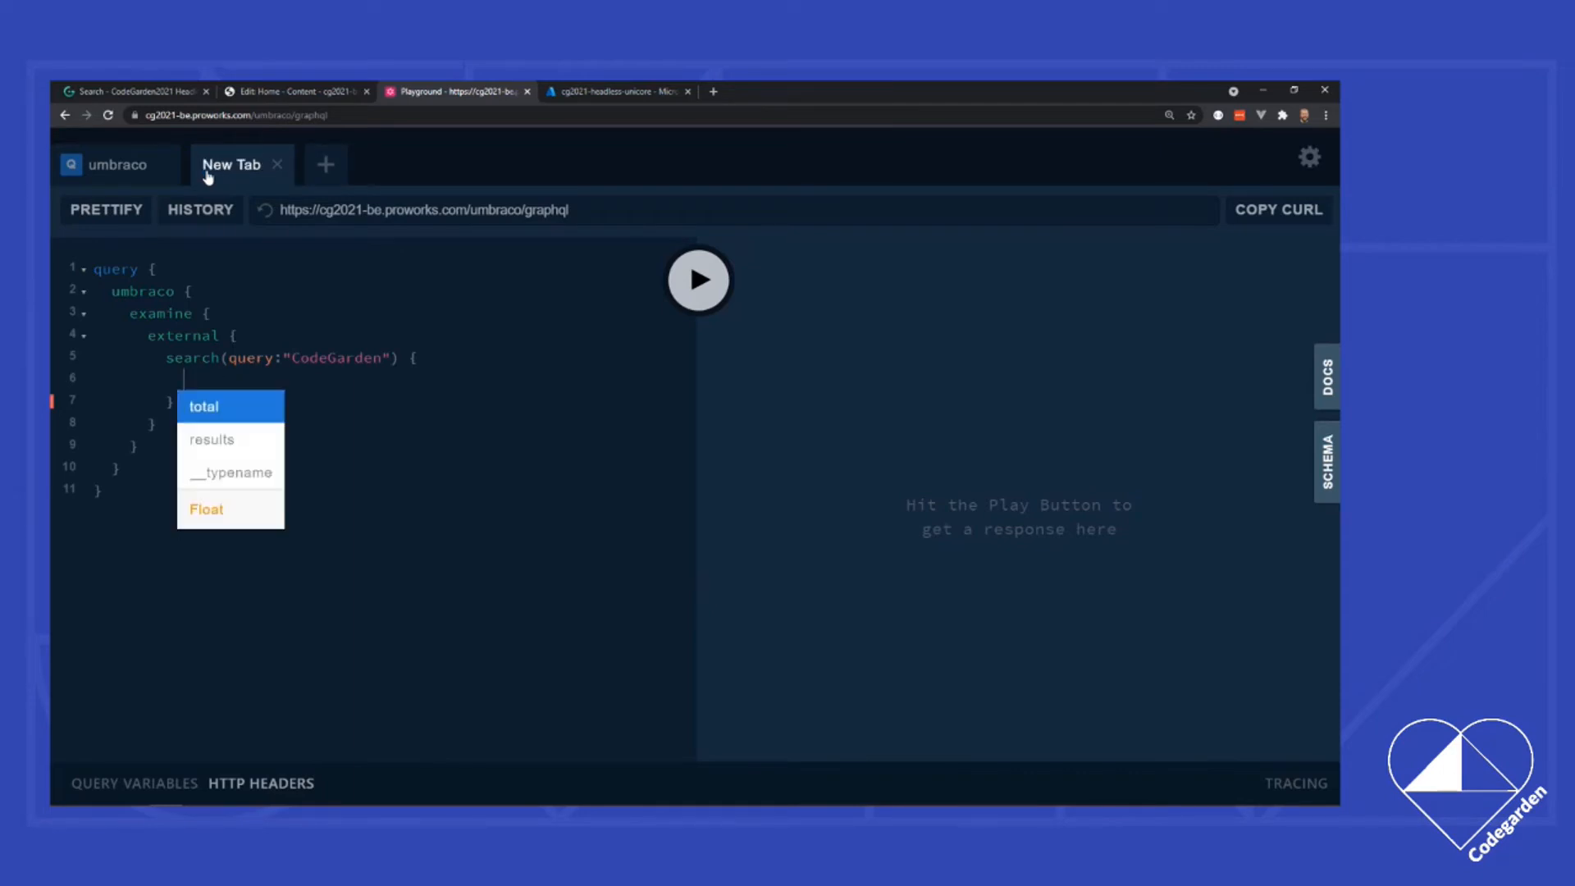
click(212, 439)
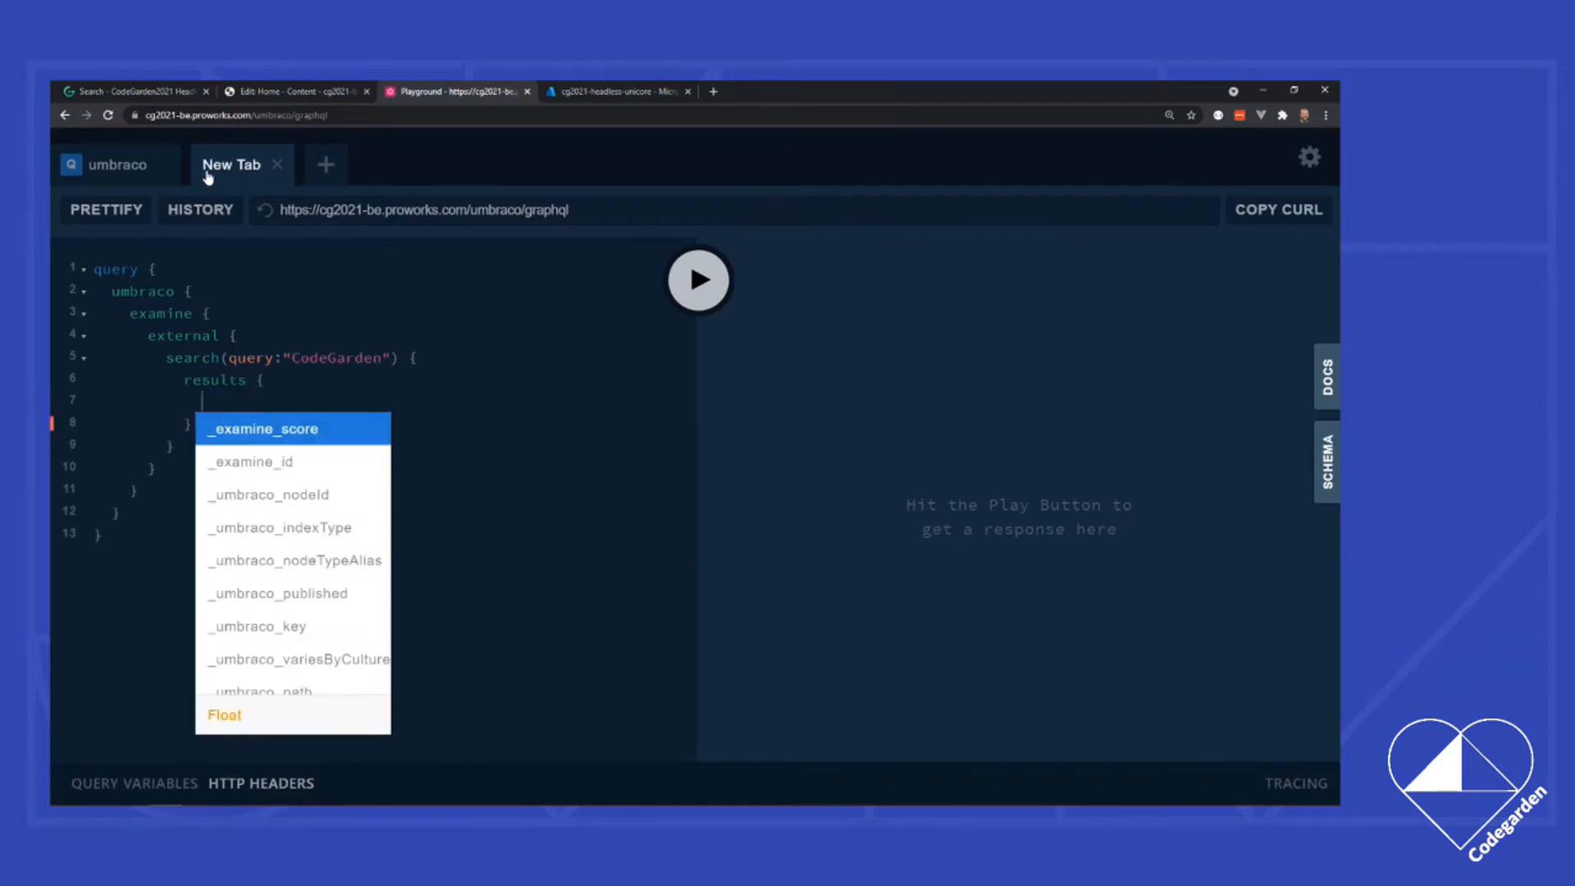
mouse_move(292, 560)
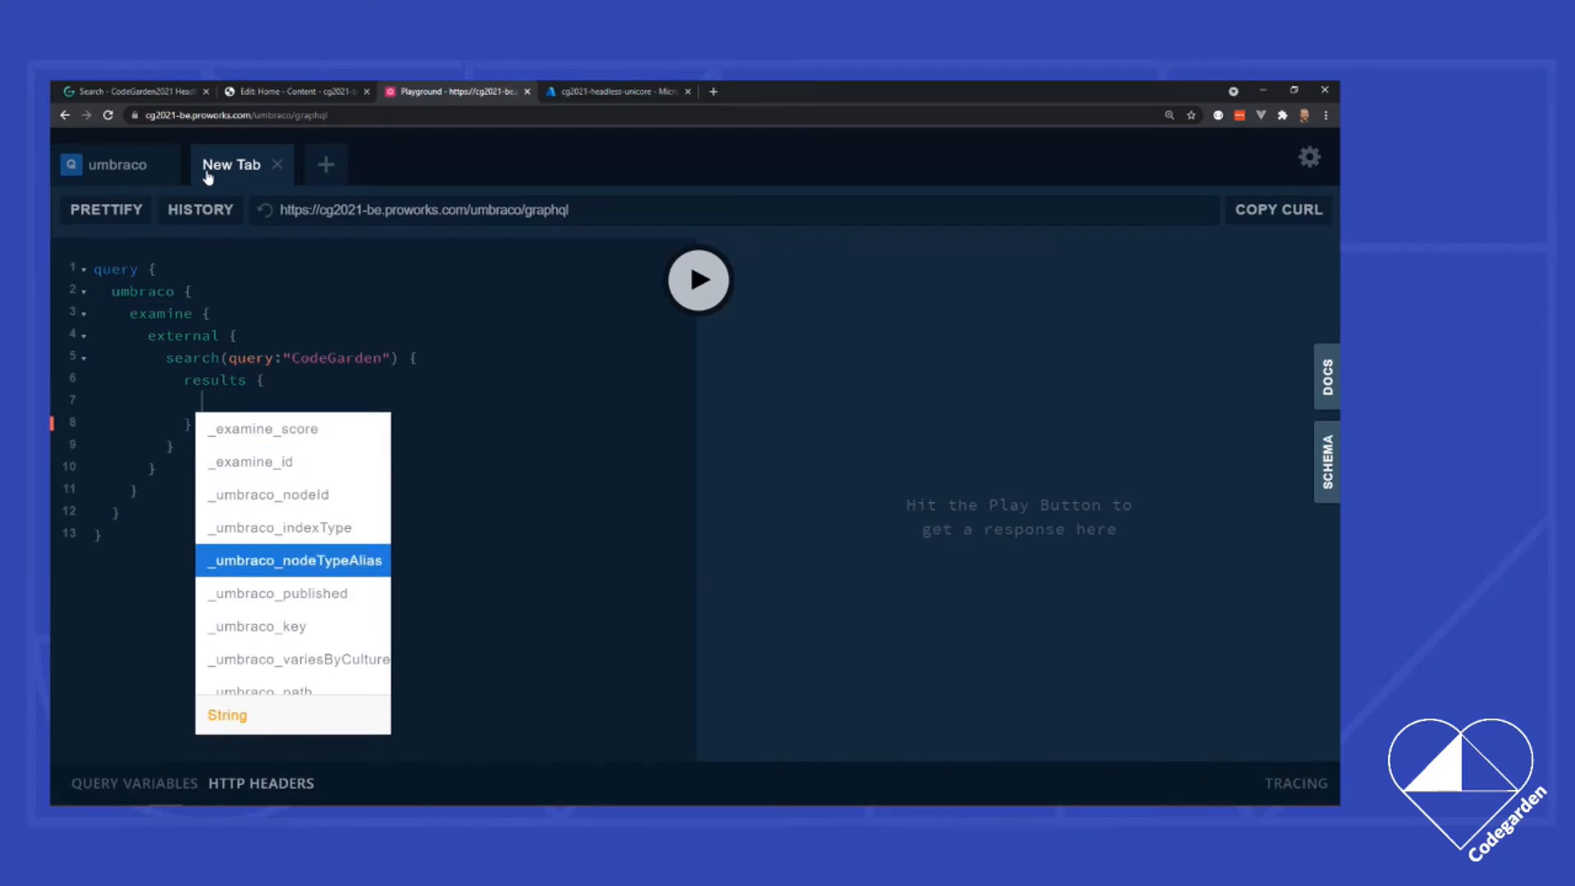
scroll(down, 3)
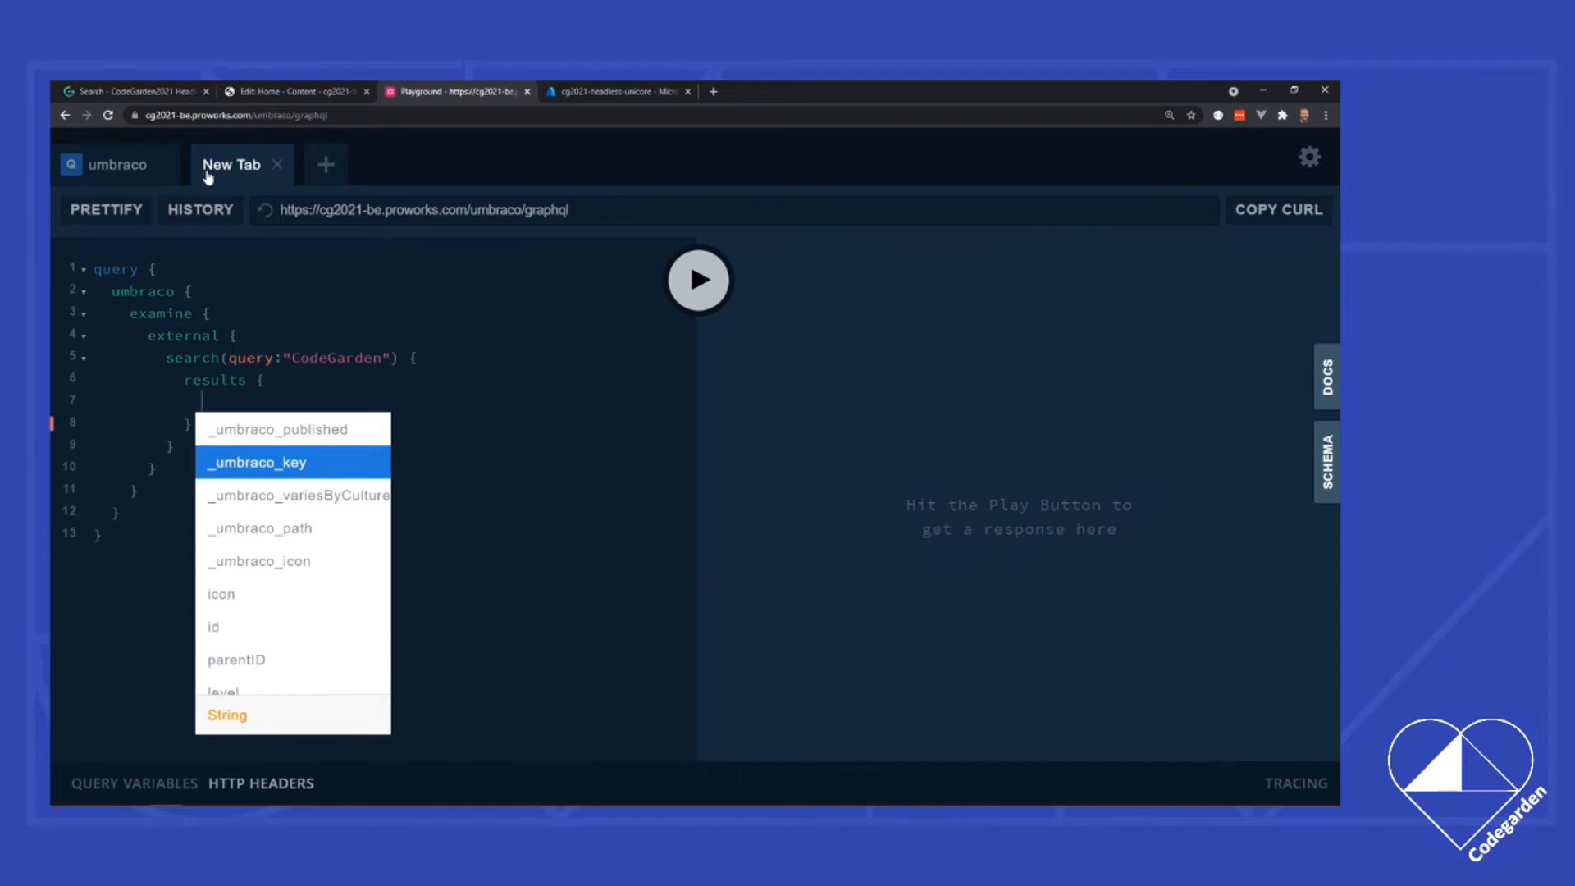
click(257, 462)
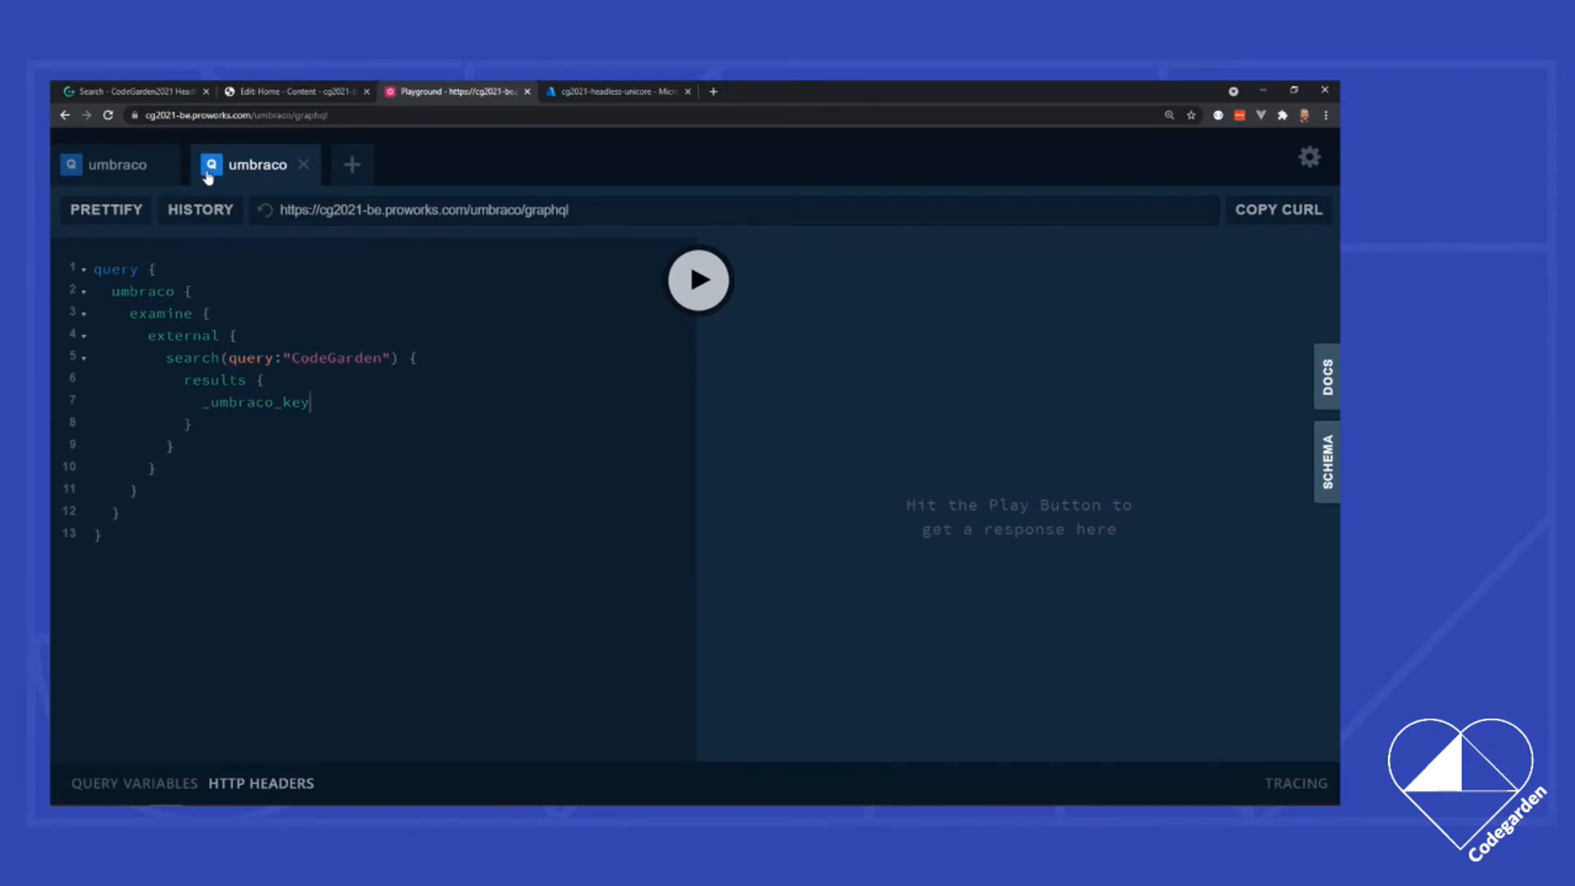
Step: Add nodeName, run the query to get CodeGarden and Home results, then go to VS Code
text(nodeName)
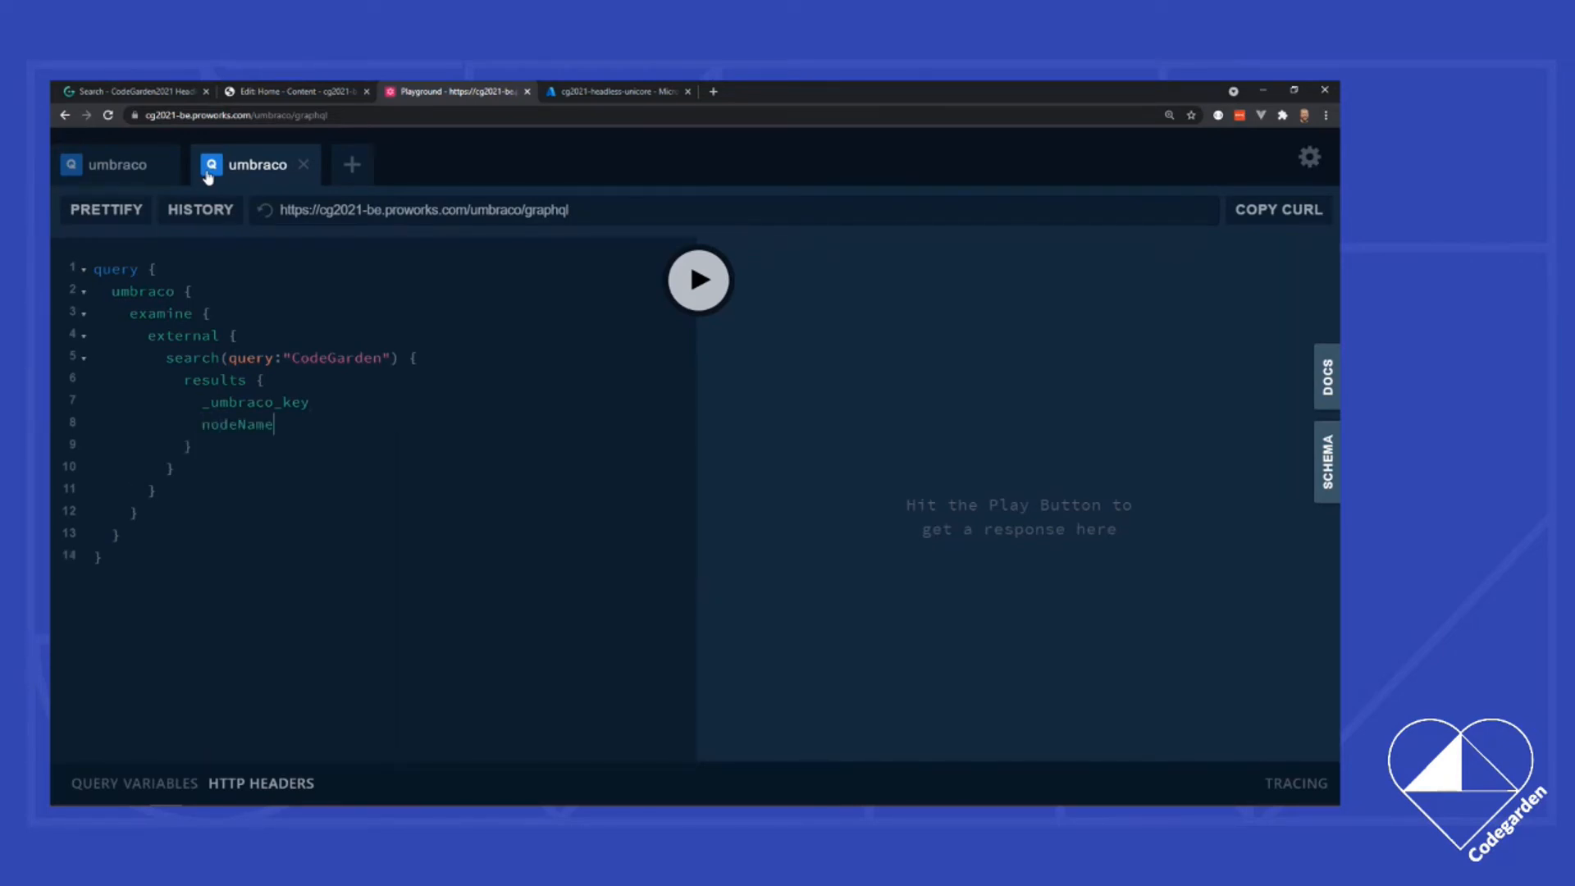
click(698, 280)
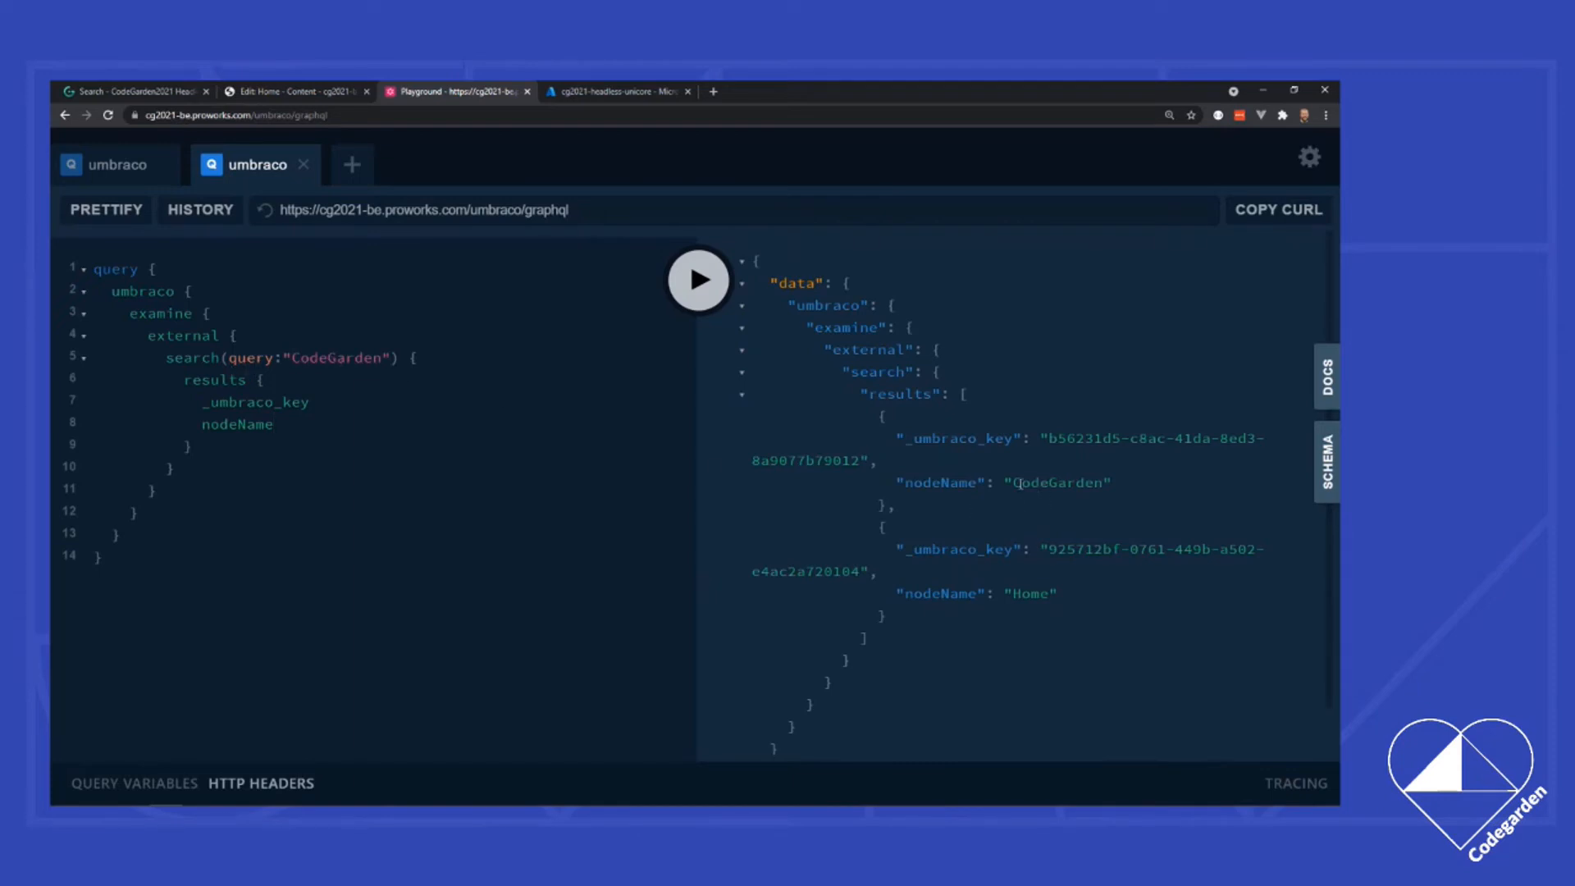
click(273, 424)
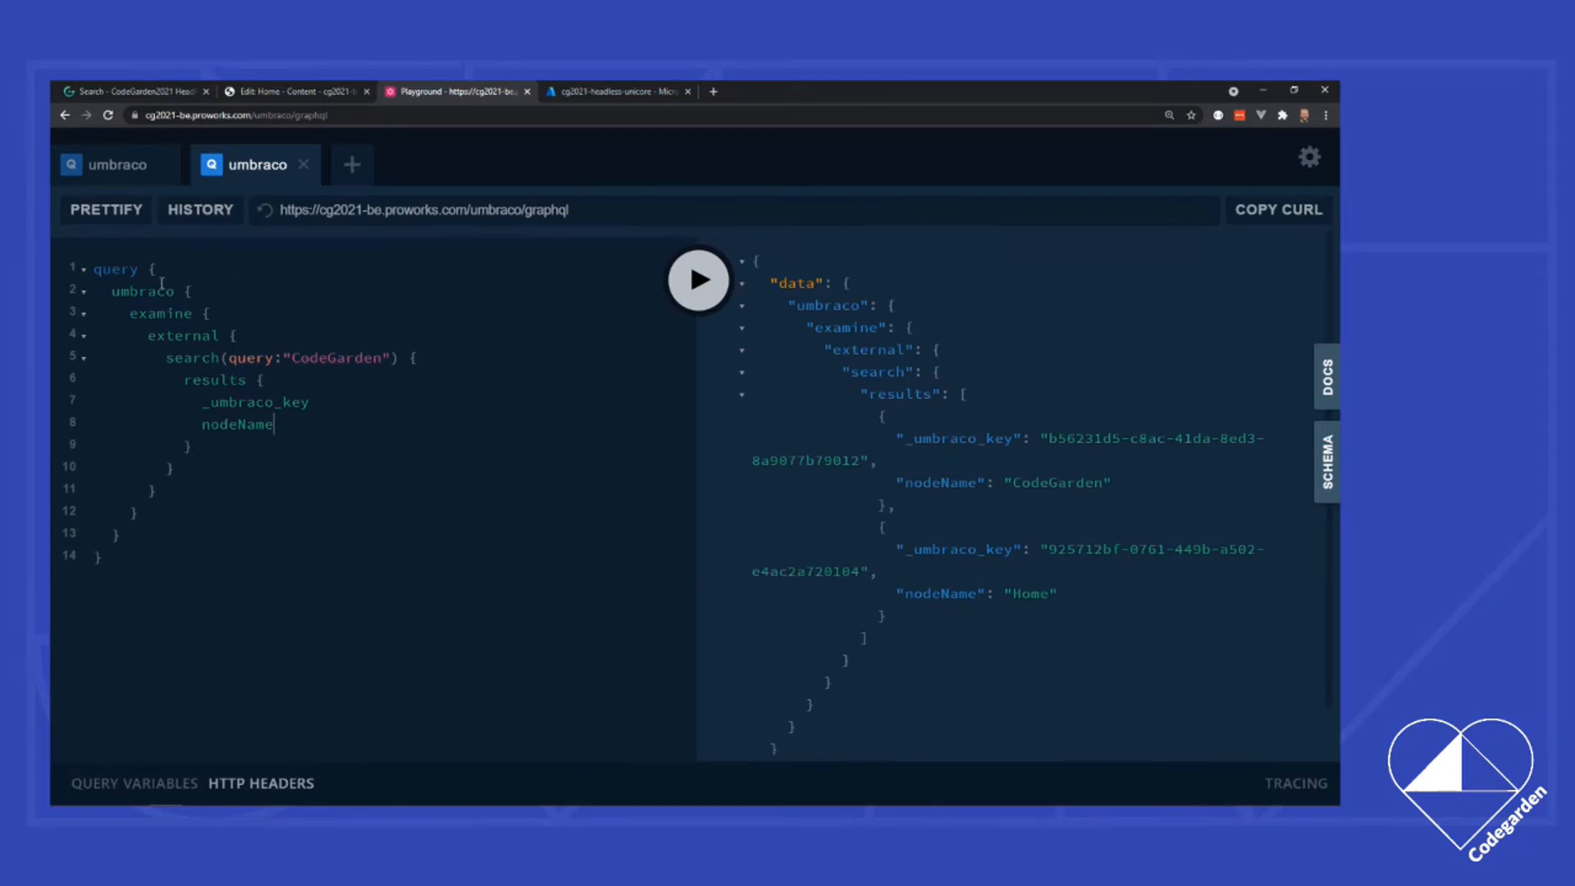
mouse_move(219, 502)
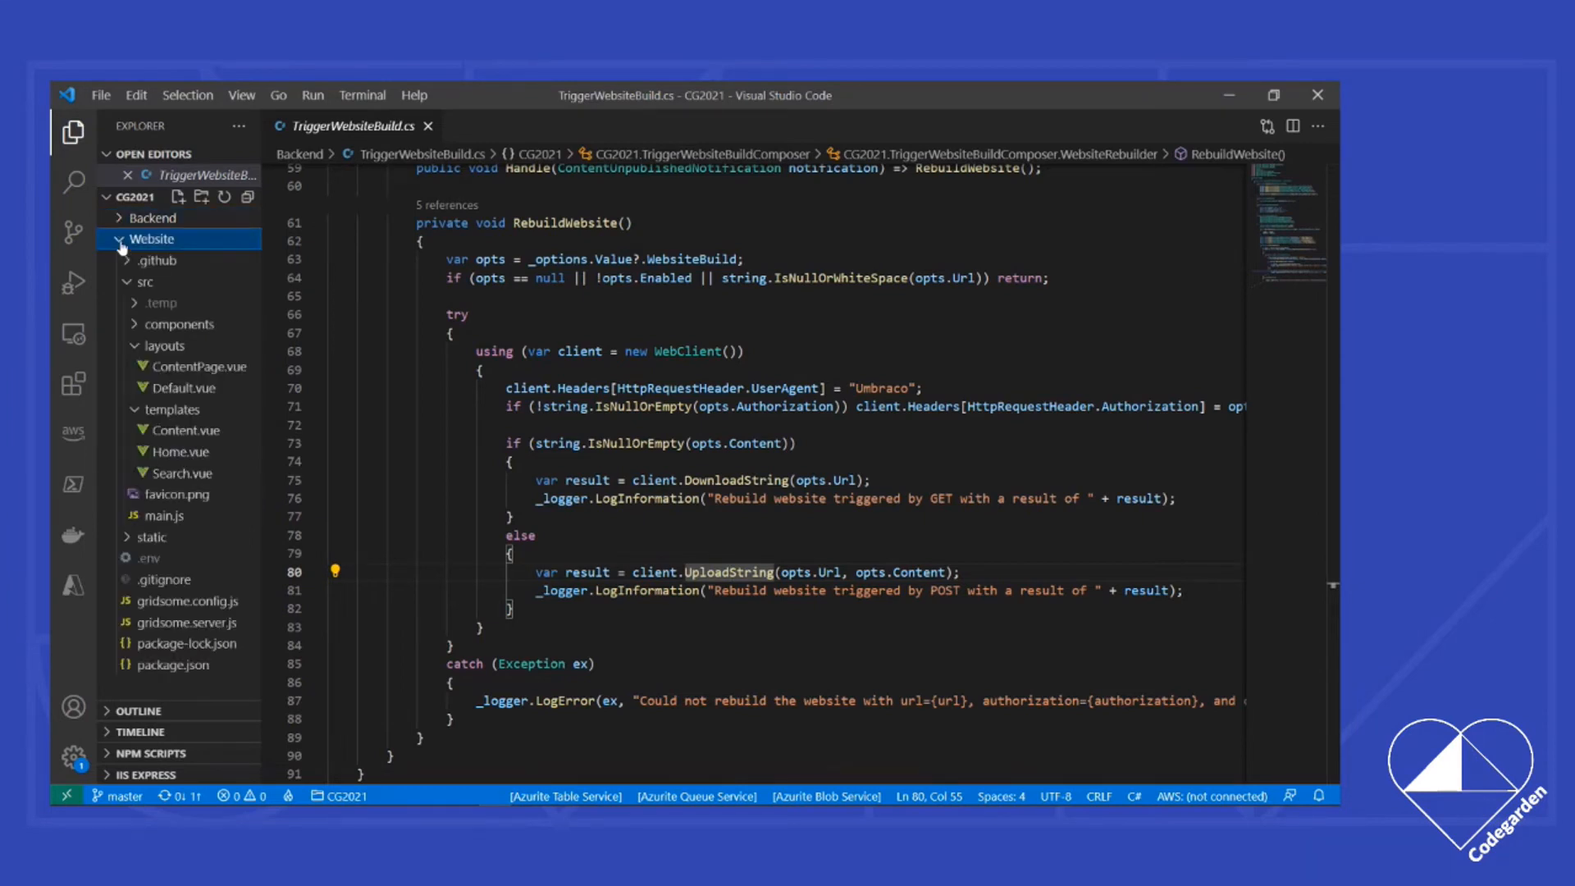
Step: Open Website/src/layouts/Default.vue and highlight the form's search() submit handler
click(186, 388)
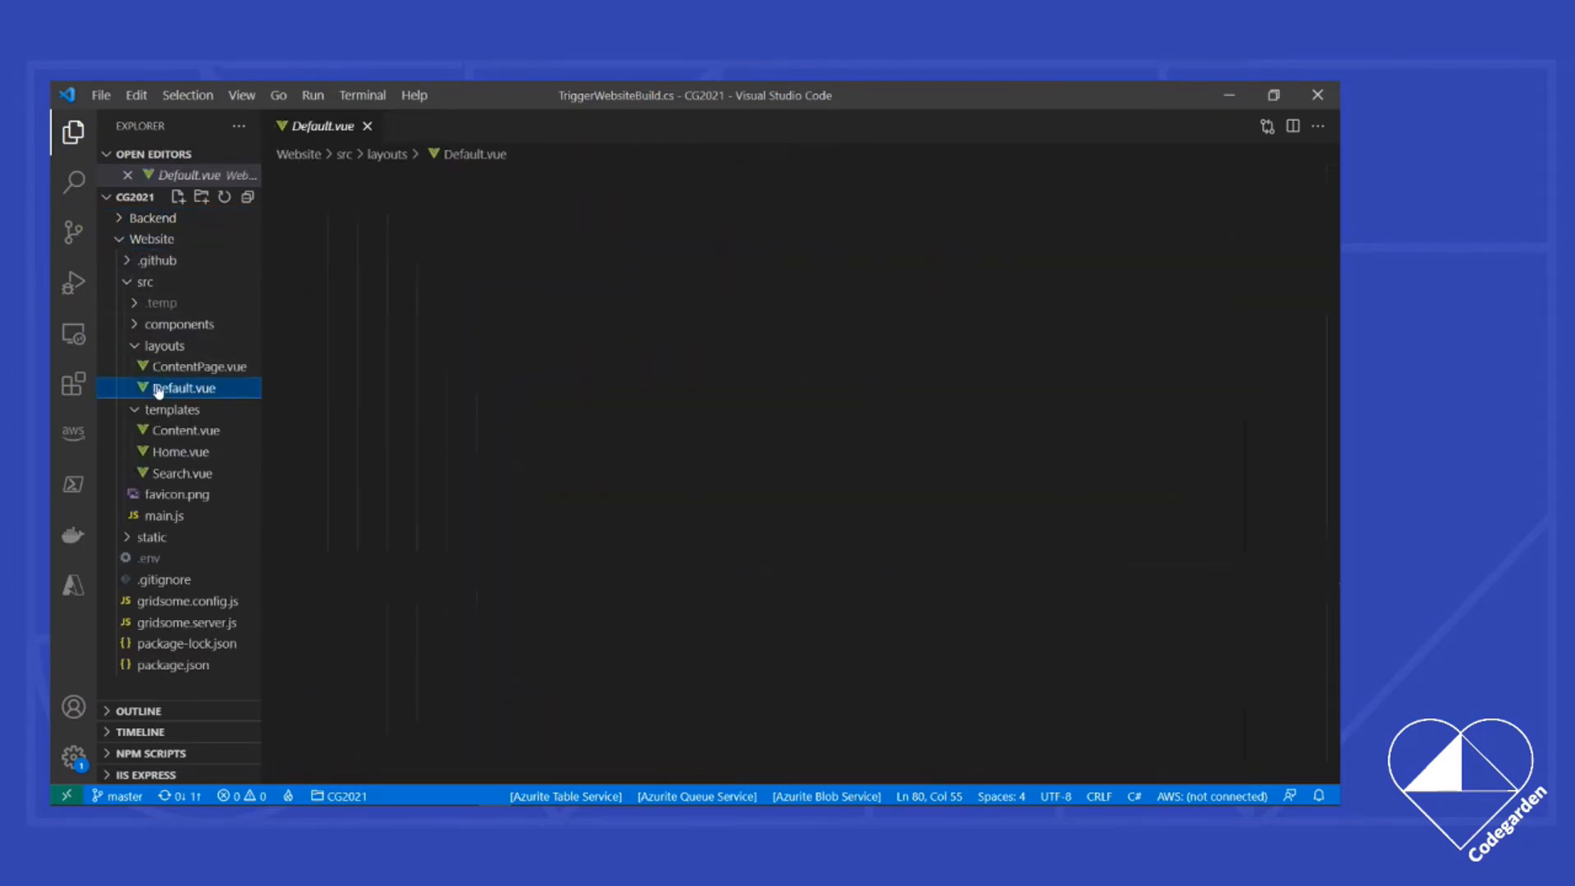
click(187, 388)
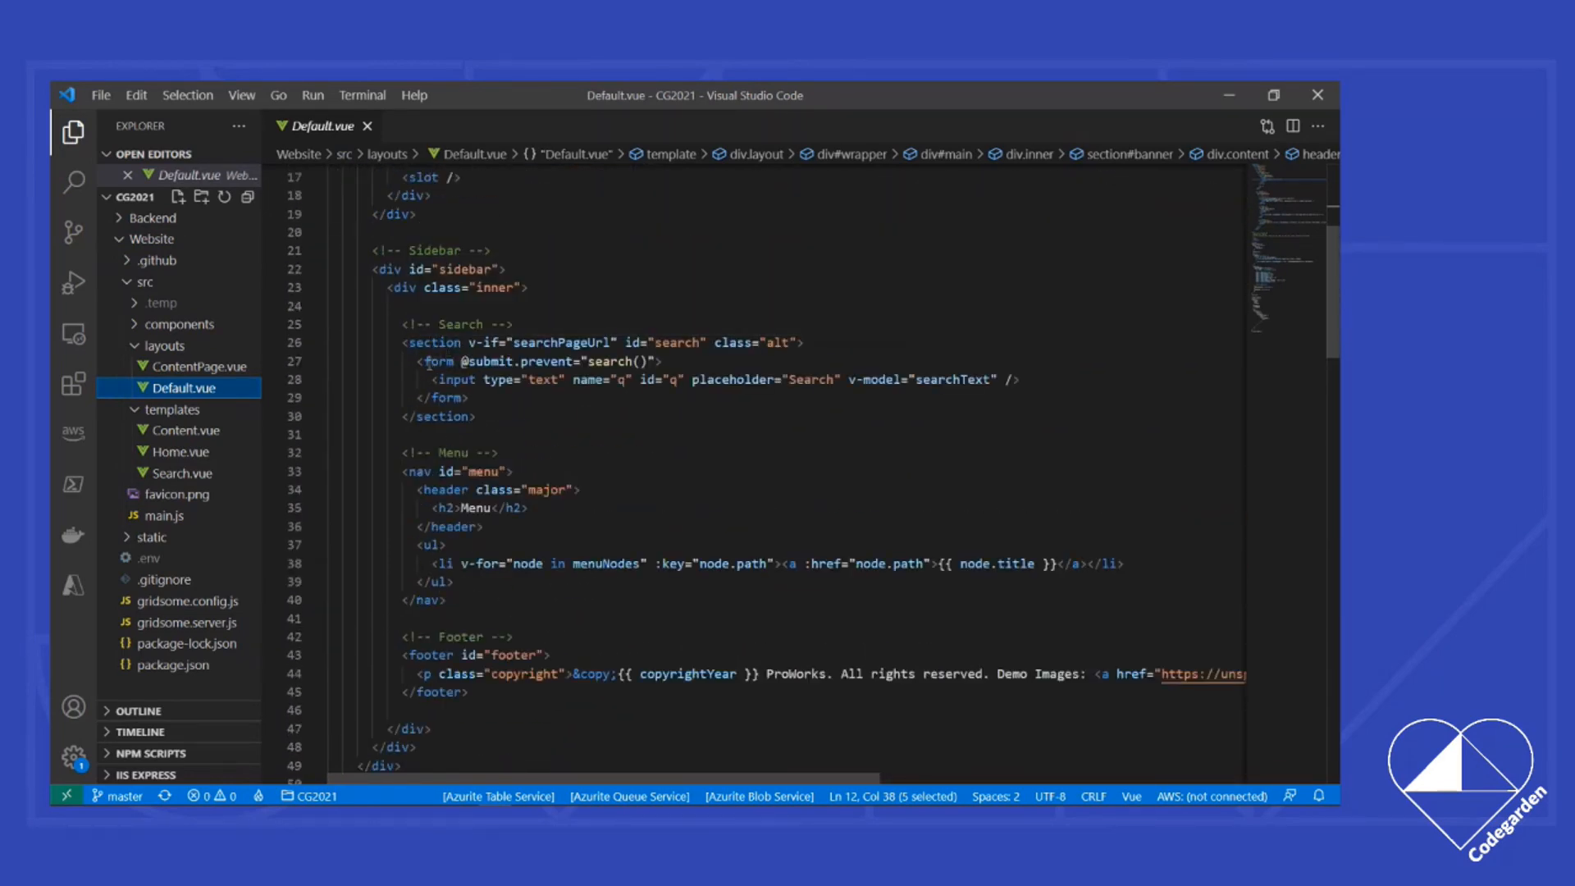
click(470, 397)
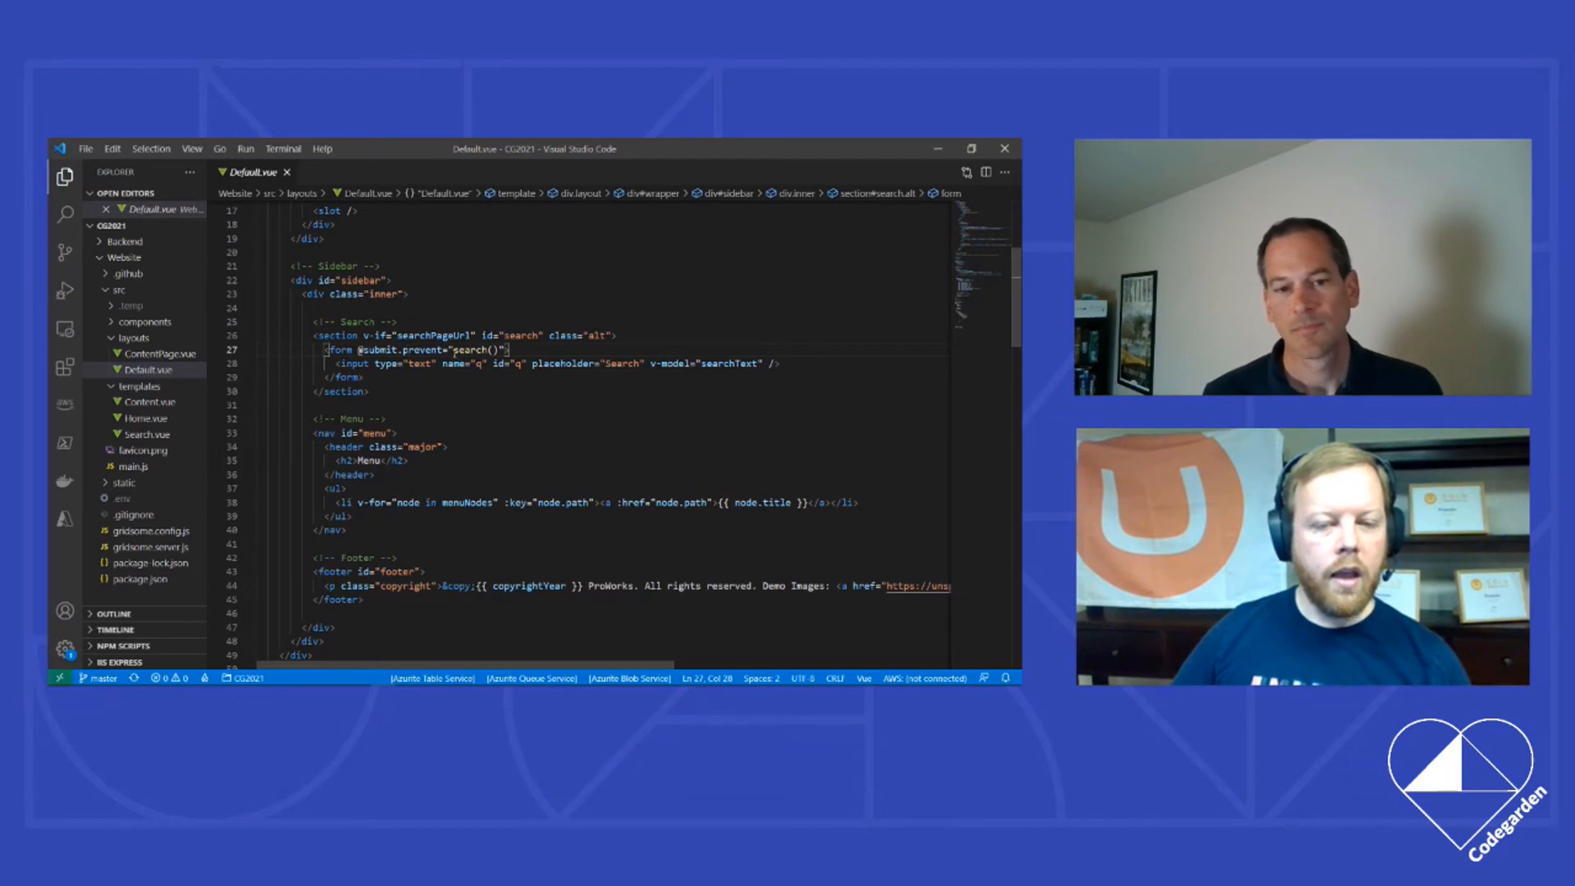
double_click(479, 349)
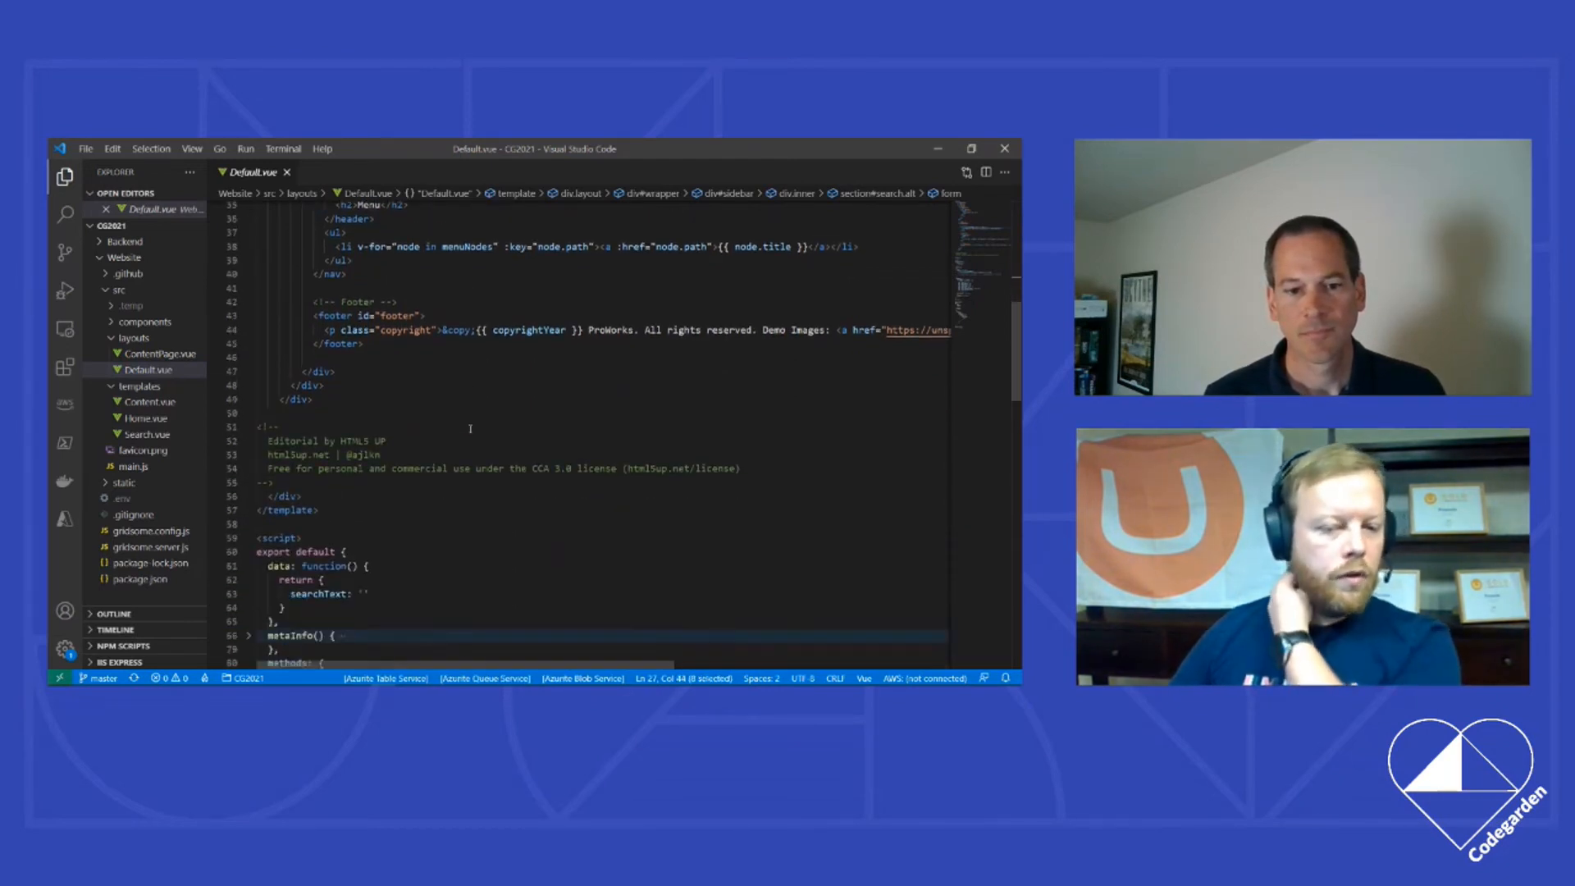
Step: Scroll to Default.vue's search method and highlight searchPageUrl and the appended searchText
scroll(down, 3)
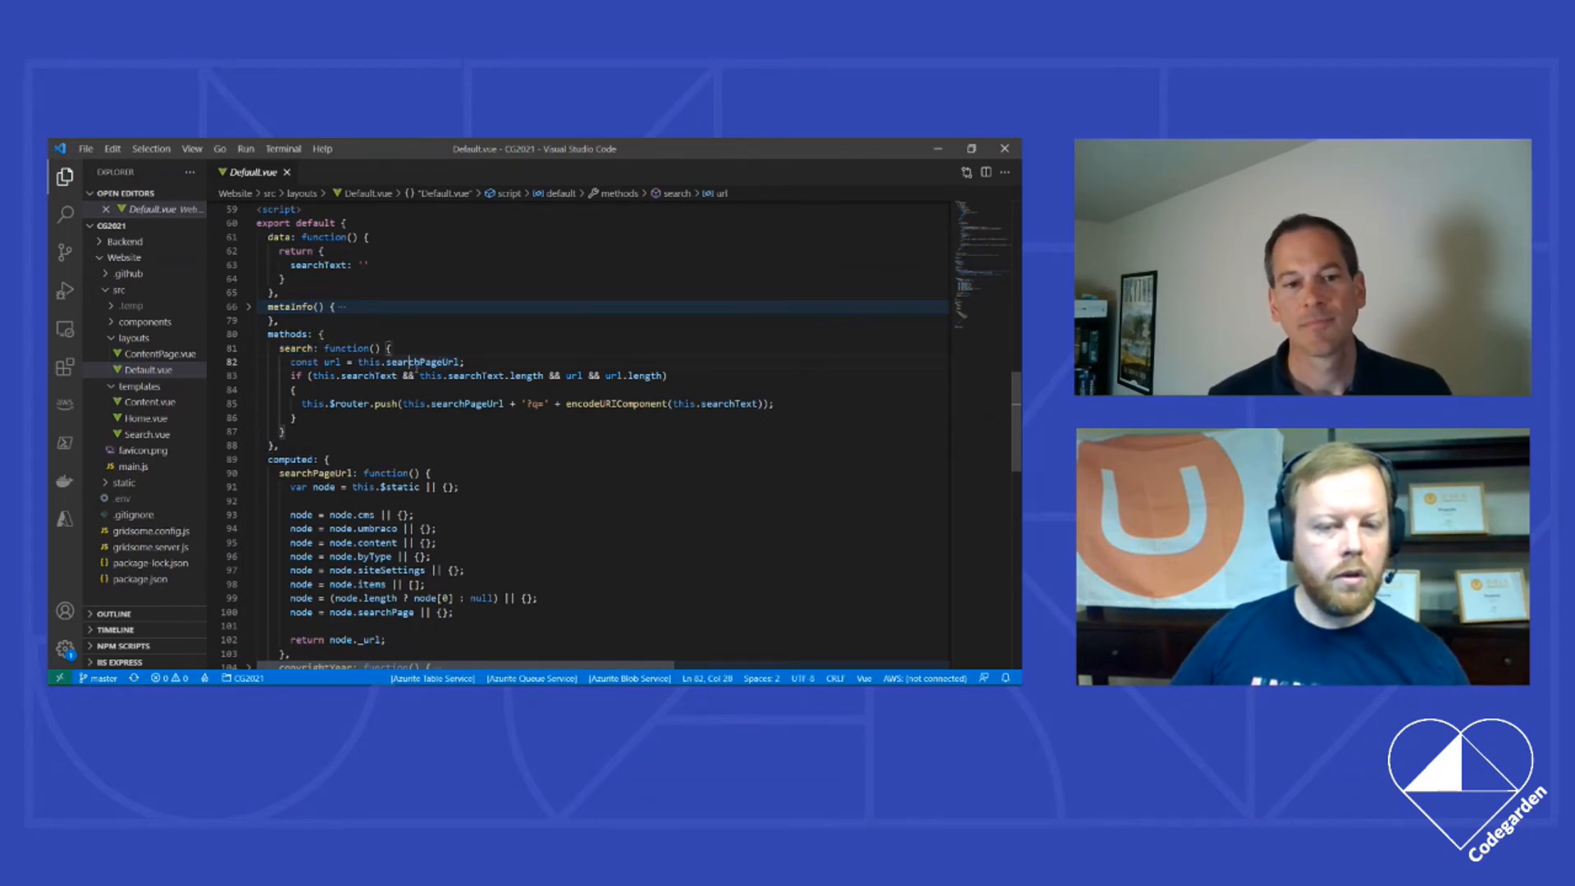
double_click(367, 376)
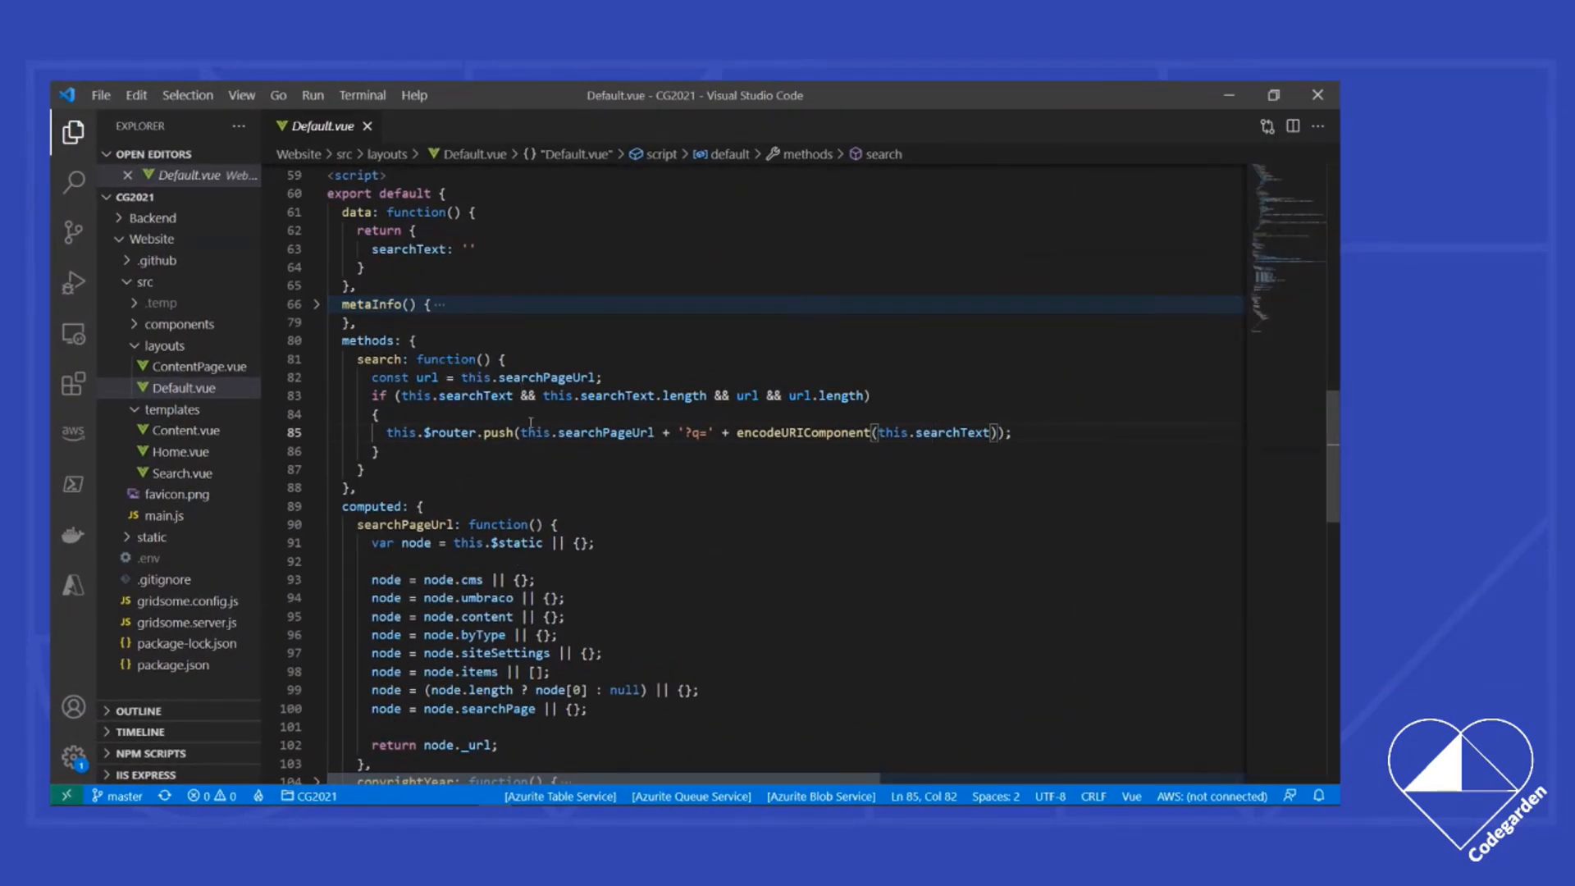
double_click(544, 377)
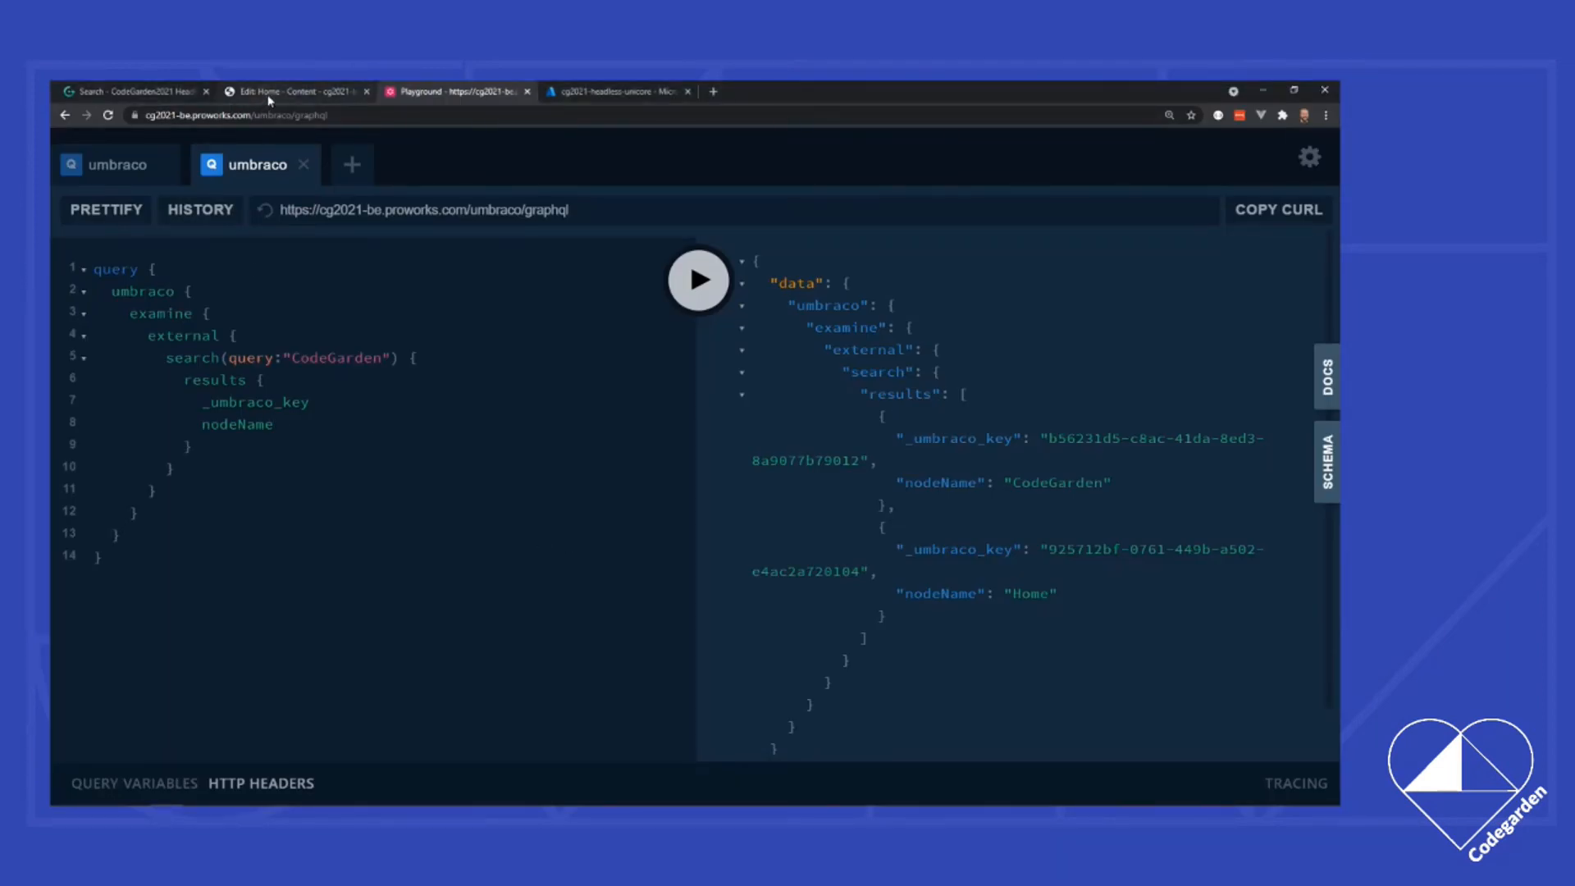
Step: In Umbraco, confirm Site Settings' Search Page is Search and view its /search/ link
click(291, 91)
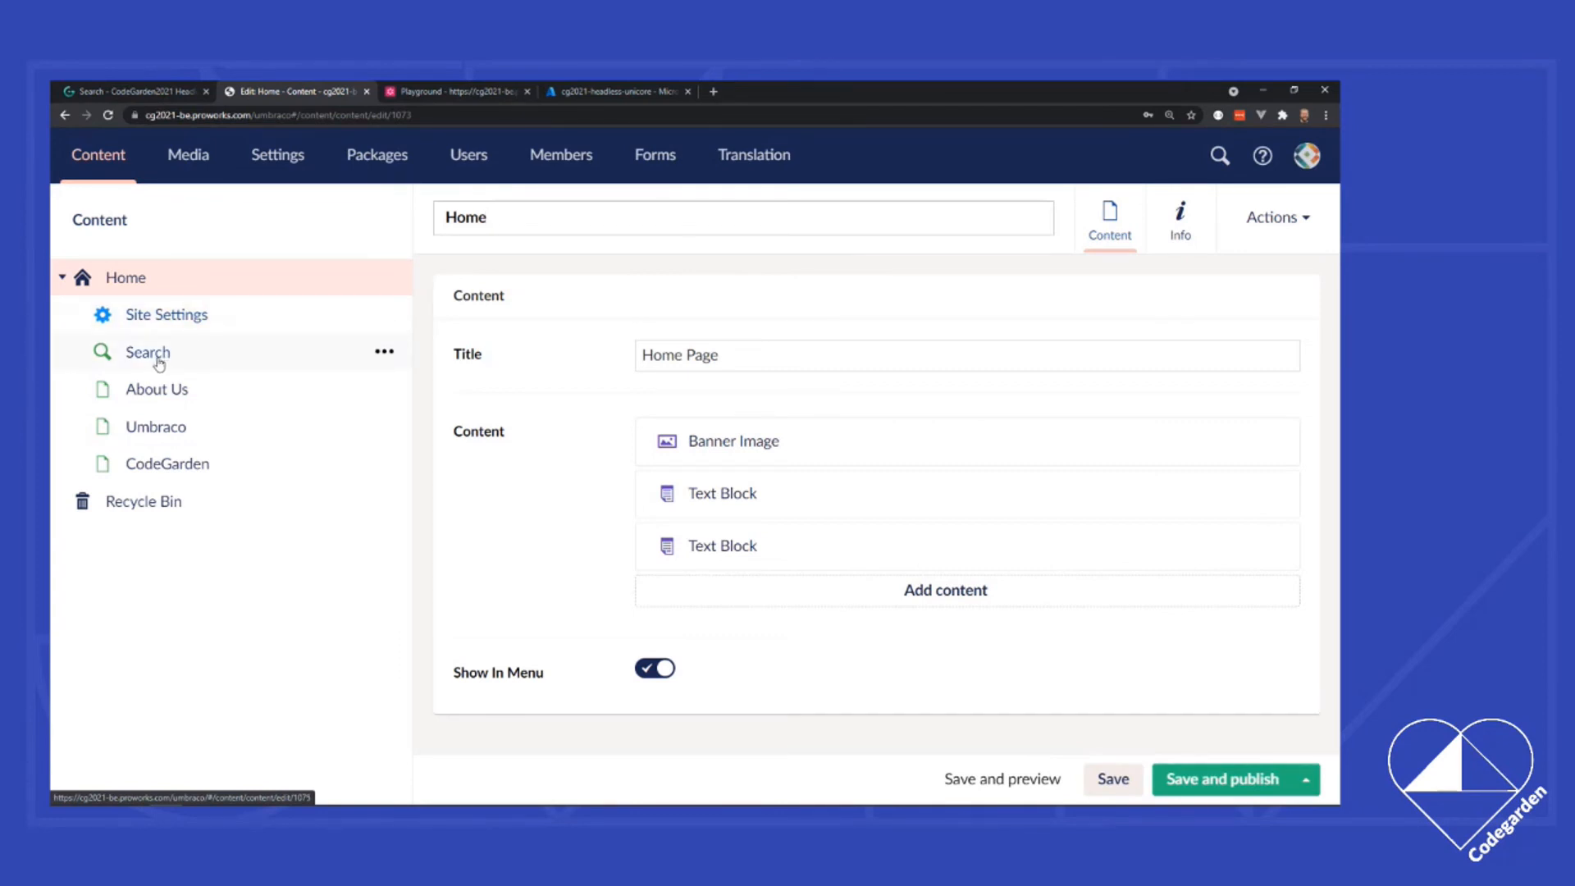
click(166, 314)
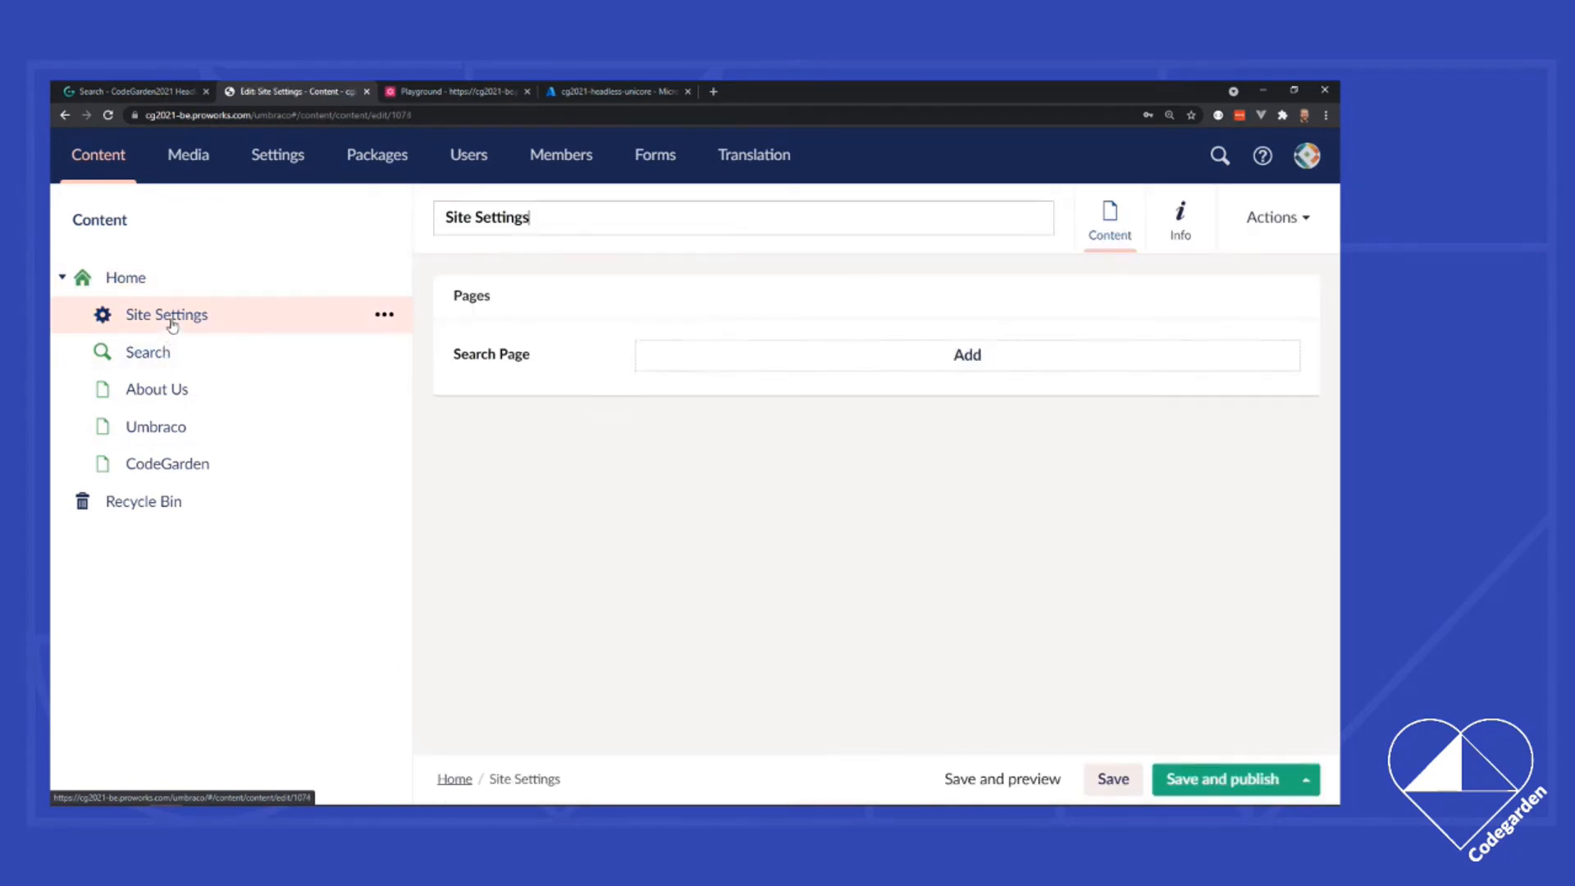
click(965, 354)
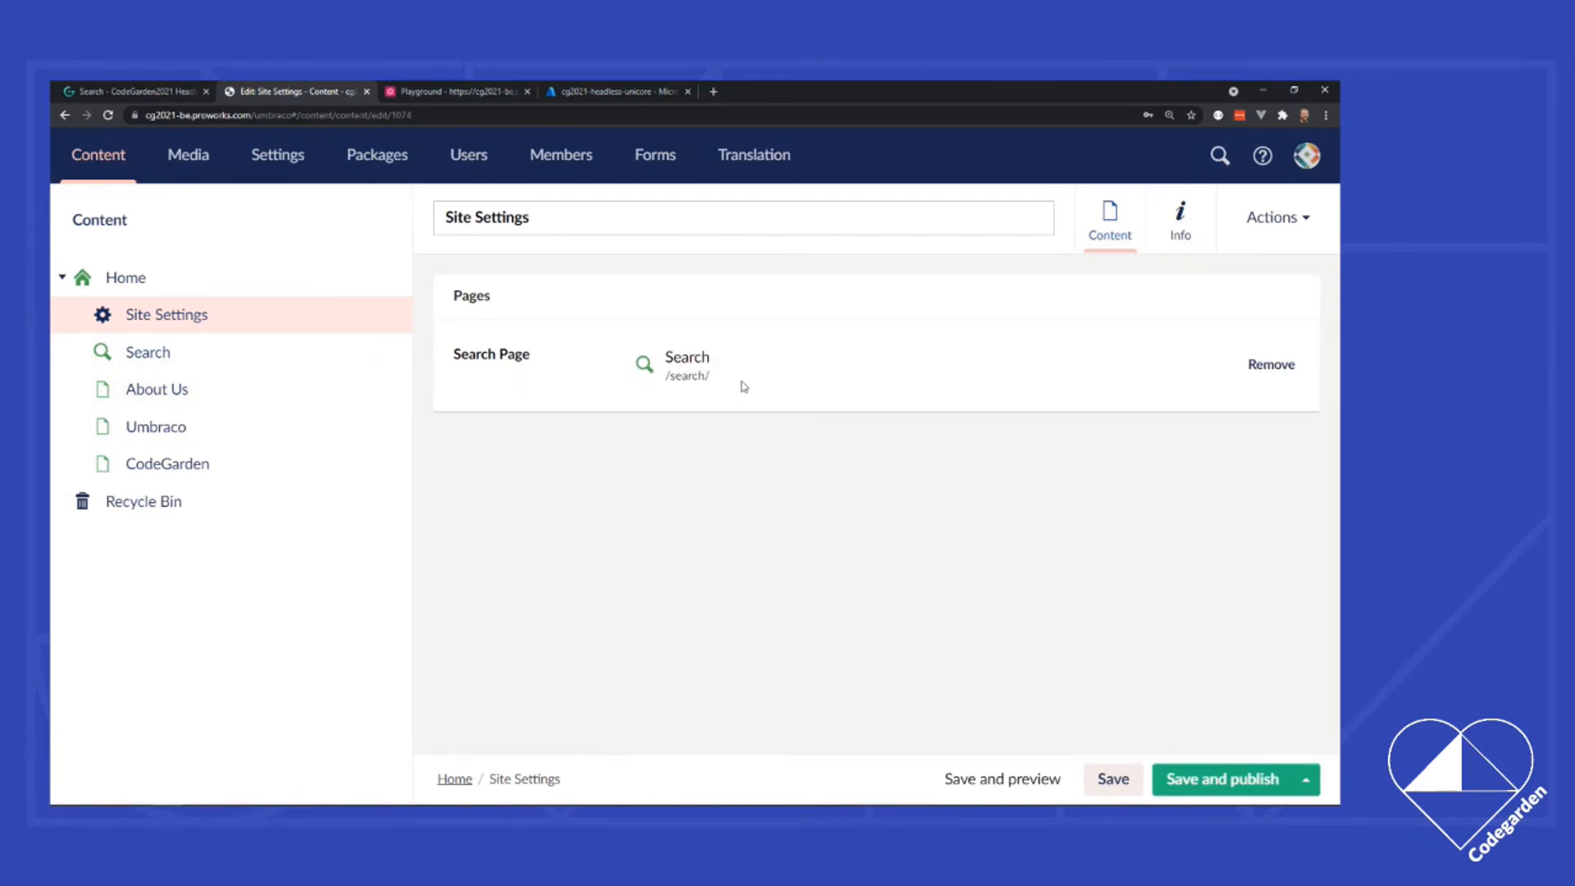
mouse_move(668, 339)
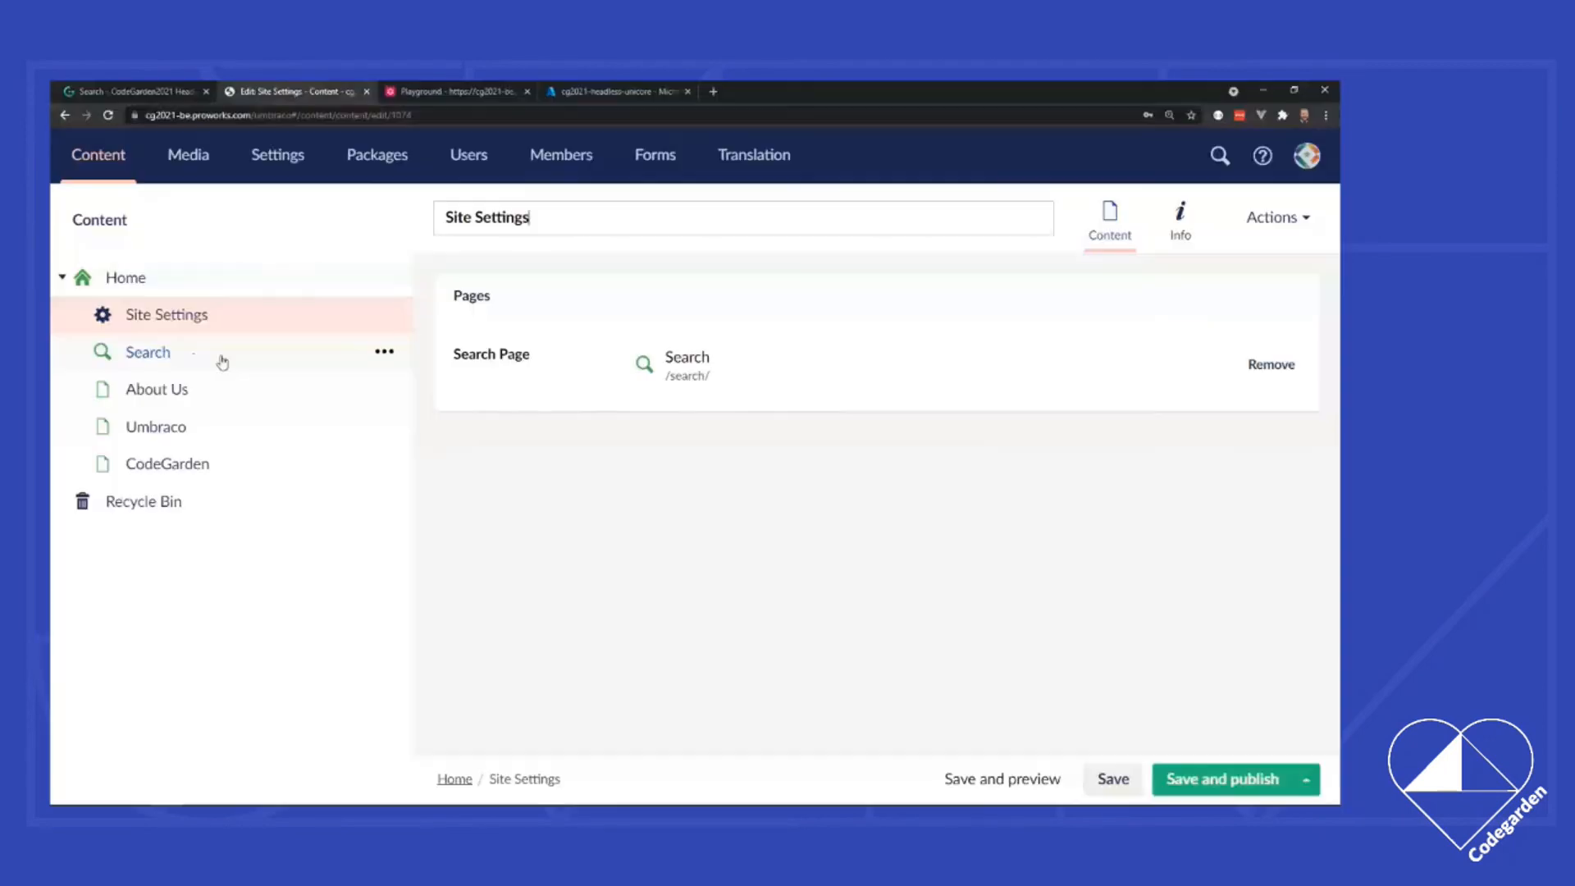
click(148, 352)
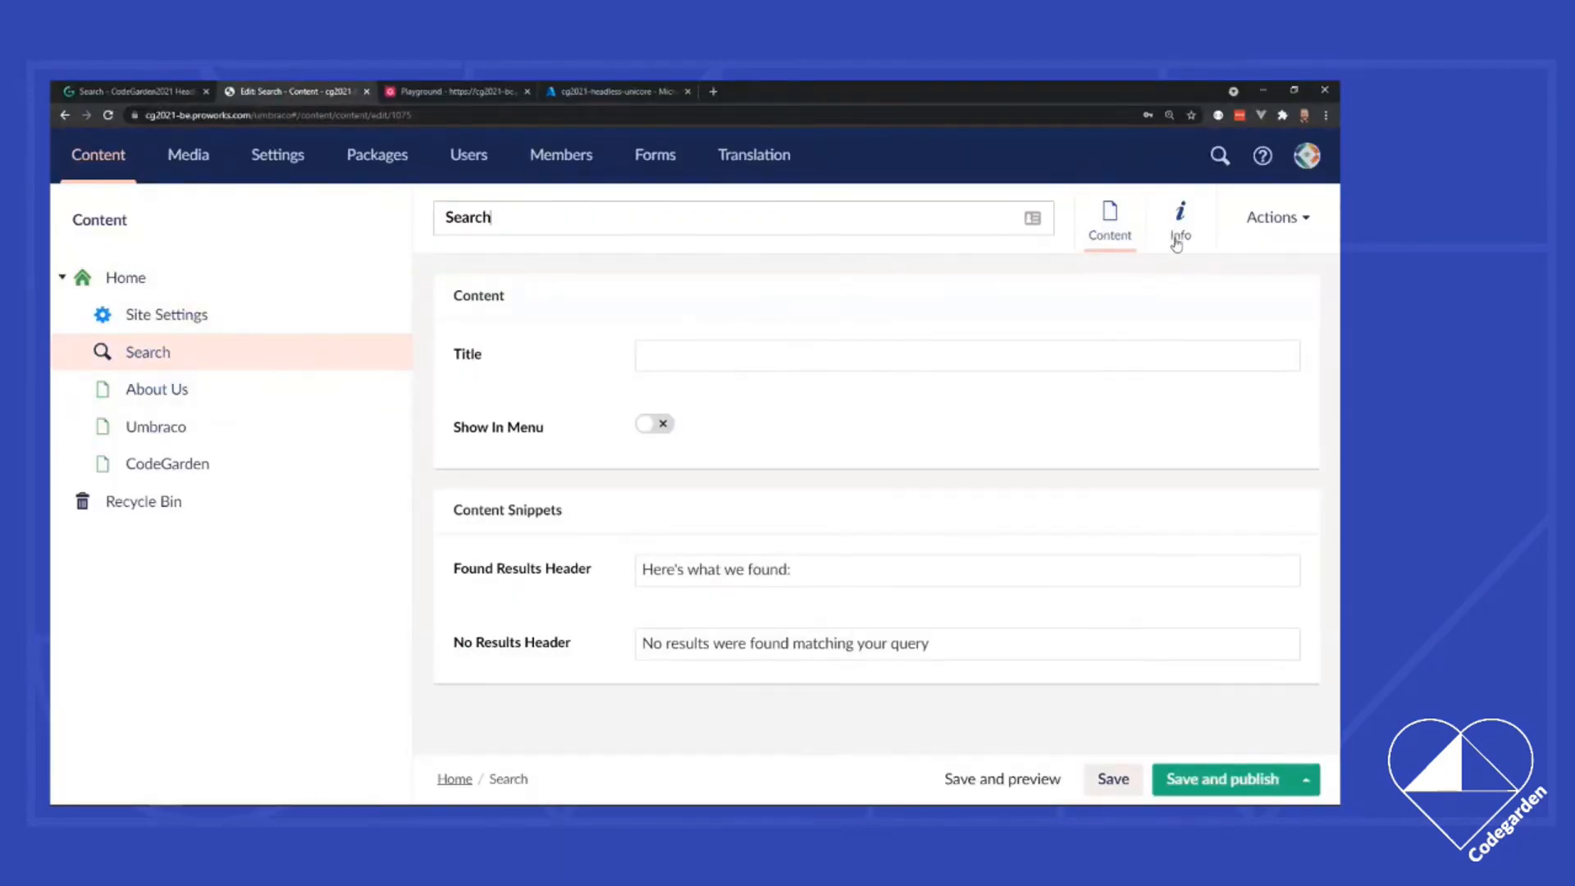
click(1180, 211)
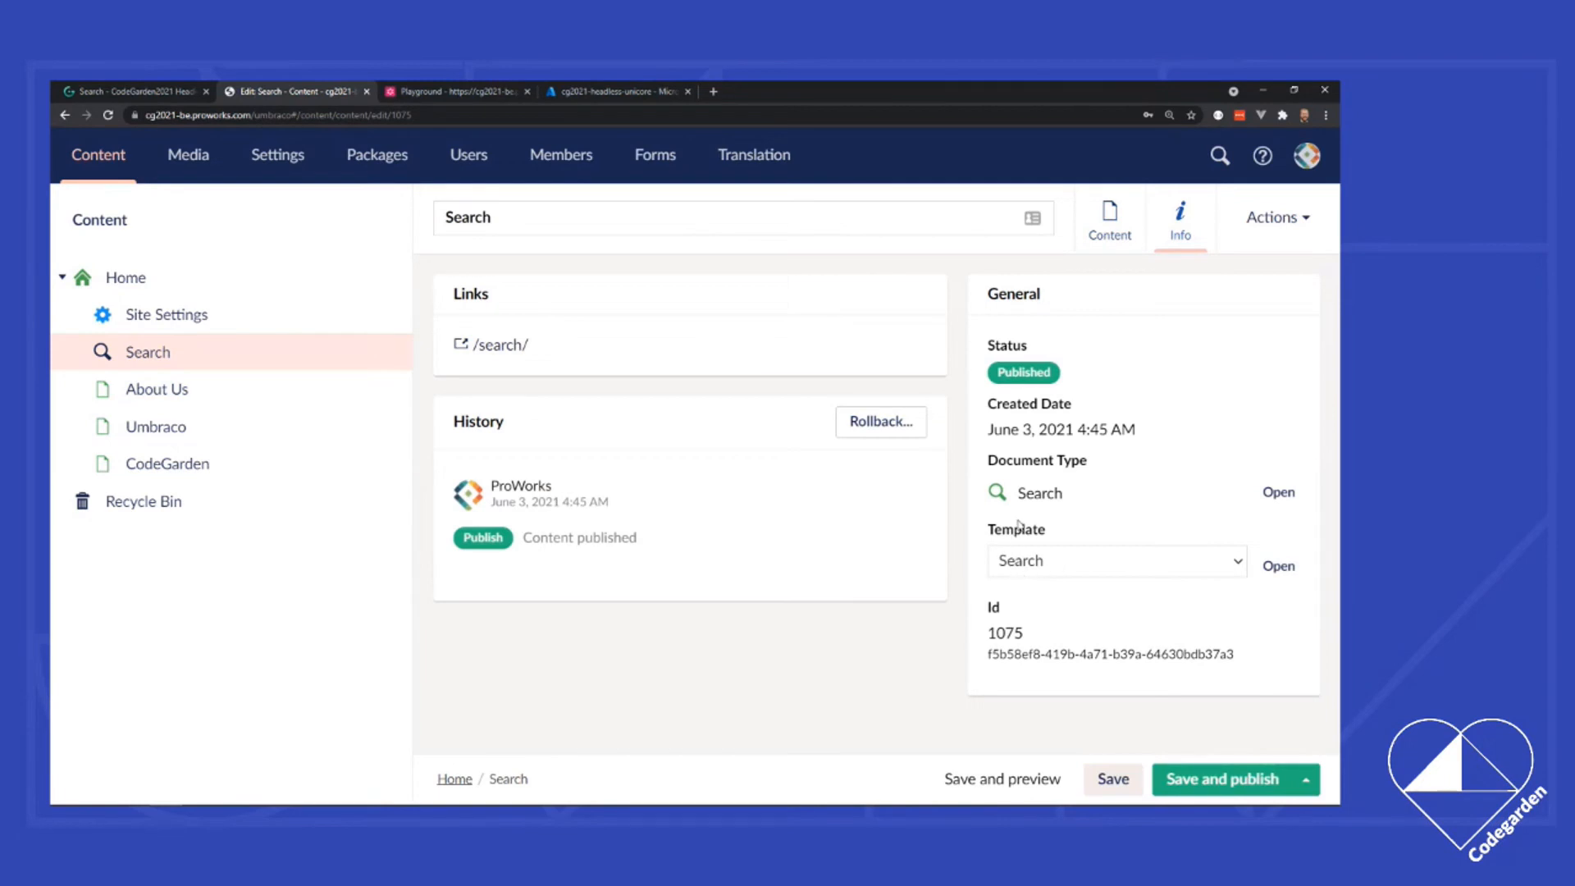
mouse_move(1042, 552)
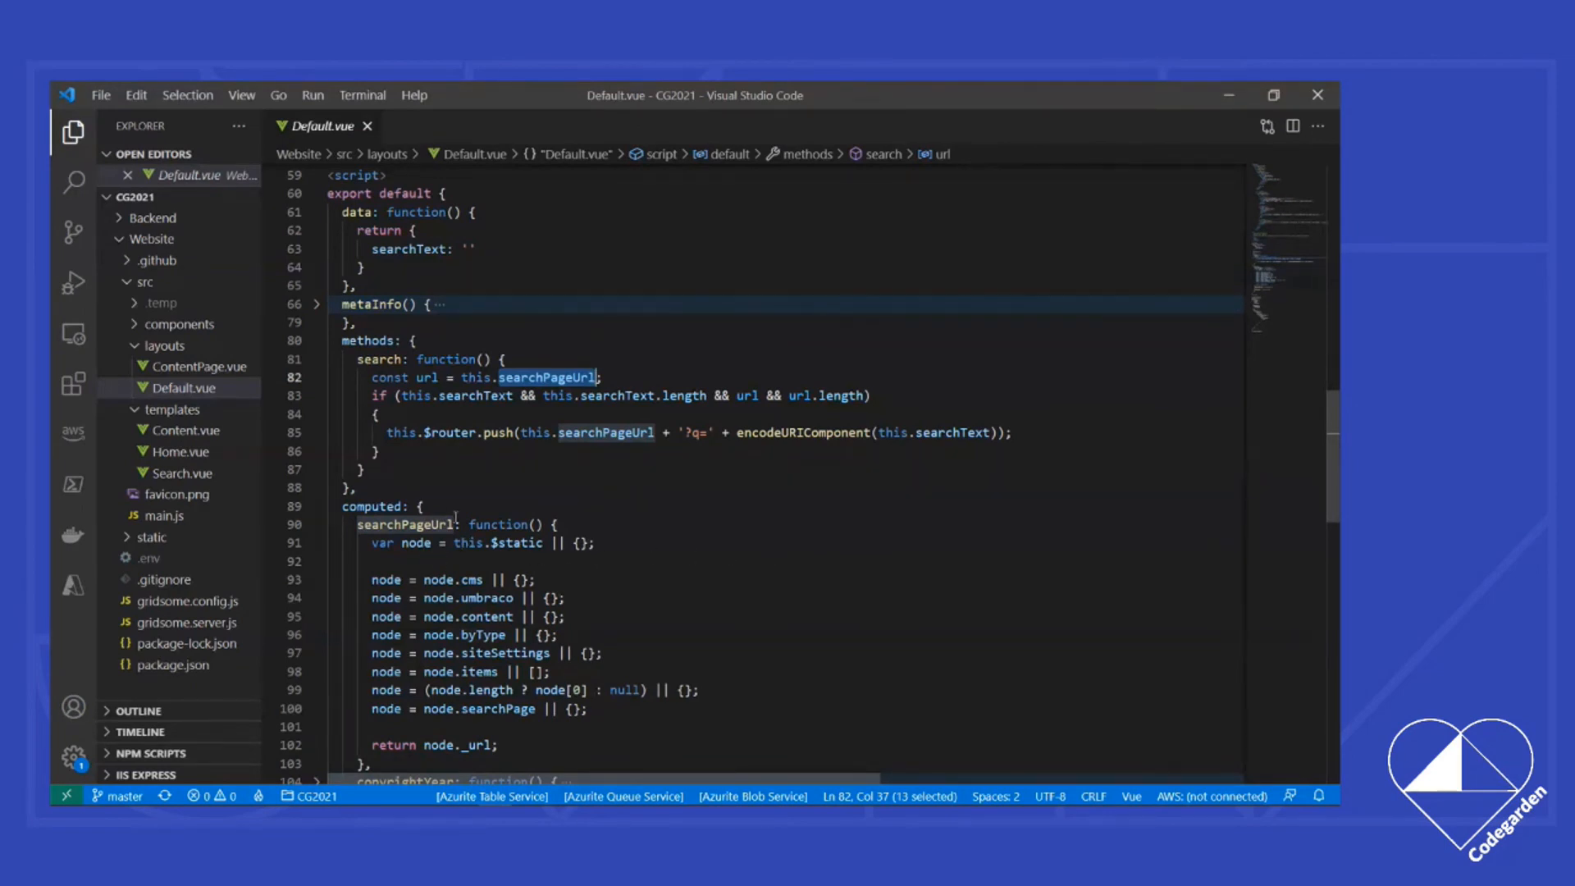
mouse_move(408, 523)
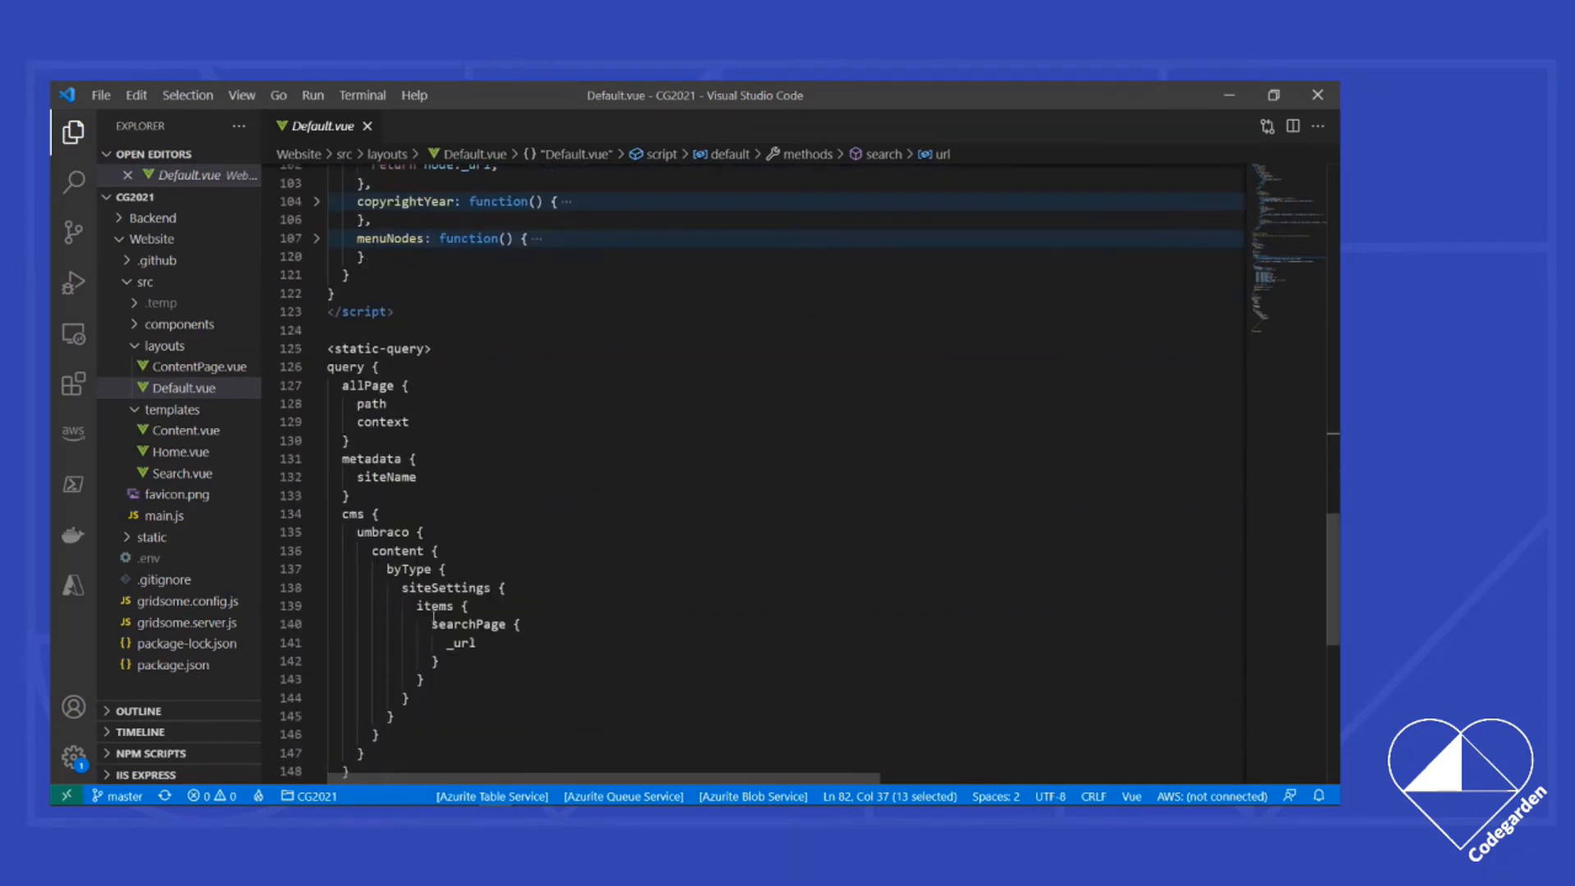
Step: Review Default.vue's static-query for siteSettings searchPage _url and the searchPageUrl property using it
double_click(347, 349)
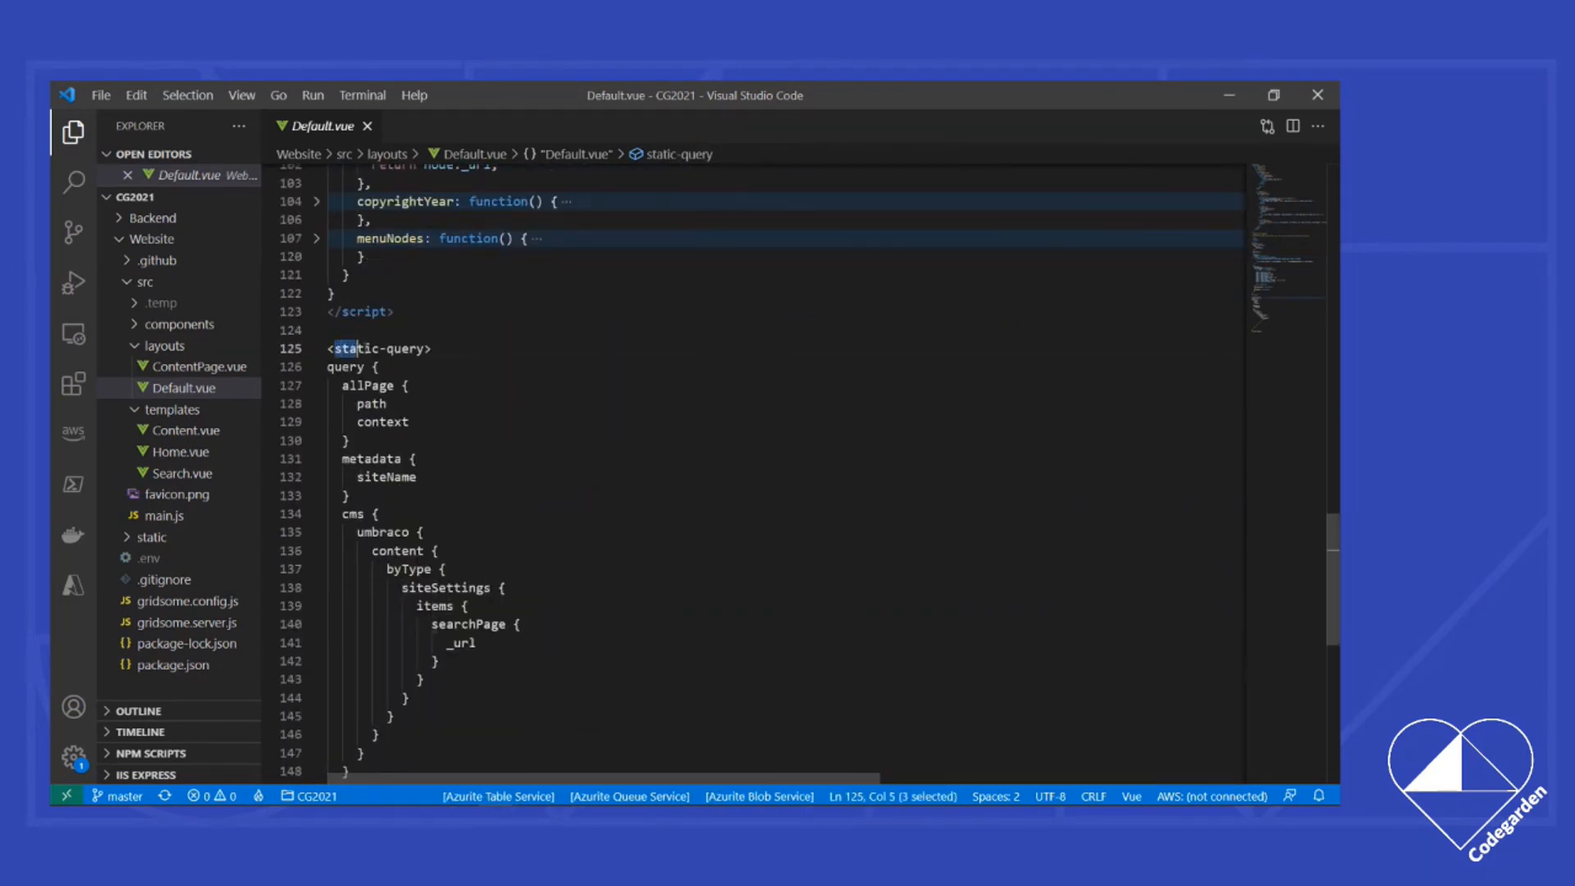
double_click(379, 348)
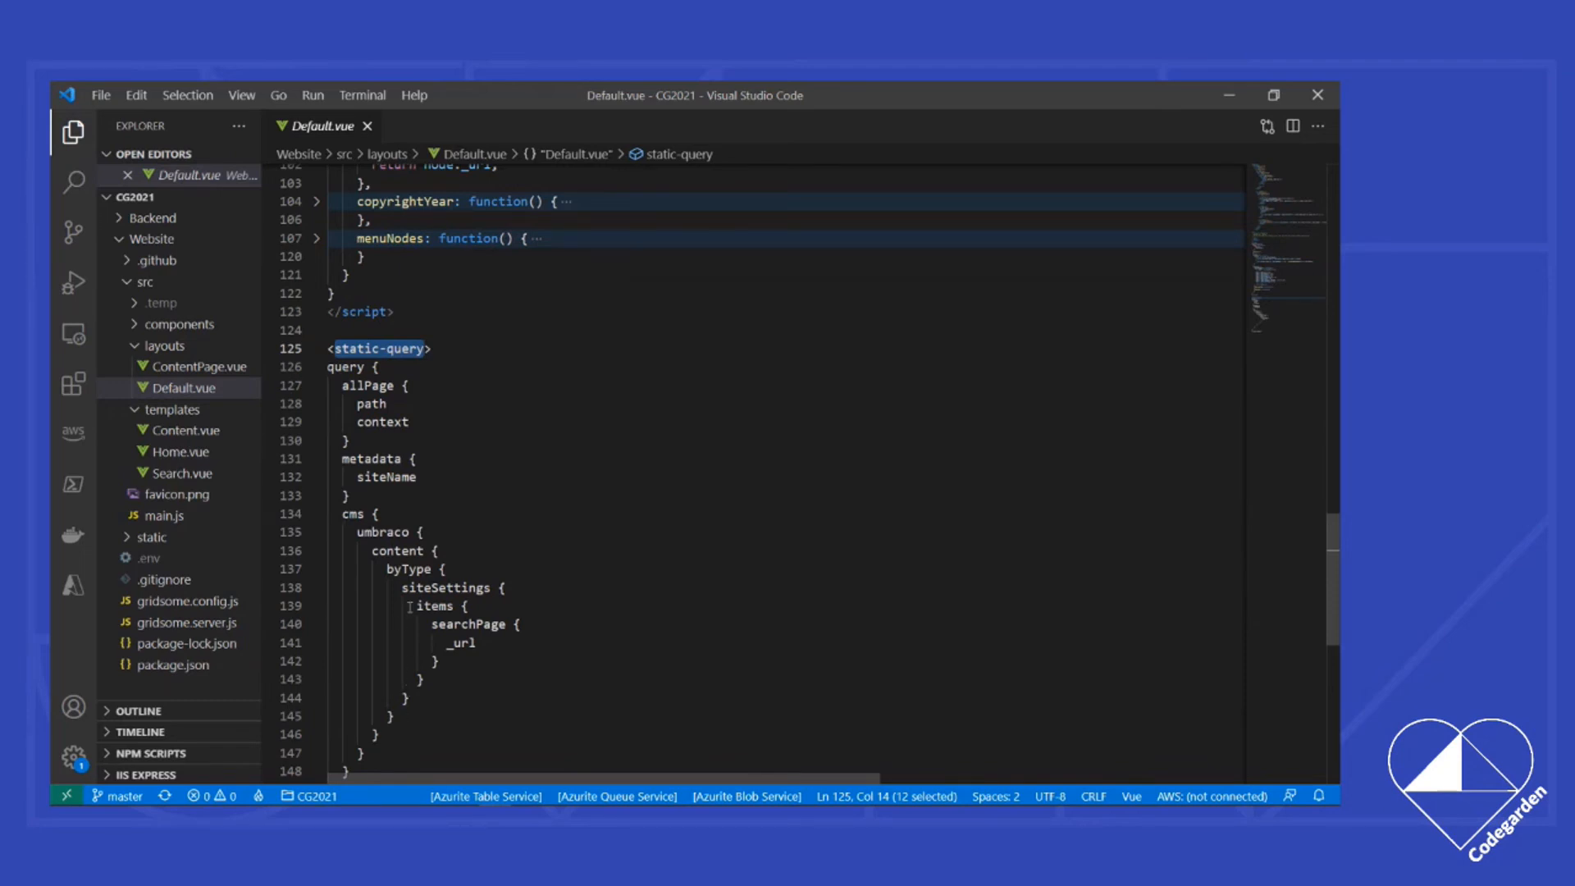
mouse_move(563, 377)
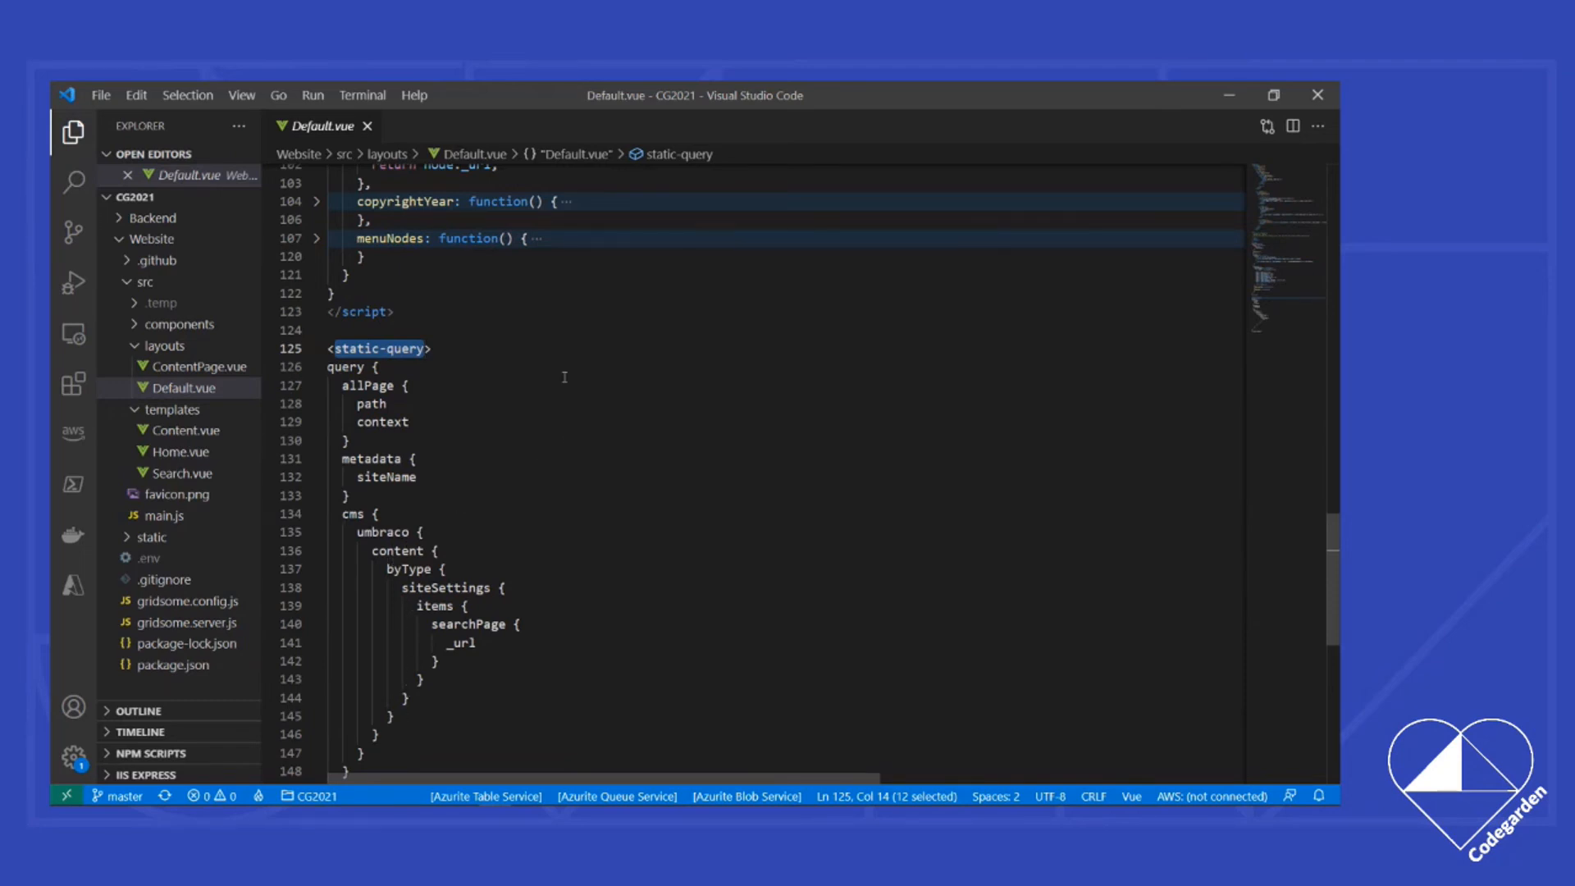
mouse_move(429, 399)
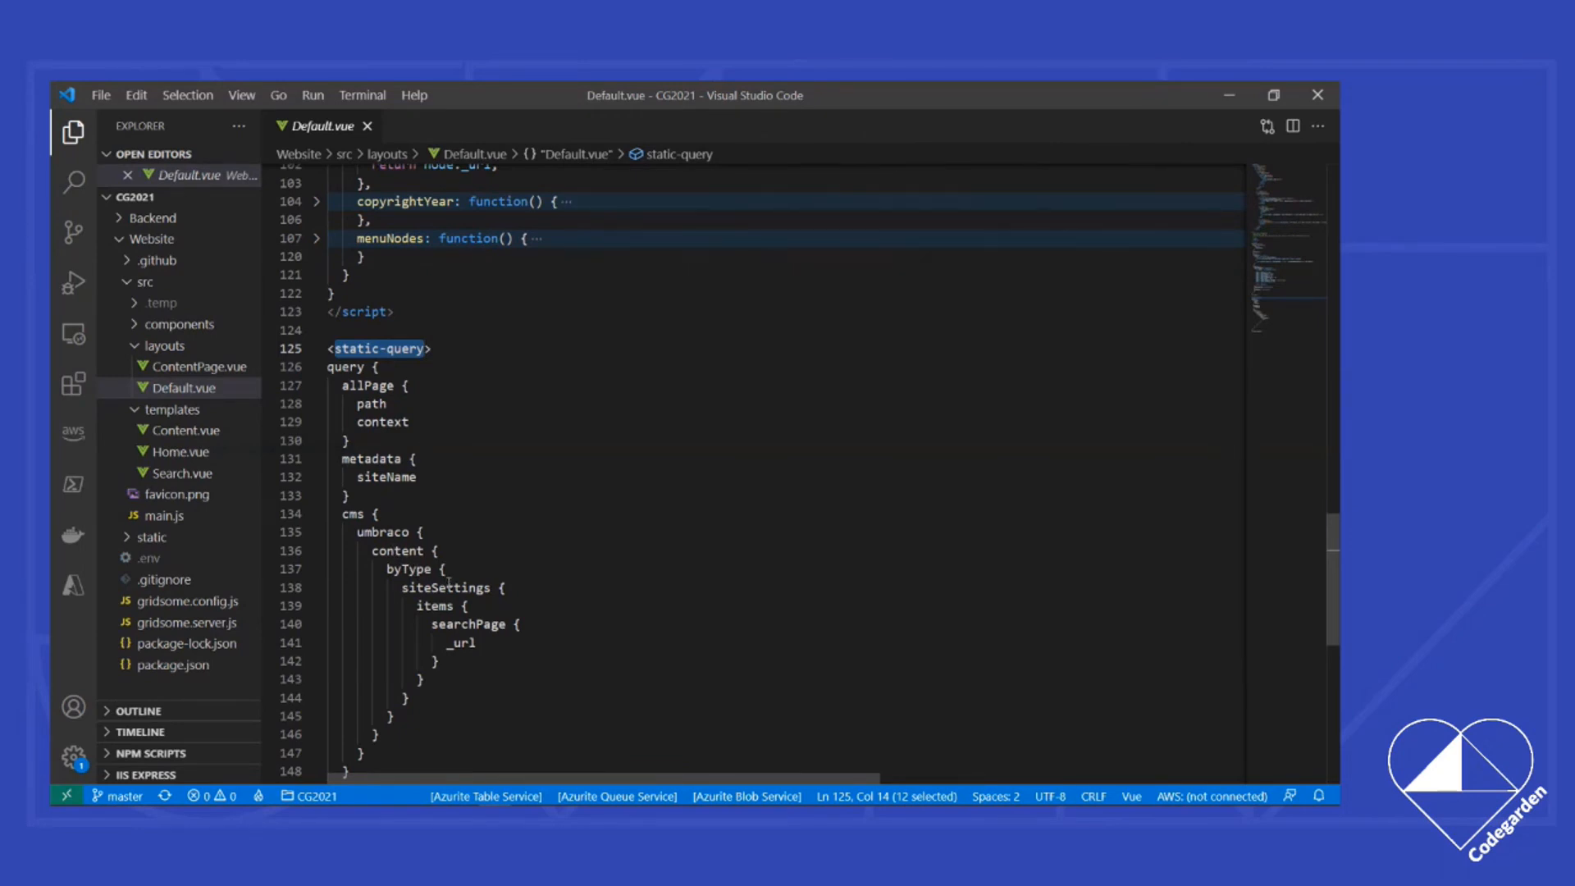
double_click(445, 587)
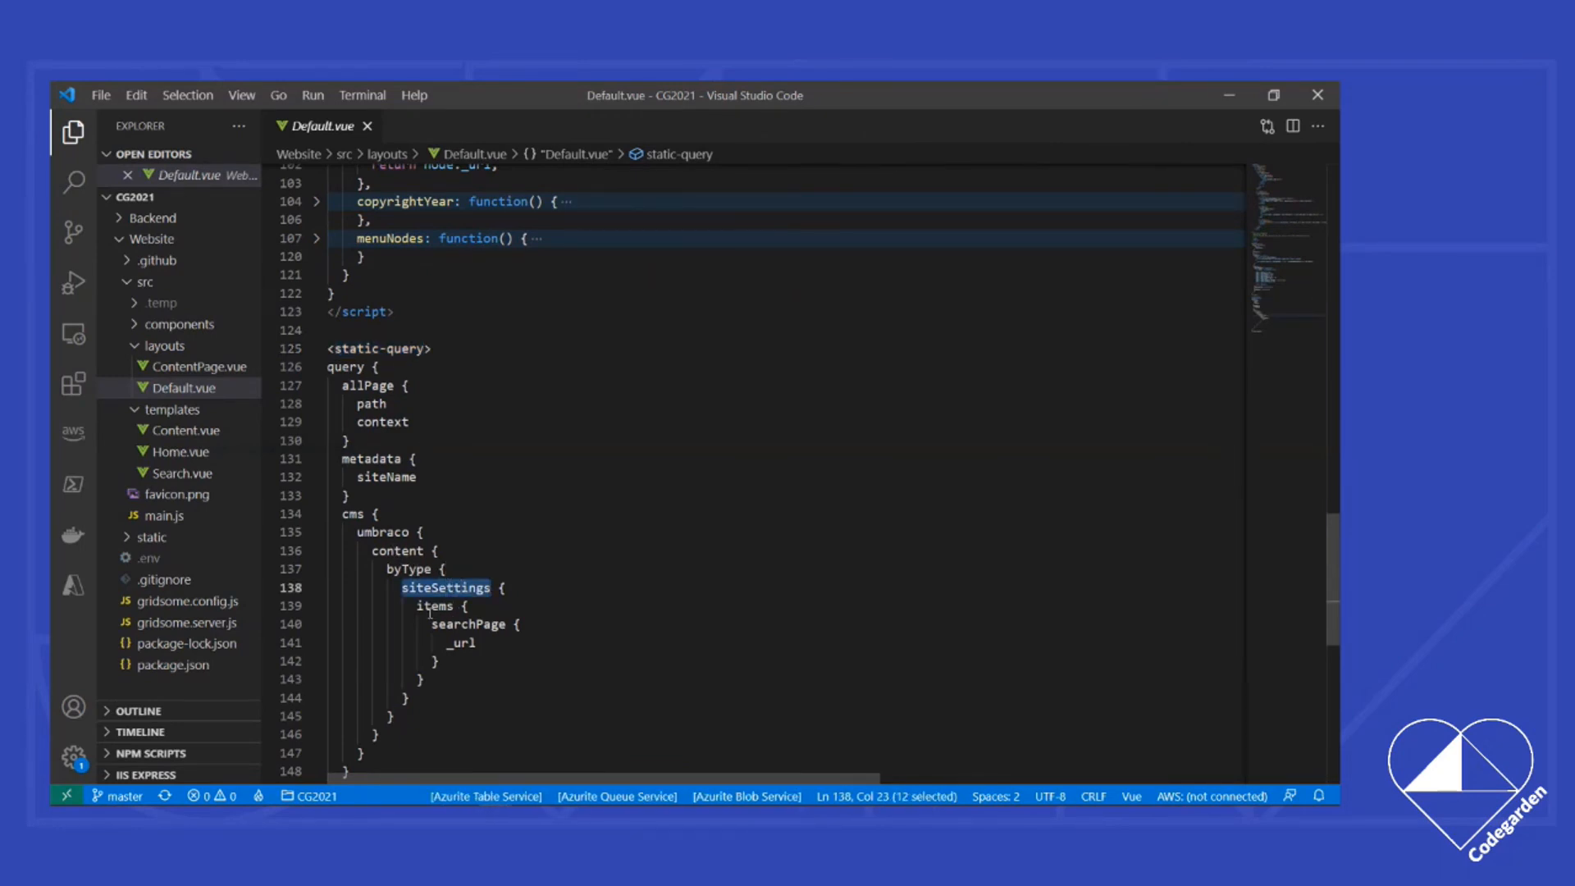
double_click(468, 624)
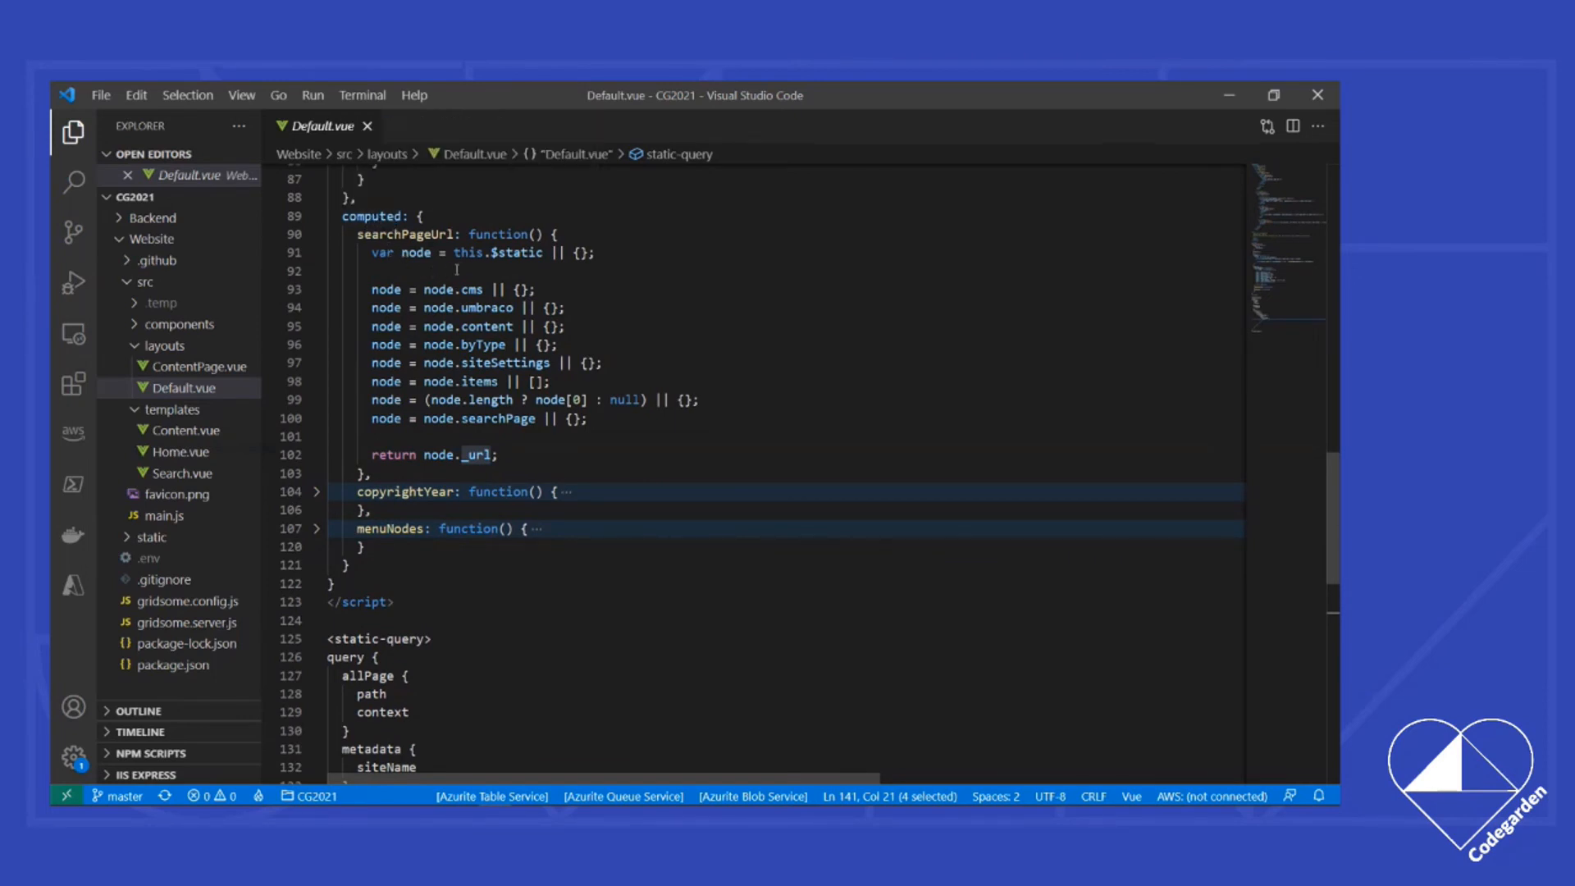
double_click(519, 251)
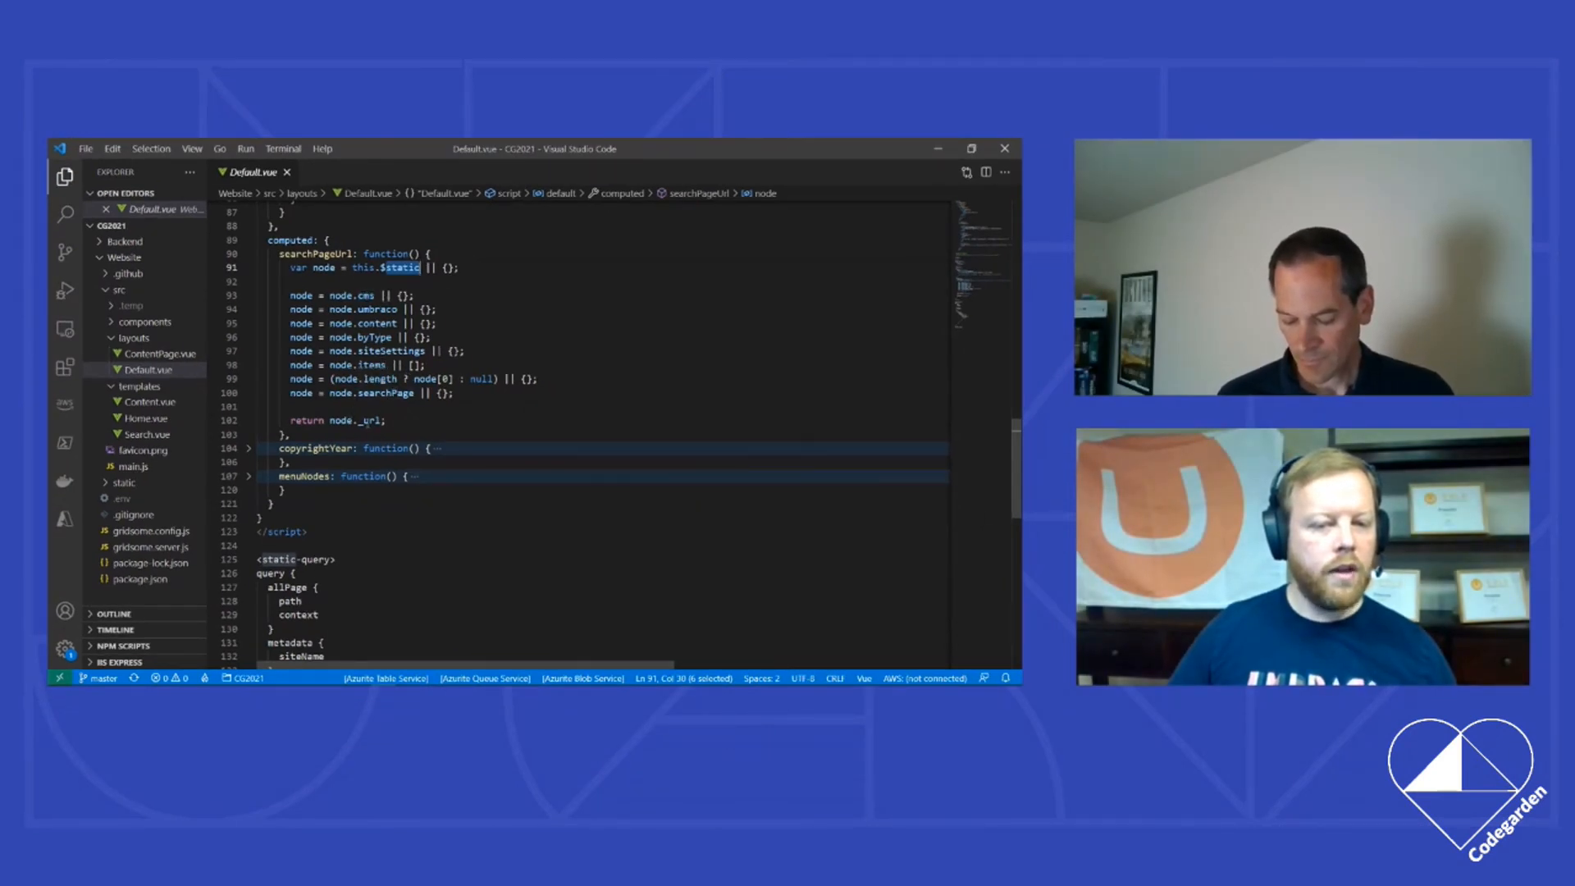
double_click(367, 420)
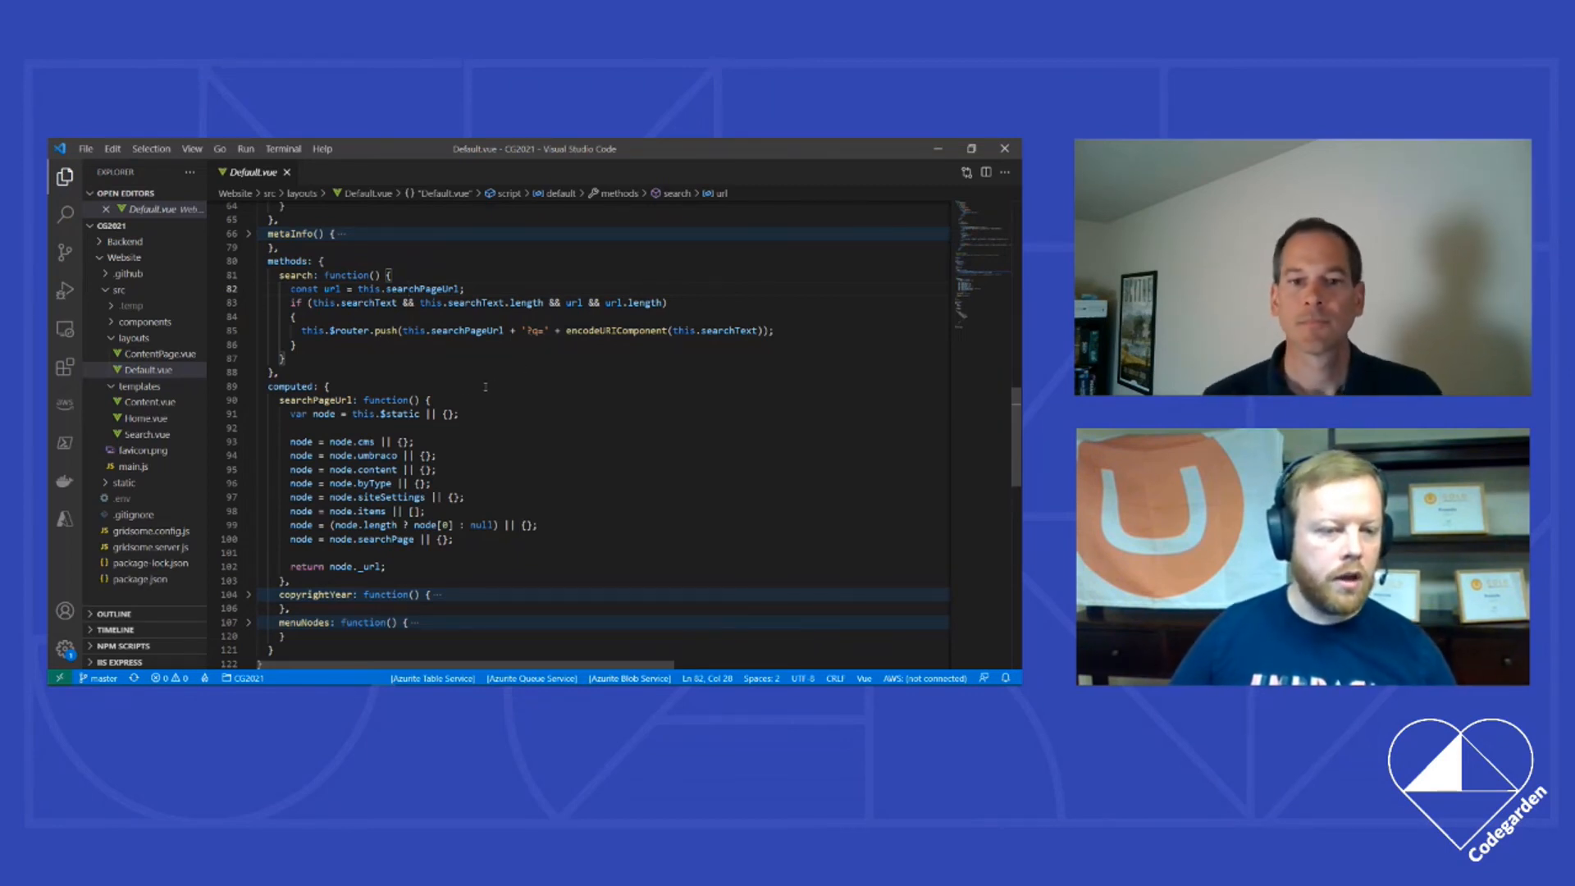
mouse_move(148, 434)
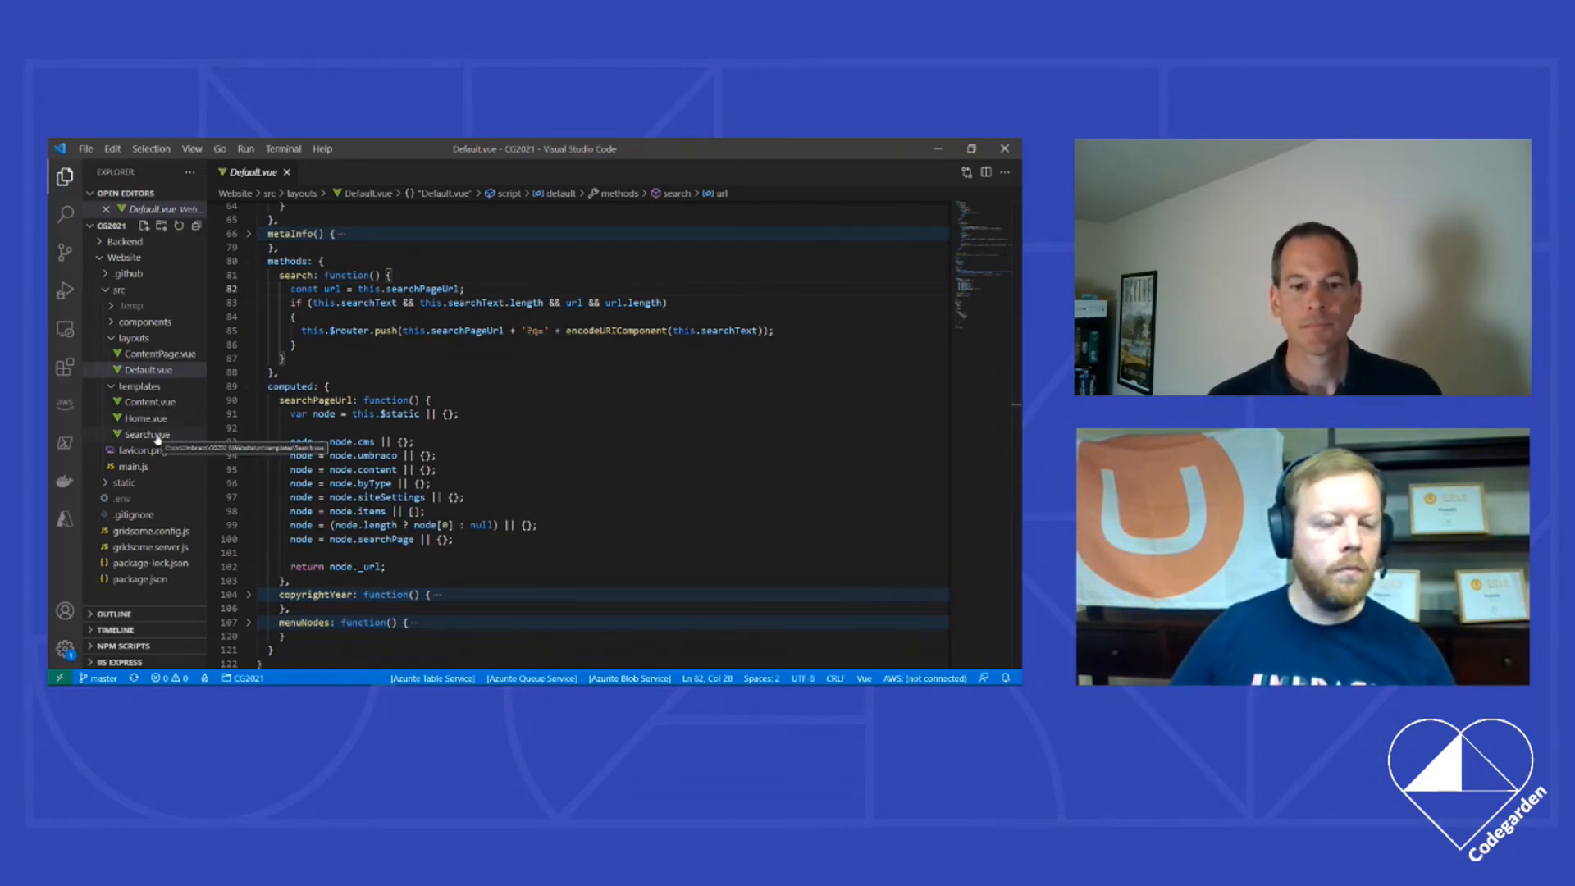
Step: Open Search.vue, fold executeQuery at line 33, and scroll to beforeRouteUpdate
click(148, 433)
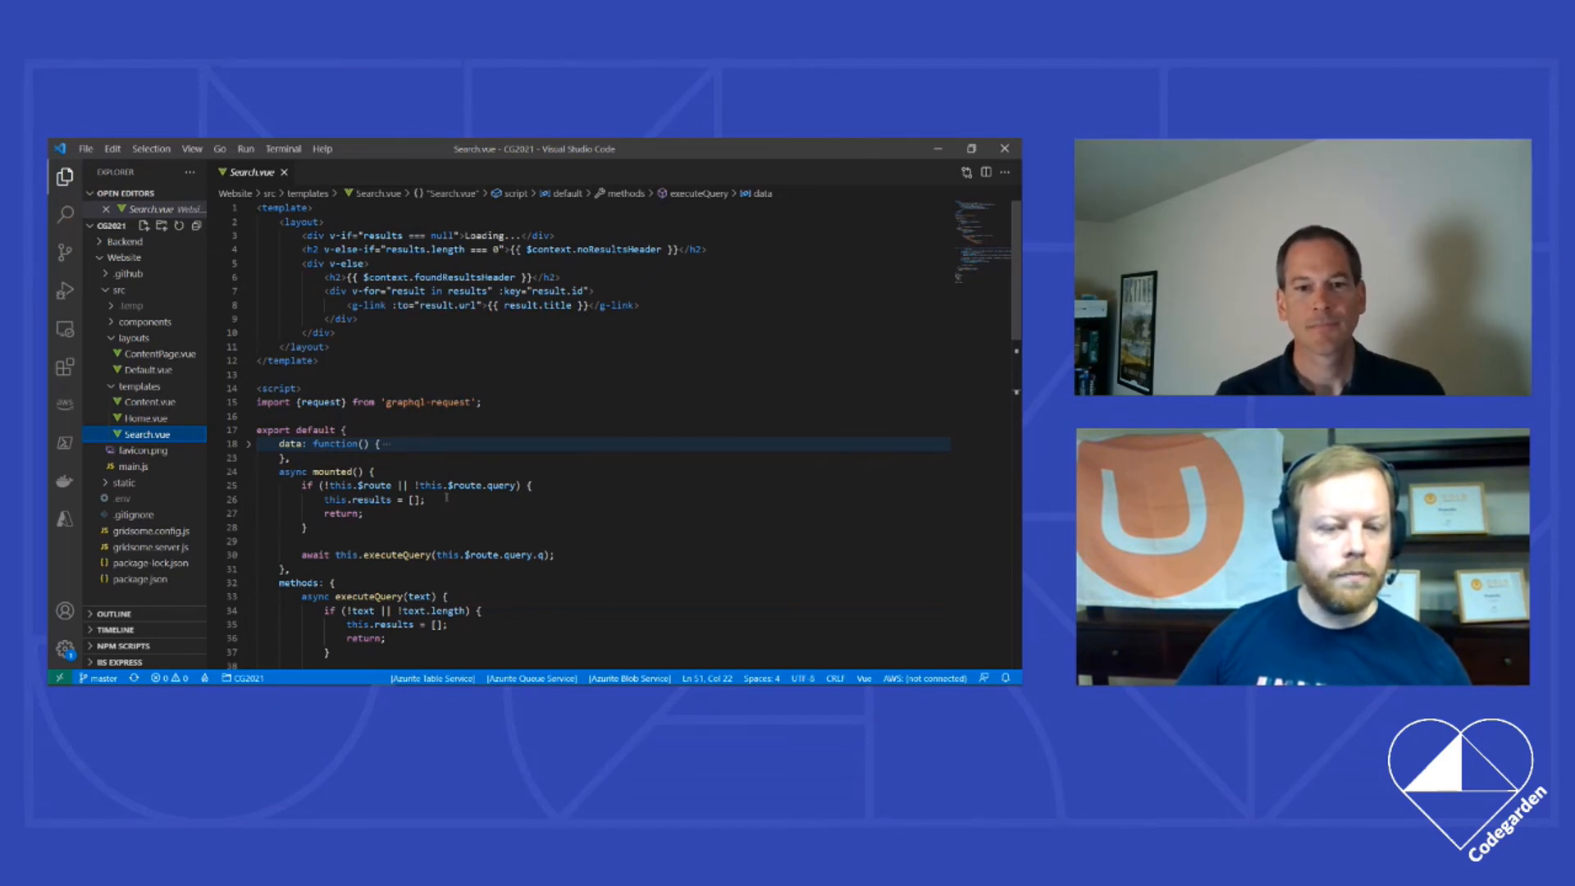
click(247, 596)
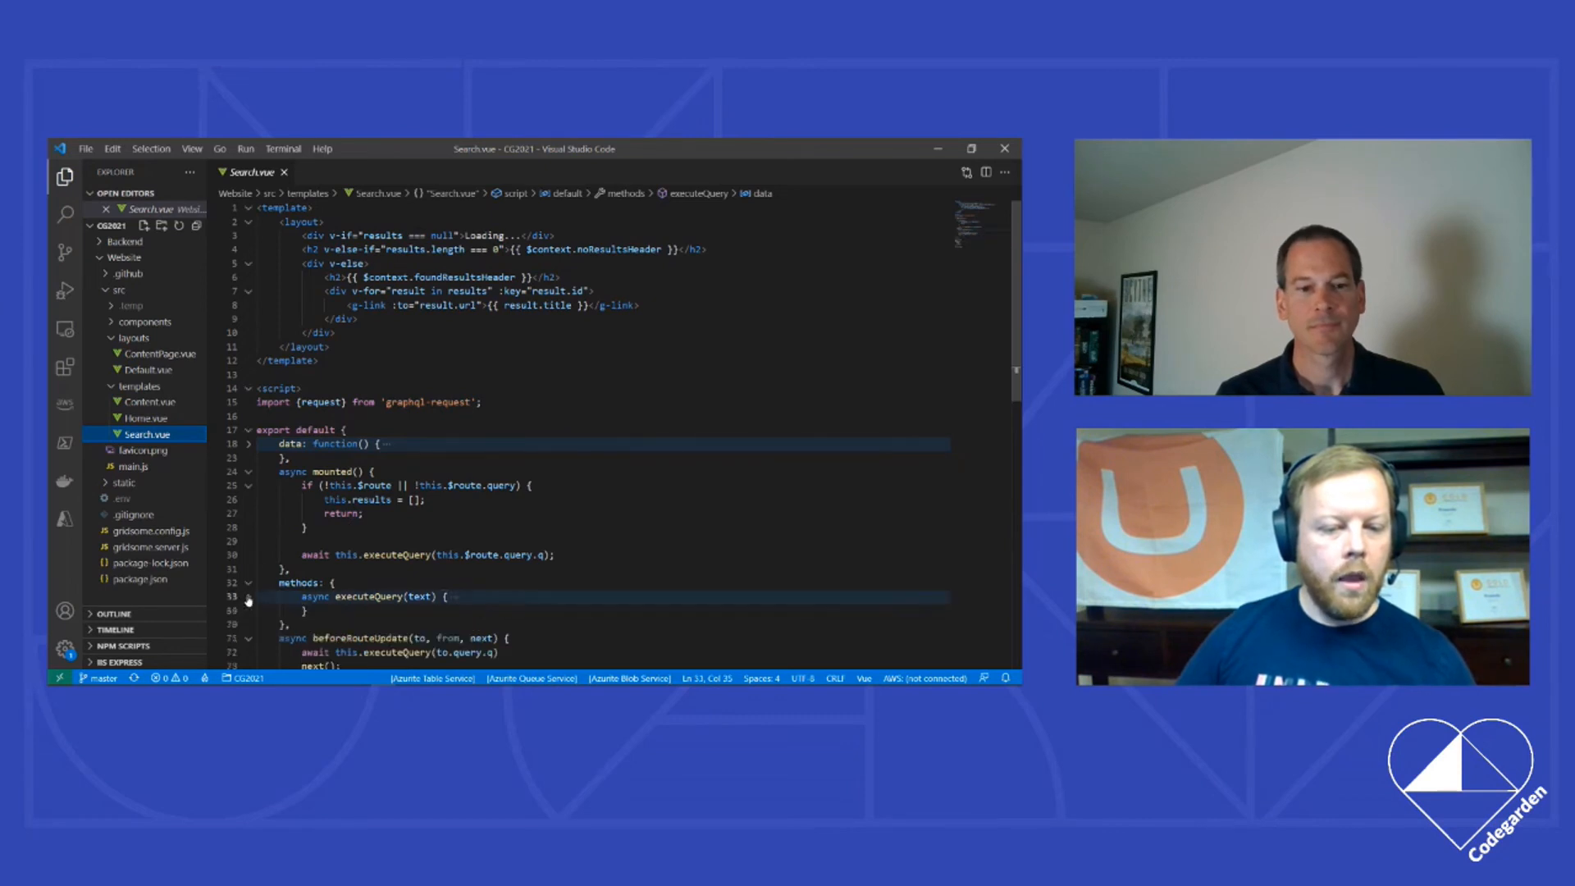
scroll(down, 3)
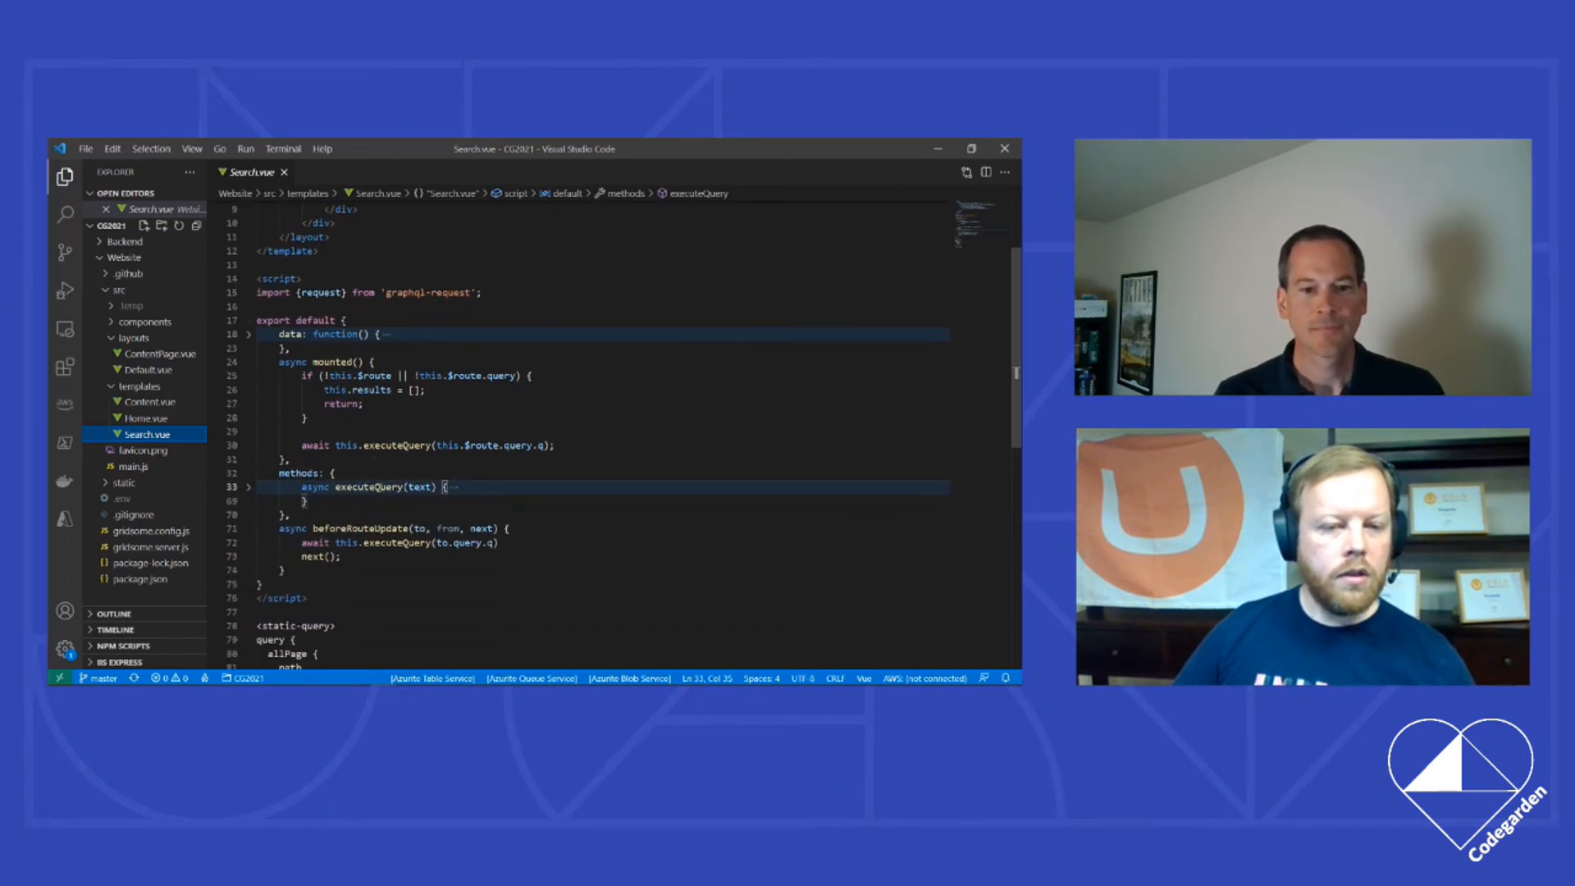
scroll(down, 3)
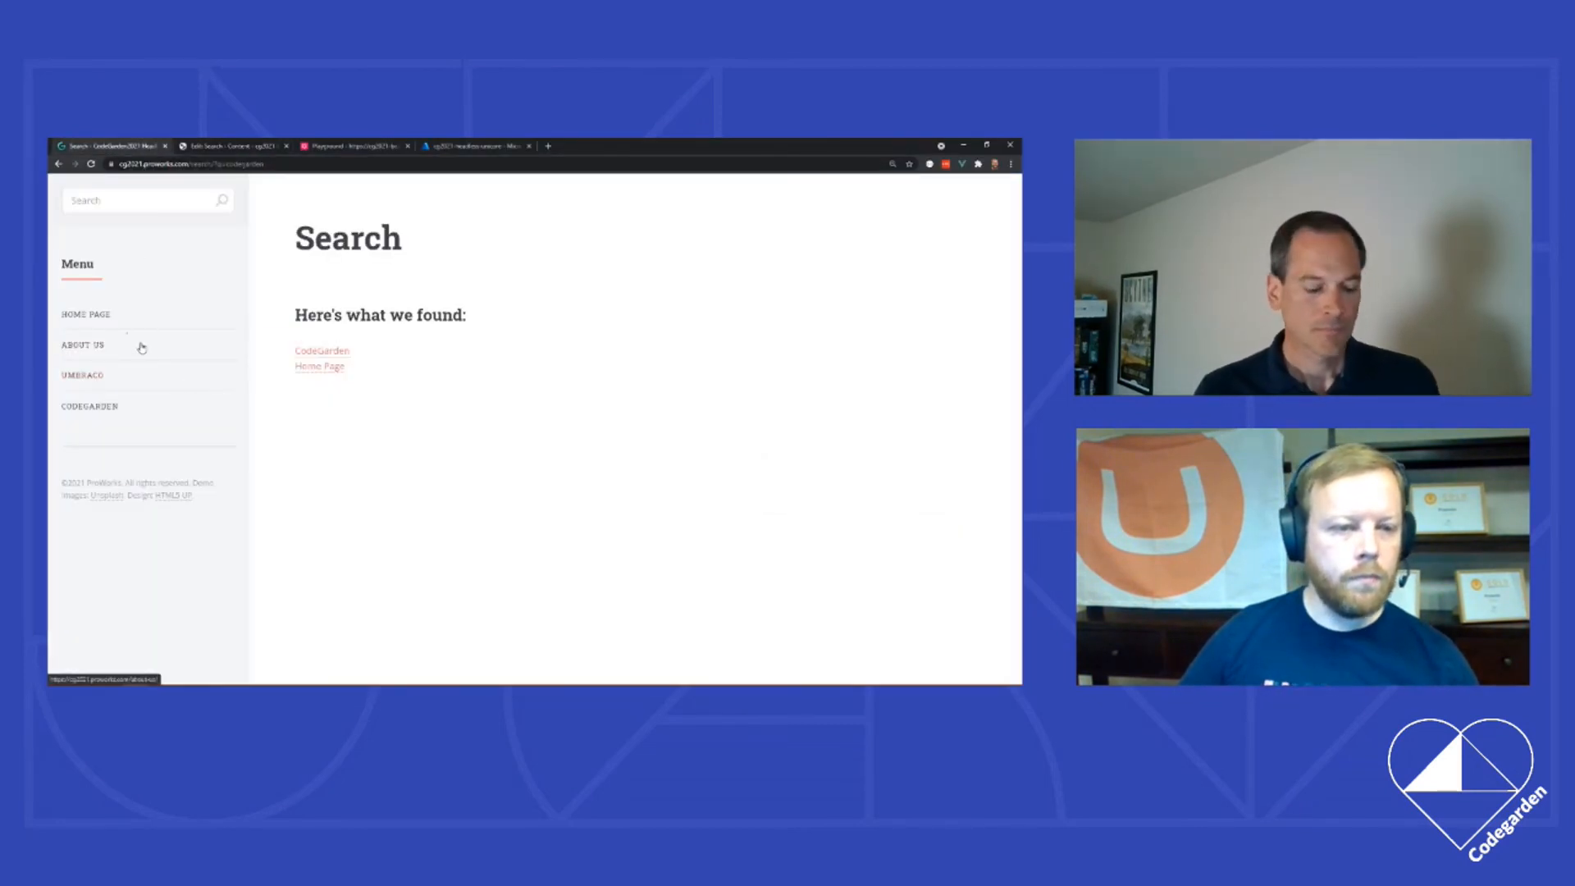
Step: From the Home Page, search the site for "codegard", then for "team"
click(86, 313)
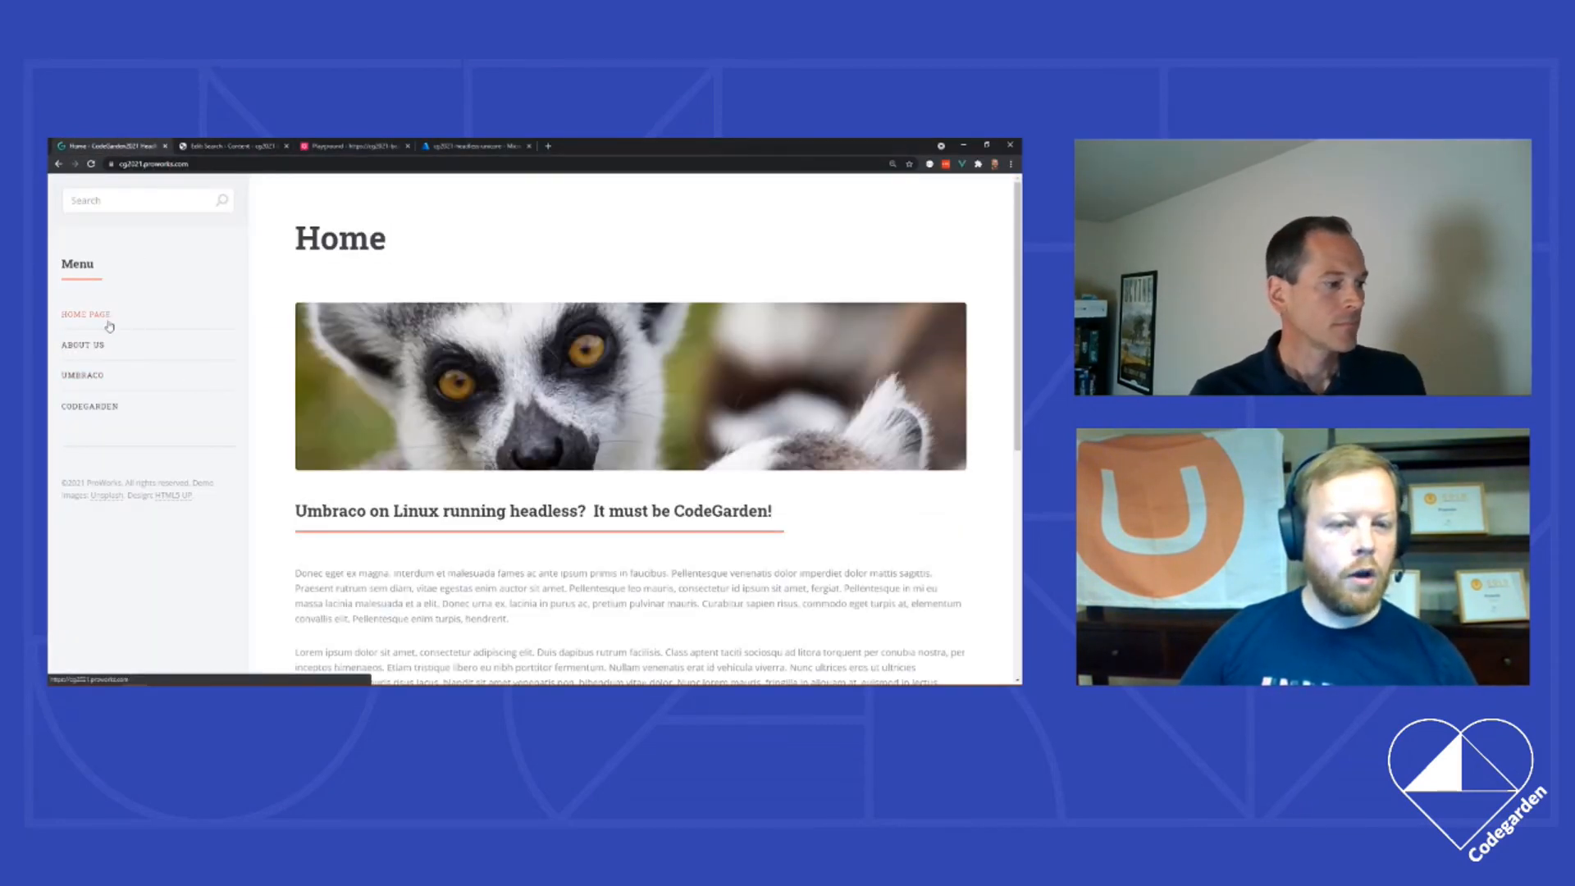
click(140, 200)
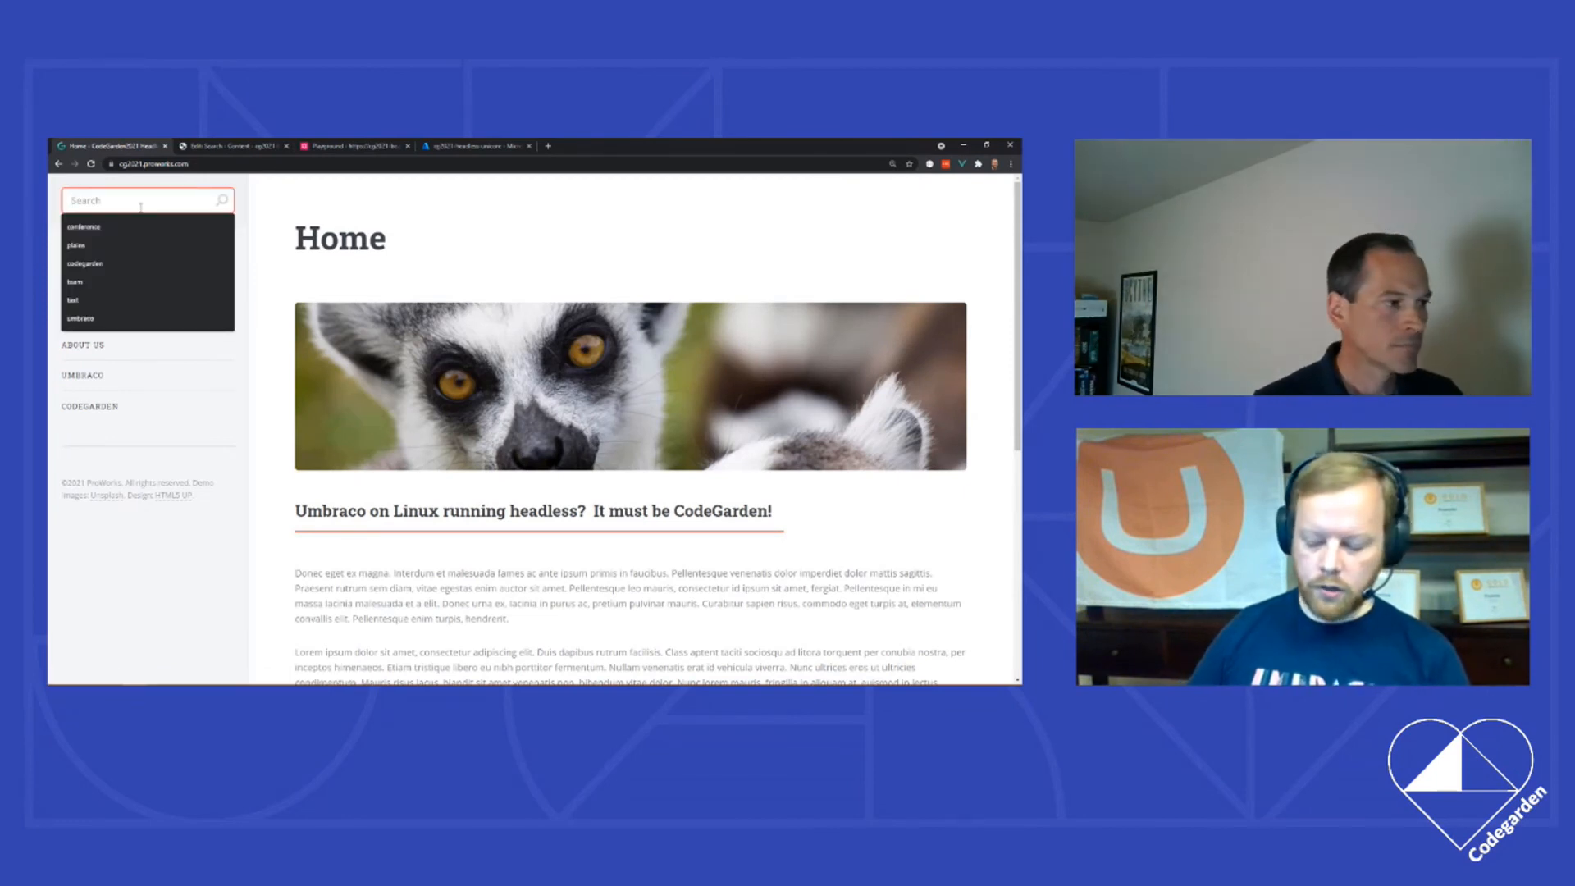
text(codegard)
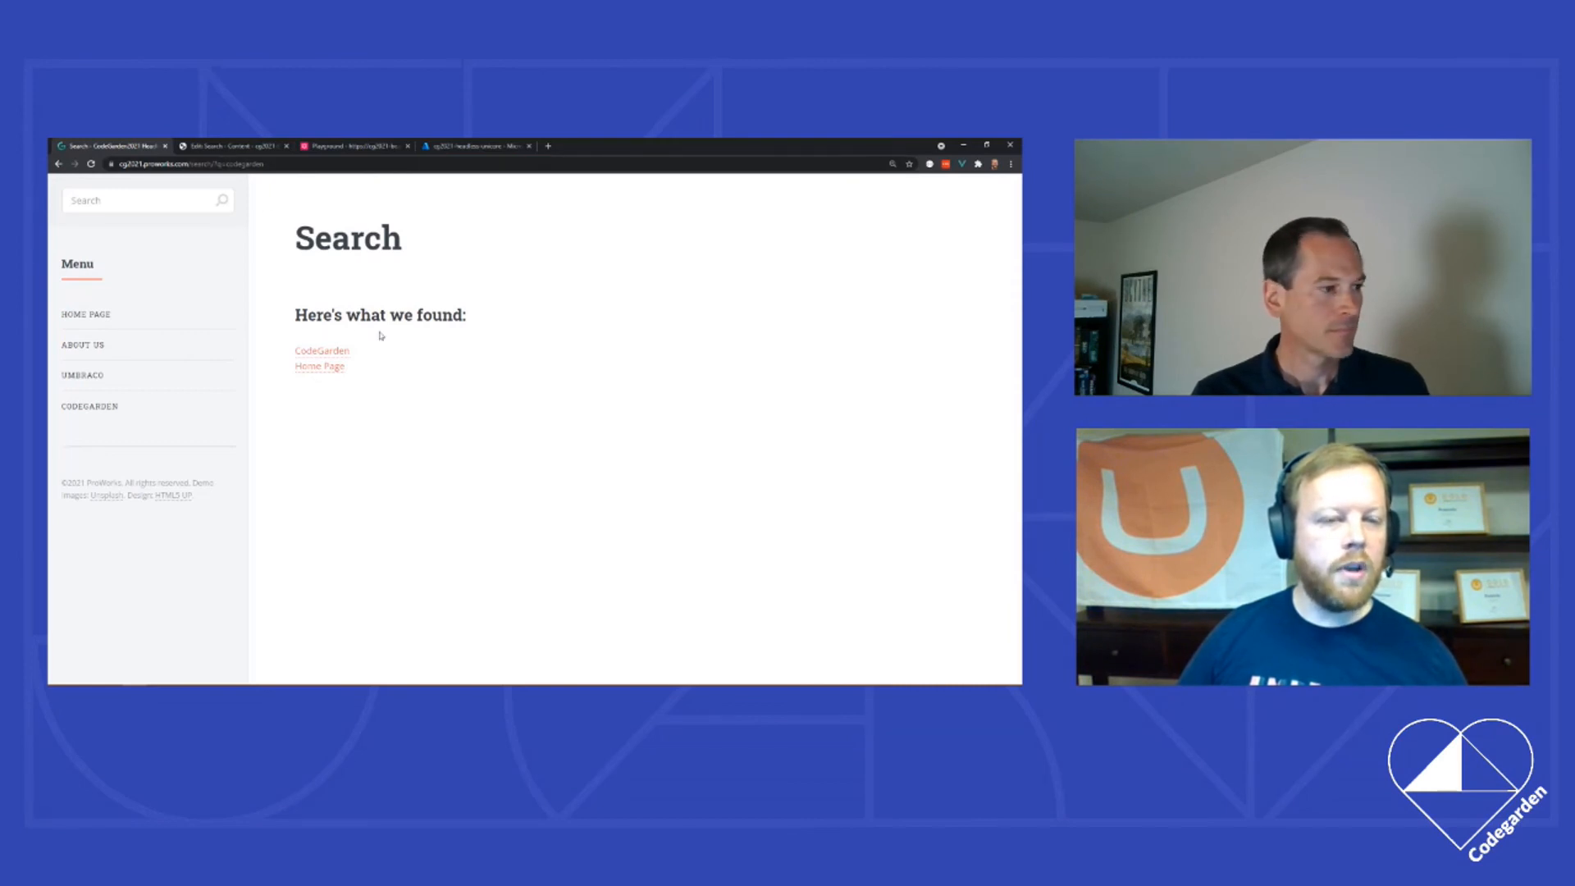
click(140, 200)
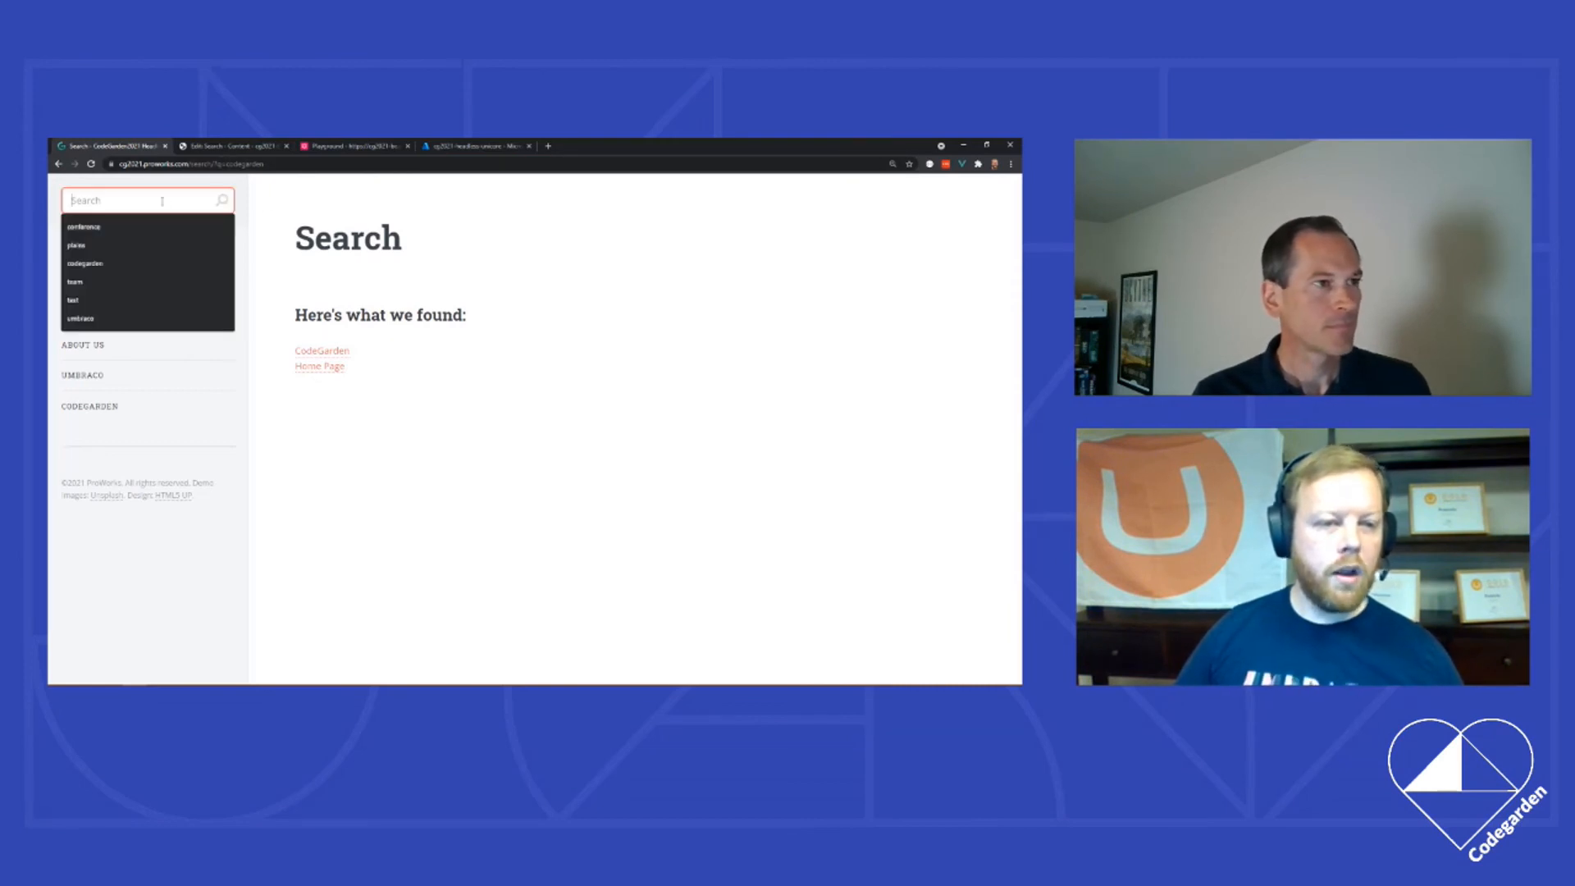
text(team)
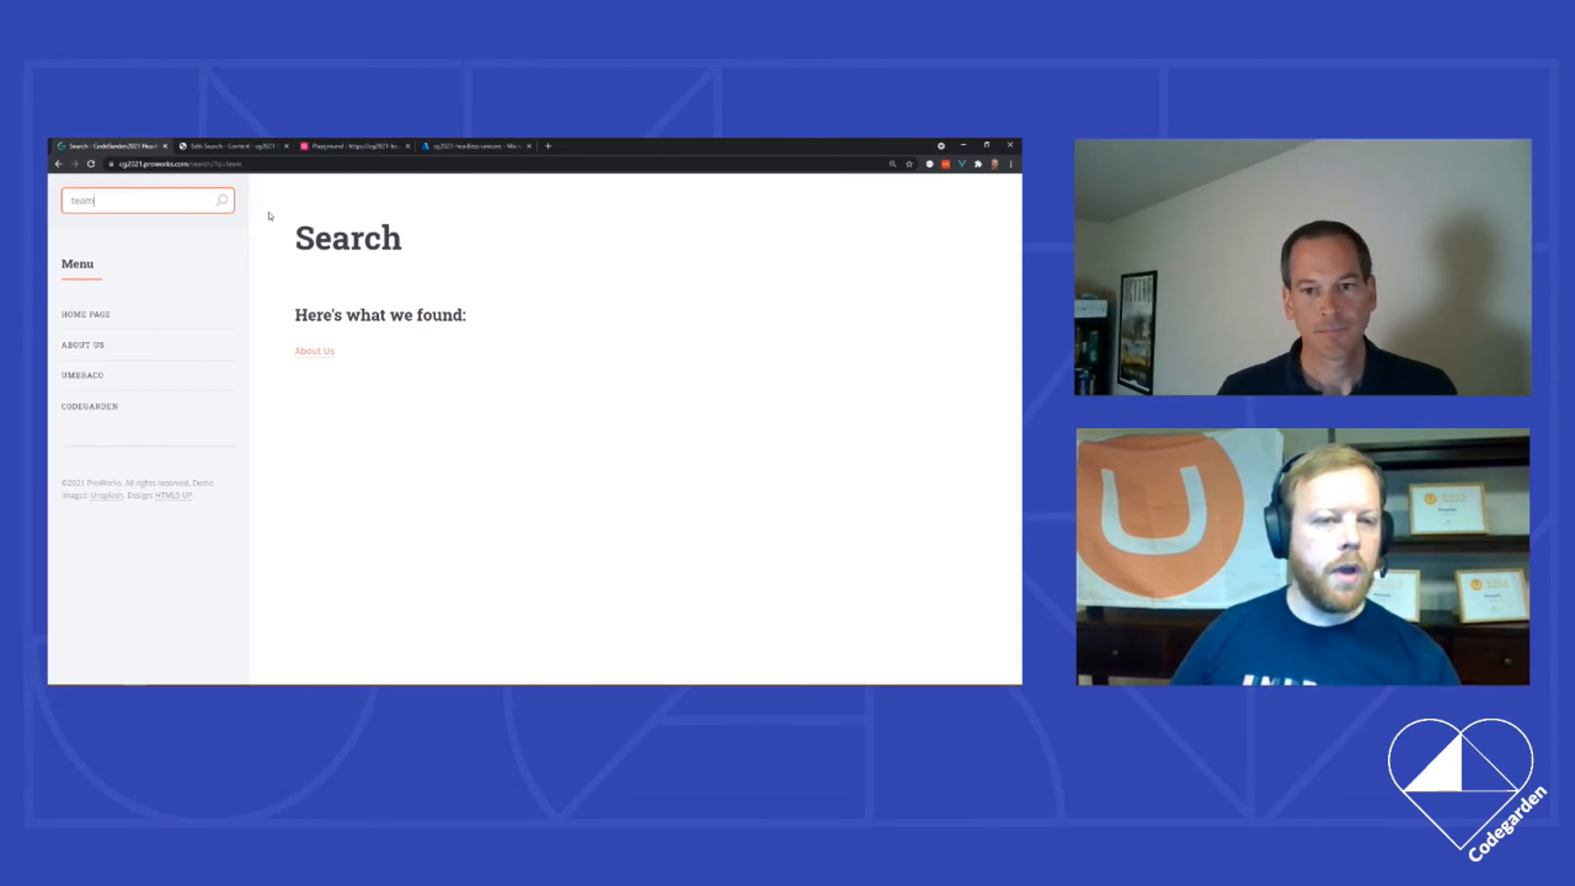
mouse_move(282, 248)
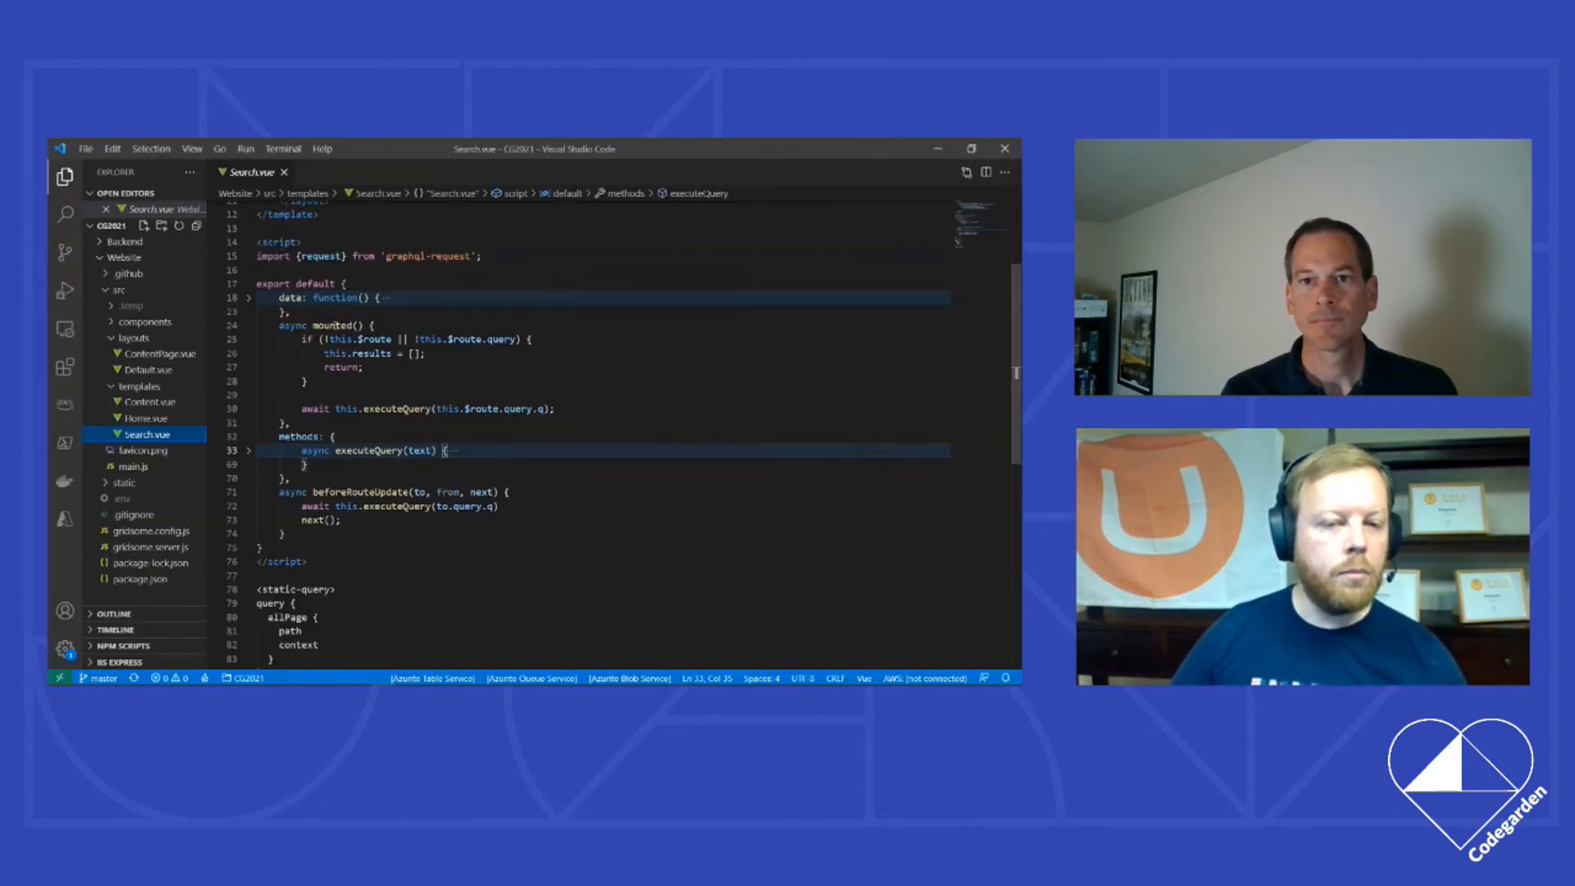
Step: Select beforeRouteUpdate and query.q, then unfold executeQuery at line 33
double_click(330, 325)
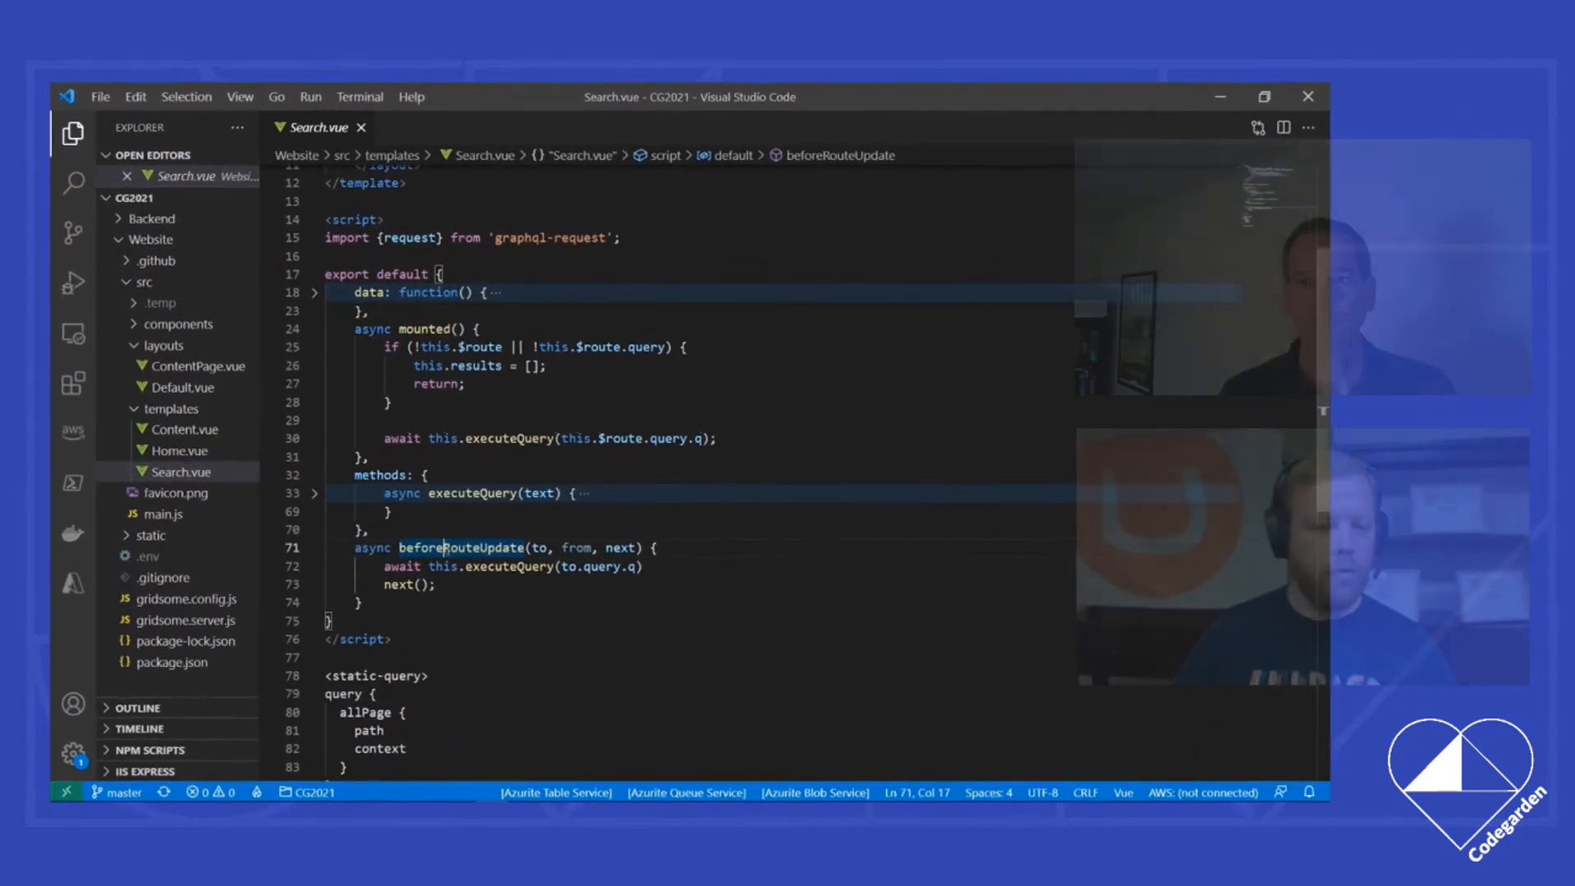
mouse_move(460, 550)
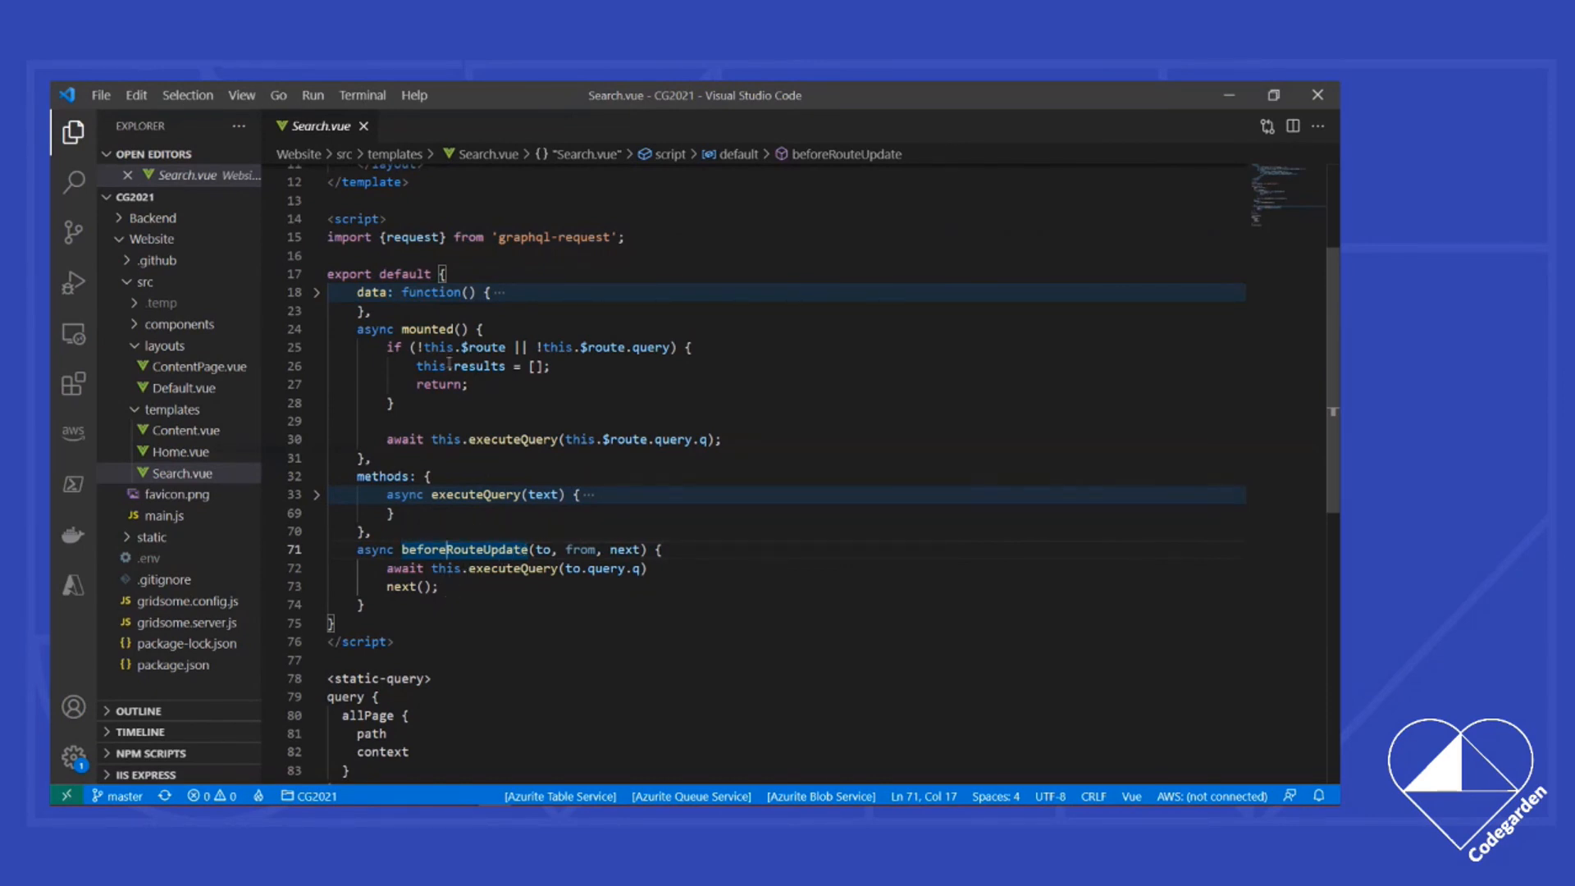
click(426, 328)
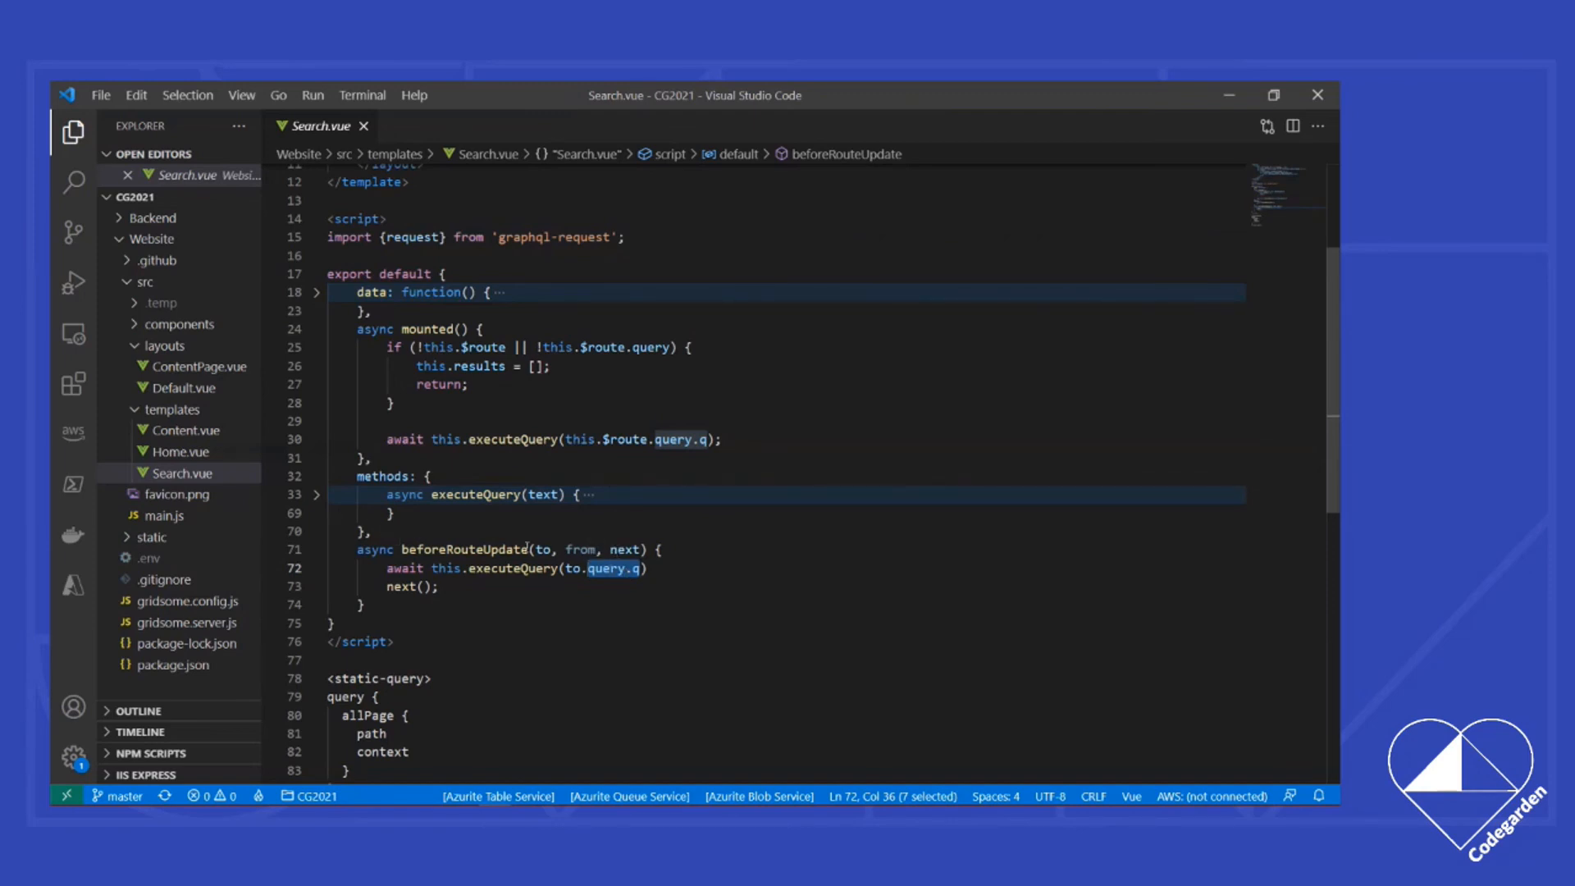
click(316, 494)
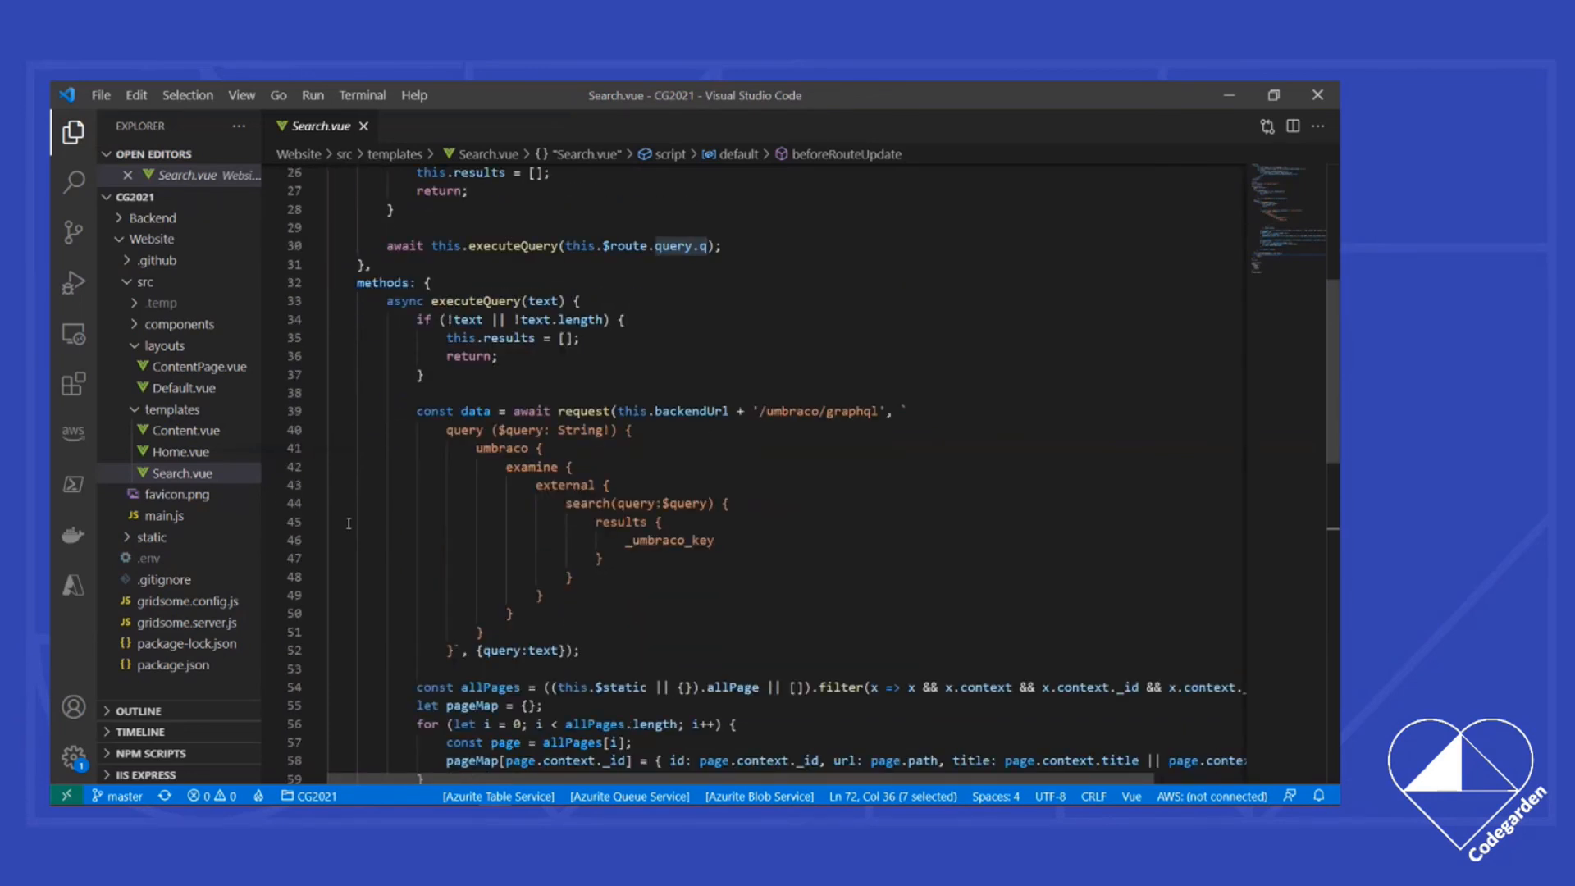
Step: Walk through executeQuery's searchResults, _umbraco_key lookup and {query:text} request variables
scroll(down, 3)
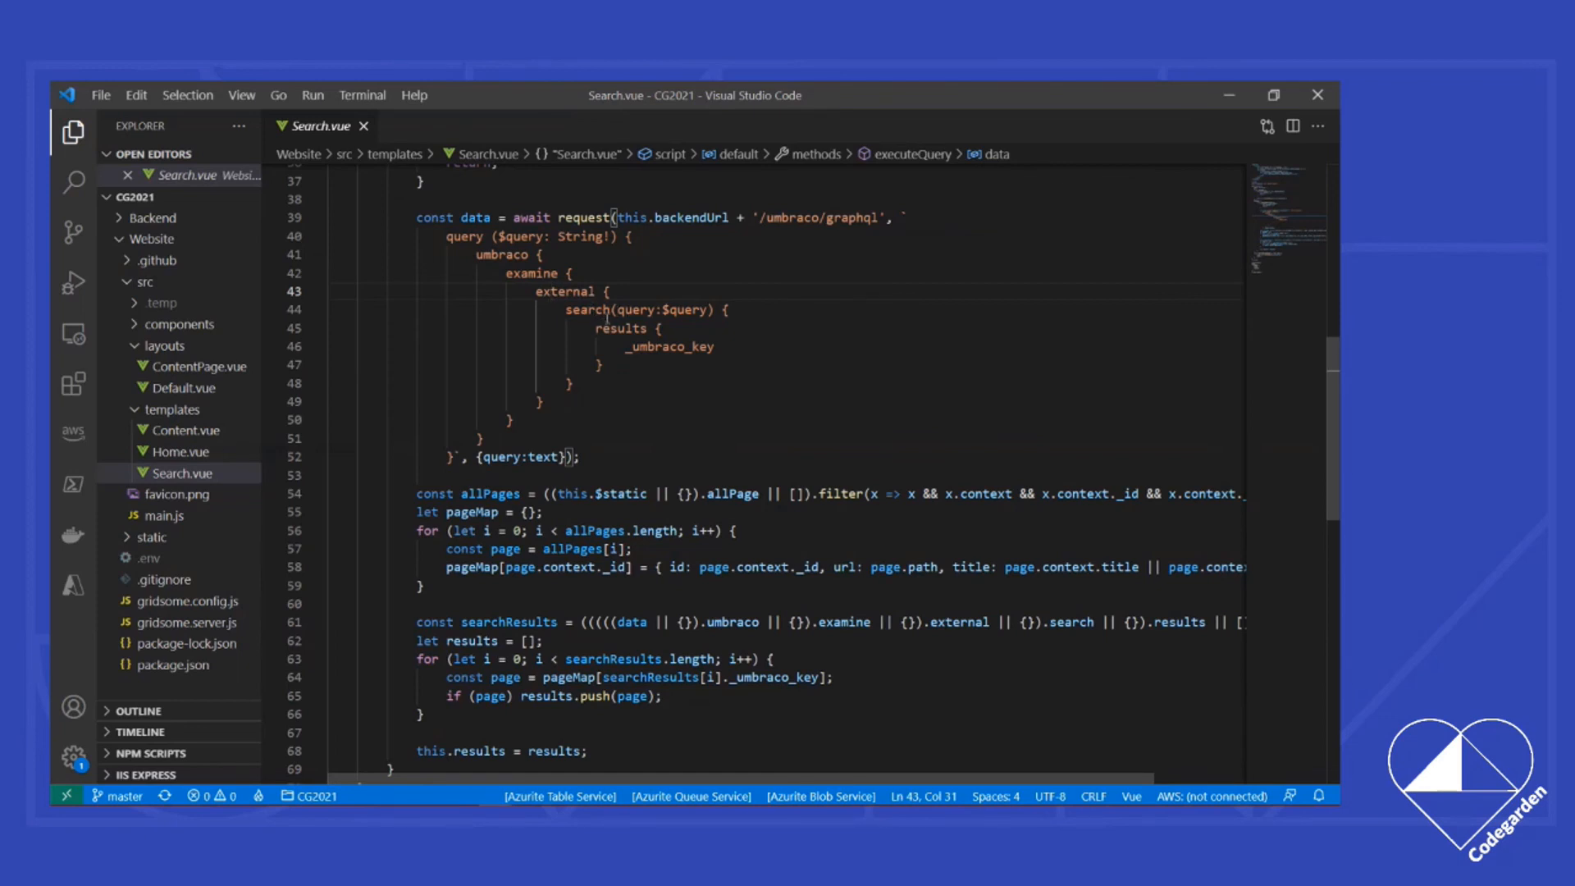
double_click(669, 346)
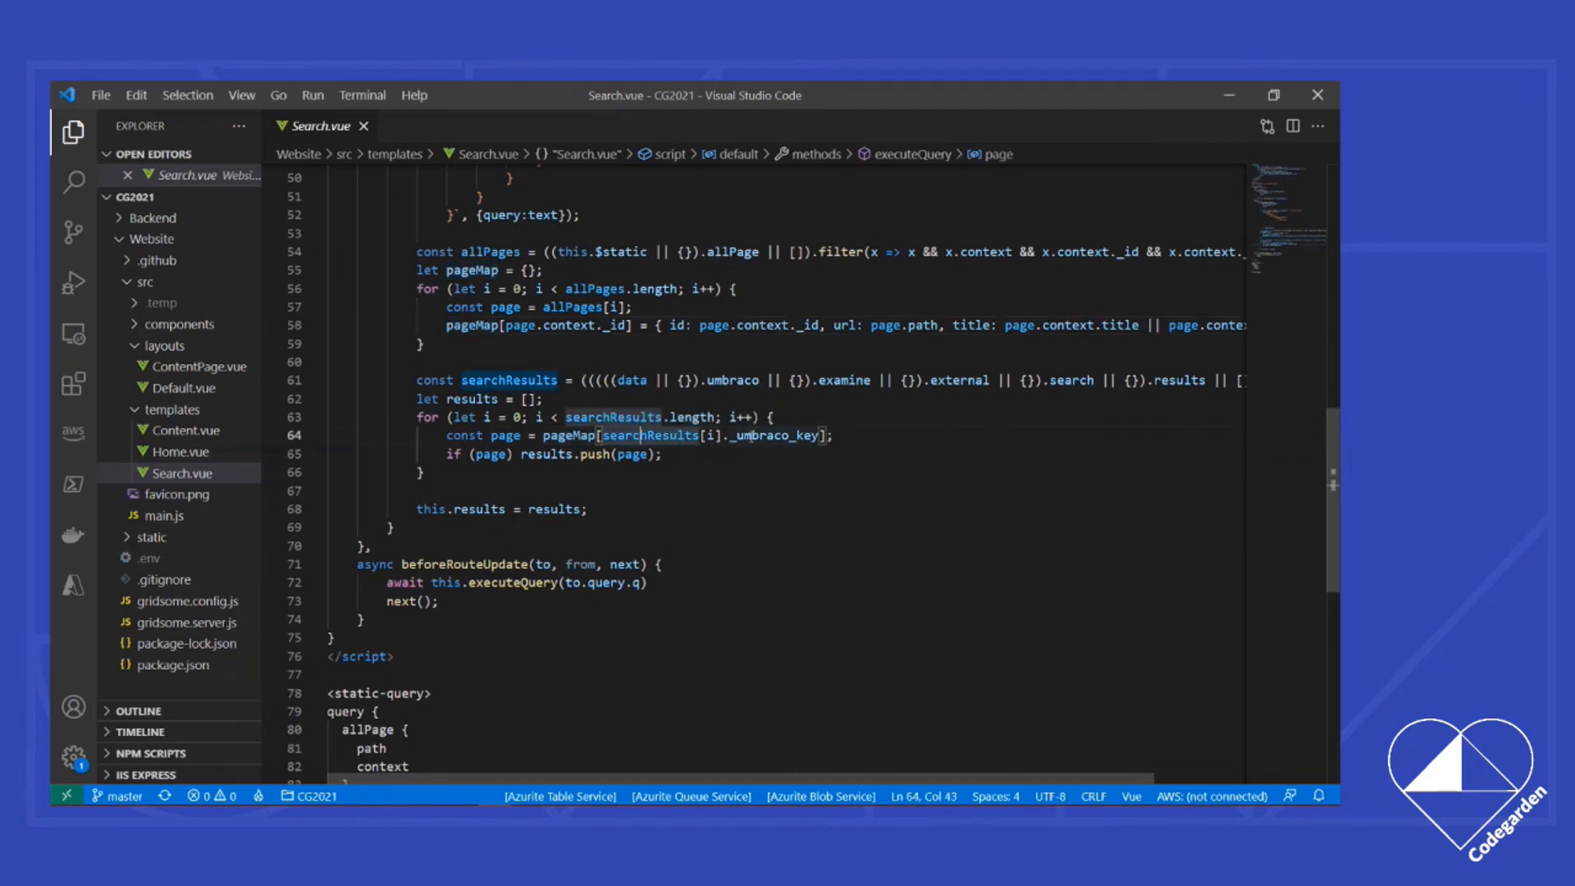
double_click(774, 435)
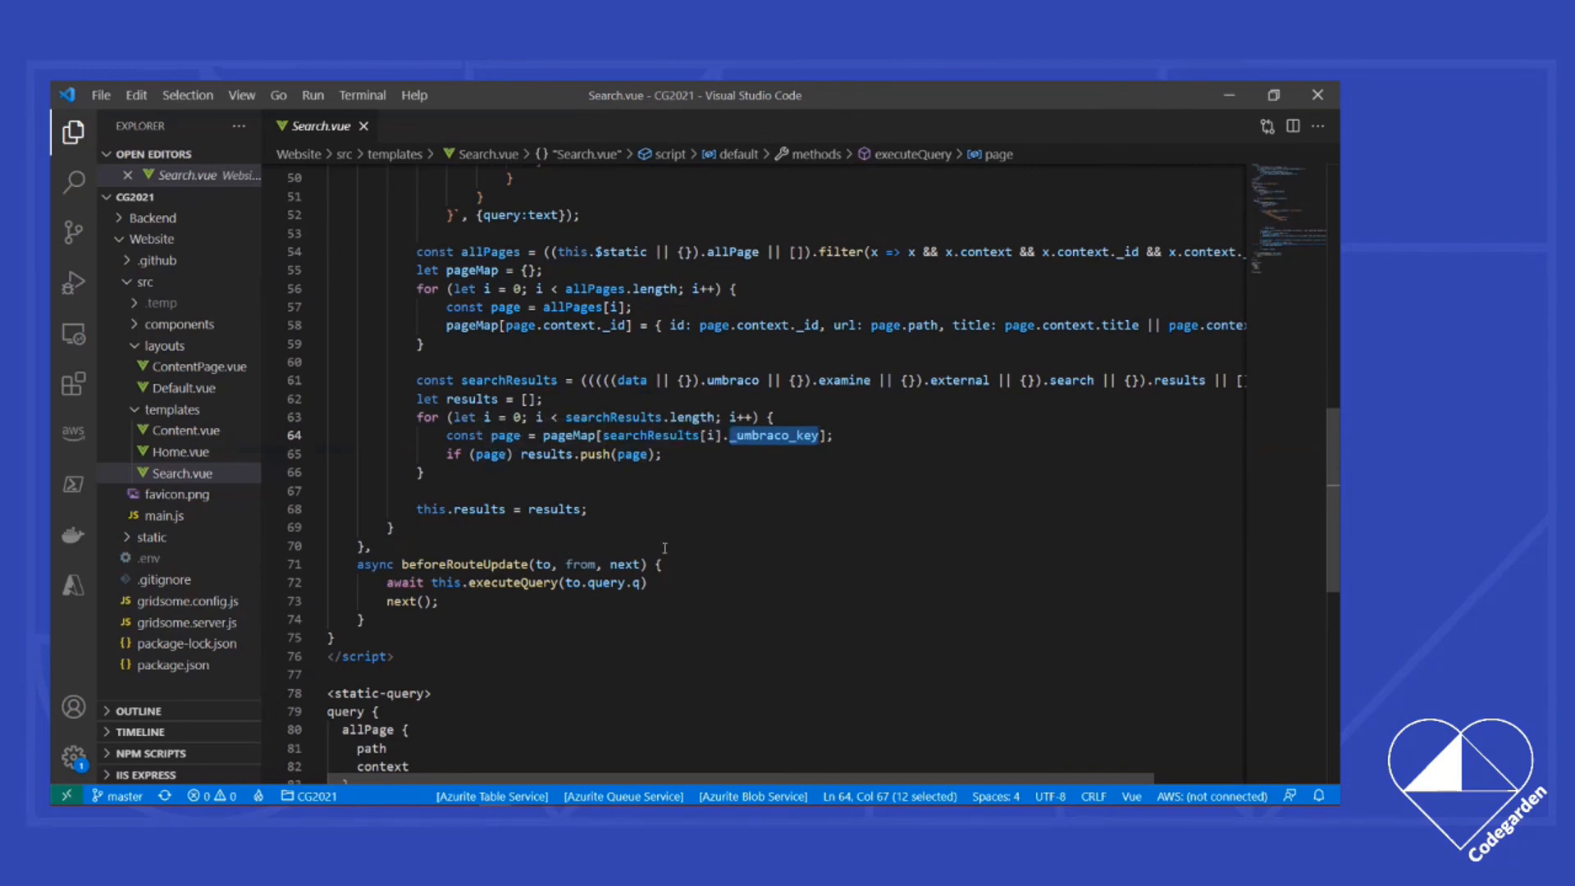
scroll(up, 3)
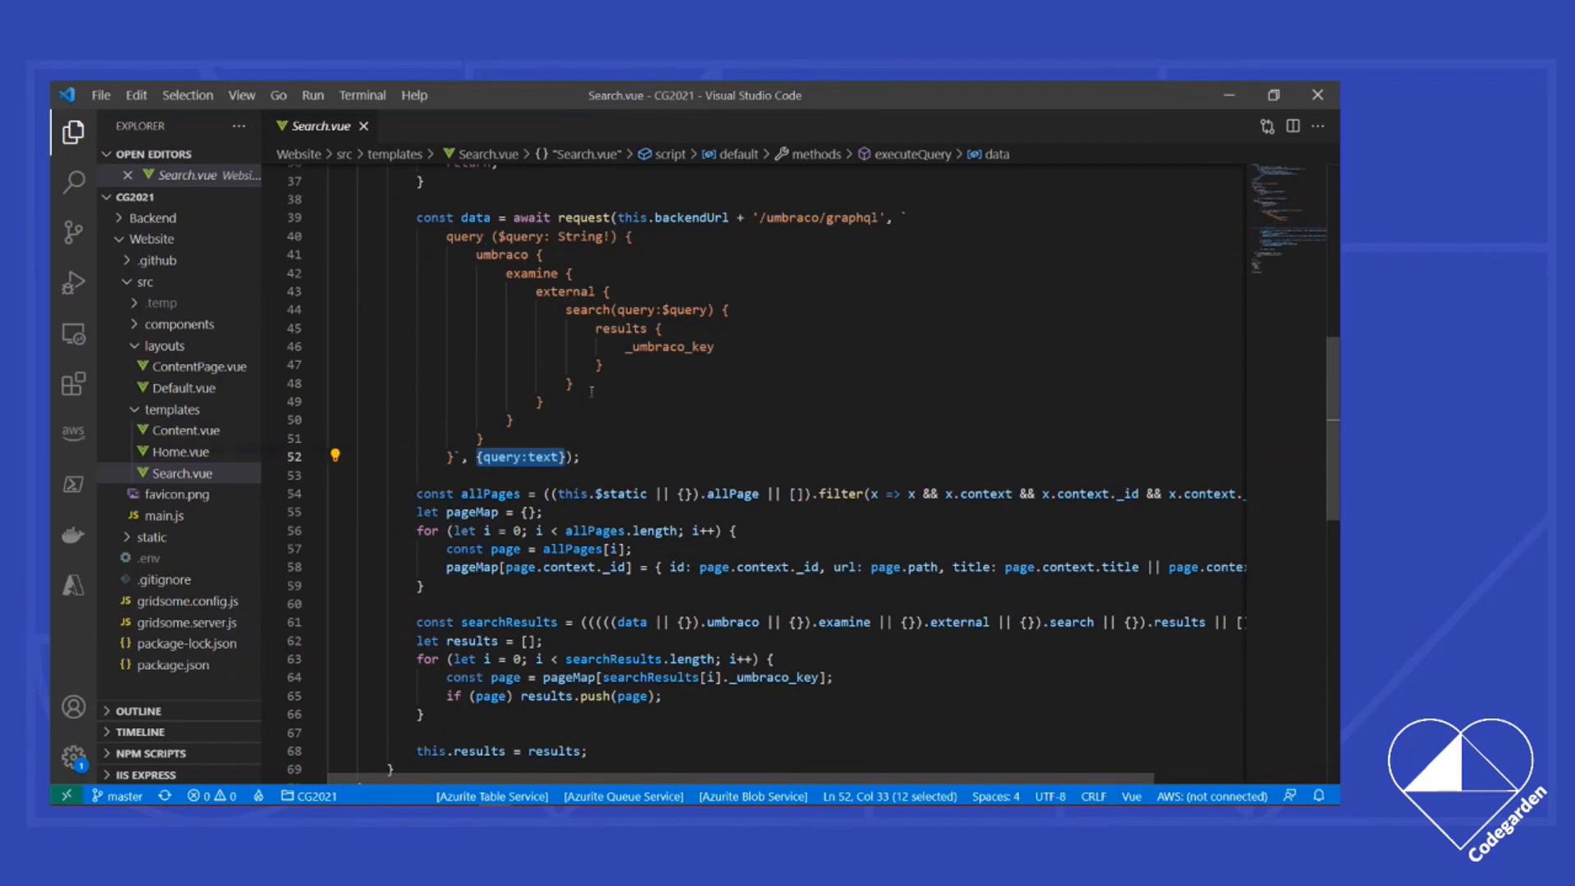
double_click(554, 751)
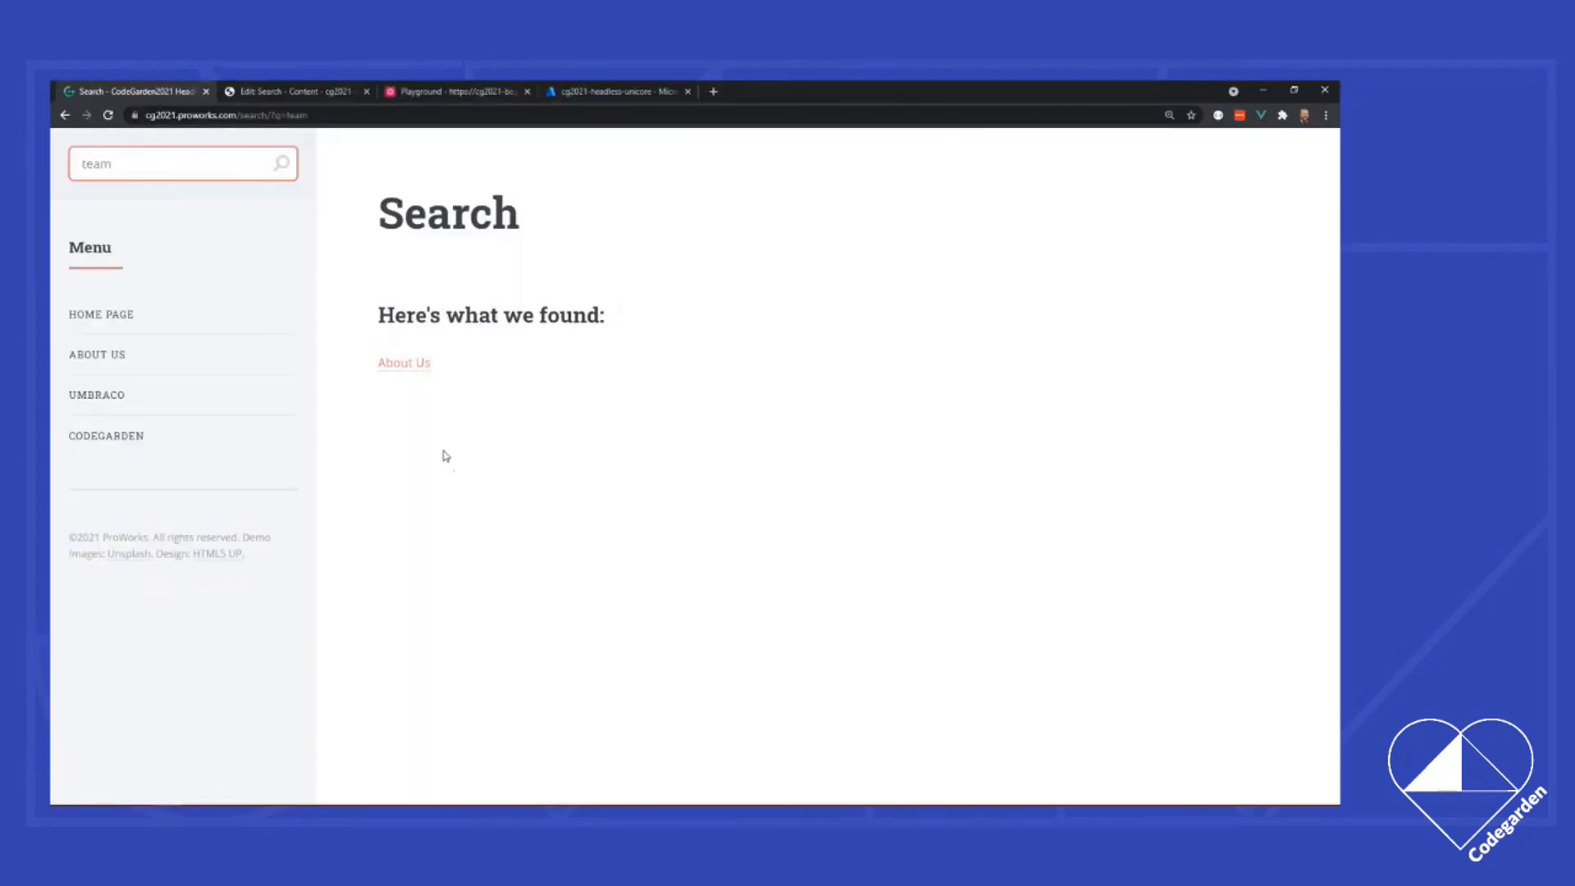
mouse_move(445, 425)
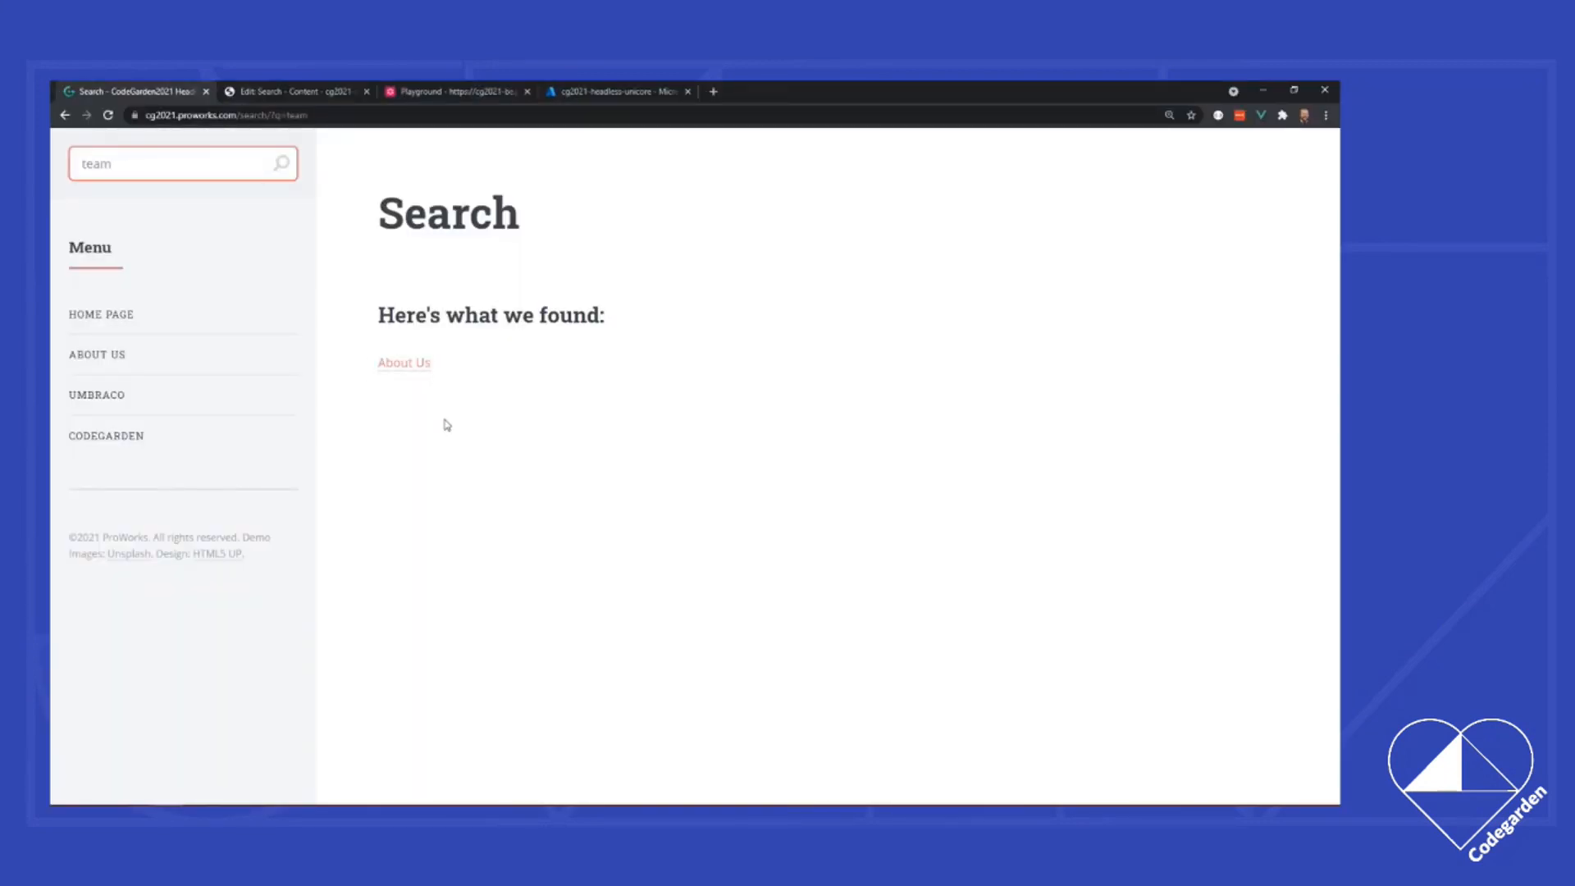